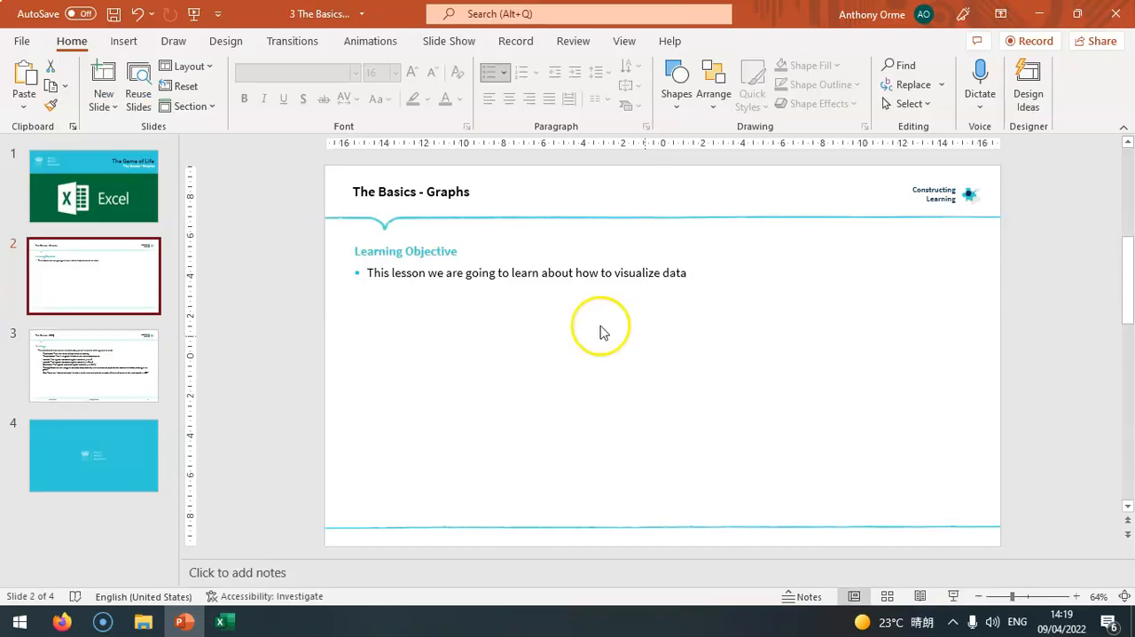
mouse_move(225, 620)
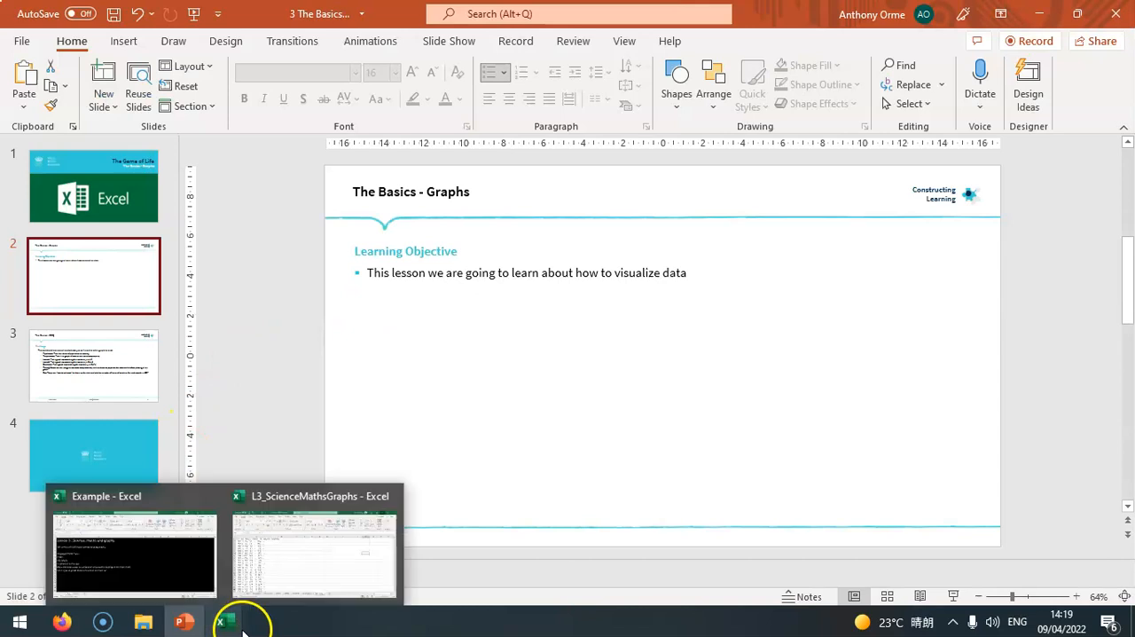
Bring the Example workbook forward, showing the Lesson 3 graph requirements on its Start sheet.
left_click(133, 554)
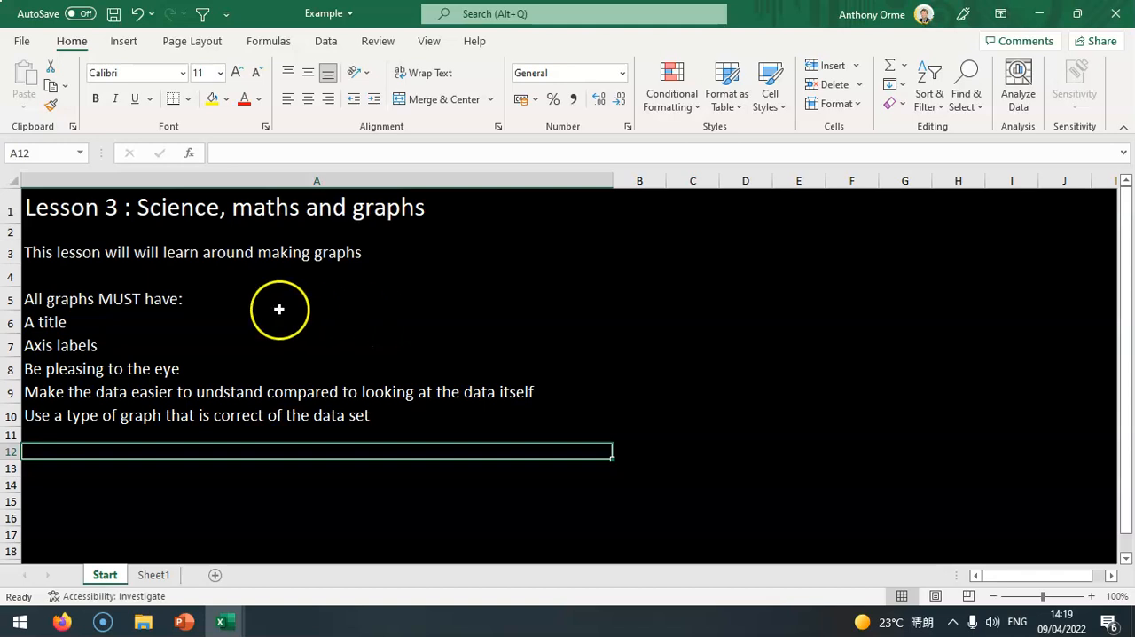
mouse_move(274, 311)
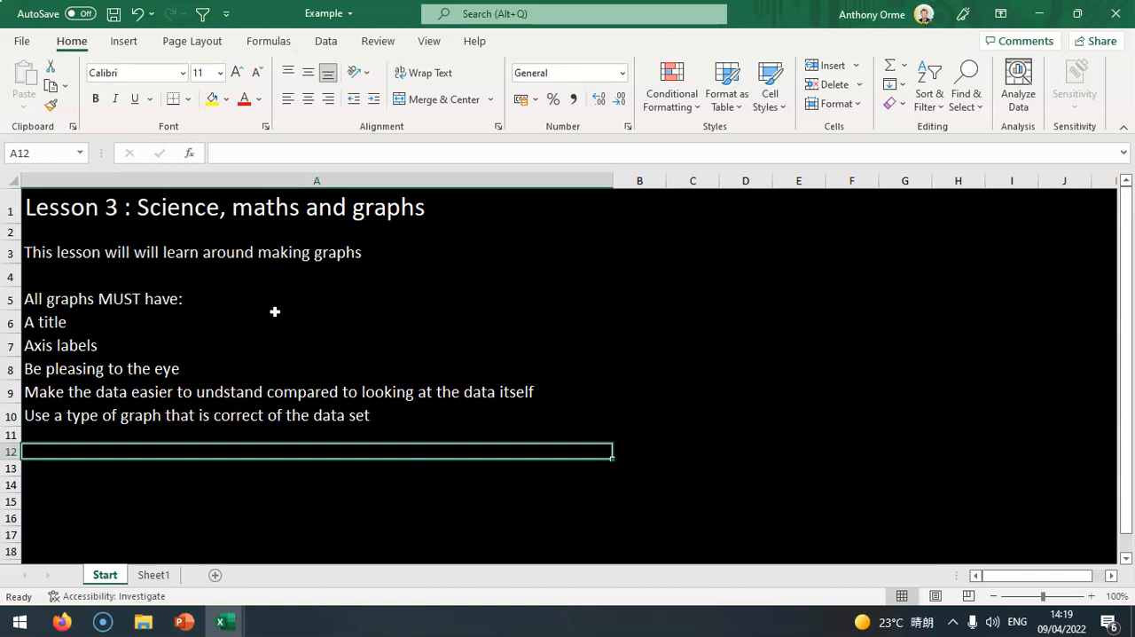
mouse_move(288, 383)
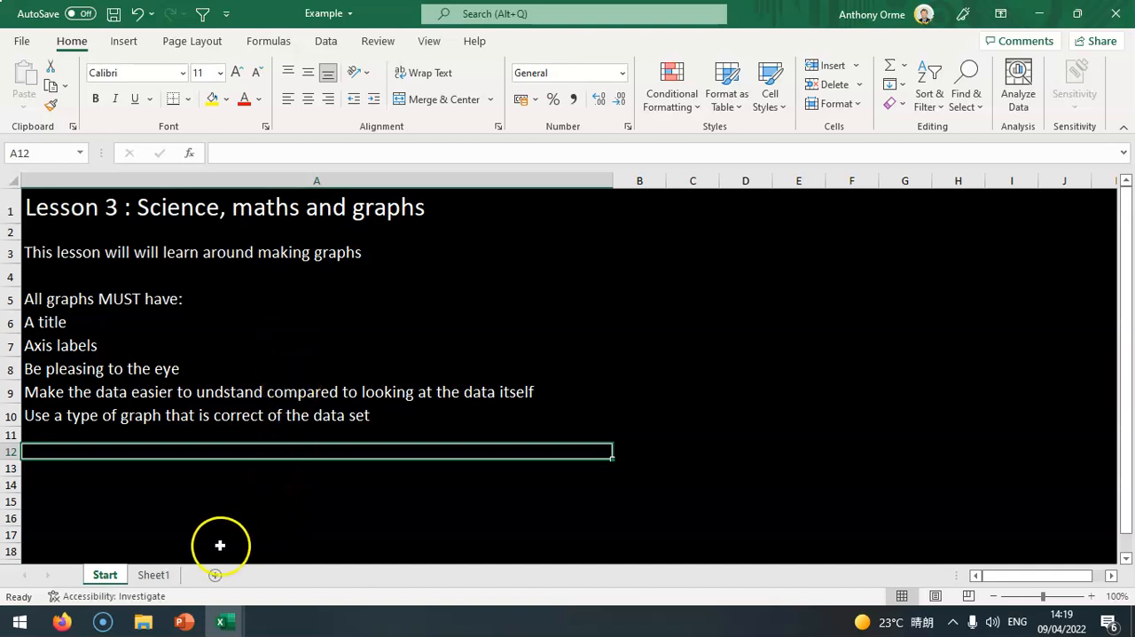
On Sheet1, select the Animals and Me table in A1:B6.
left_click(153, 575)
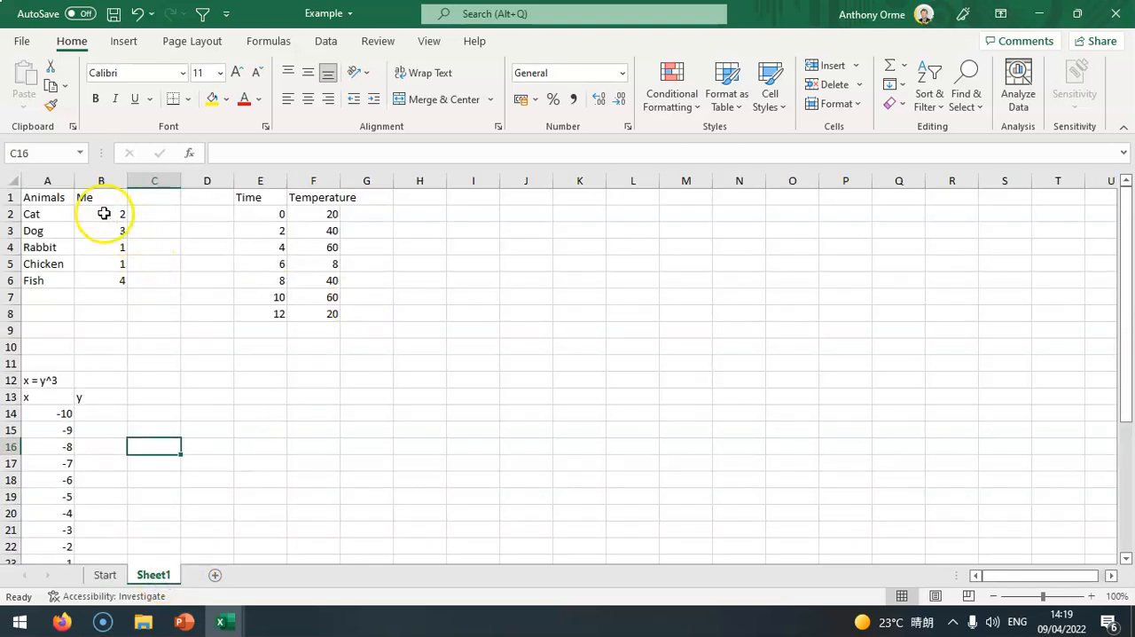
left_click(47, 196)
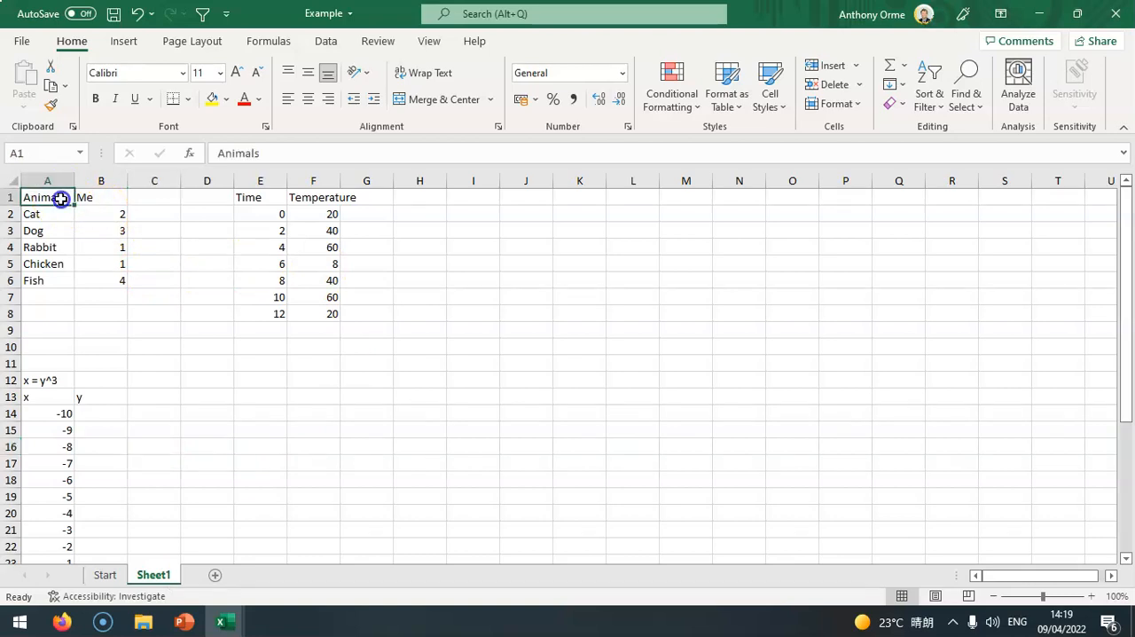
left_click_drag(47, 197, 100, 280)
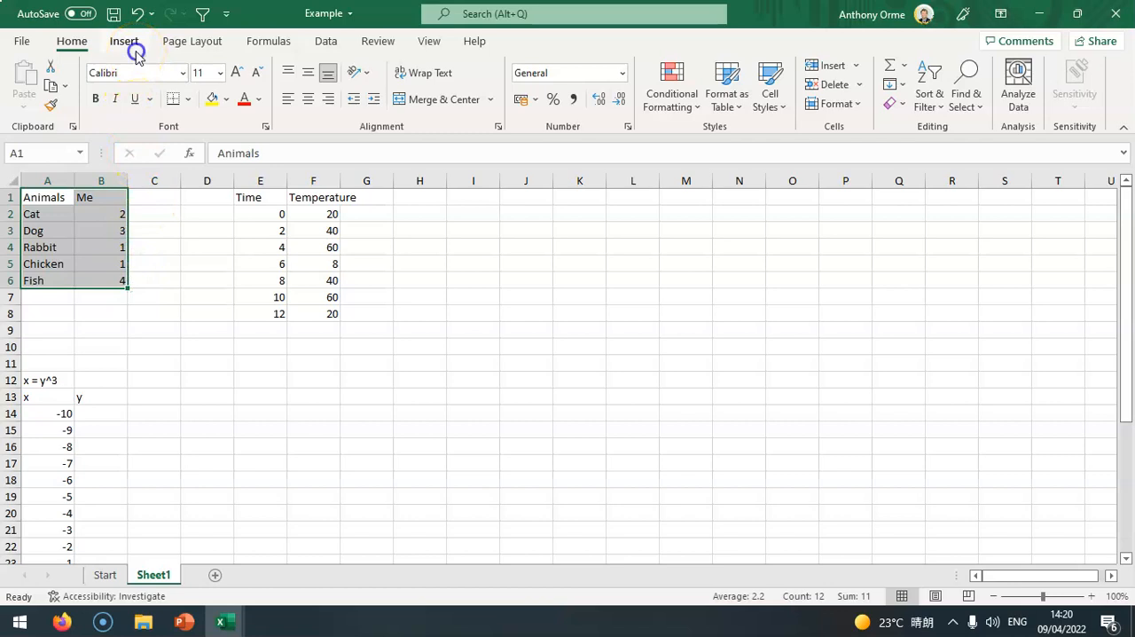
Preview column chart types for the animal data, ending on a 3-D column chart.
left_click(123, 41)
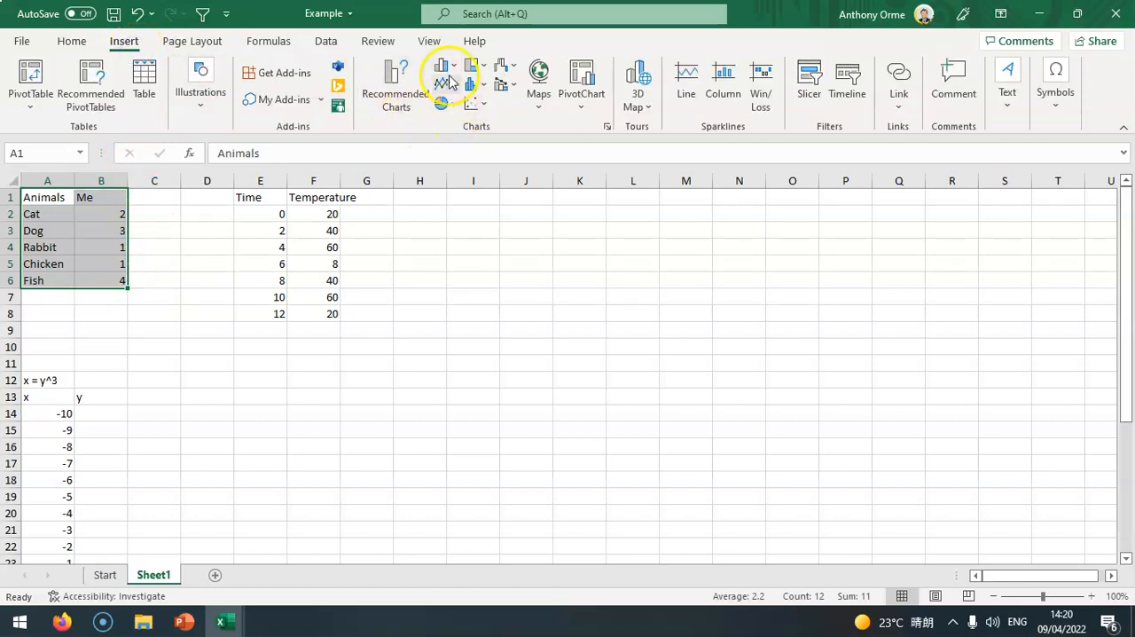
mouse_move(497, 76)
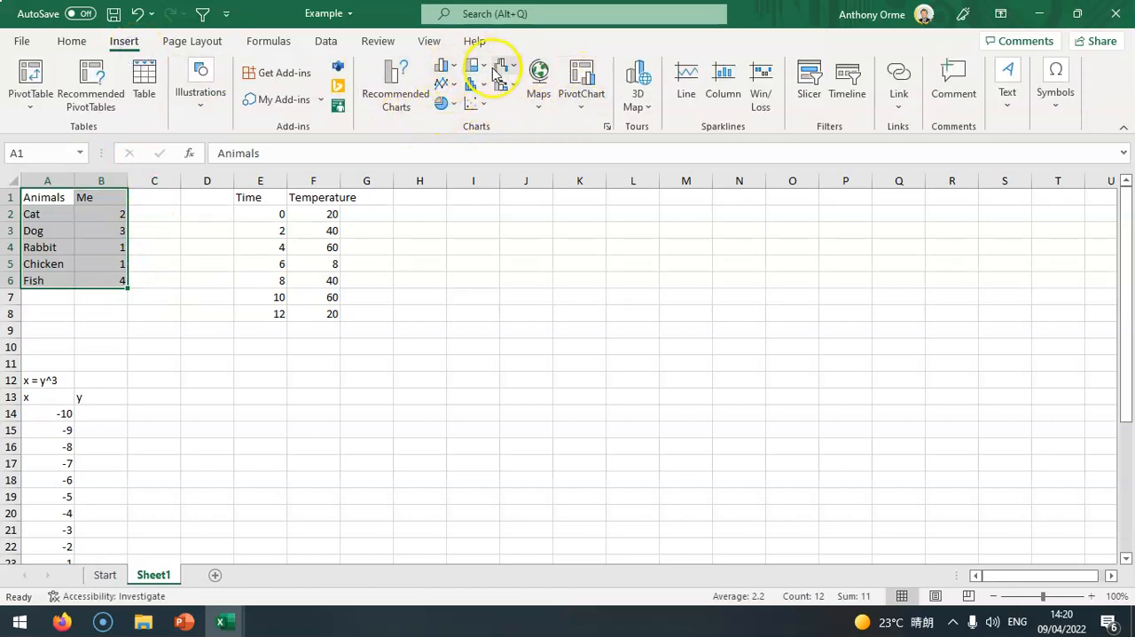
mouse_move(458, 67)
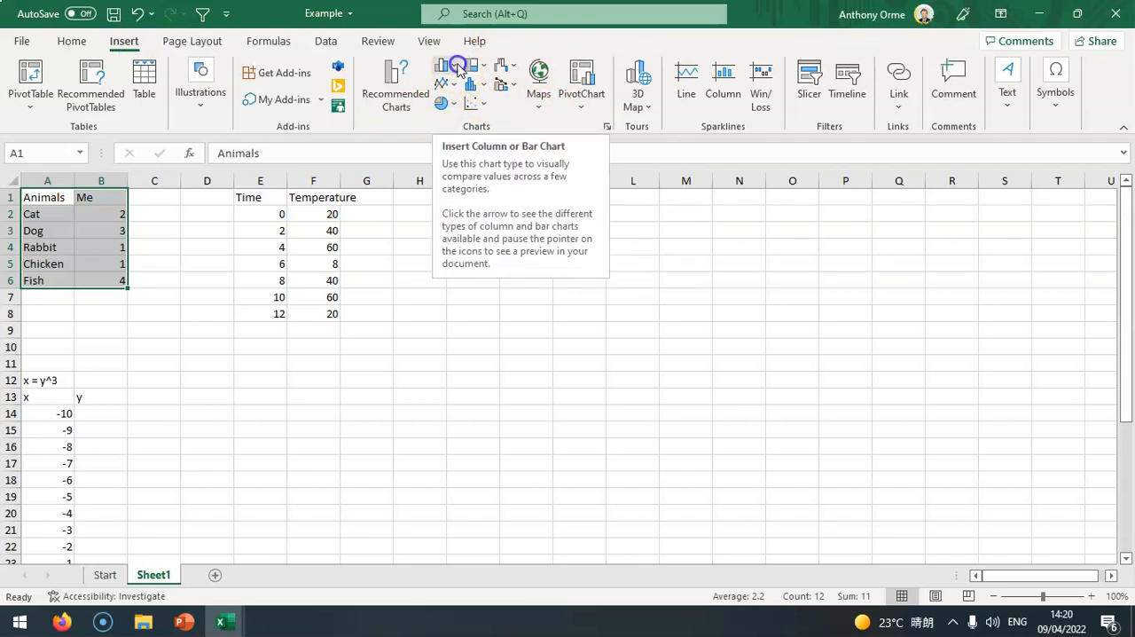
left_click(457, 67)
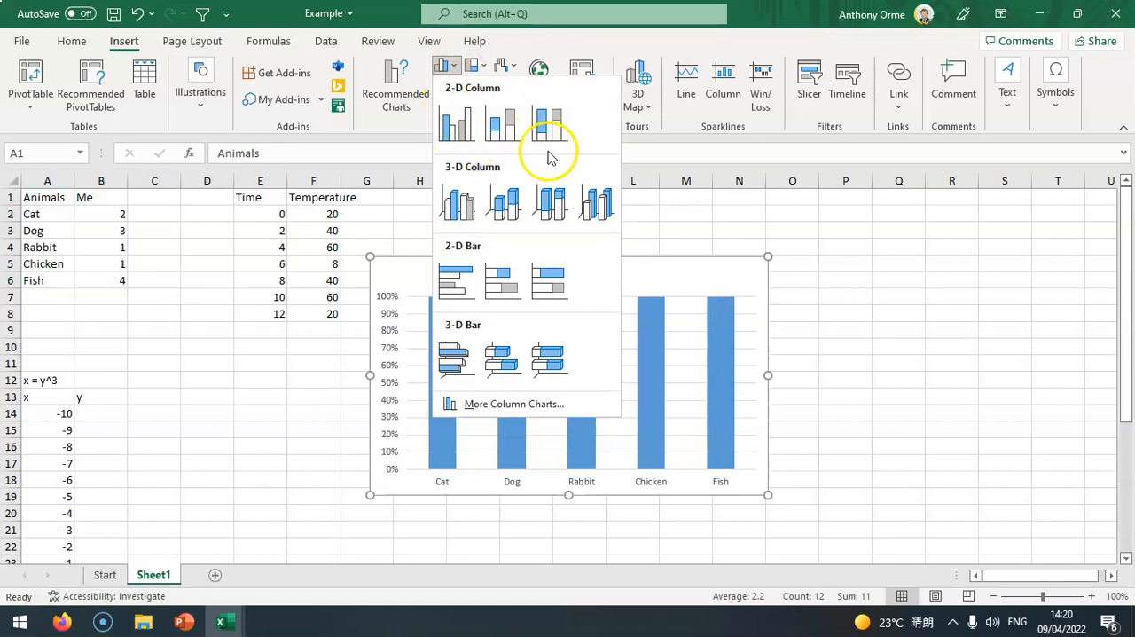
mouse_move(502, 199)
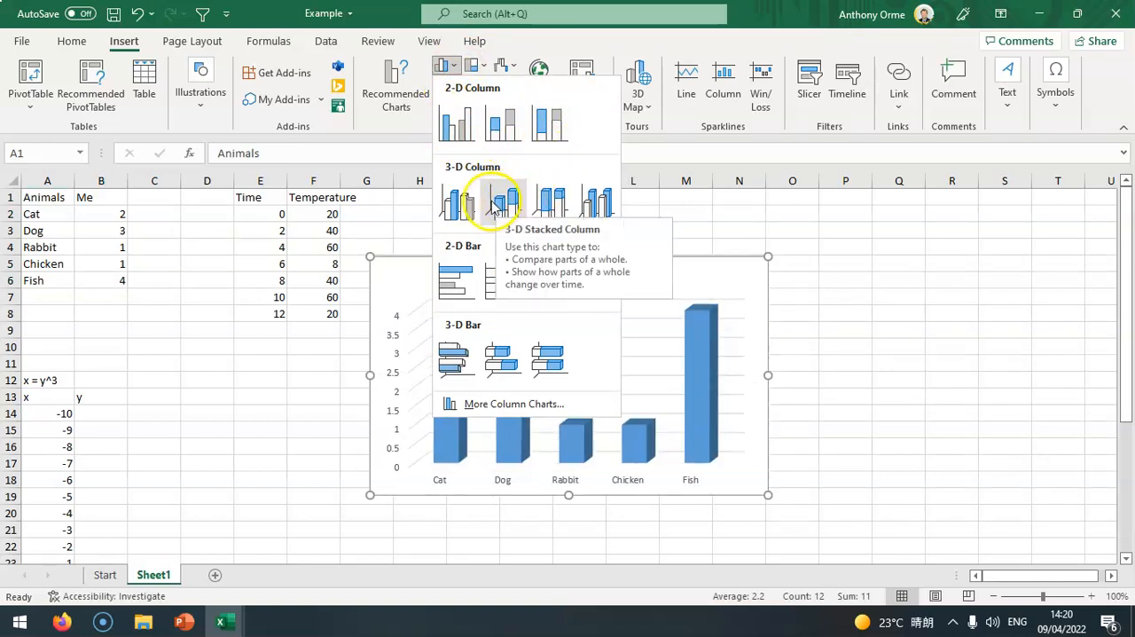
mouse_move(459, 272)
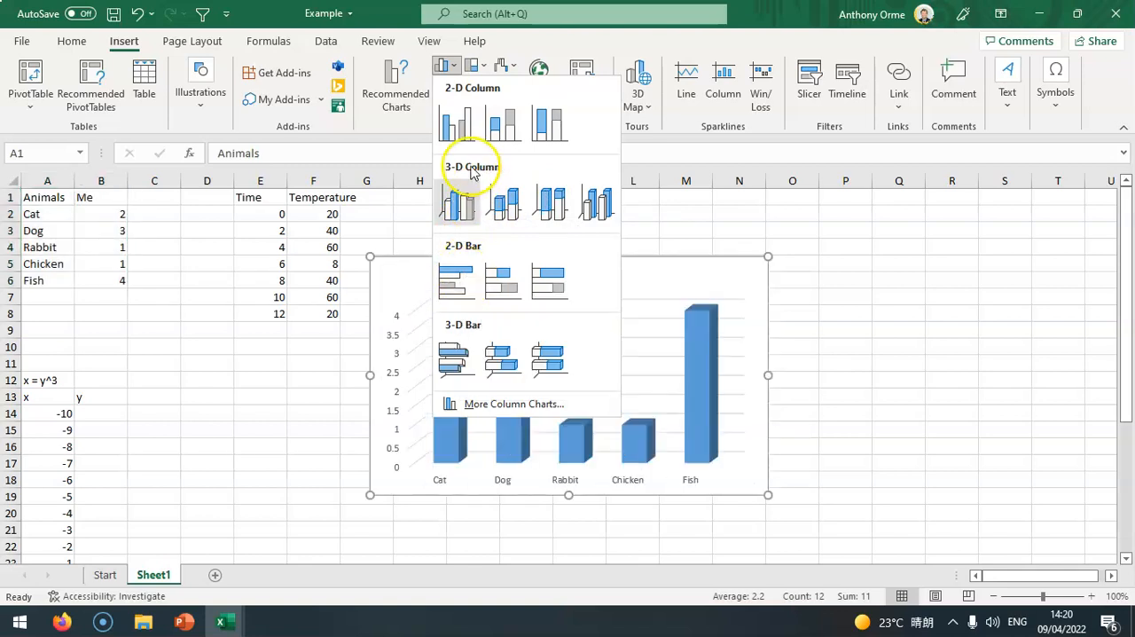
mouse_move(456, 204)
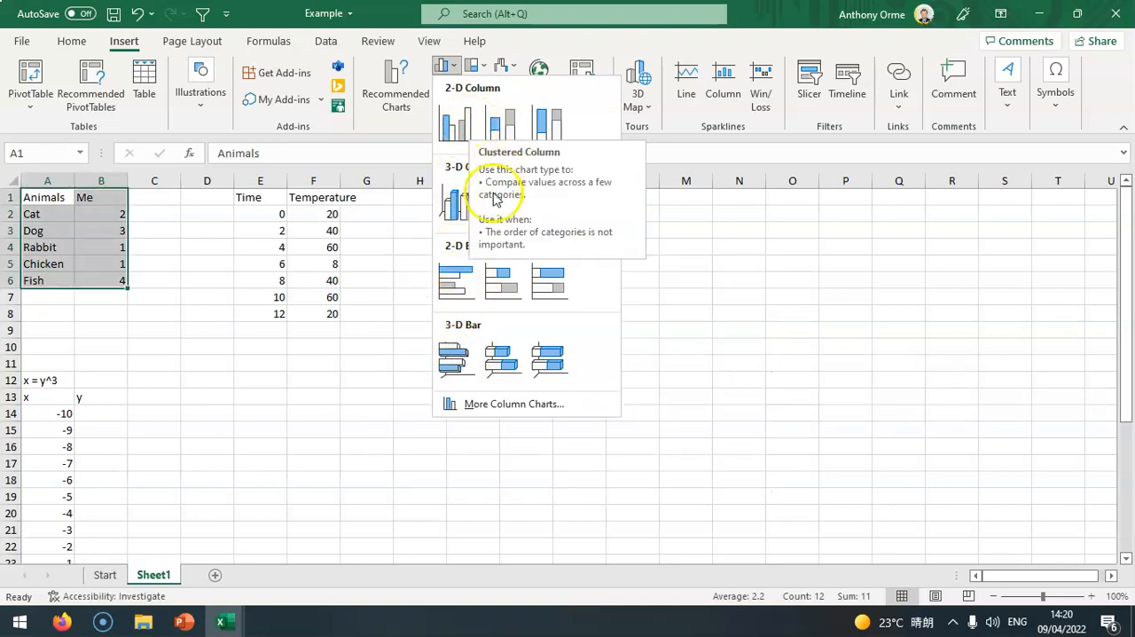
left_click(455, 201)
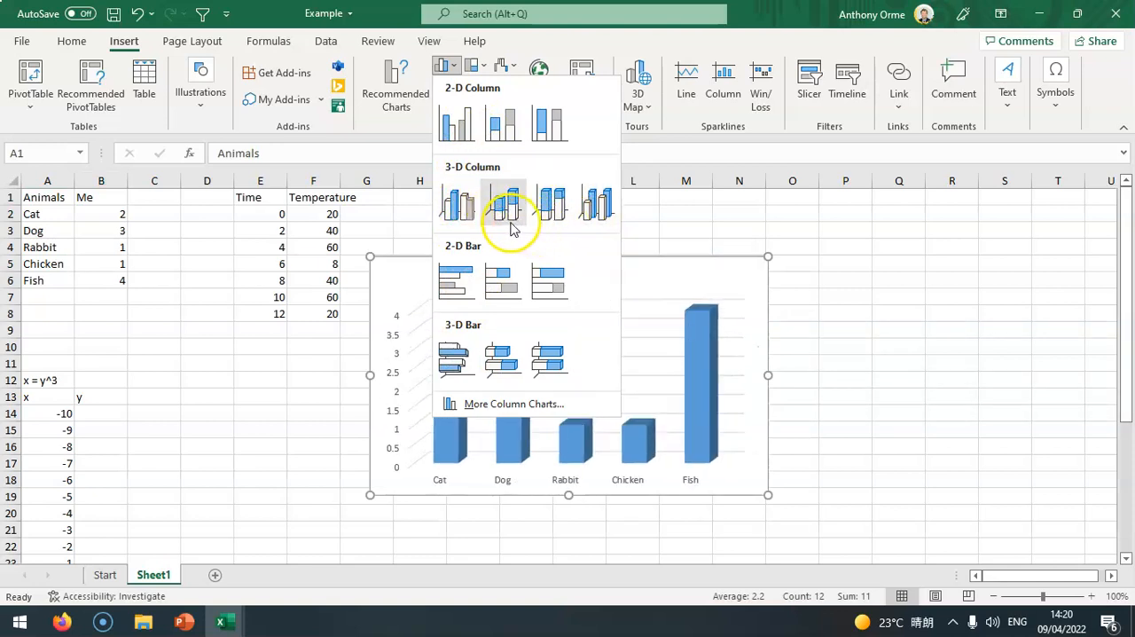
mouse_move(596, 204)
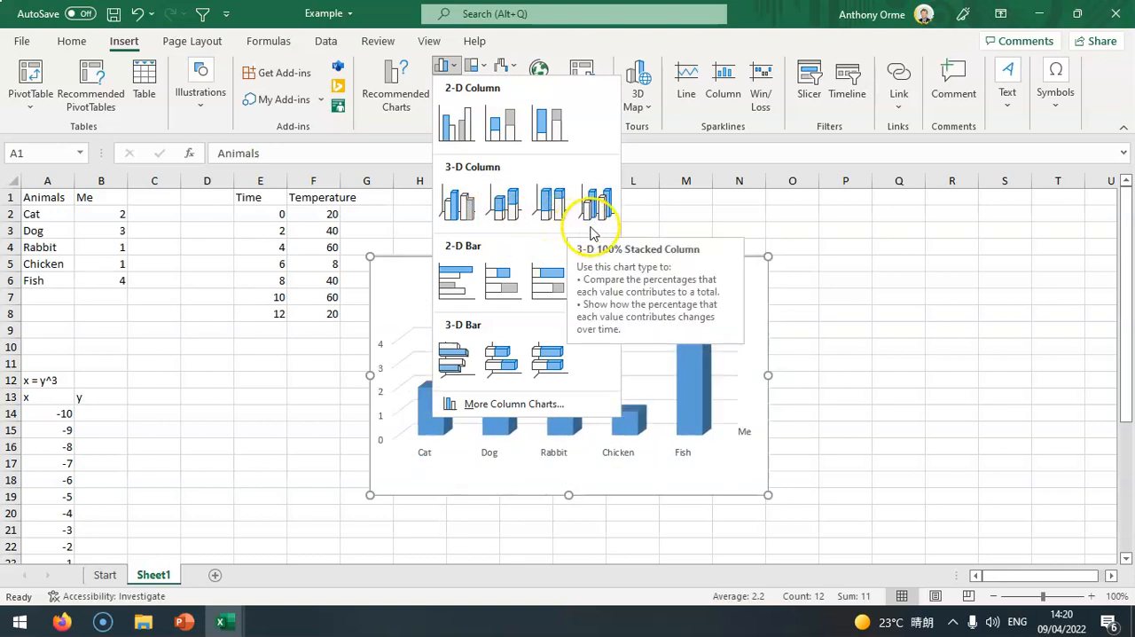
mouse_move(594, 208)
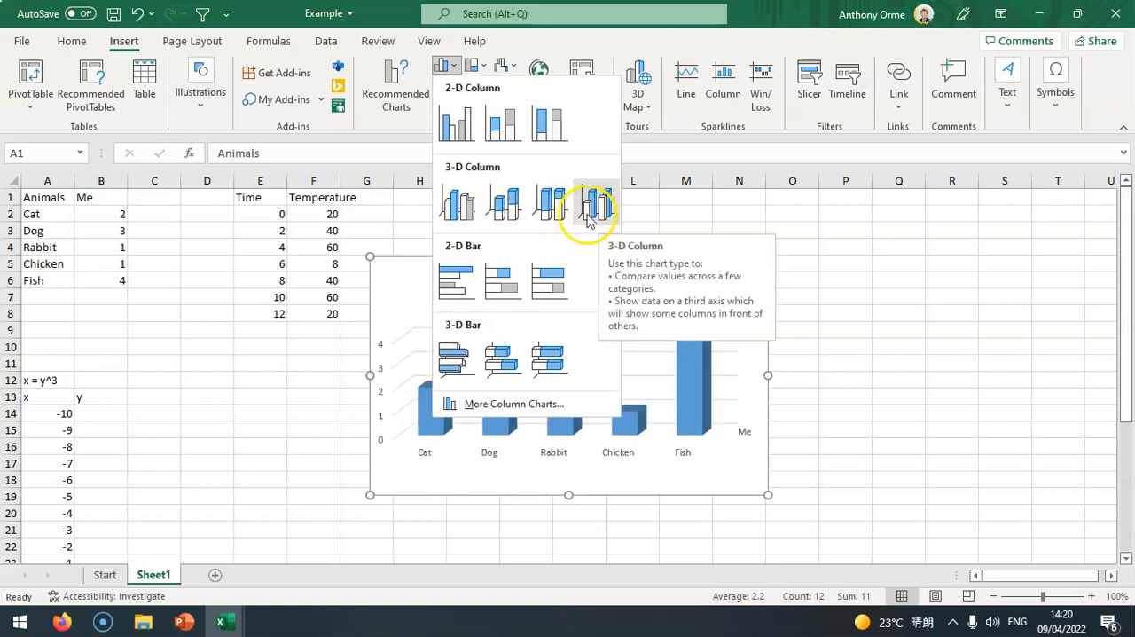
mouse_move(554, 202)
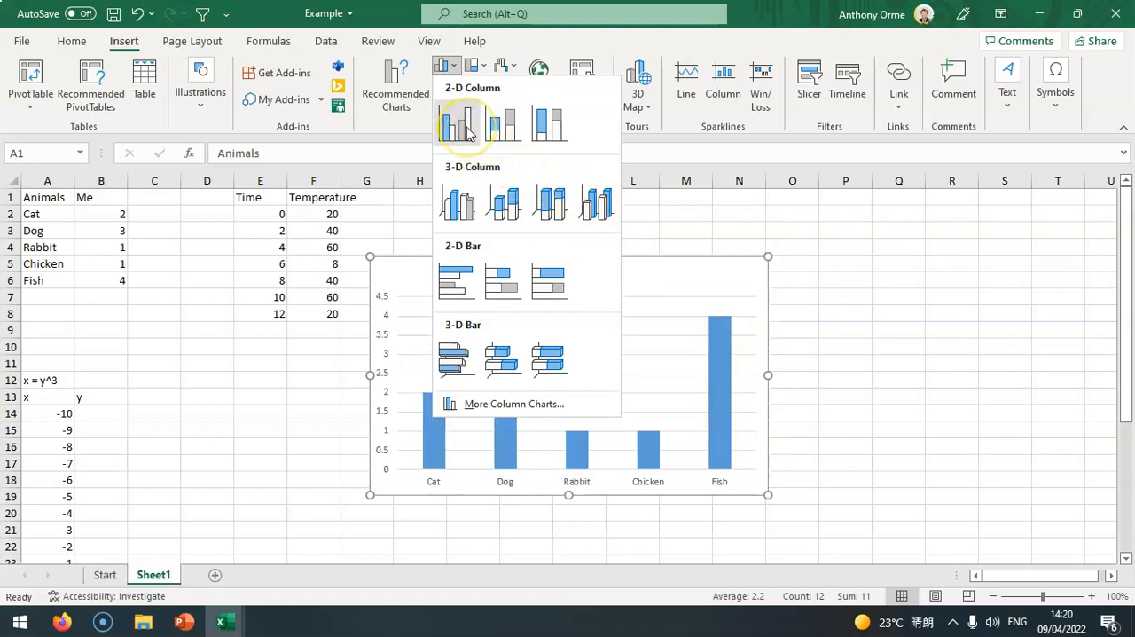
mouse_move(457, 124)
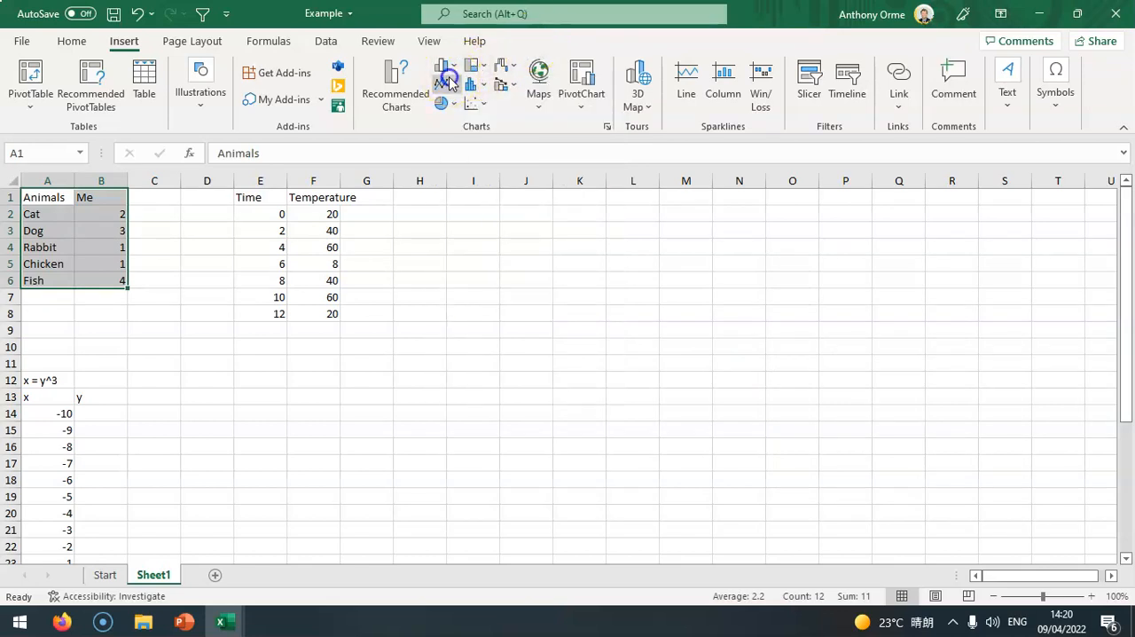
left_click(446, 80)
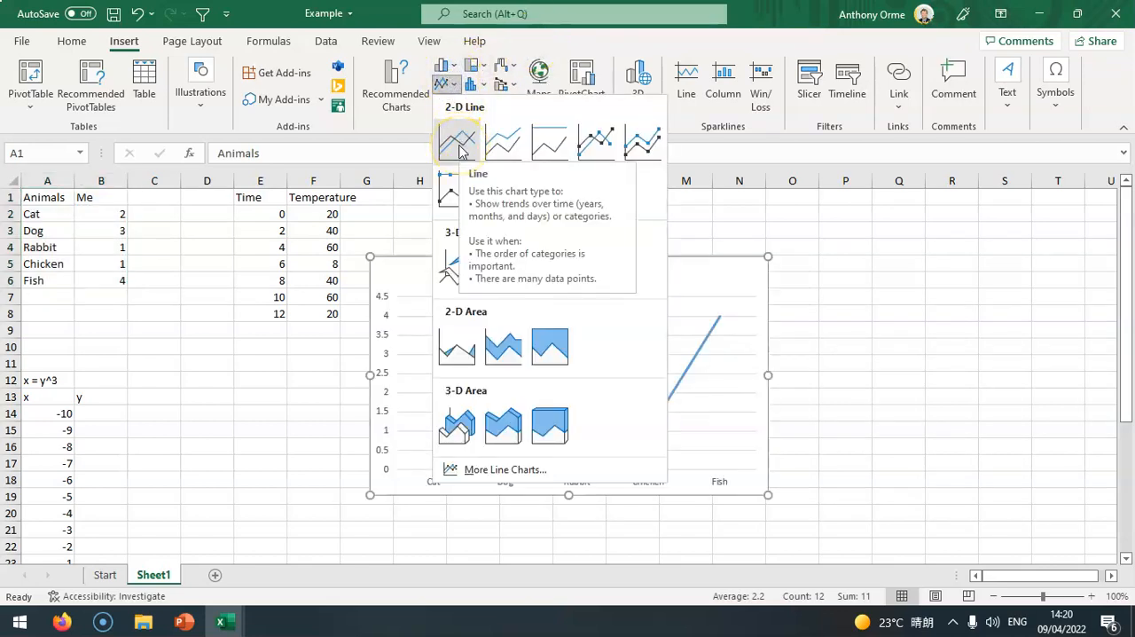
left_click(458, 141)
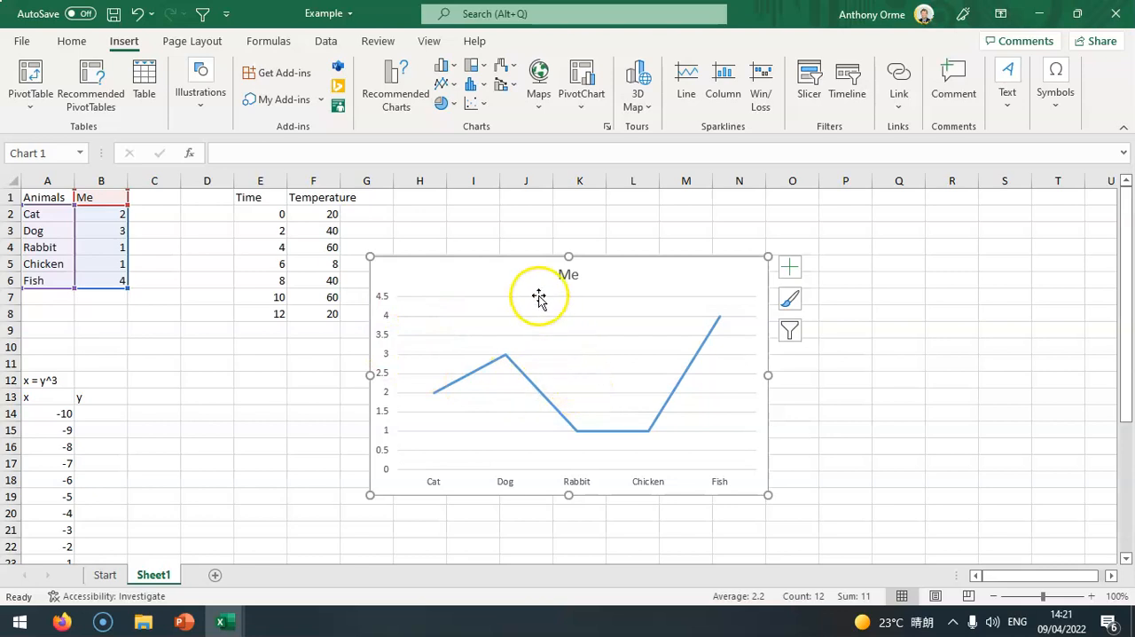
mouse_move(509, 278)
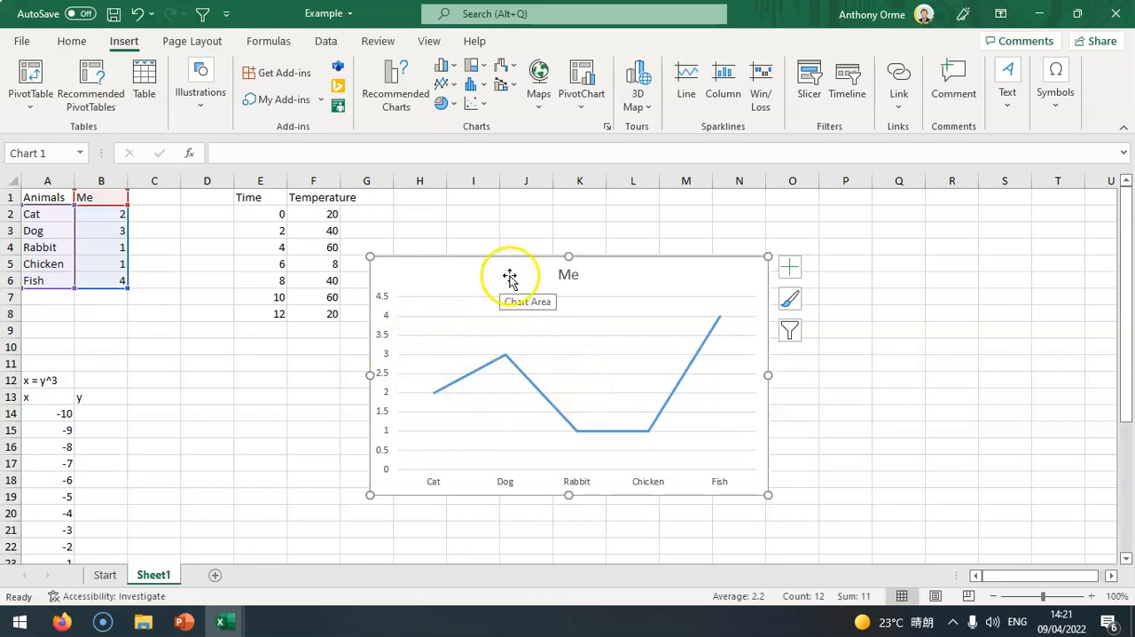
left_click(450, 66)
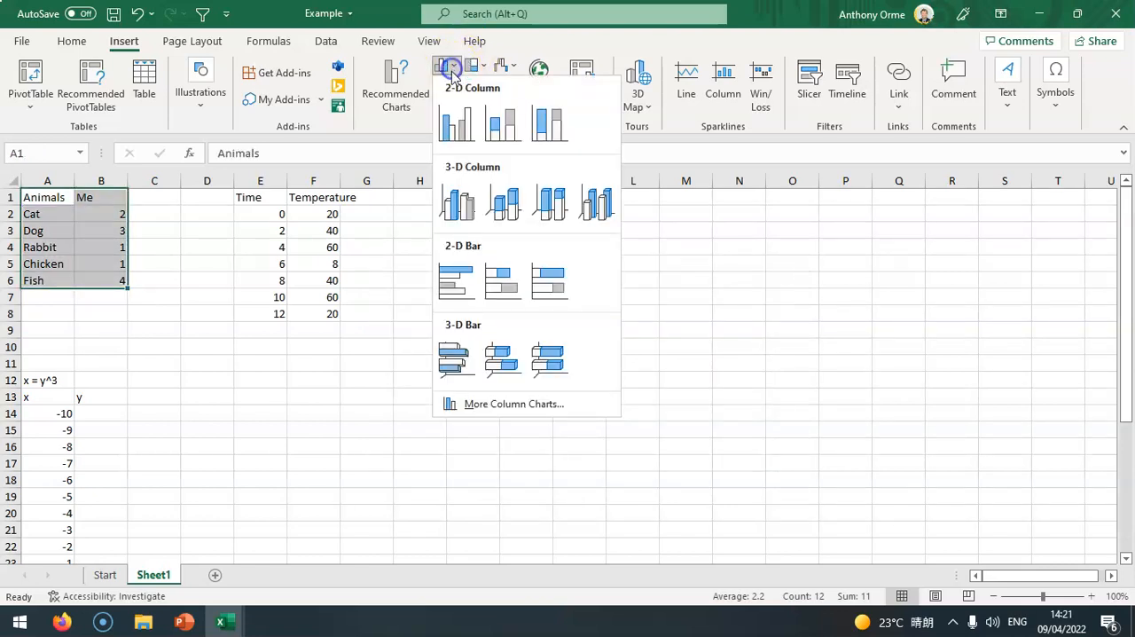
Insert a clustered column chart of the animal counts and open its gridline formatting.
left_click(454, 123)
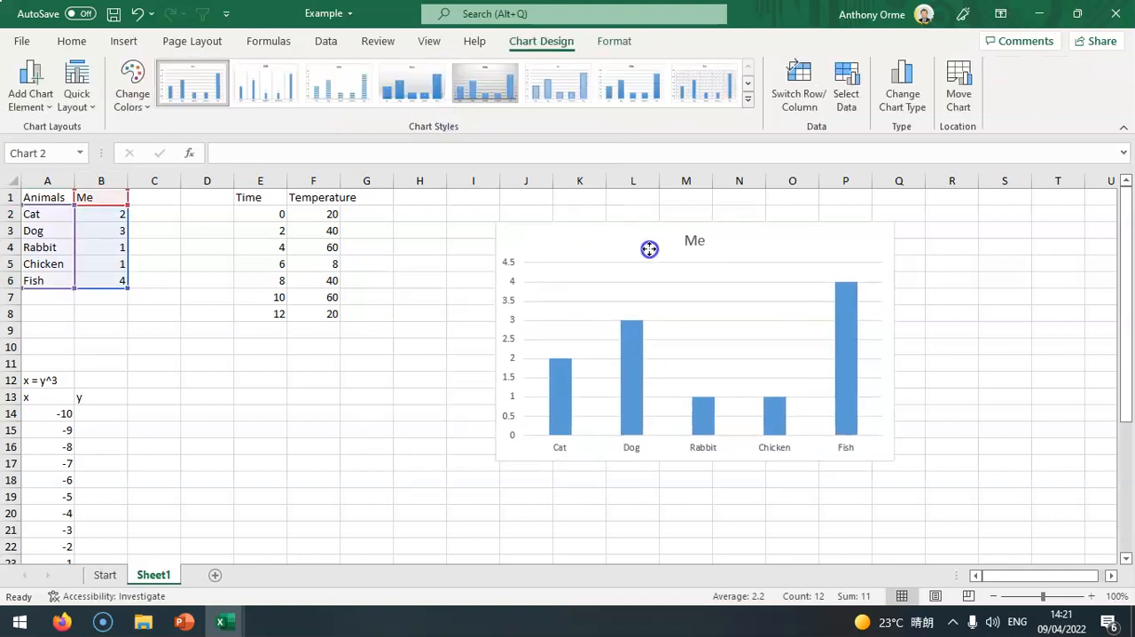
left_click(649, 250)
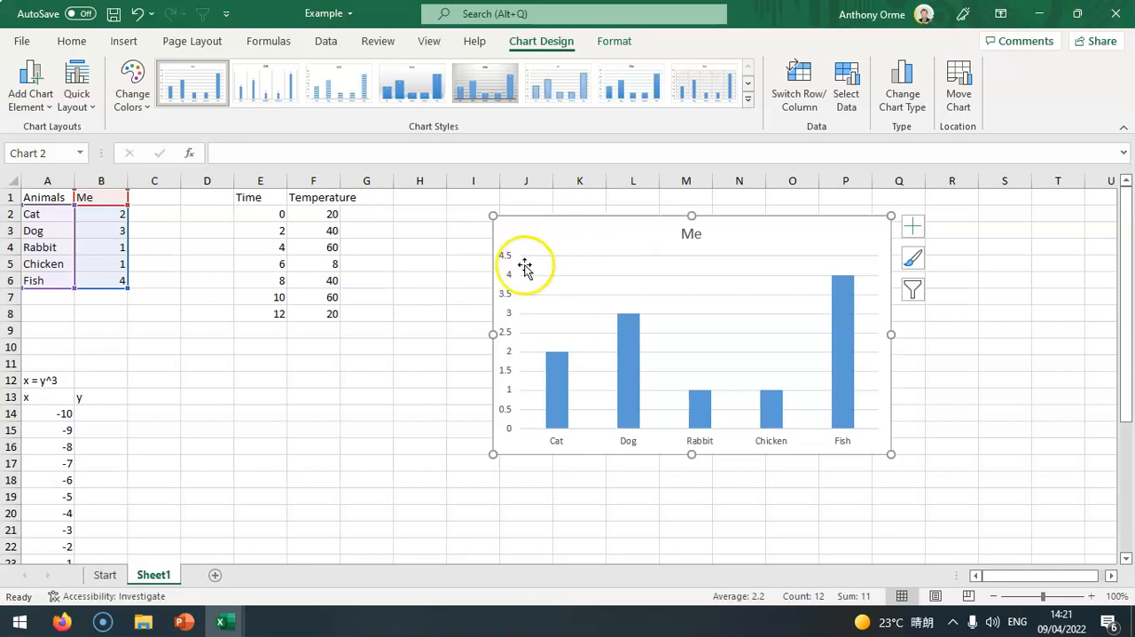
mouse_move(510, 336)
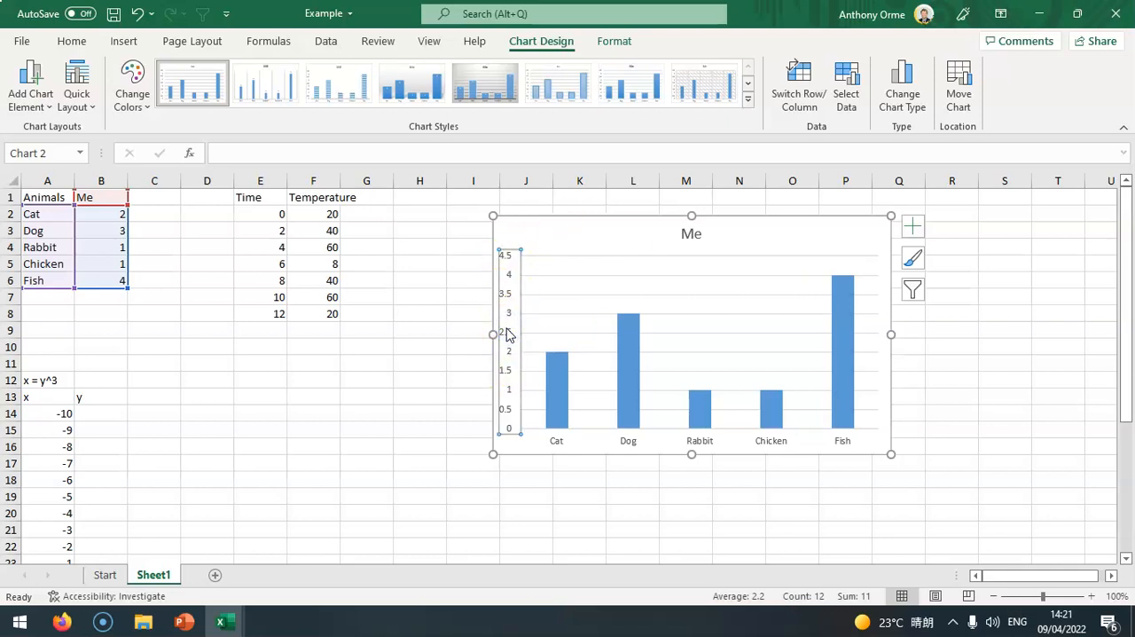
right_click(506, 332)
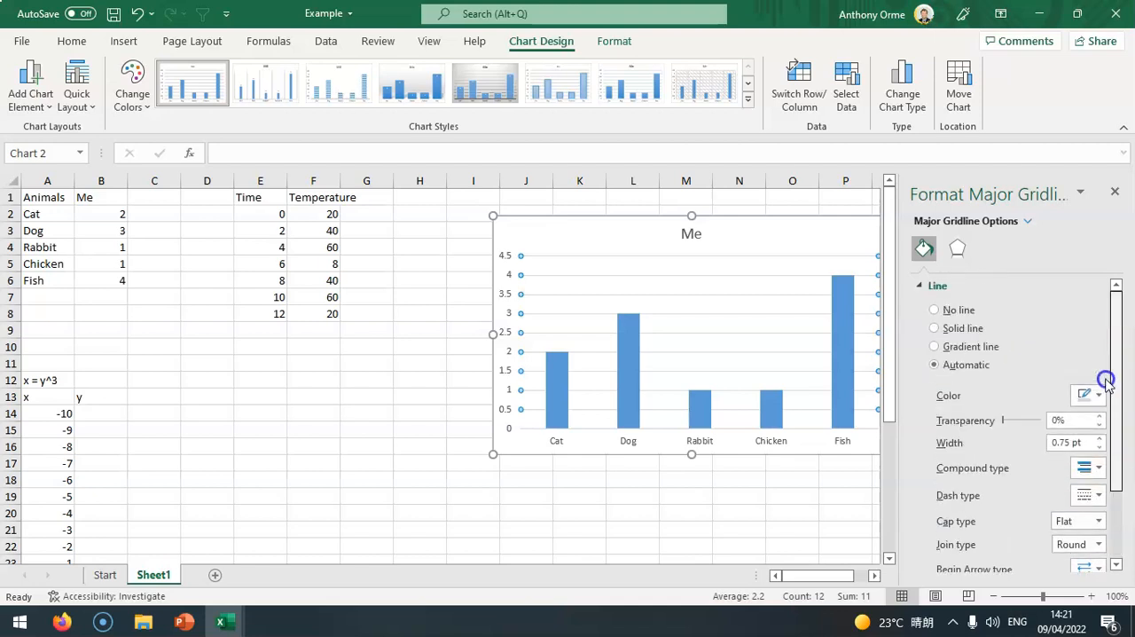
Adjust the major gridline colour, then list the chart parts available to format.
left_click(1097, 396)
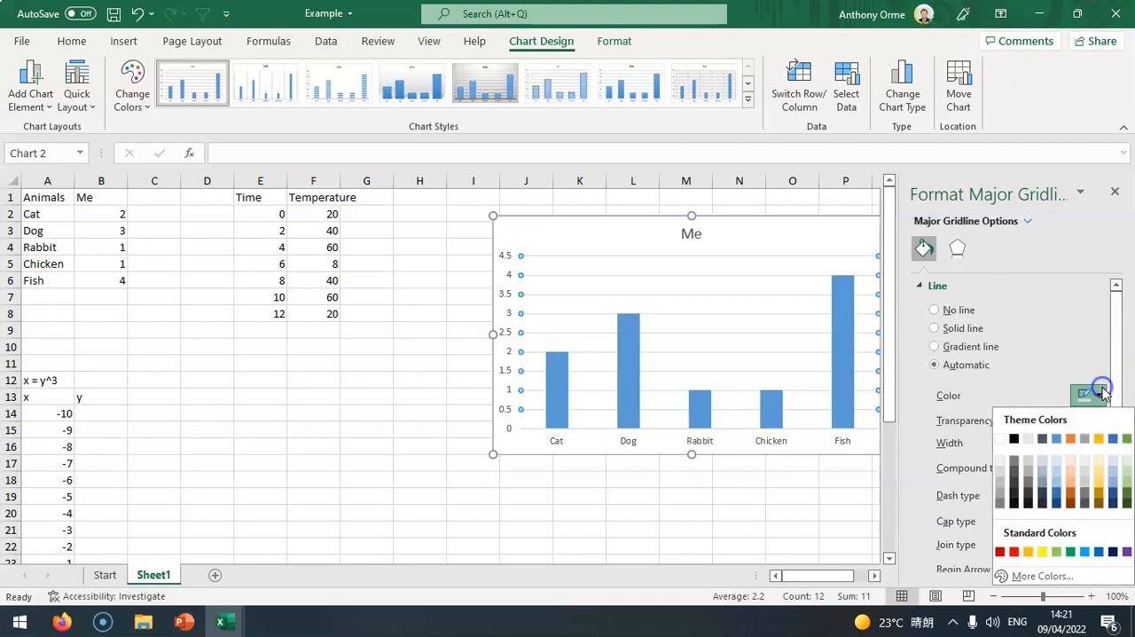
left_click(1088, 395)
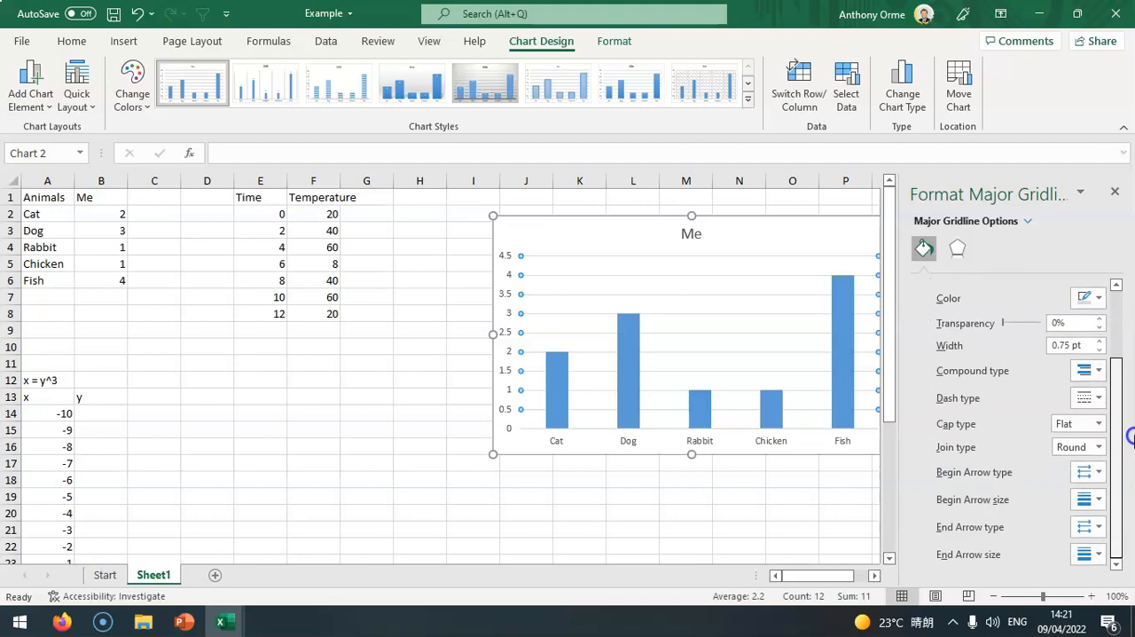
mouse_move(1013, 343)
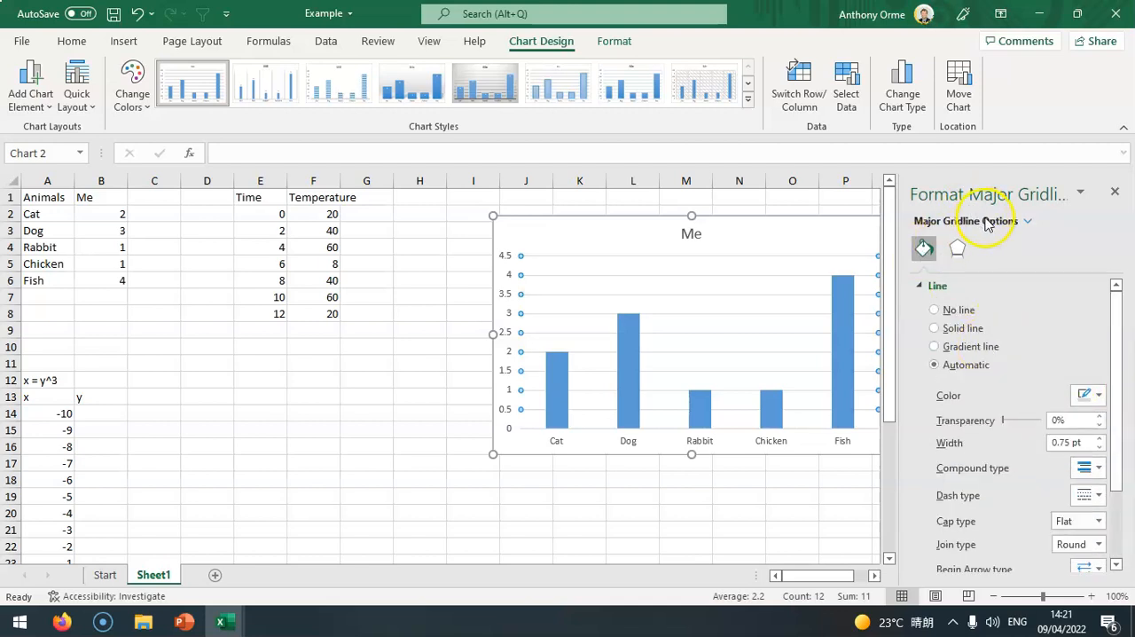
left_click(1026, 220)
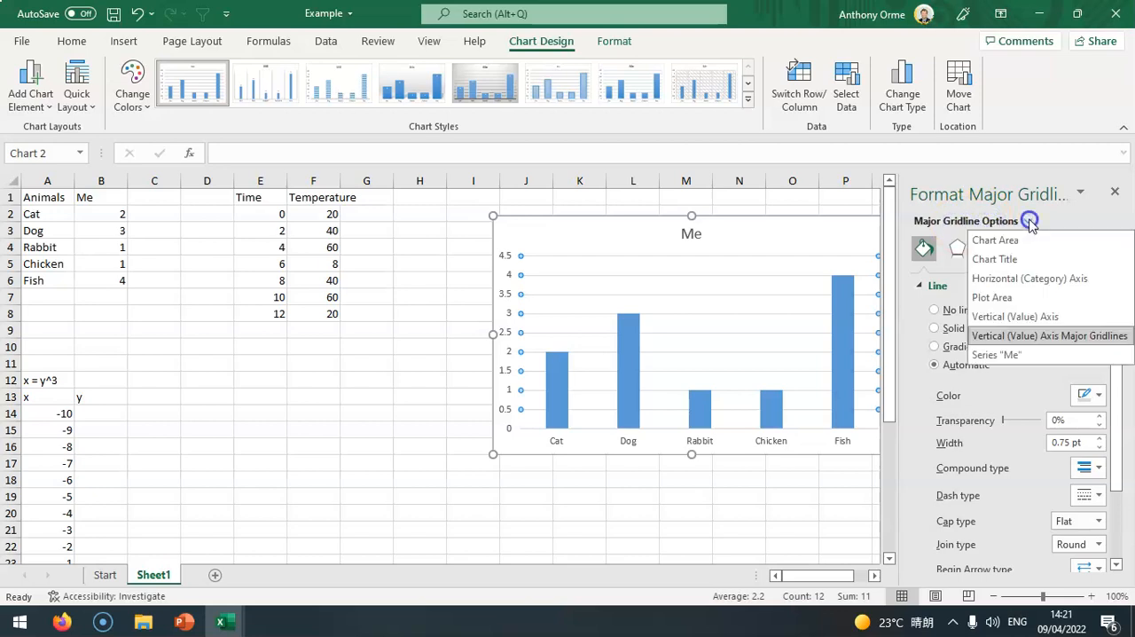
mouse_move(1015, 315)
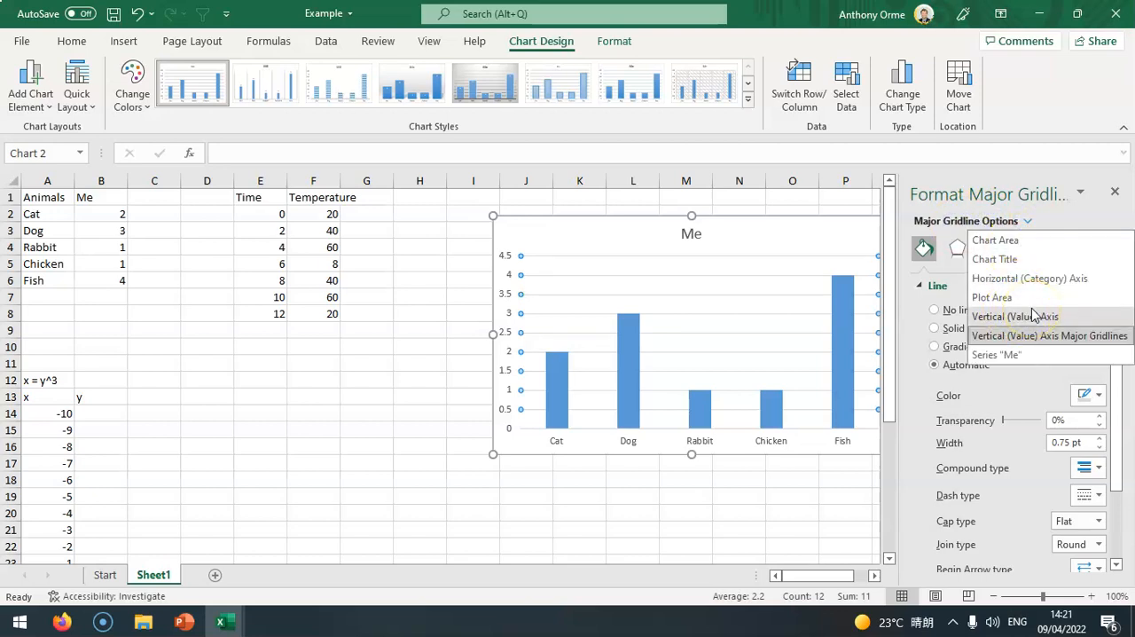
Set the vertical value axis to maximum 5, major unit 1 and minor unit 0.2.
left_click(1014, 315)
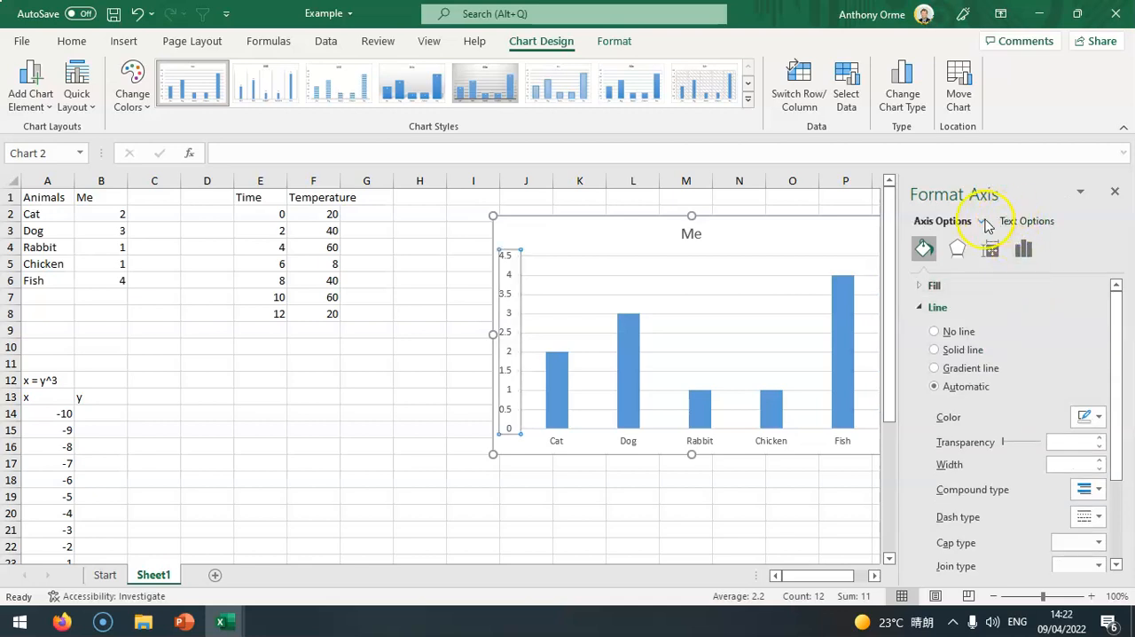
scroll("down", 3)
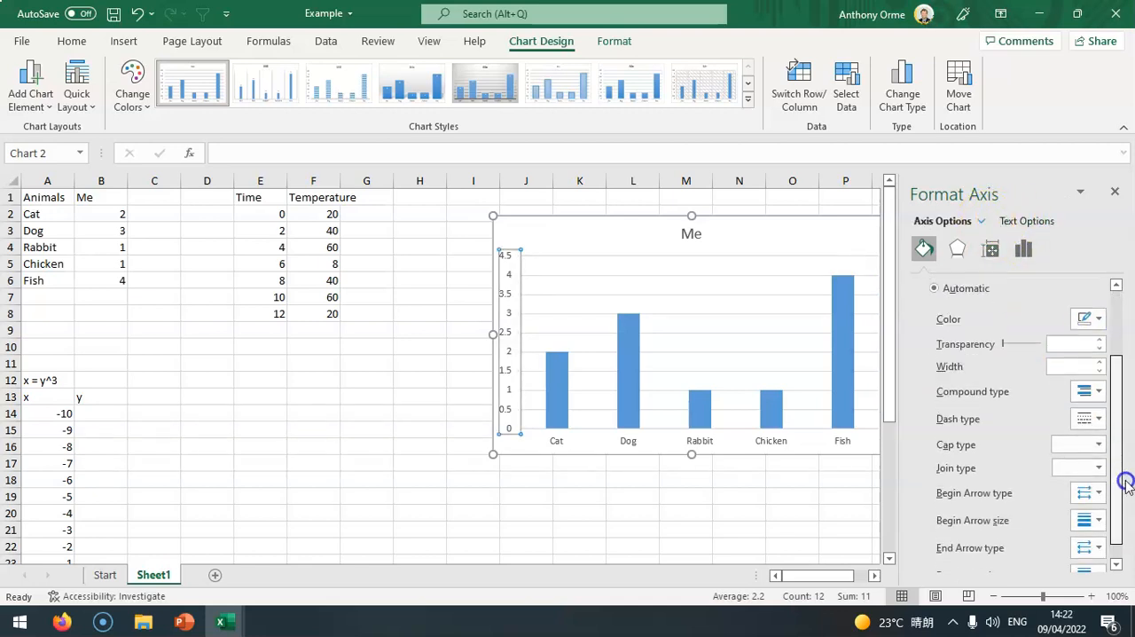
scroll("up", 3)
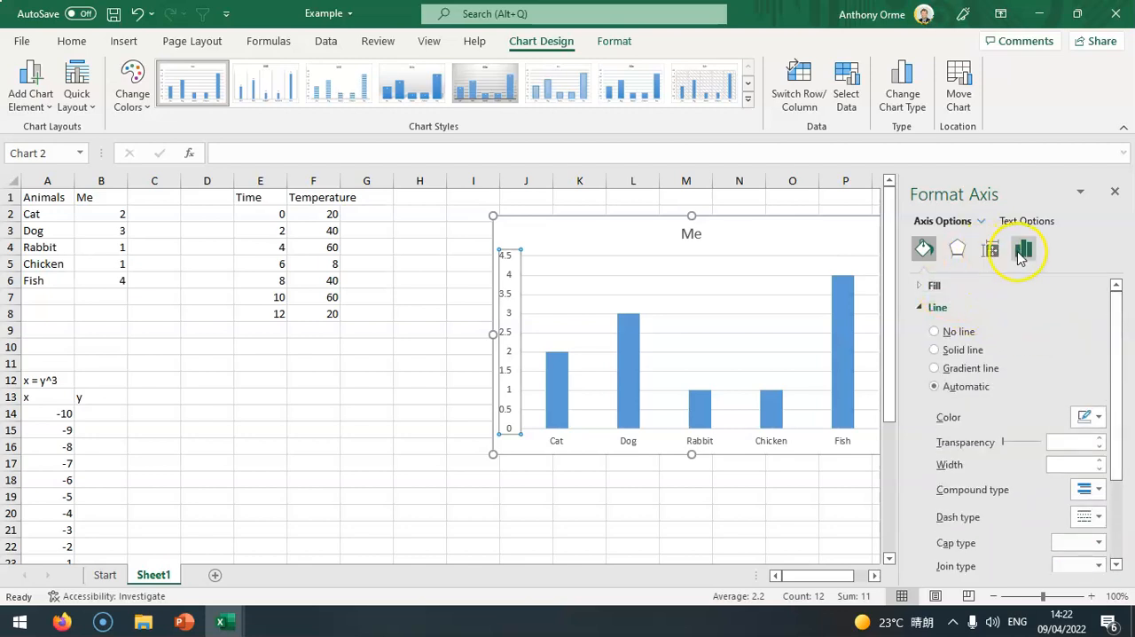
left_click(1023, 249)
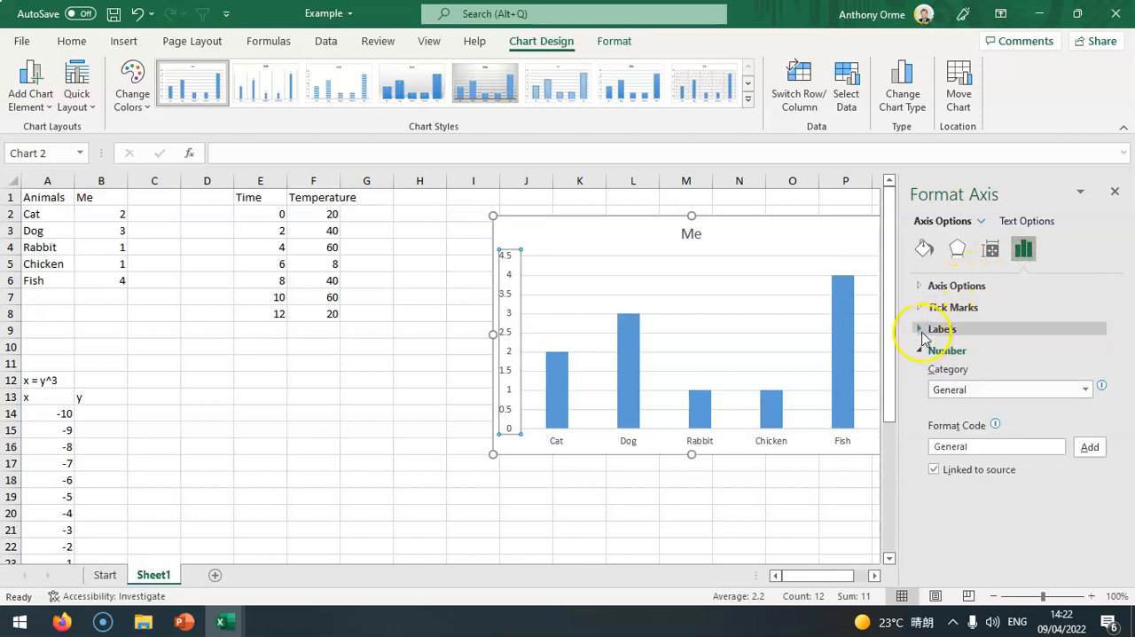
left_click(942, 328)
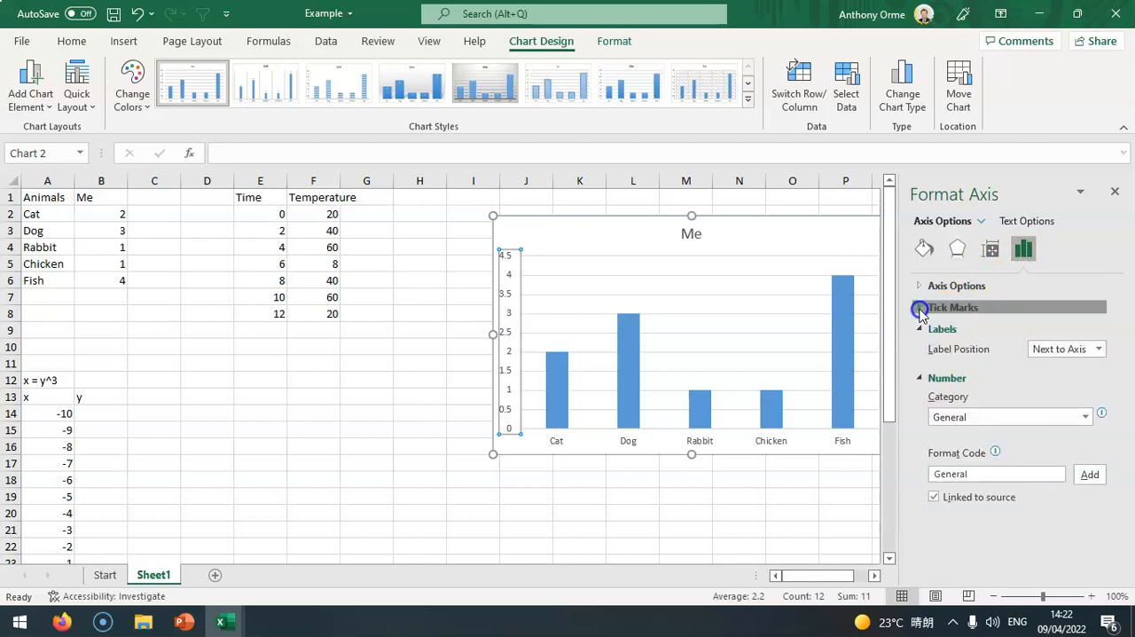
left_click(955, 284)
type("0.2")
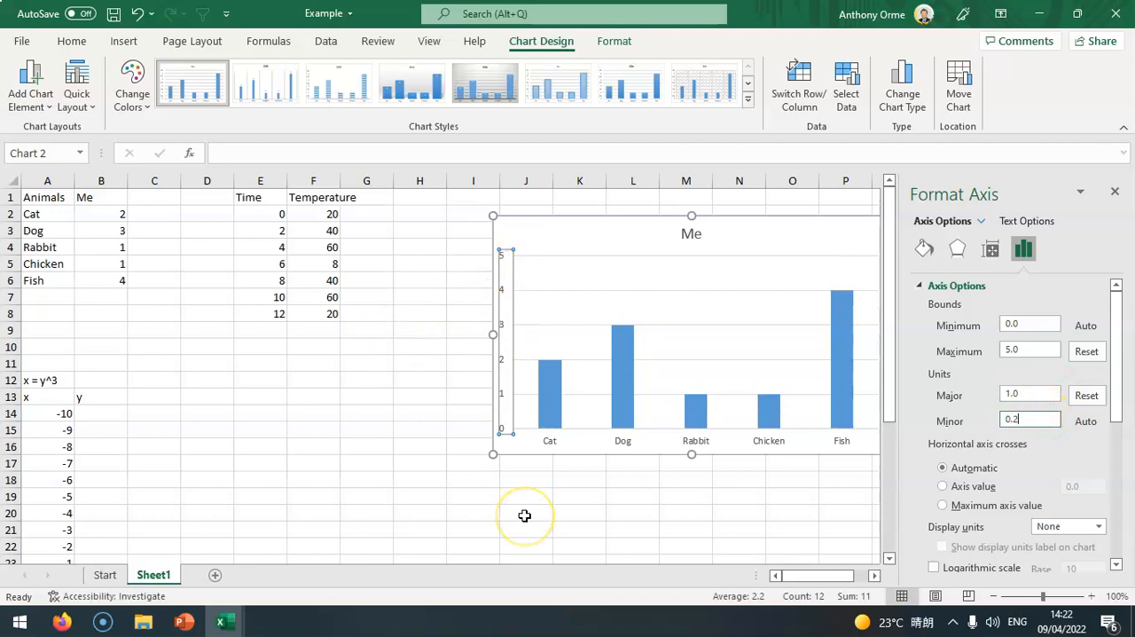
mouse_move(524, 515)
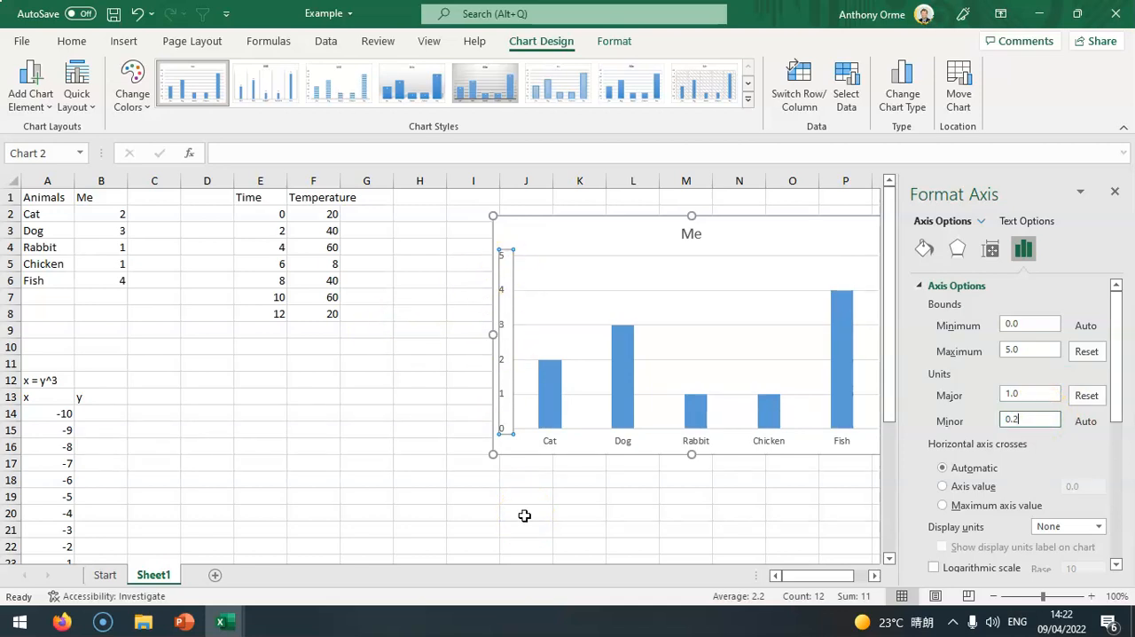
mouse_move(748, 370)
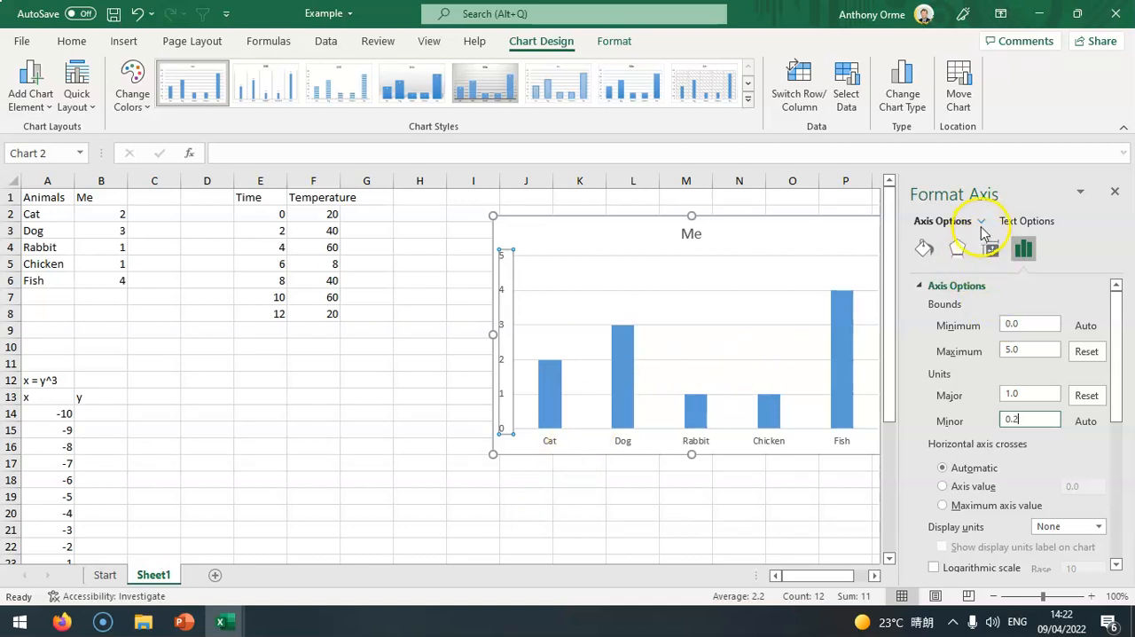
Select the chart title and replace 'Me' with 'Animals I own on my Farm'.
left_click(980, 221)
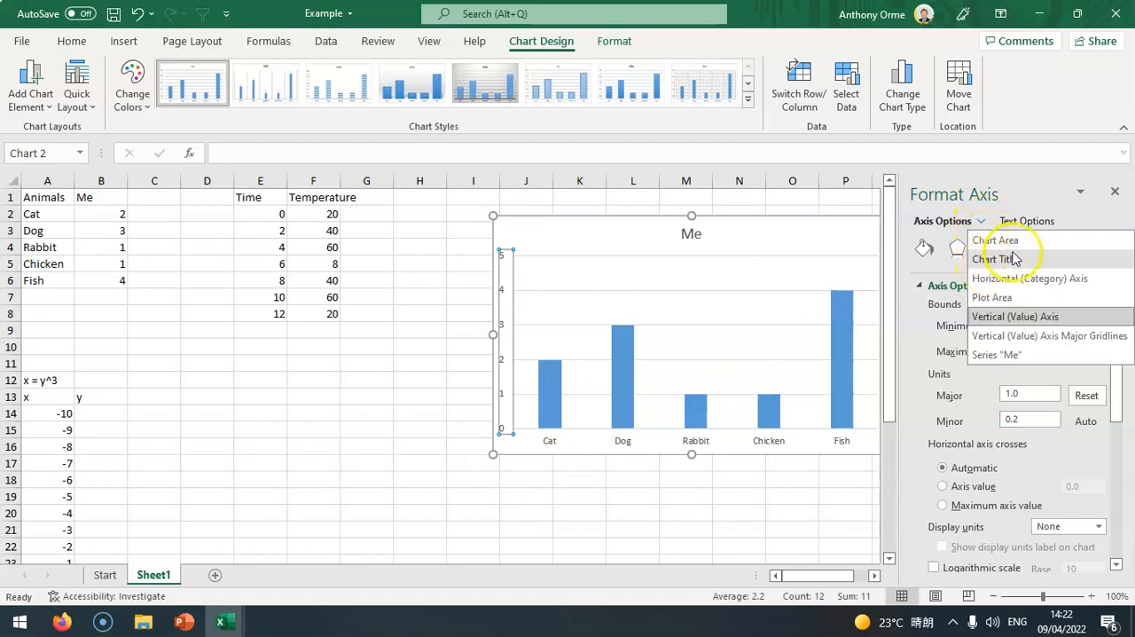
left_click(997, 259)
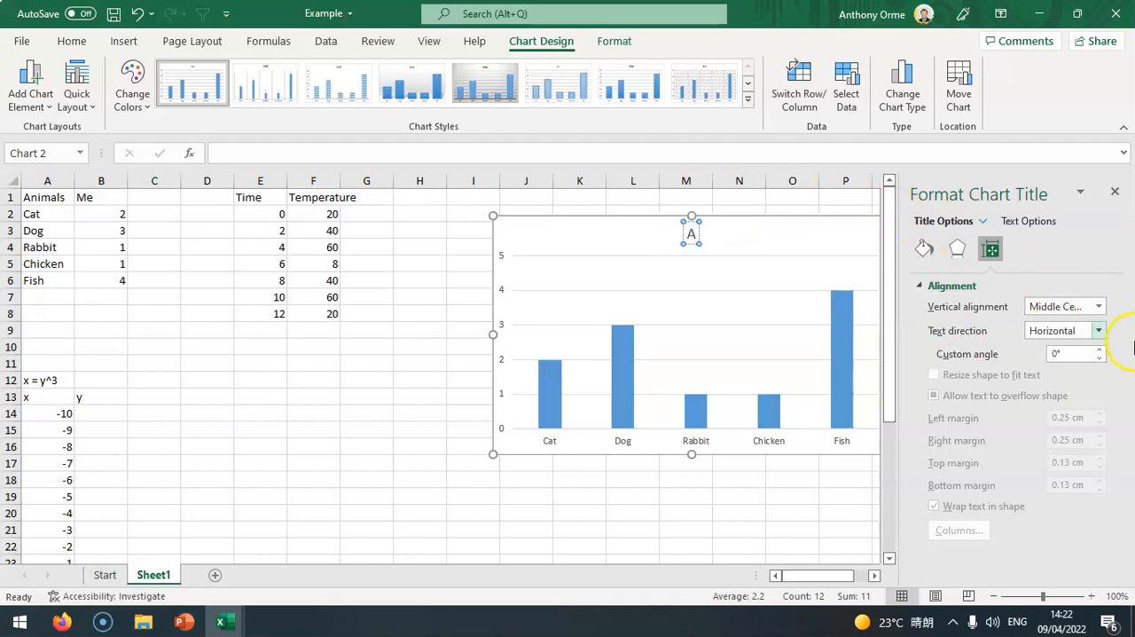
type("Animals")
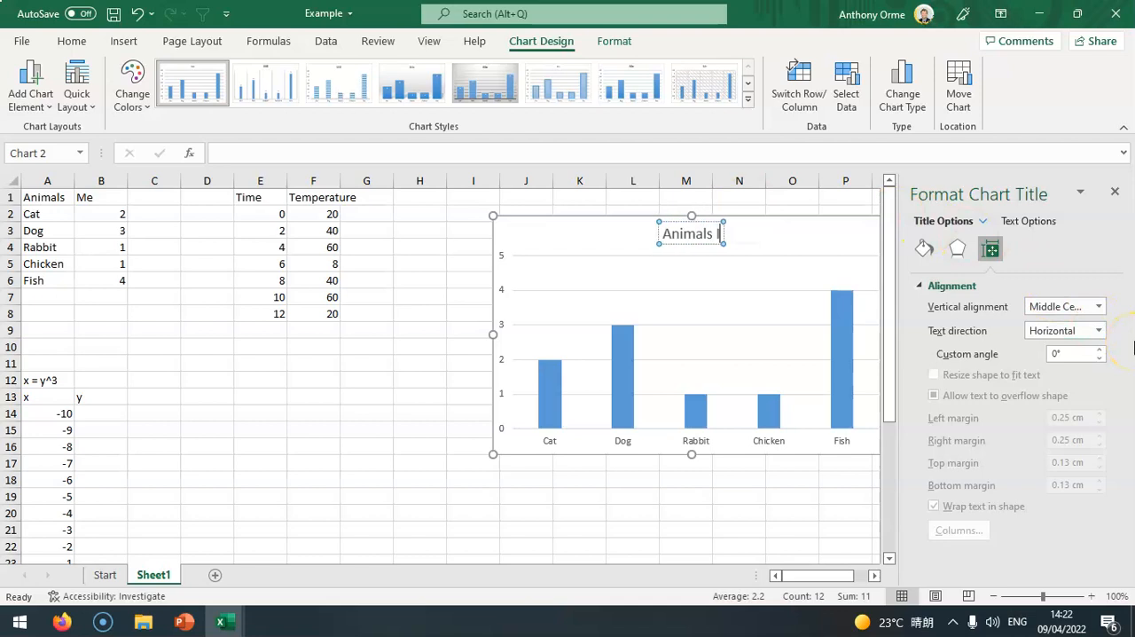
type("I own")
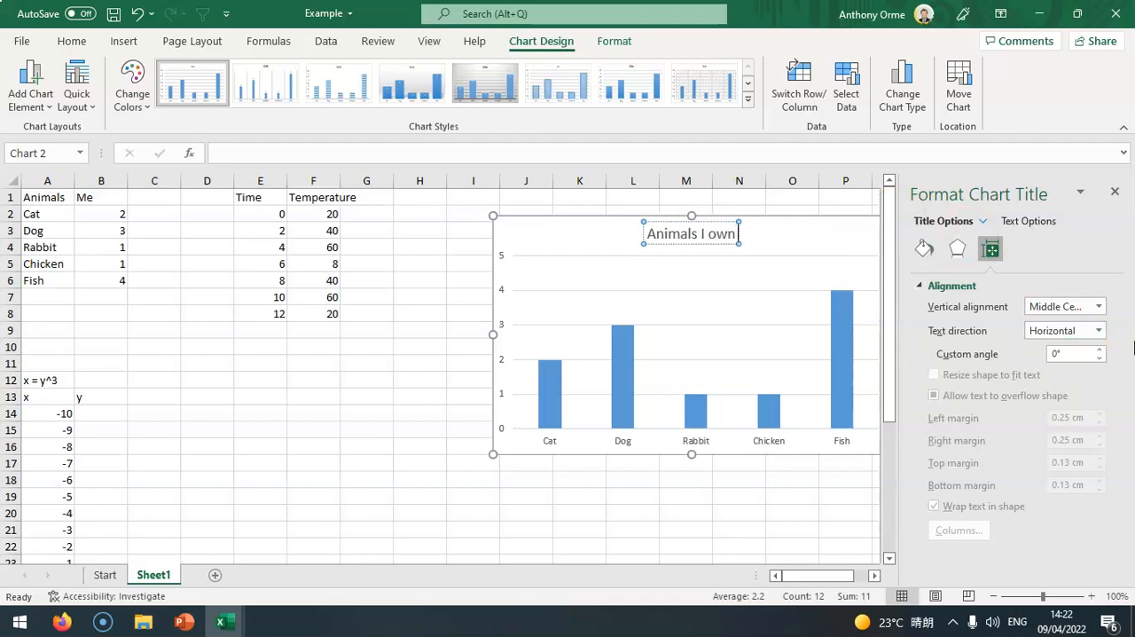
type("on my Fa")
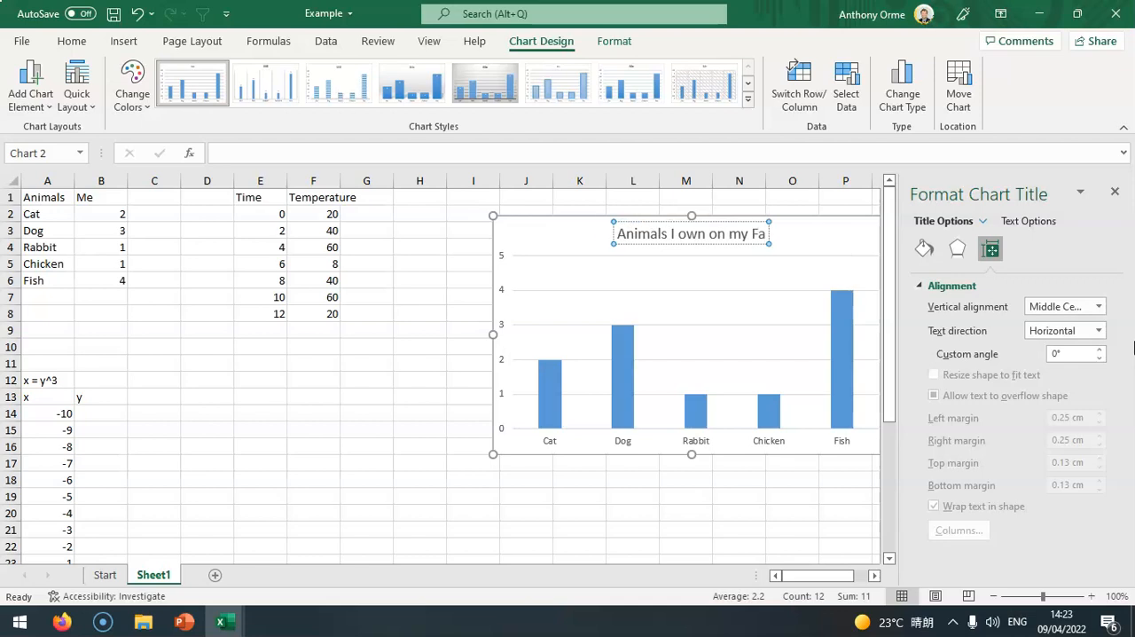
type("rm")
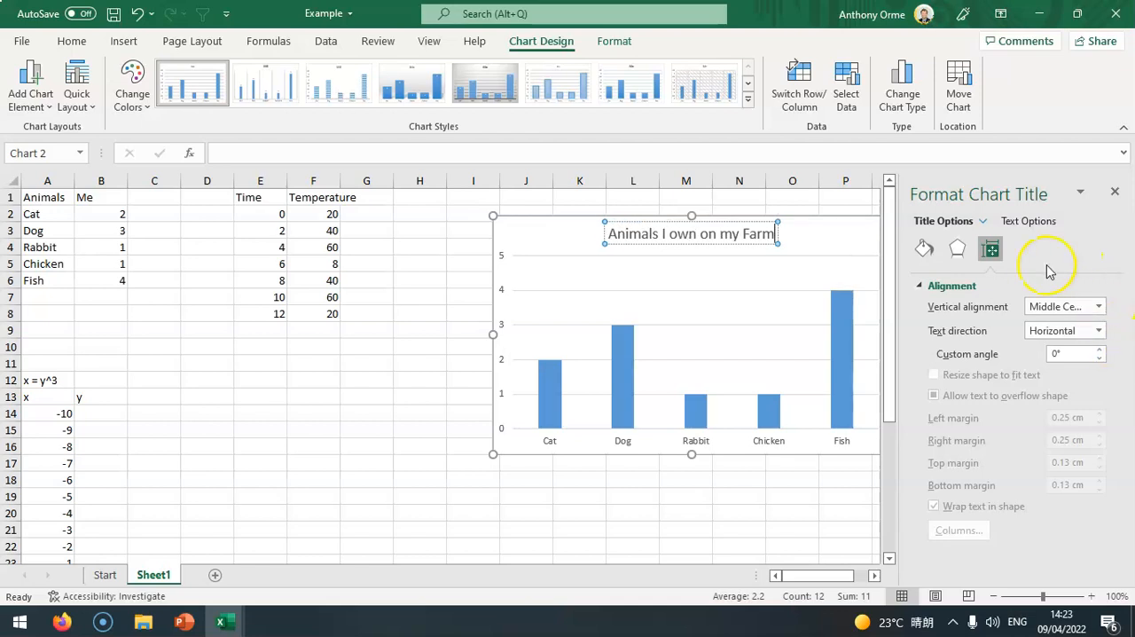
Switch the format pane to the horizontal category axis, then reopen the element list.
left_click(982, 221)
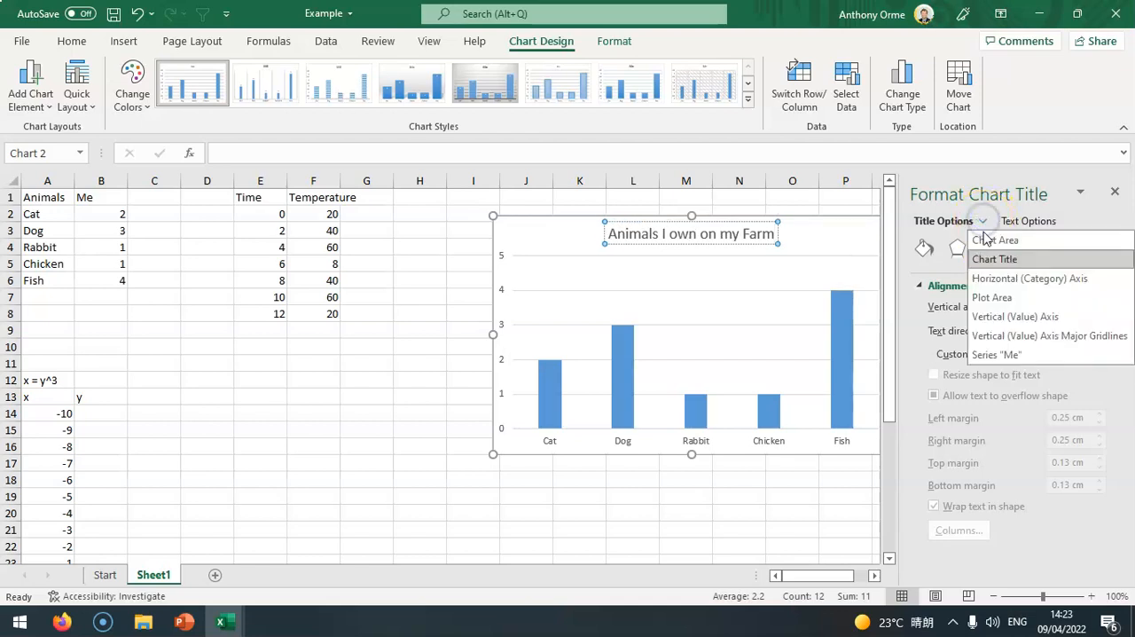
left_click(1029, 277)
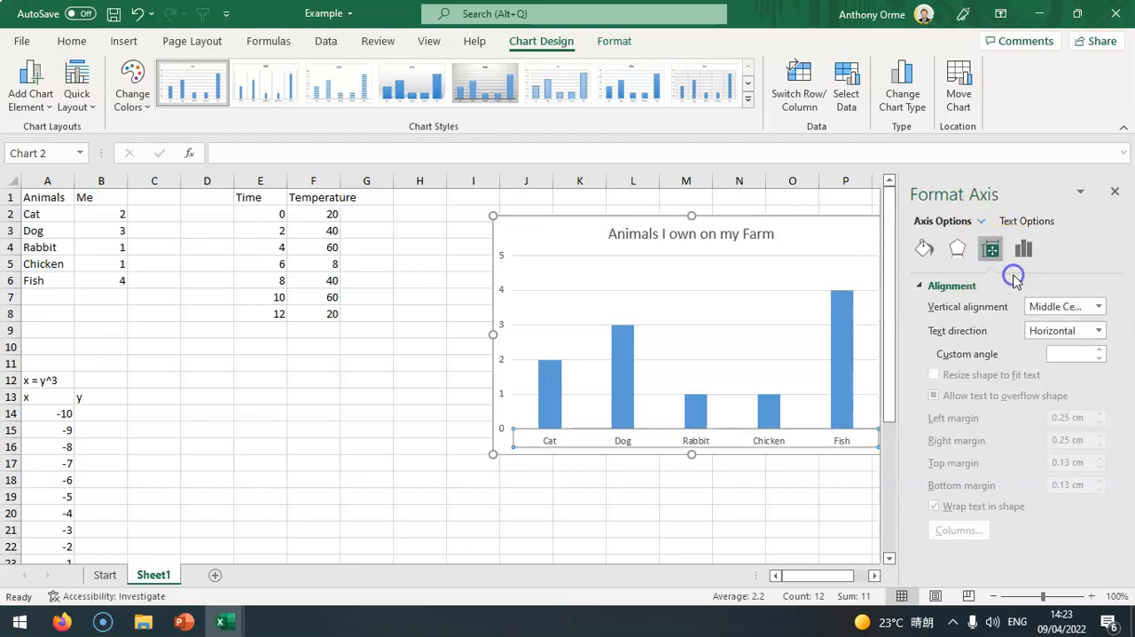
mouse_move(973, 230)
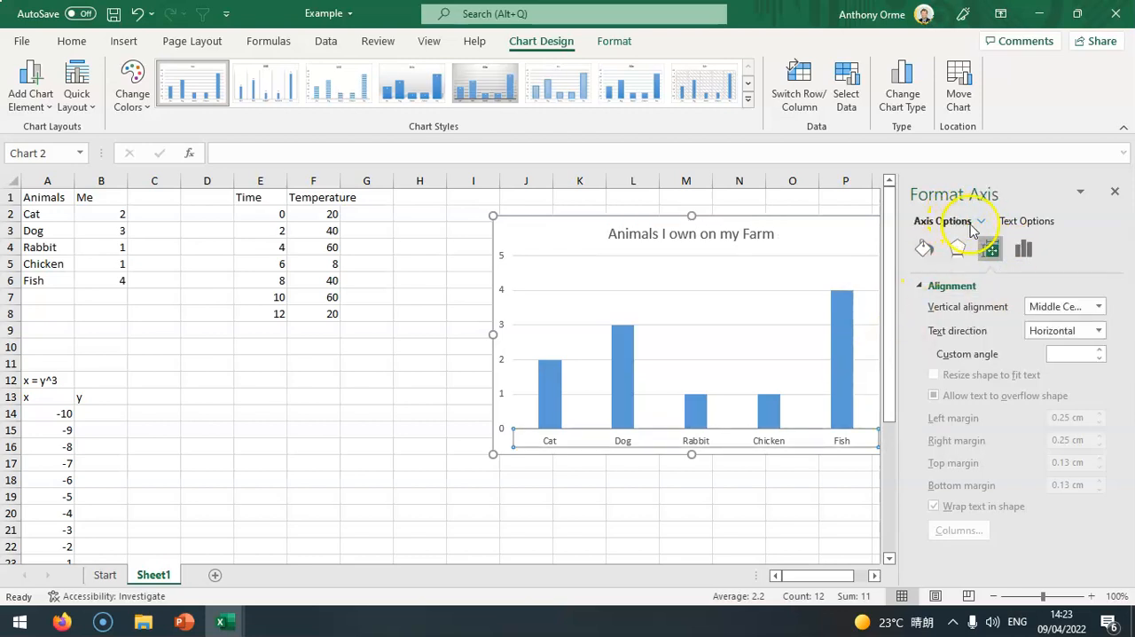
left_click(981, 220)
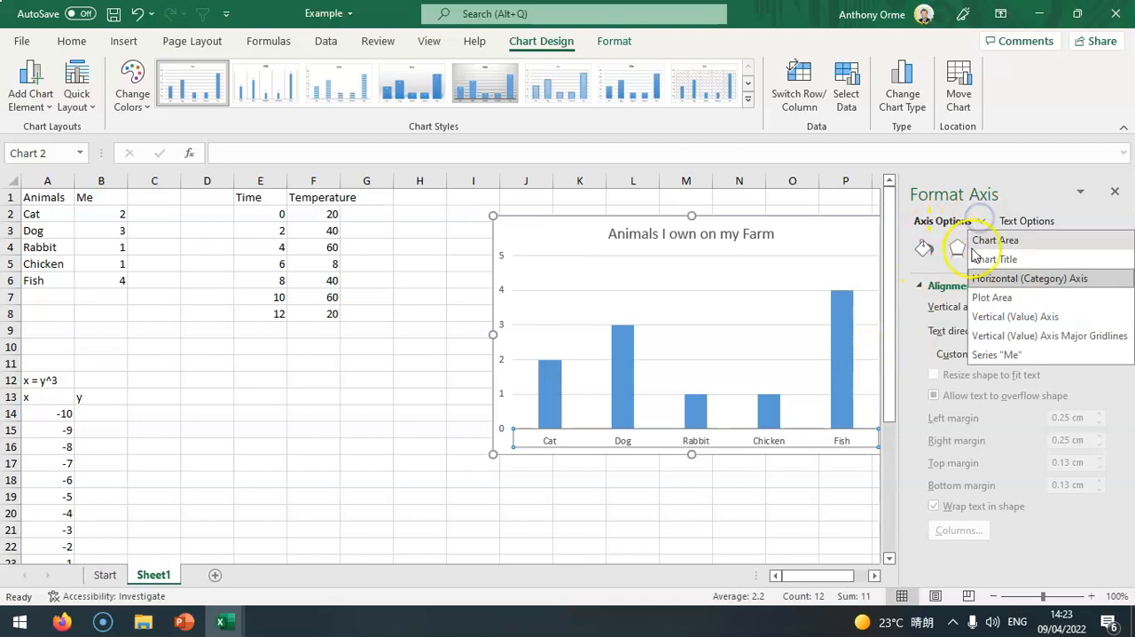
mouse_move(1038, 296)
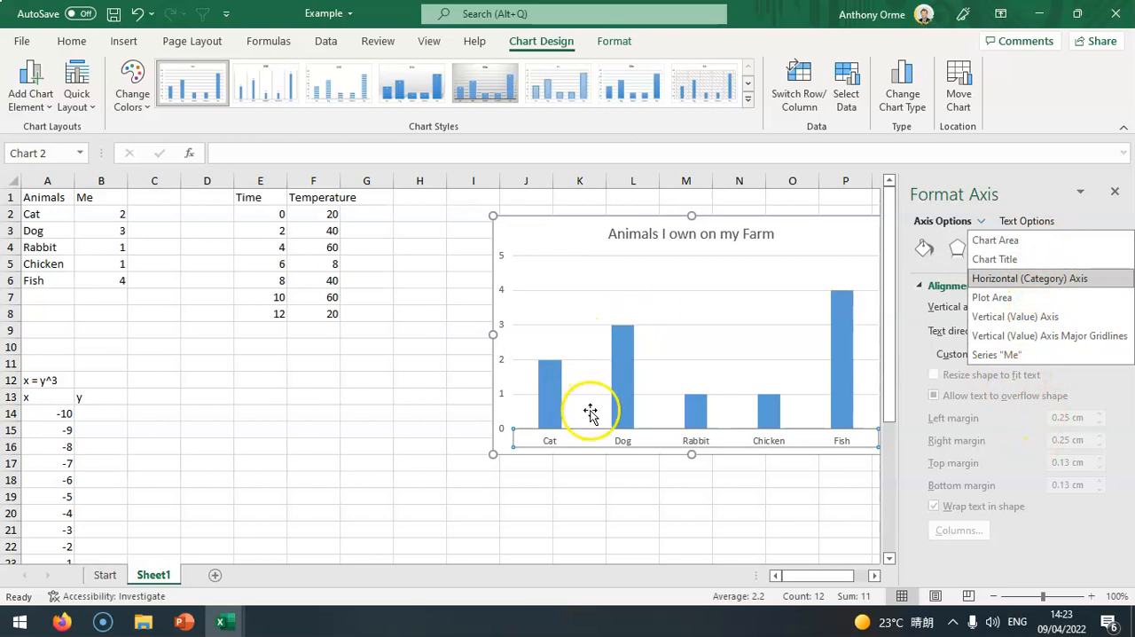
mouse_move(149, 97)
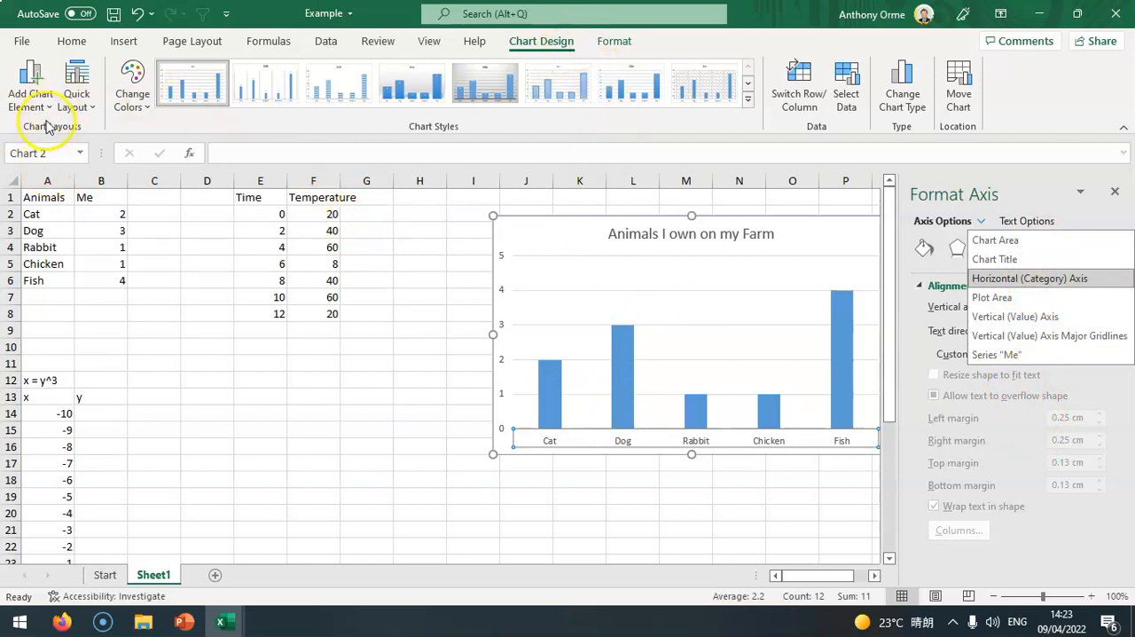
Add horizontal and vertical axis titles 'Types of Animals' and 'Number of Animals'.
left_click(30, 85)
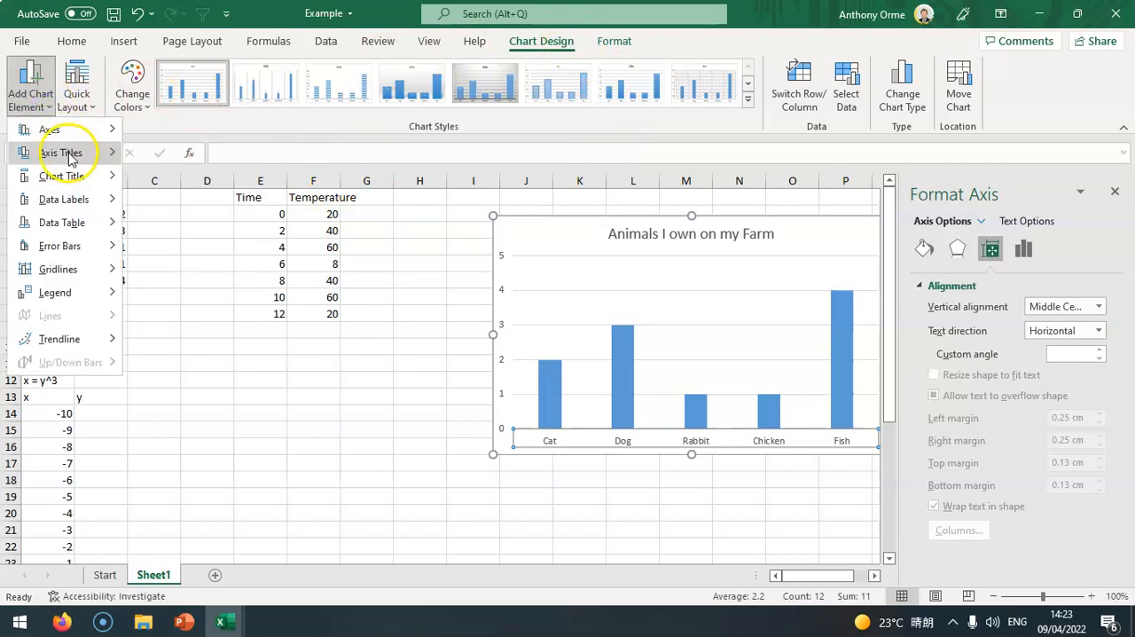
left_click(60, 152)
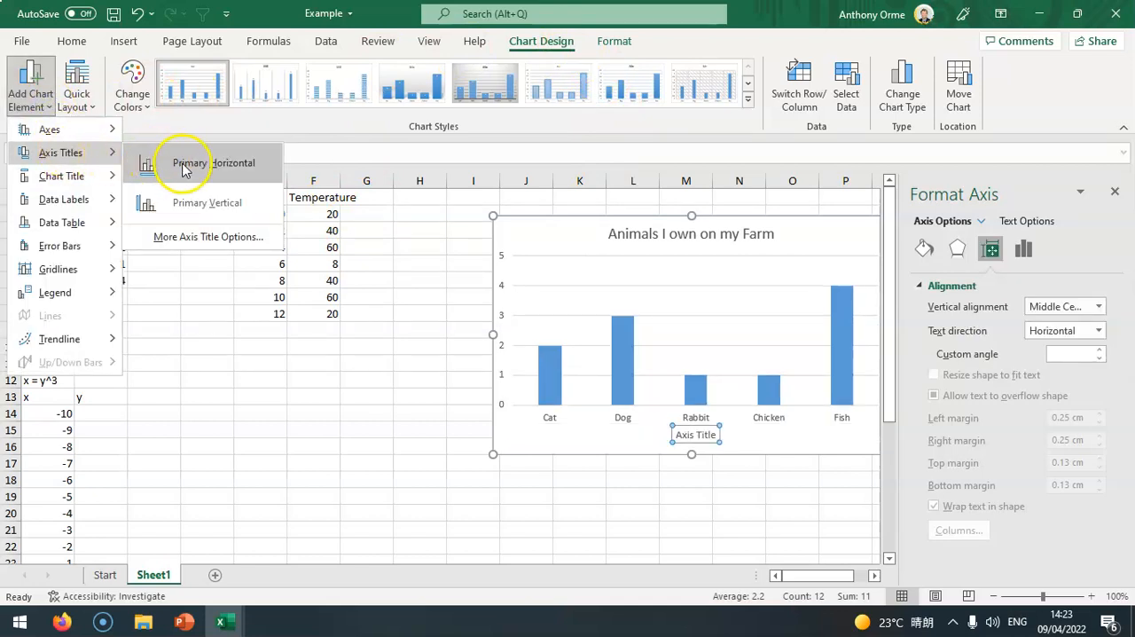
left_click(211, 162)
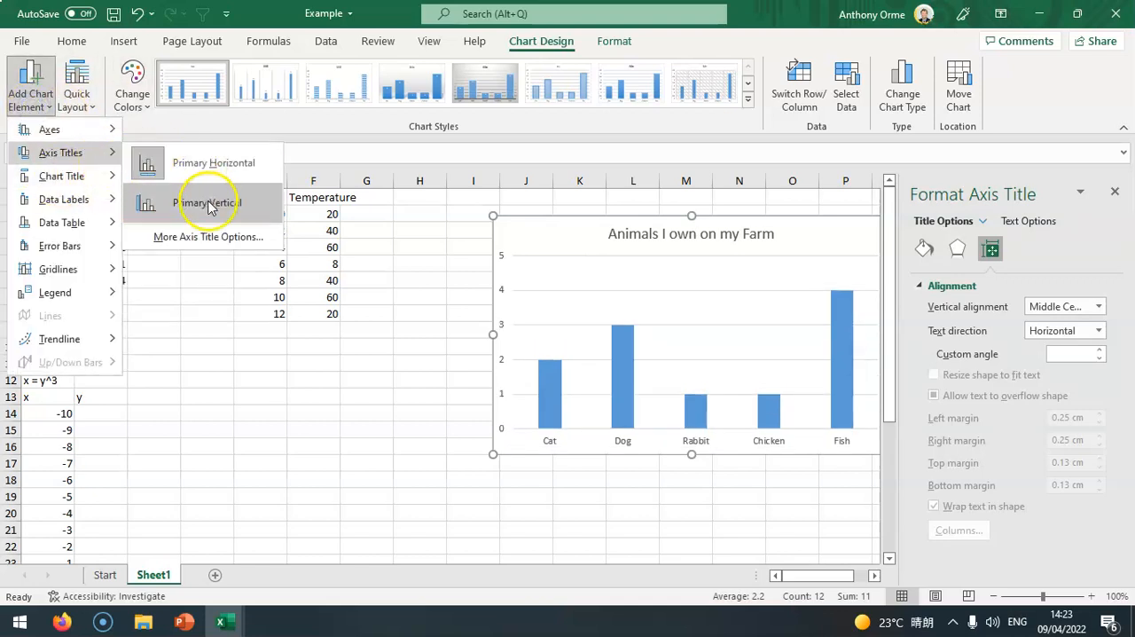
left_click(206, 202)
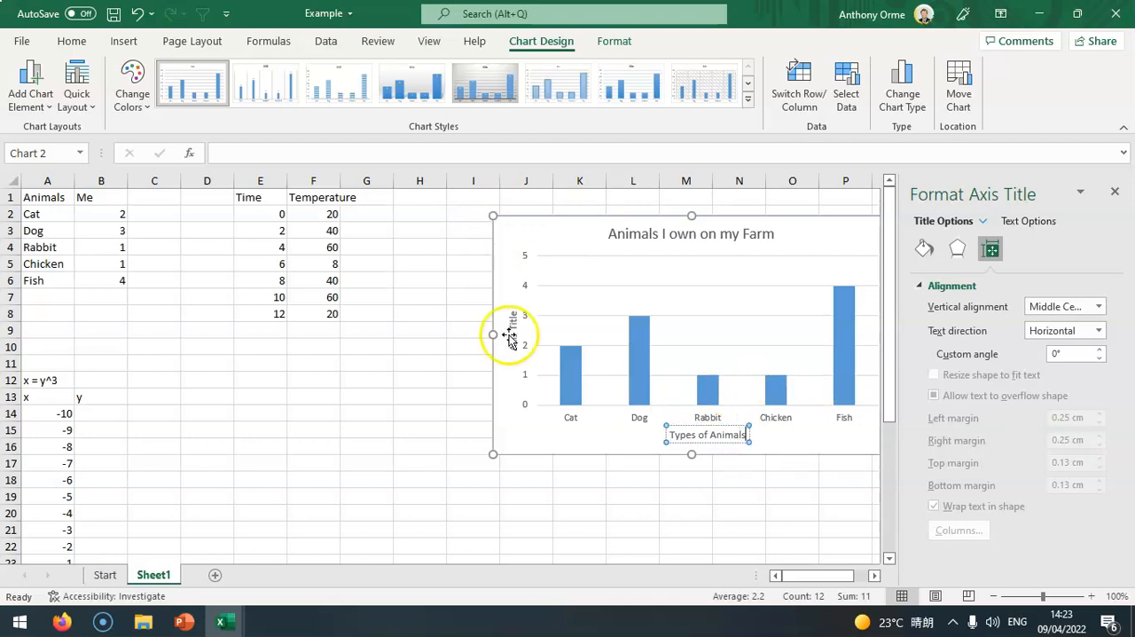
double_click(512, 335)
type("Number of An")
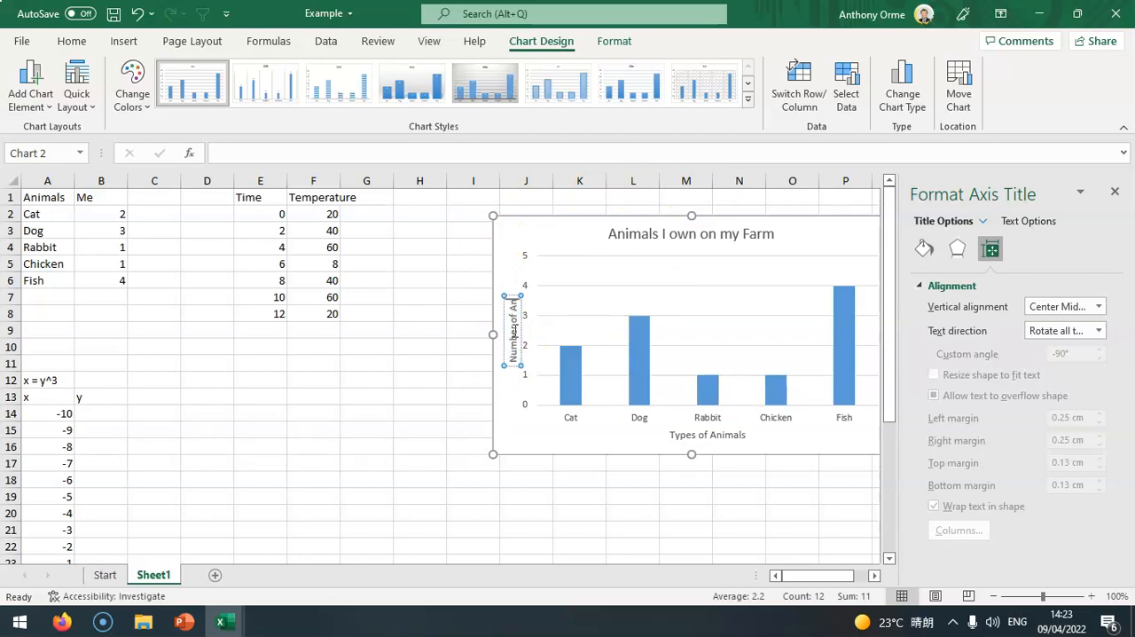
left_click(633, 514)
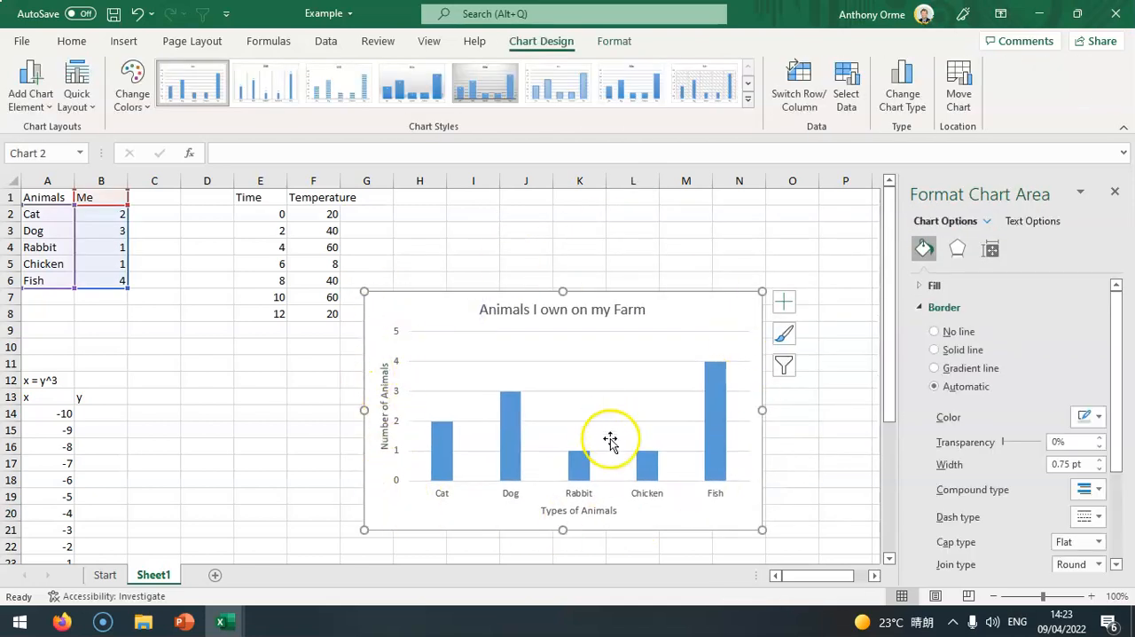
mouse_move(427, 320)
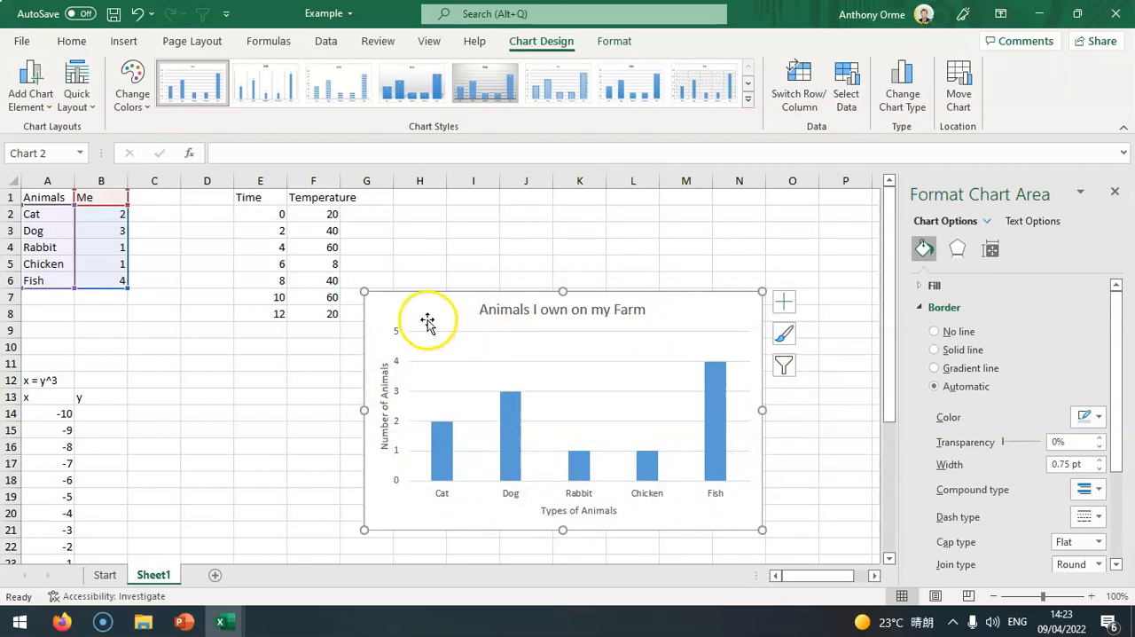
mouse_move(669, 397)
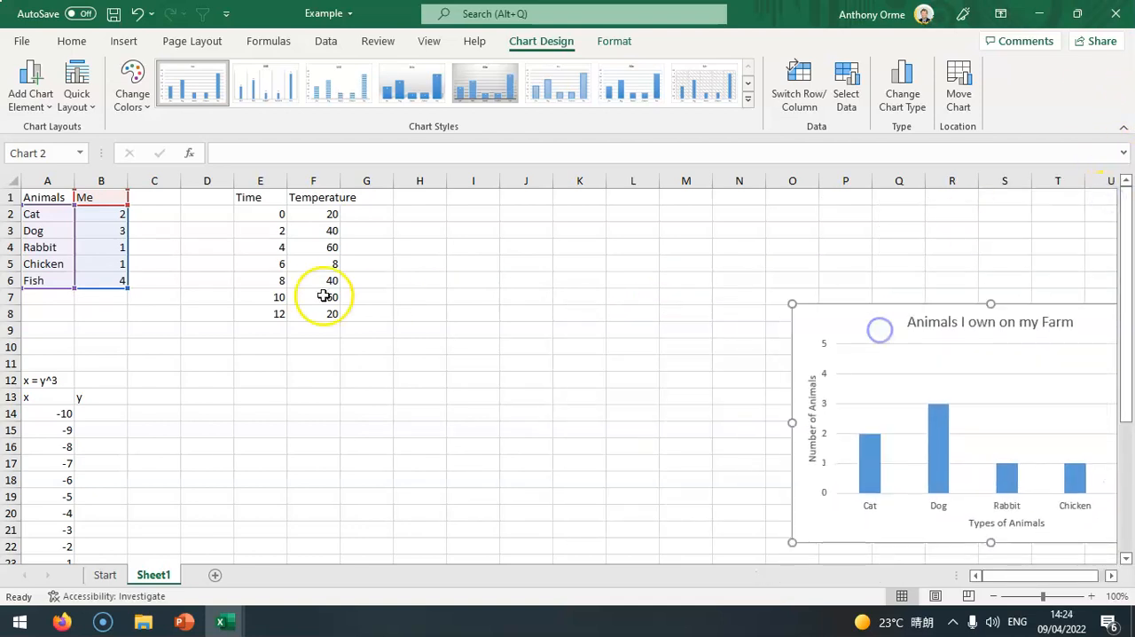
Click back into the worksheet cells to deselect the moved chart.
left_click(260, 229)
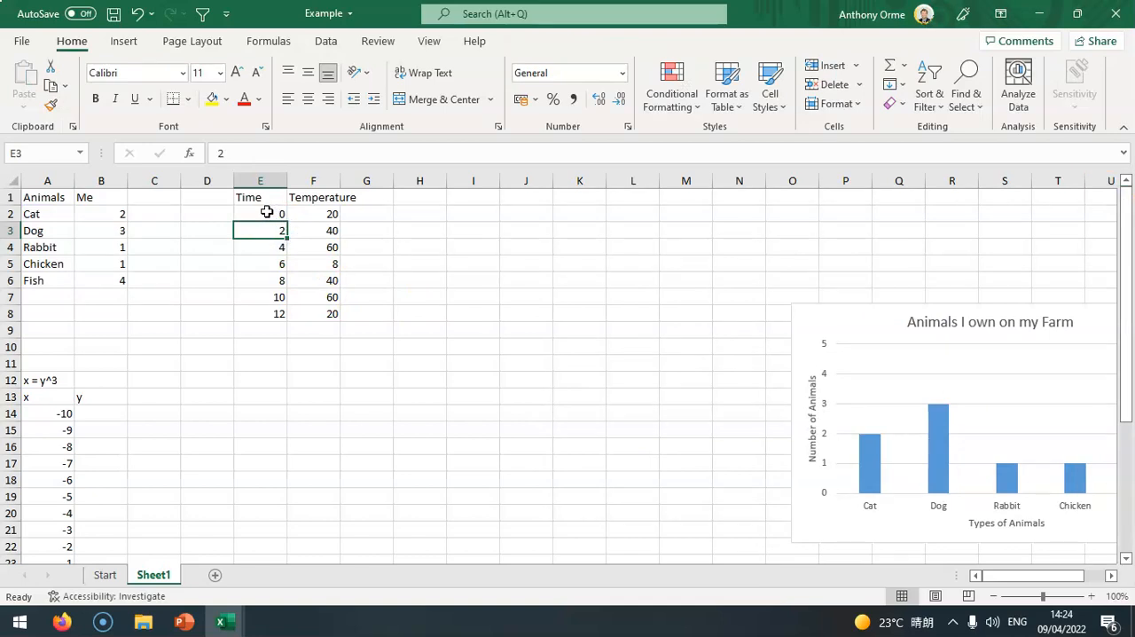
Insert a basic 2-D line chart of the Time and Temperature table E1:F8.
left_click_drag(259, 197, 313, 313)
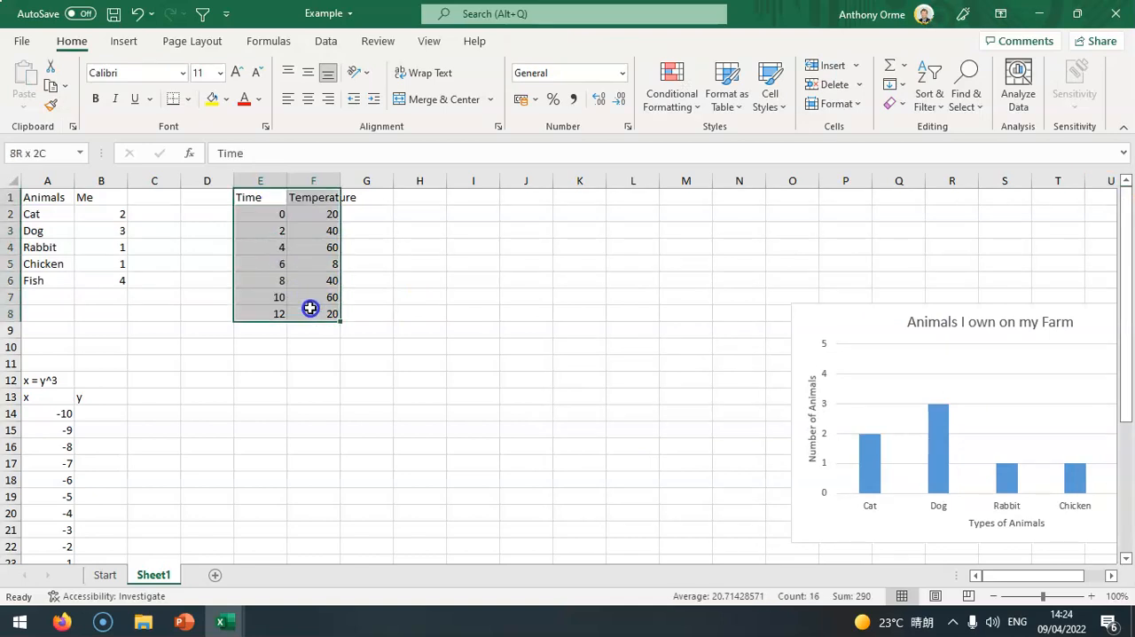
left_click(123, 41)
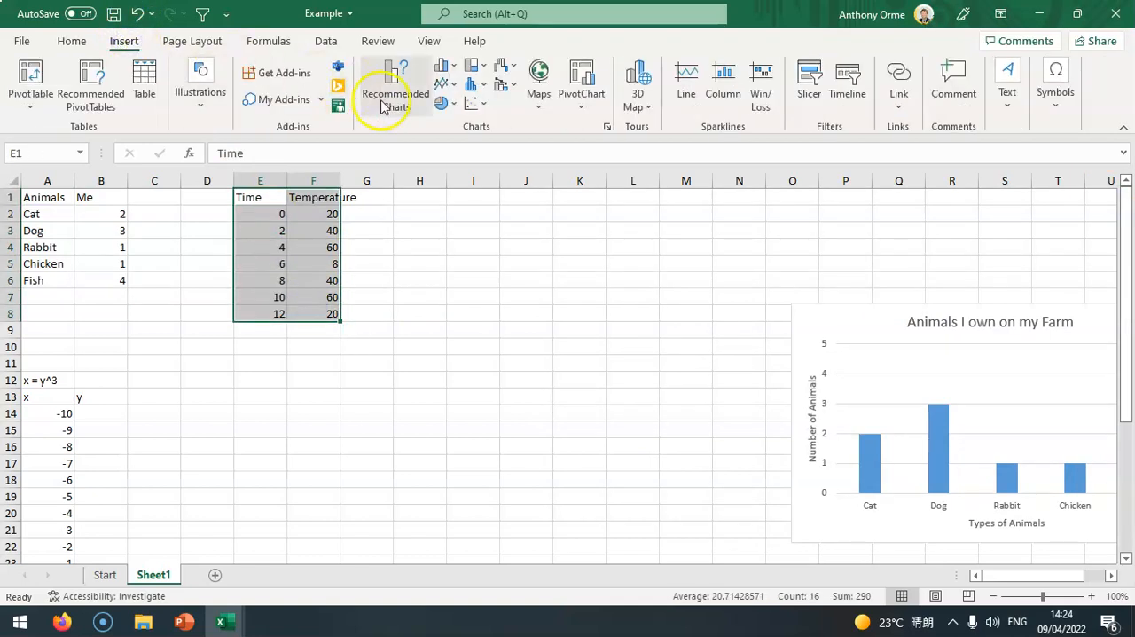
left_click(441, 84)
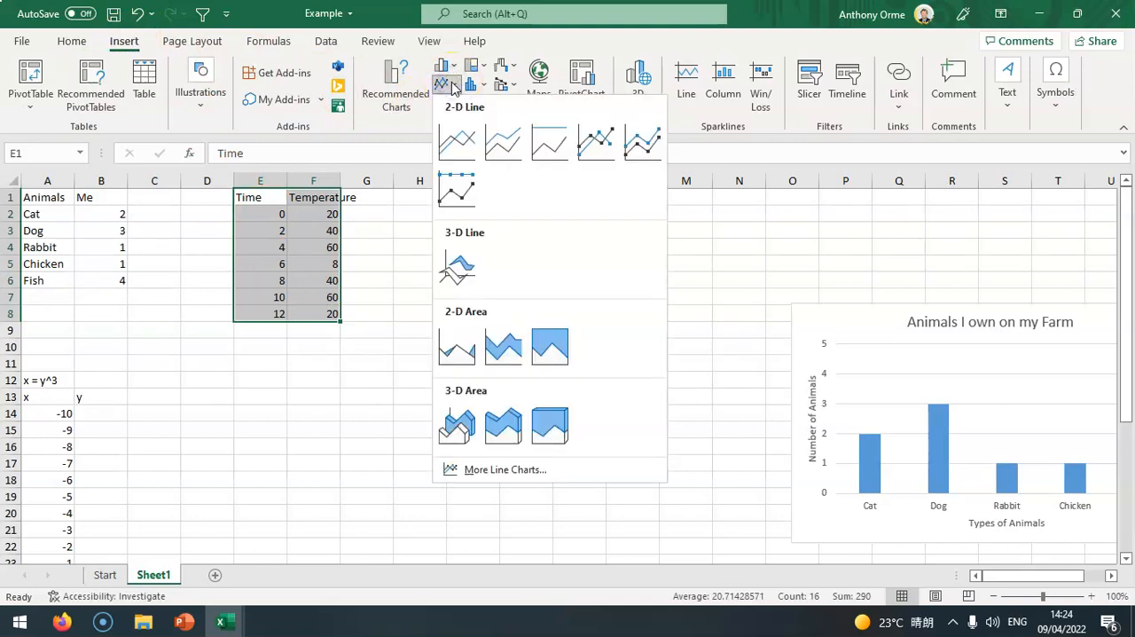
left_click(456, 141)
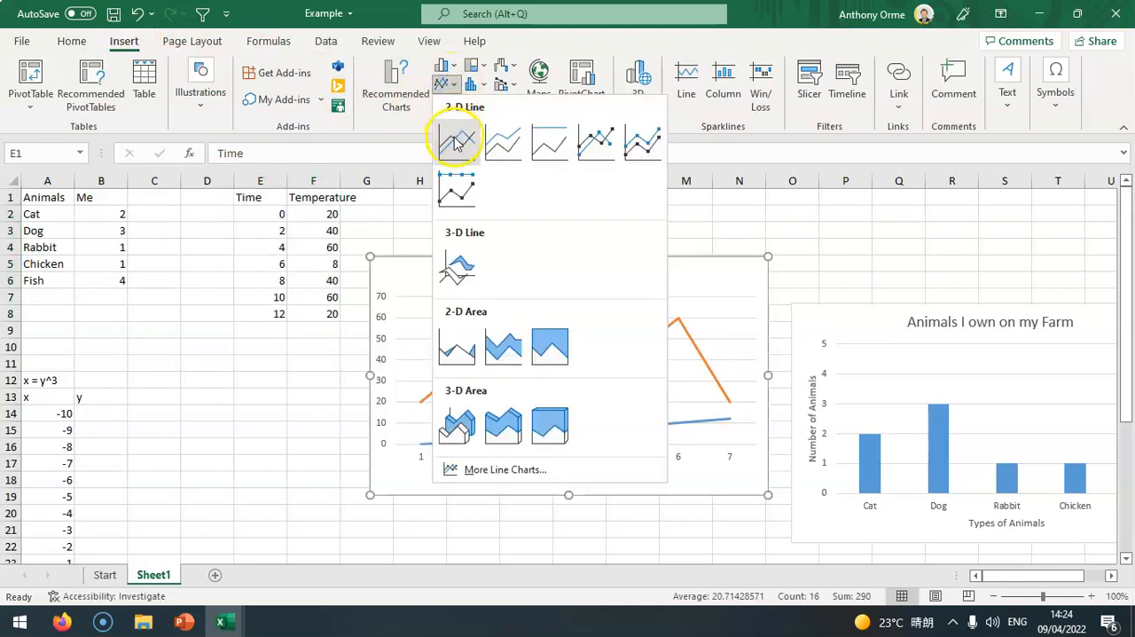
left_click(456, 140)
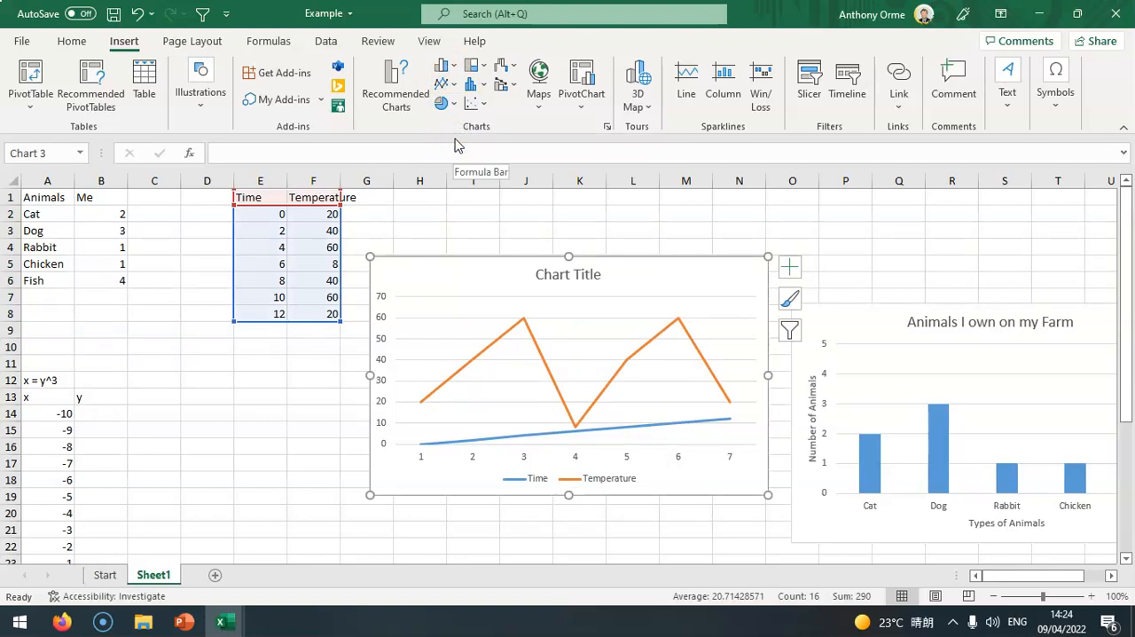
mouse_move(530, 372)
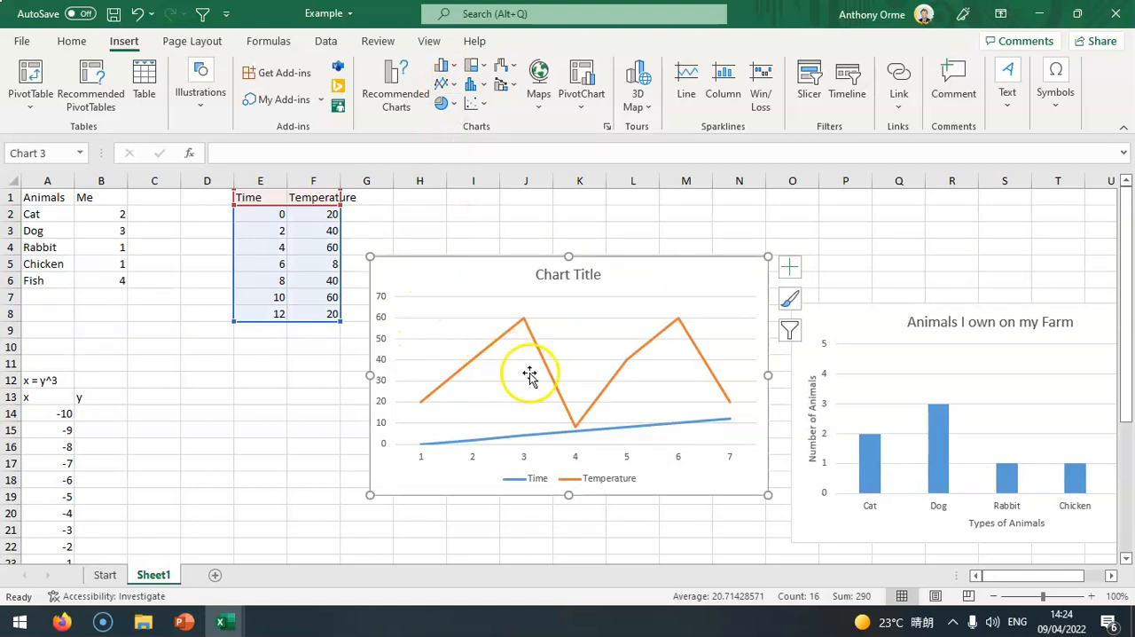
mouse_move(448, 389)
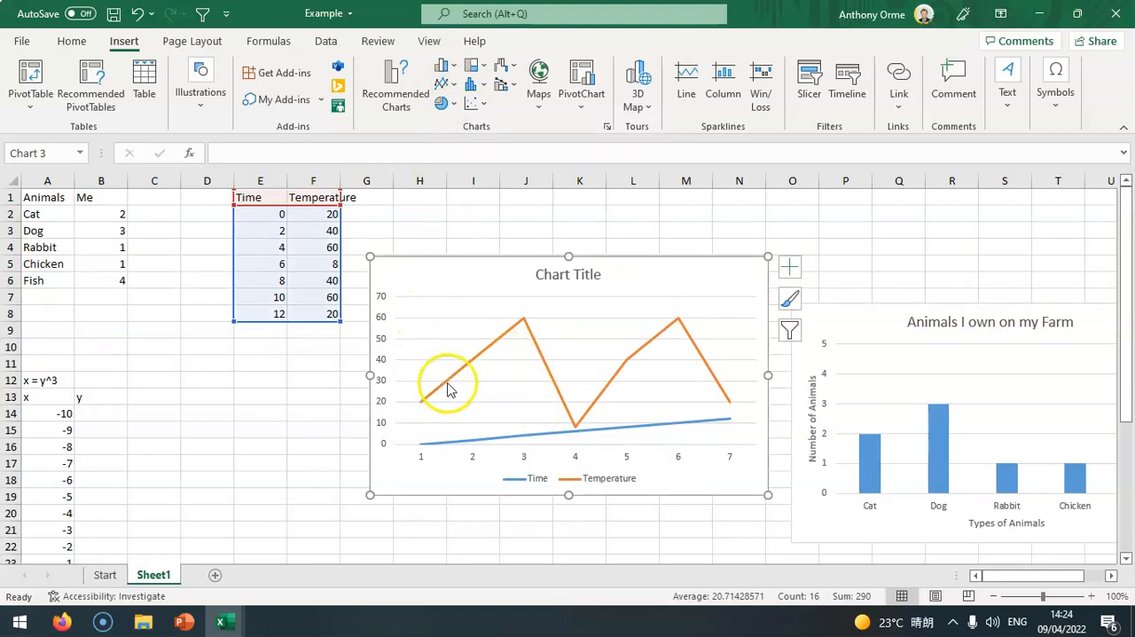
mouse_move(441, 364)
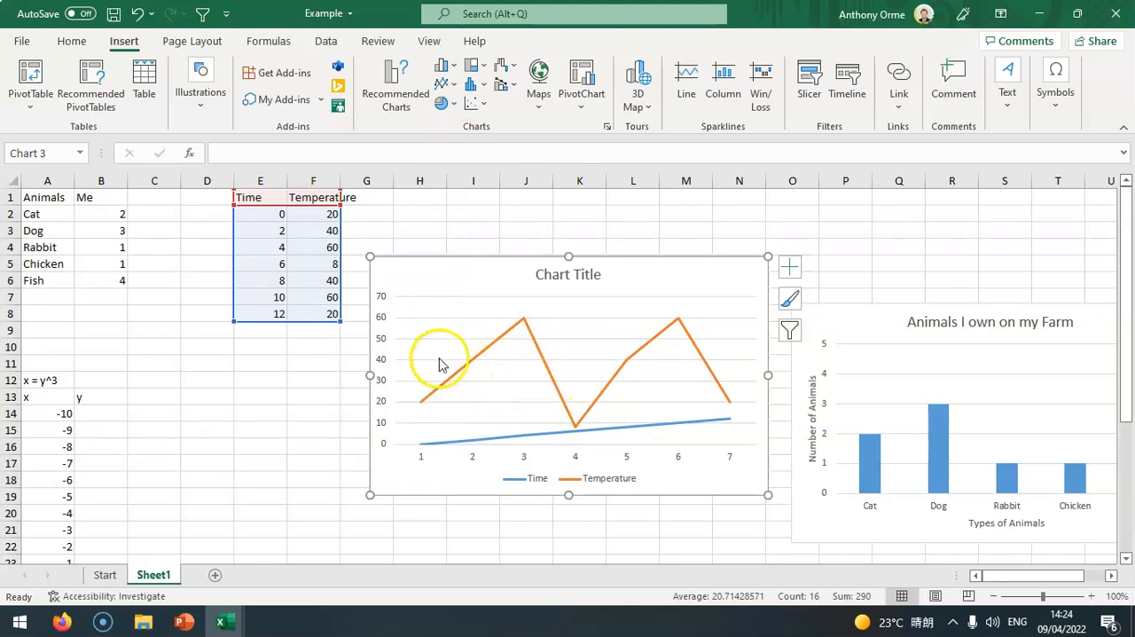
mouse_move(718, 397)
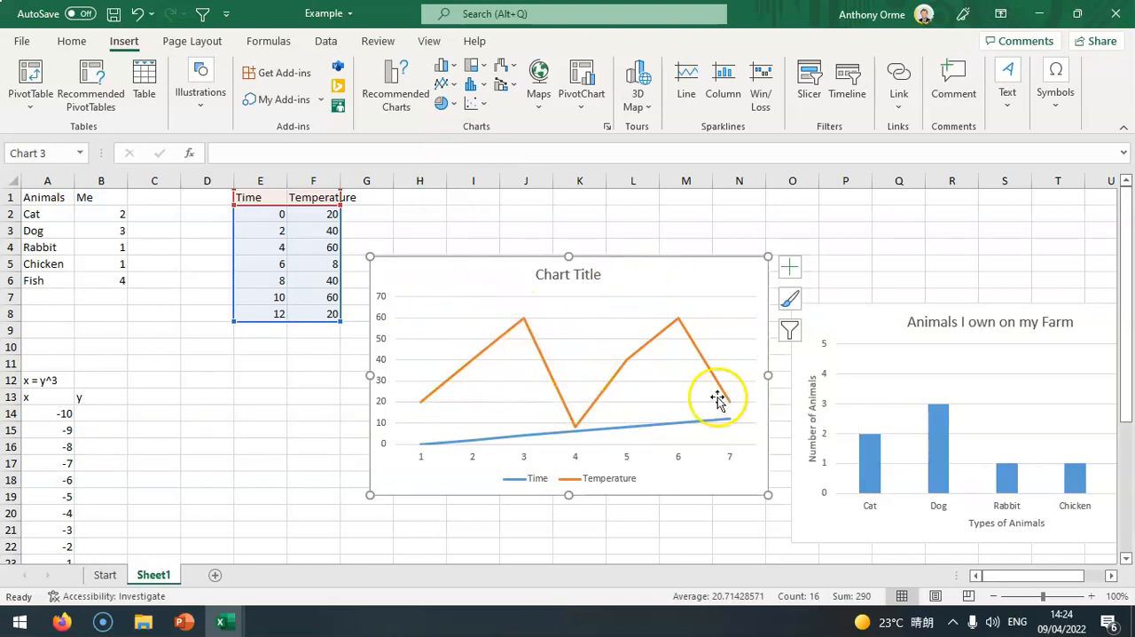
mouse_move(476, 434)
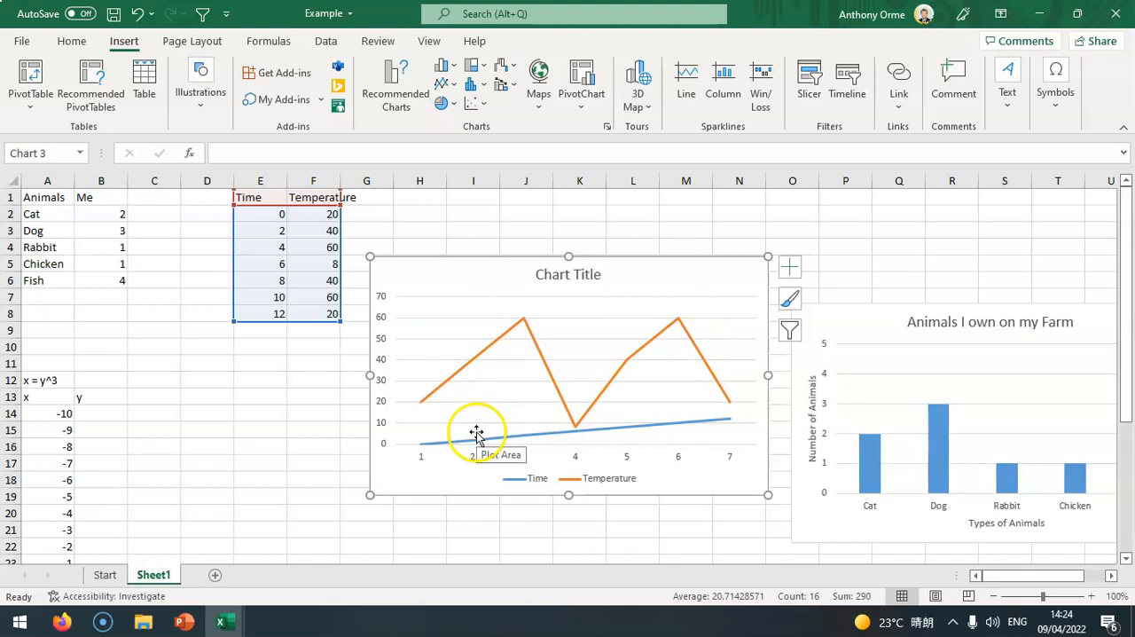
mouse_move(474, 447)
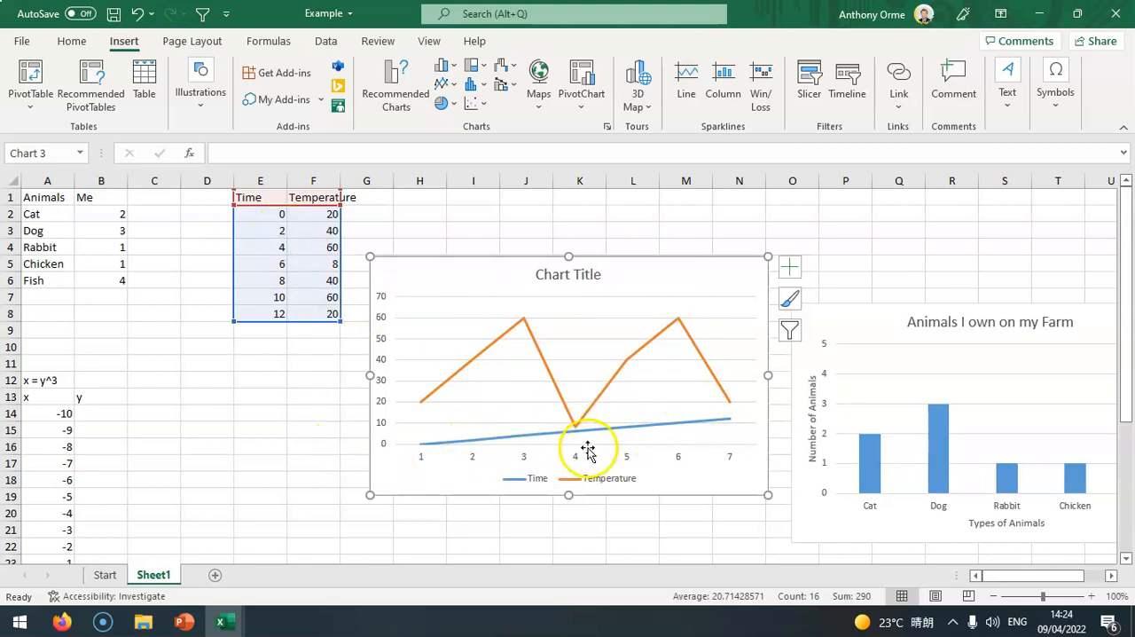
mouse_move(721, 486)
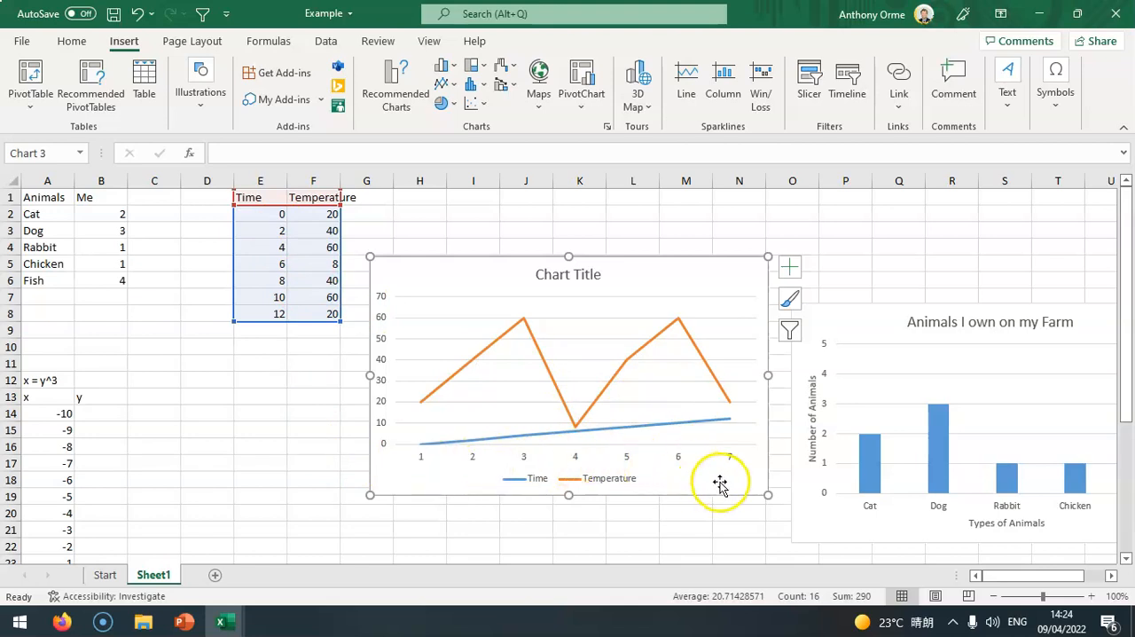
mouse_move(494, 268)
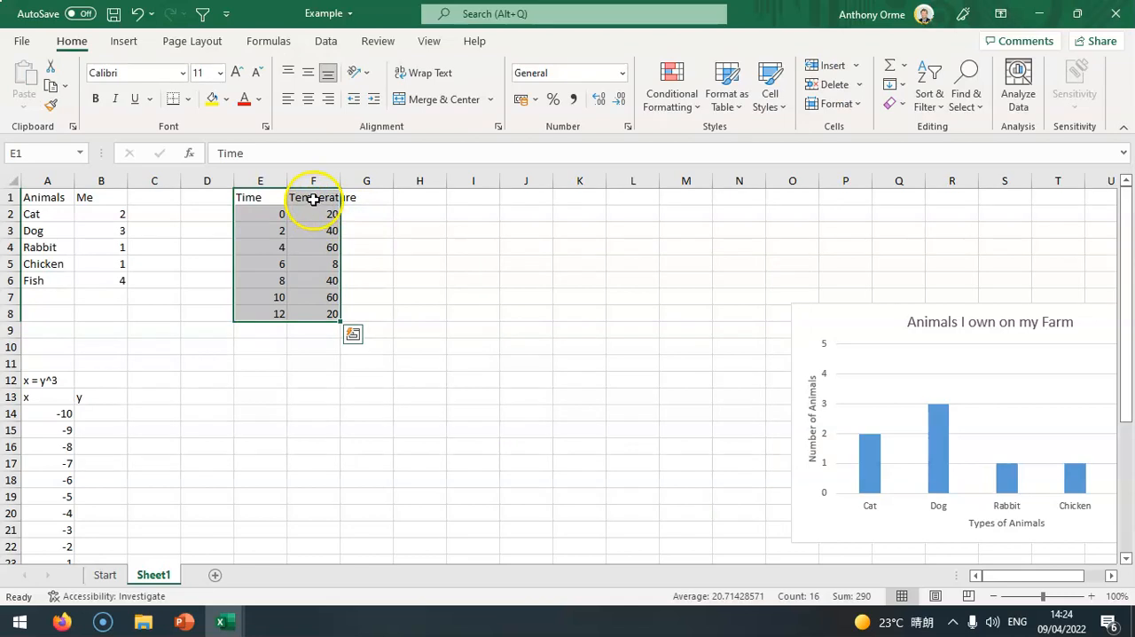
Insert a 2-D line chart plotting only the Temperature column F1:F8.
left_click(313, 196)
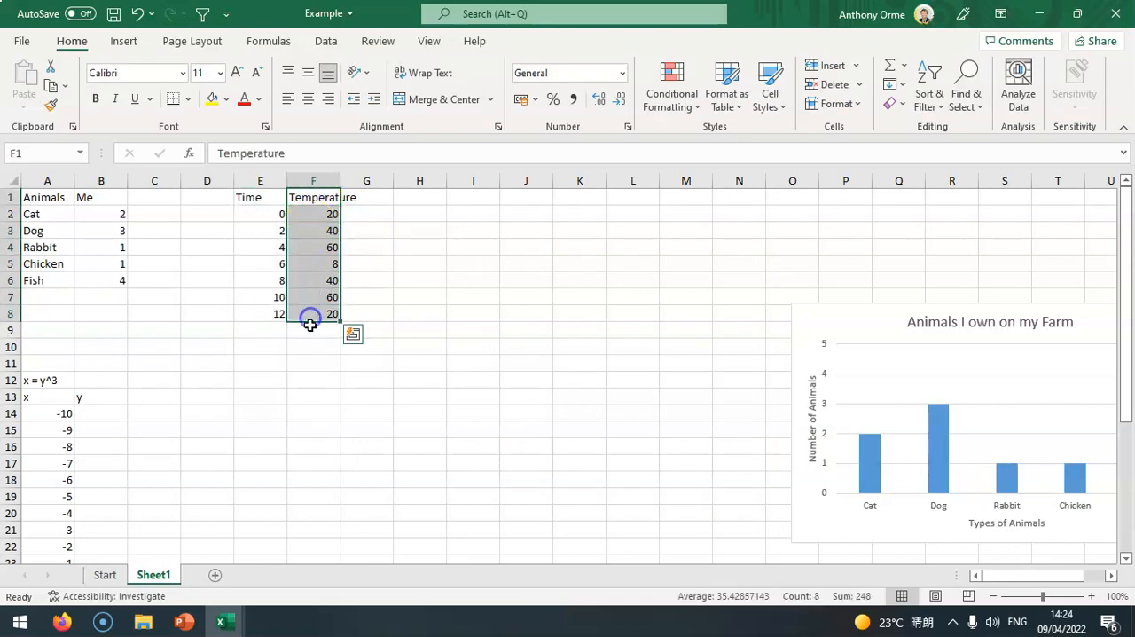
mouse_move(312, 344)
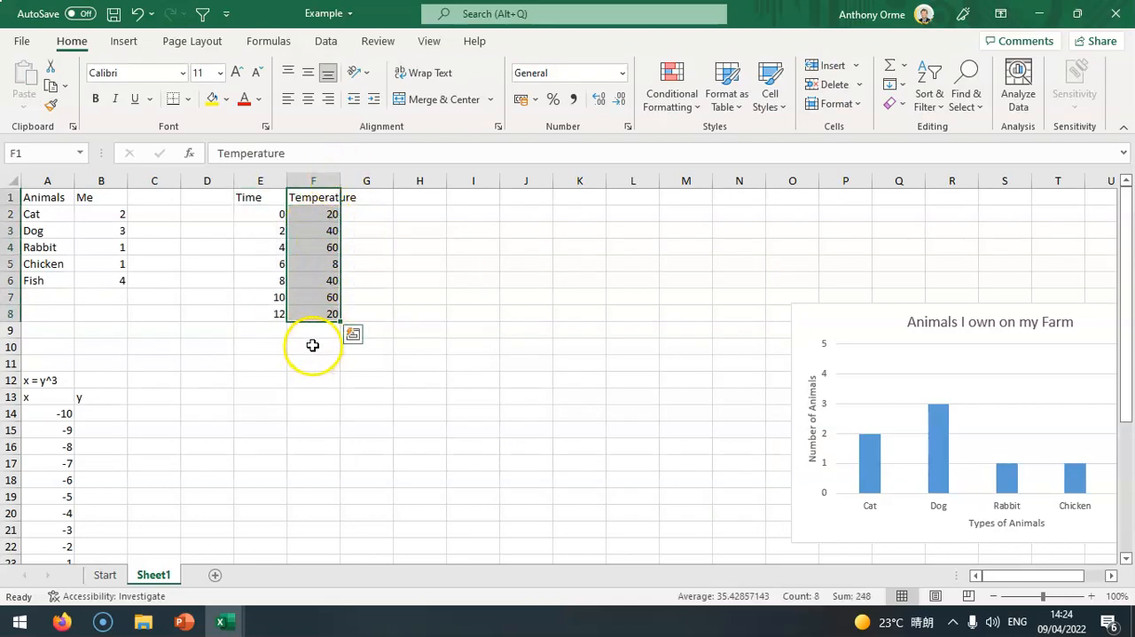
left_click(124, 41)
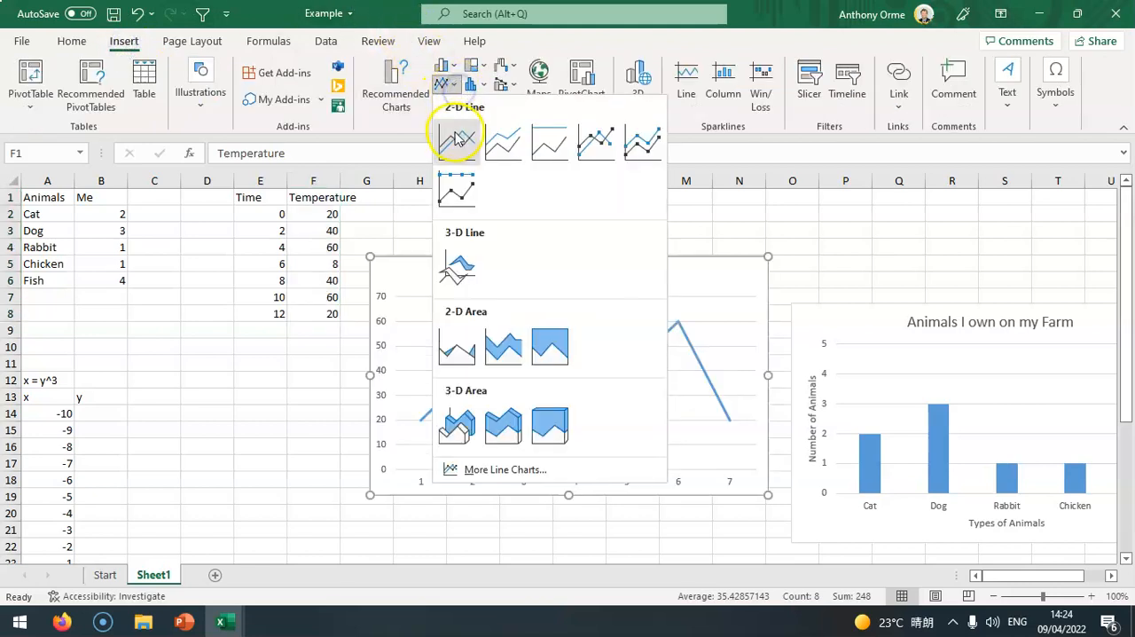
left_click(456, 140)
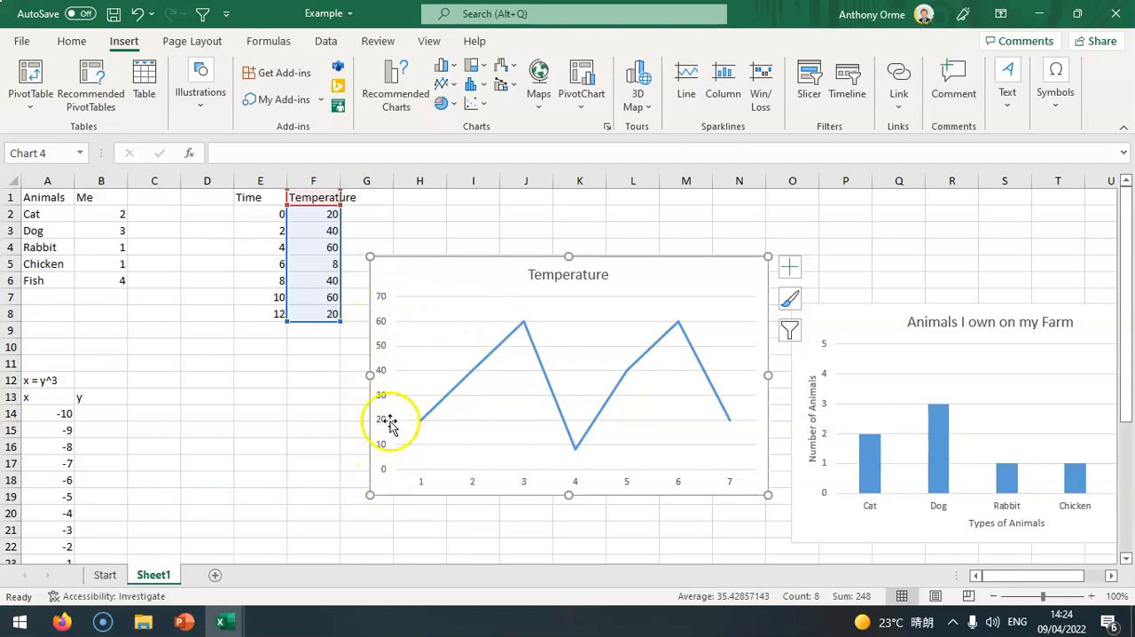
mouse_move(411, 354)
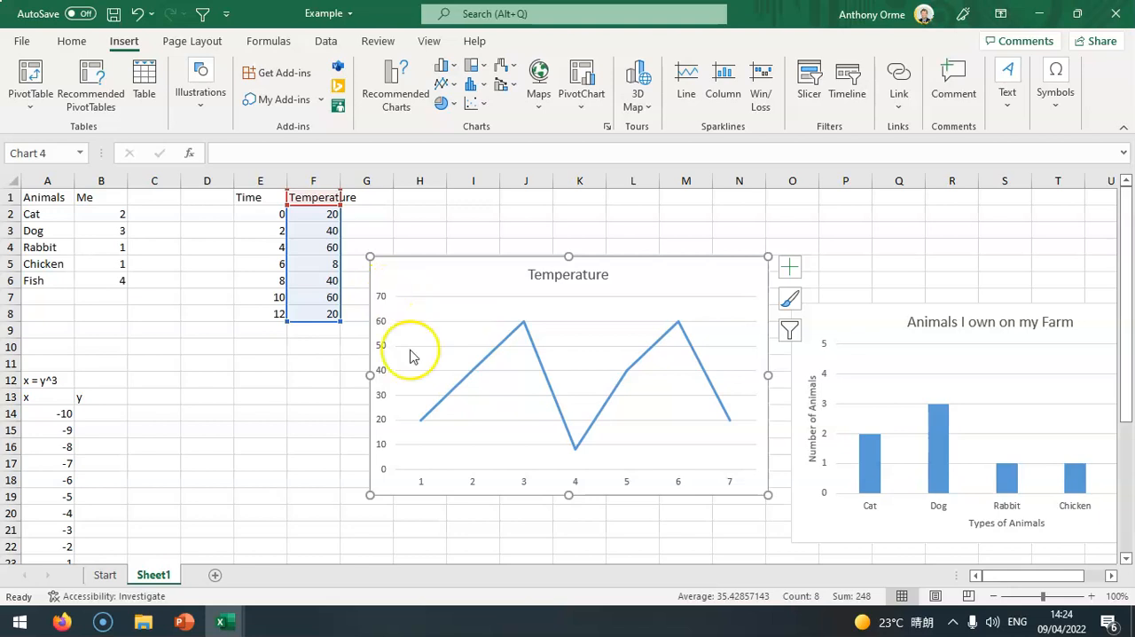
mouse_move(691, 488)
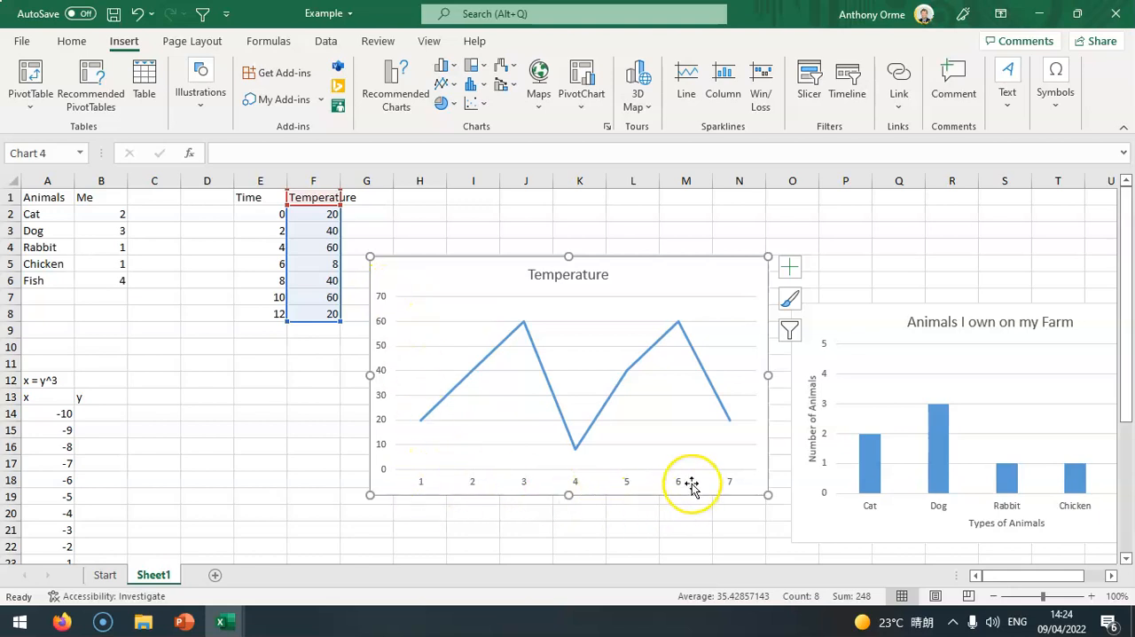
mouse_move(381, 474)
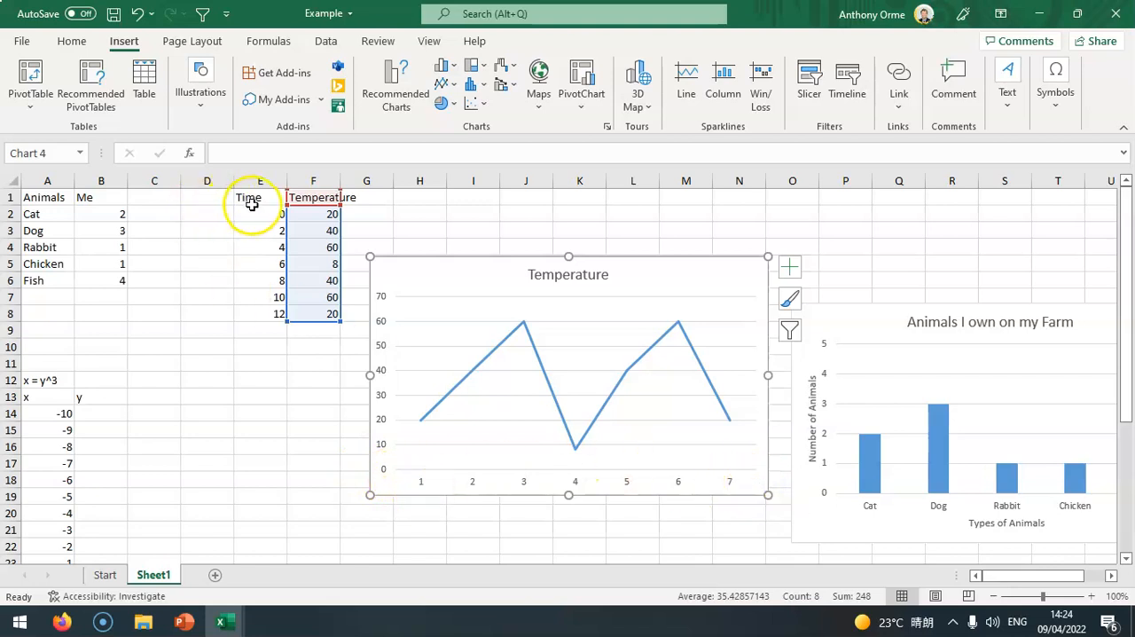
mouse_move(310, 385)
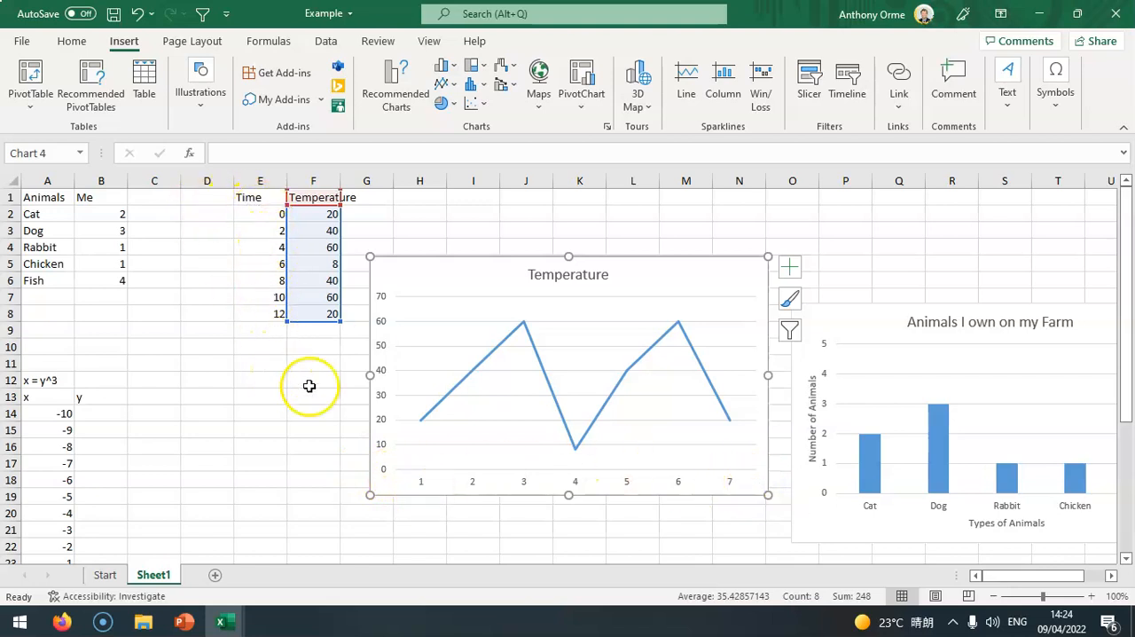
left_click(472, 481)
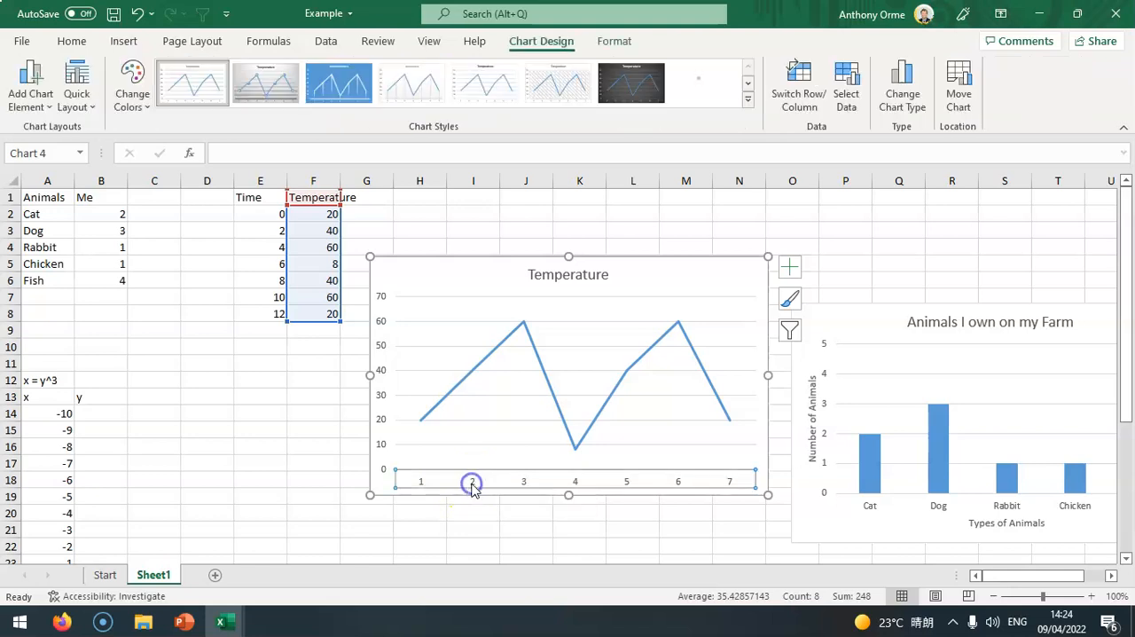
Set the Temperature chart's horizontal axis labels to the Time range E2:E8 (0 to 12).
right_click(473, 481)
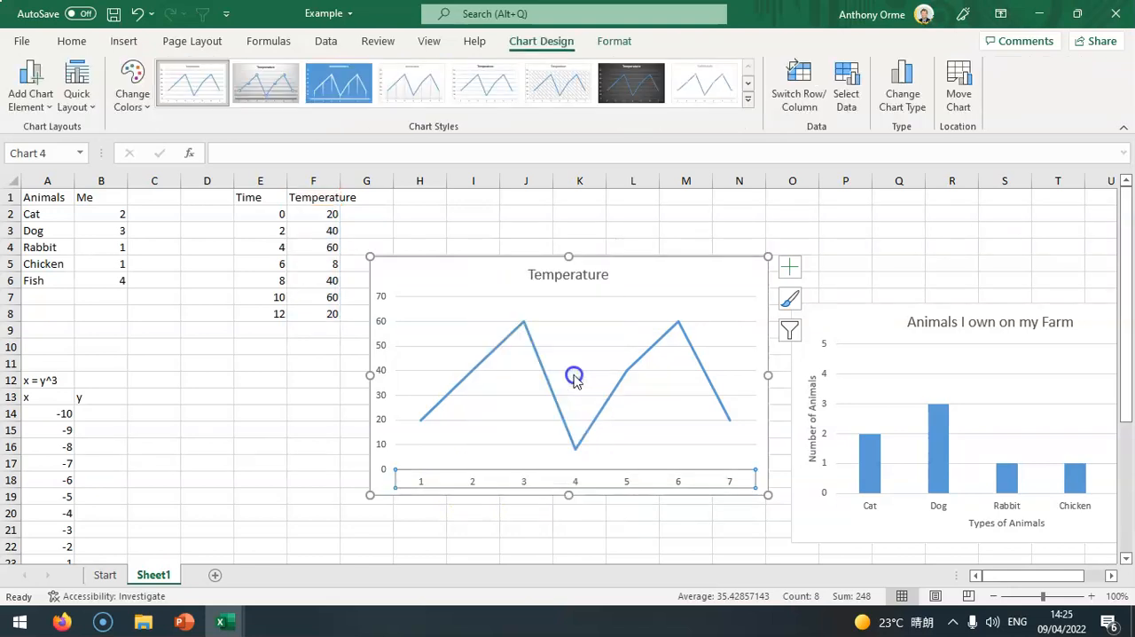
left_click(845, 85)
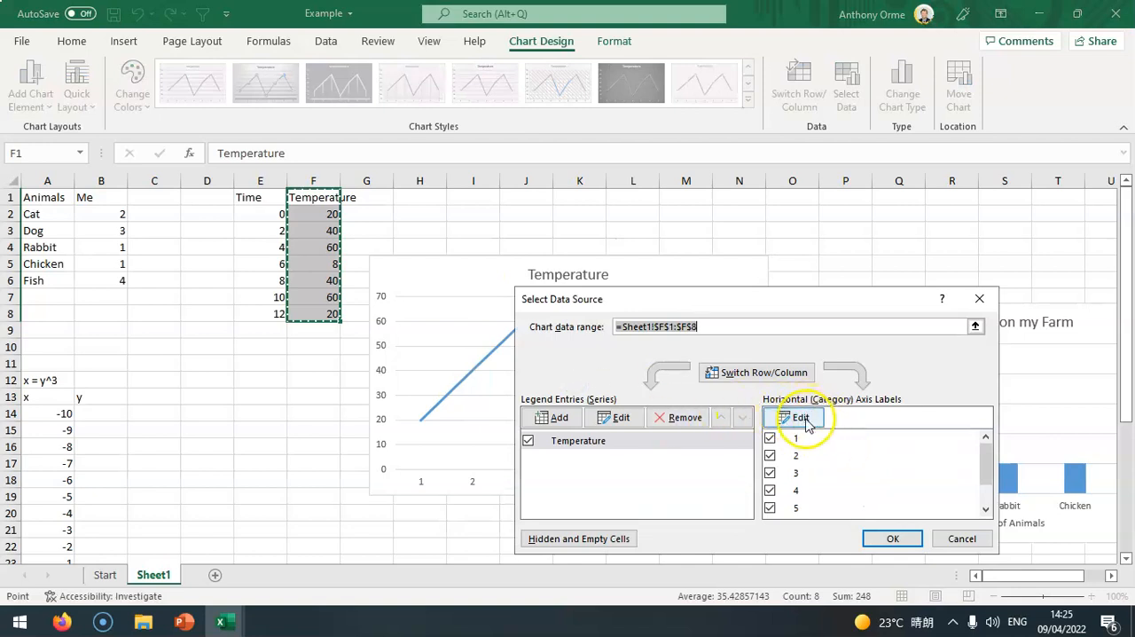
left_click(799, 417)
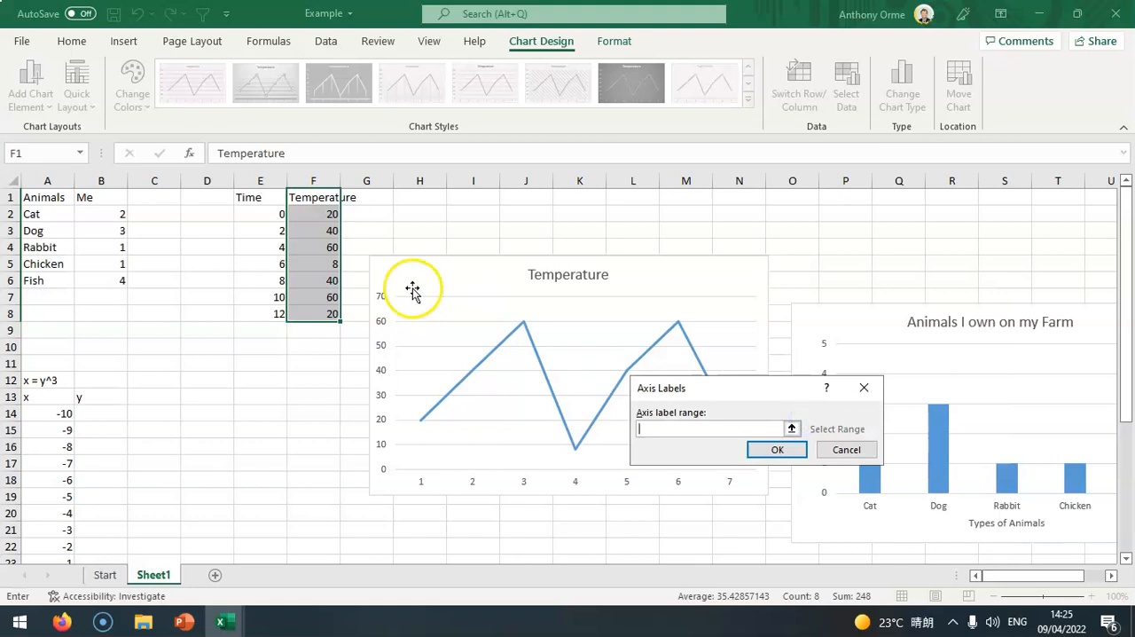
left_click_drag(259, 214, 260, 316)
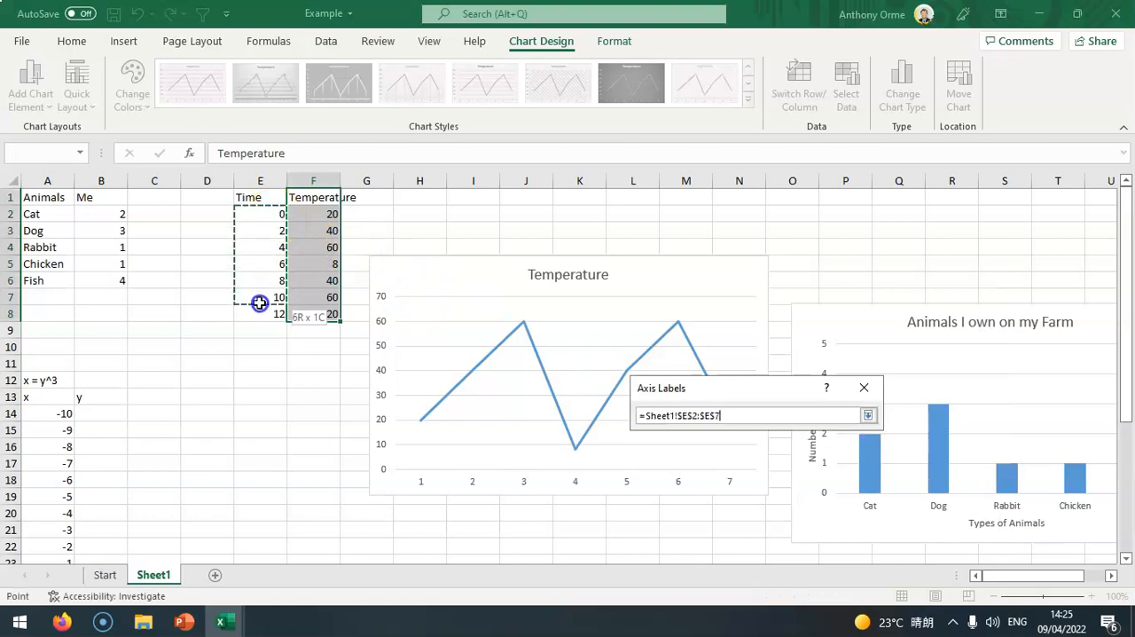
left_click(867, 415)
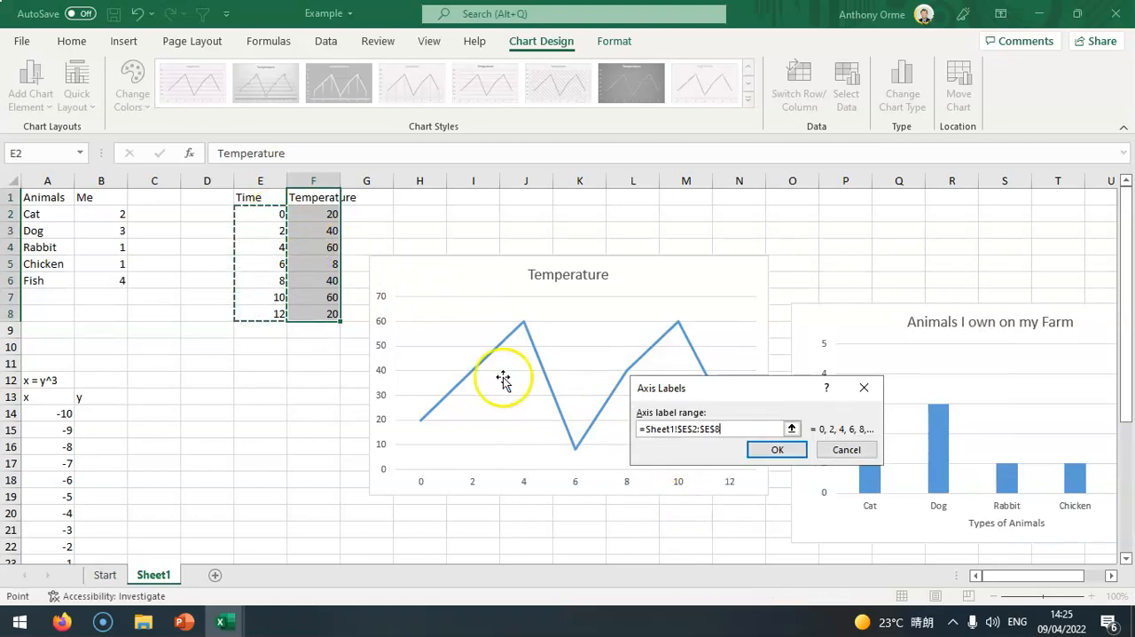
left_click(776, 450)
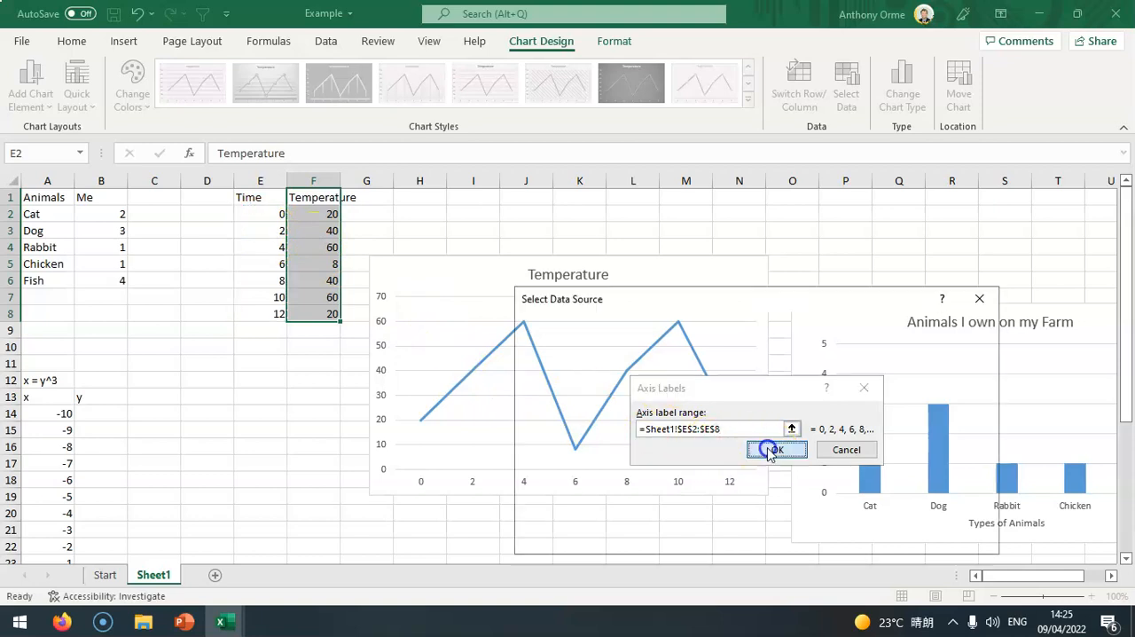
left_click(775, 449)
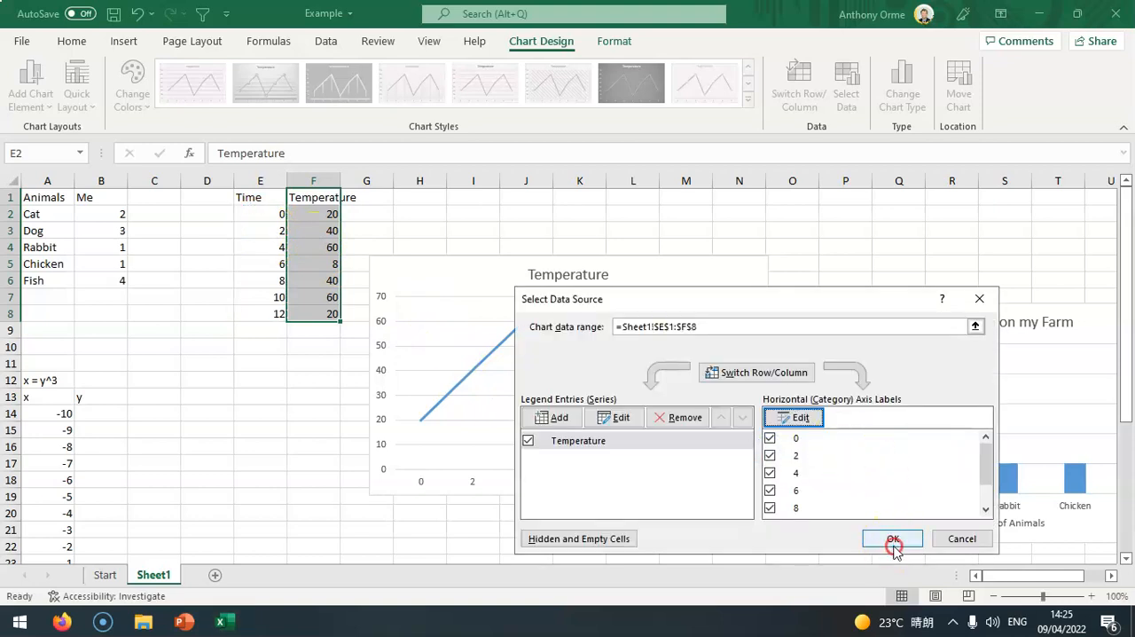
left_click(892, 538)
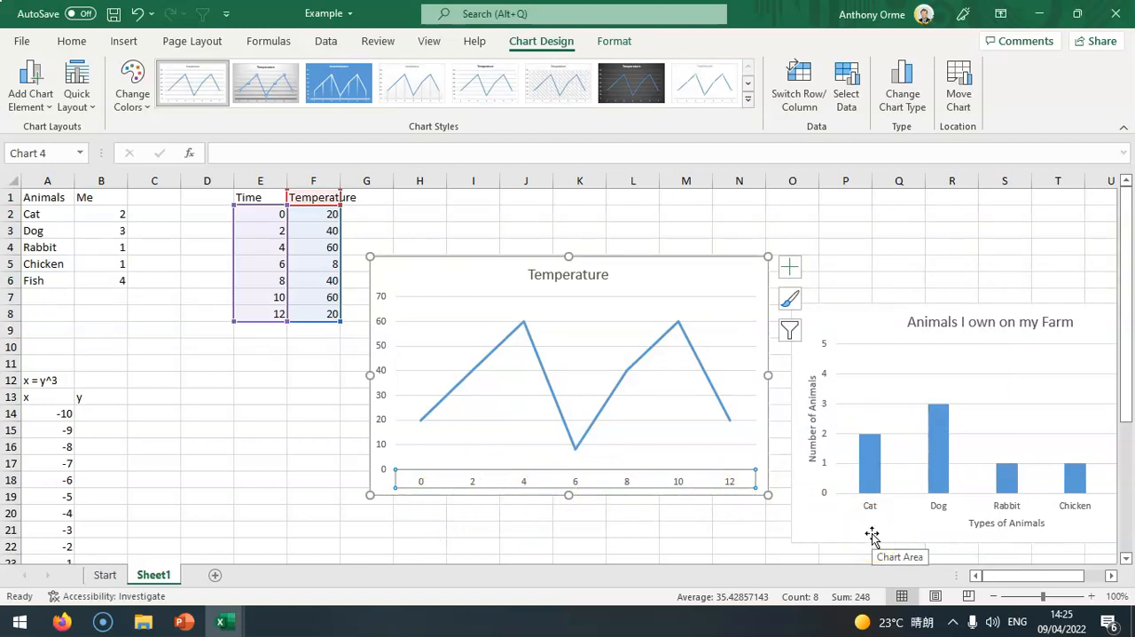
mouse_move(310, 276)
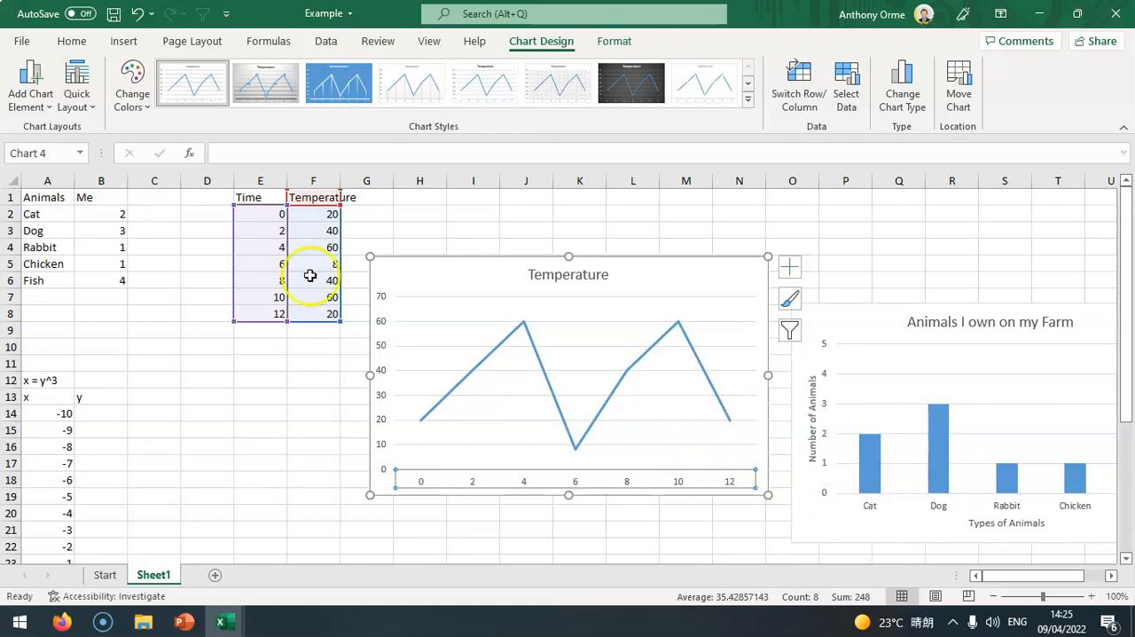
Add primary horizontal and vertical axis titles, Time and Temperature, to the chart.
left_click(29, 84)
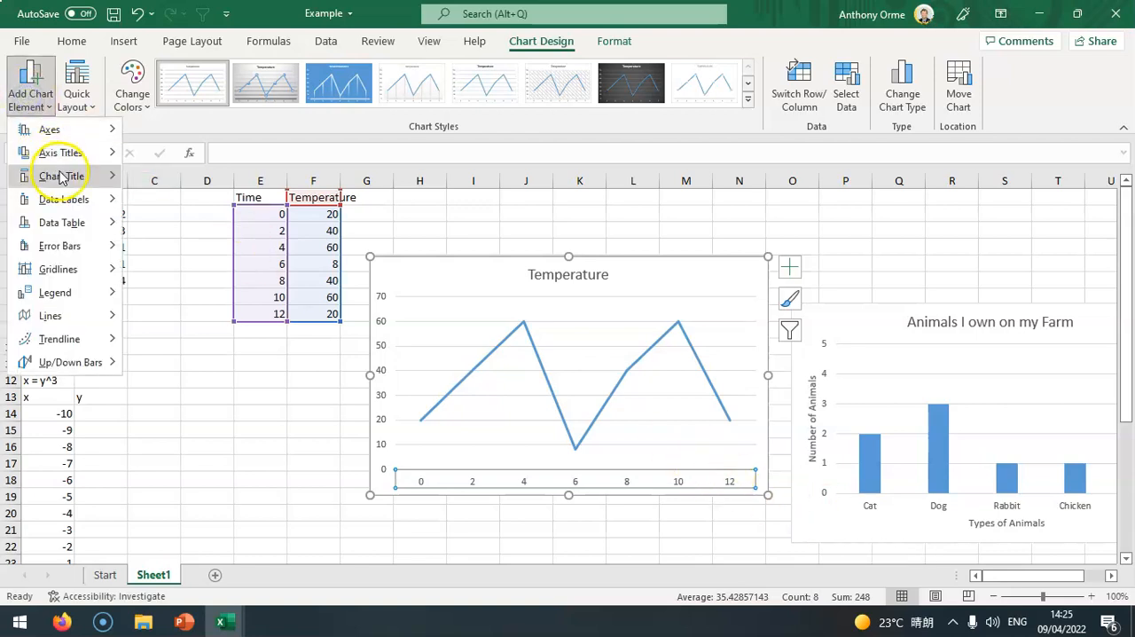
mouse_move(71, 151)
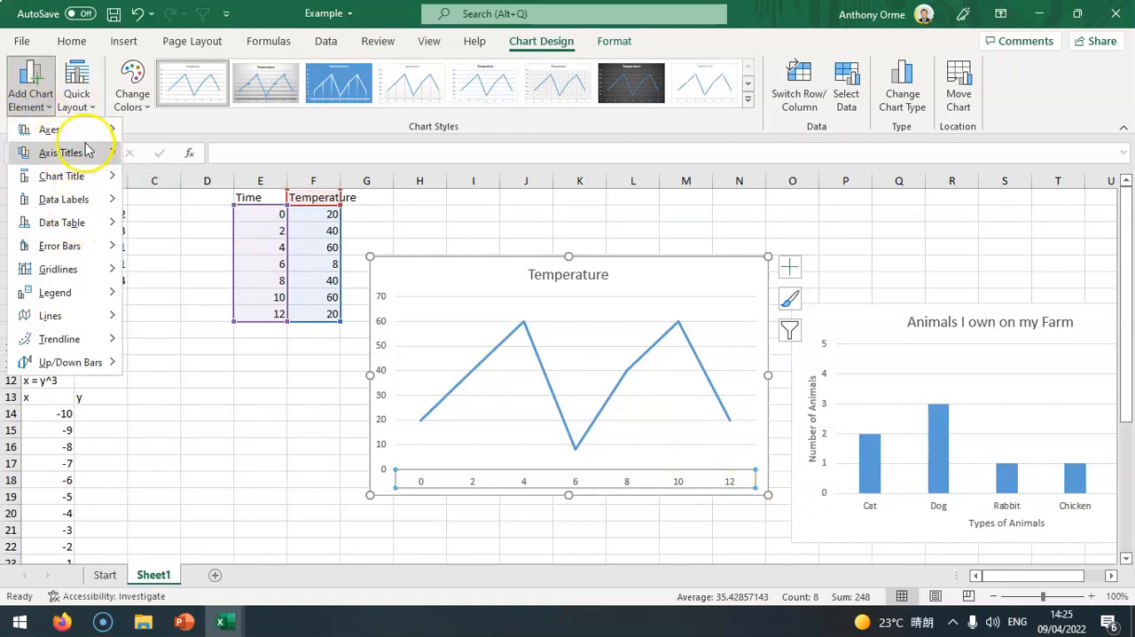
left_click(62, 153)
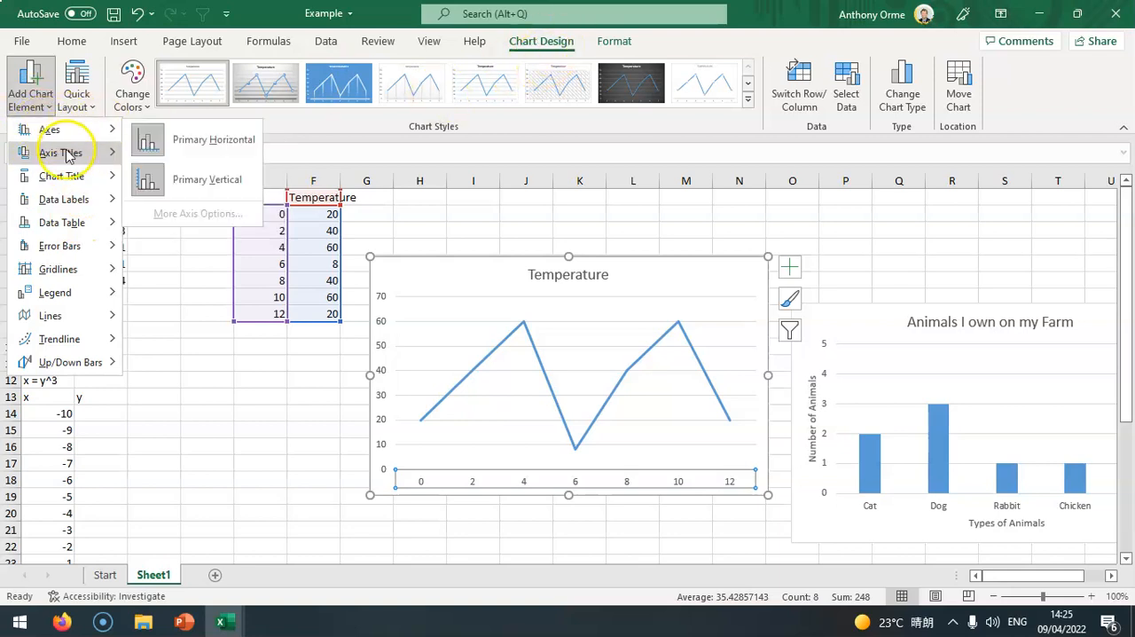
left_click(213, 163)
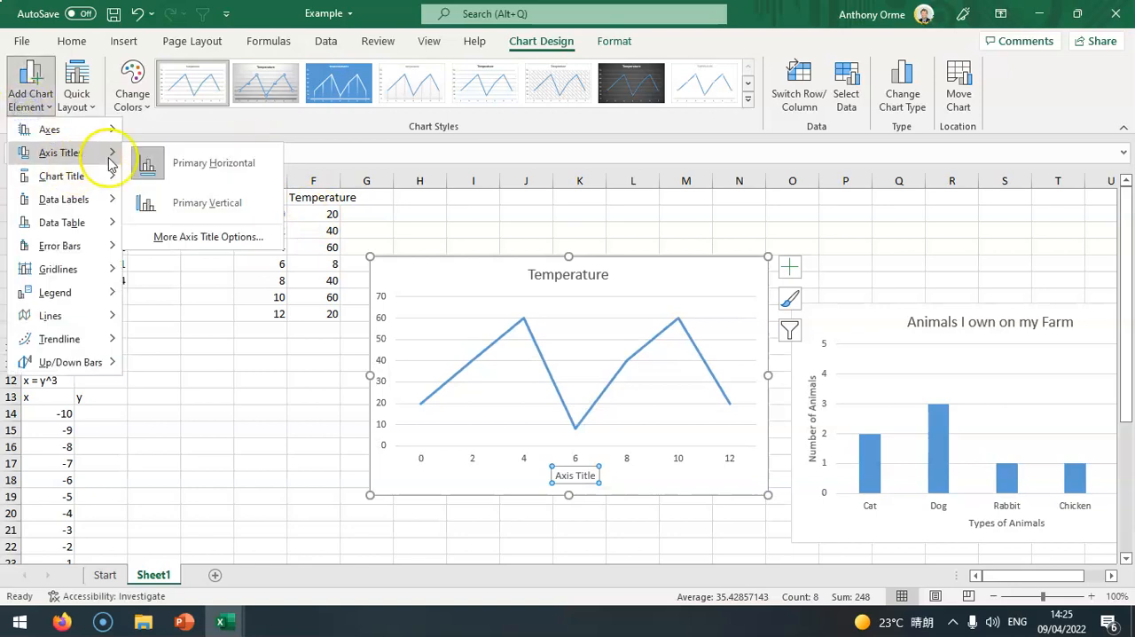
left_click(207, 203)
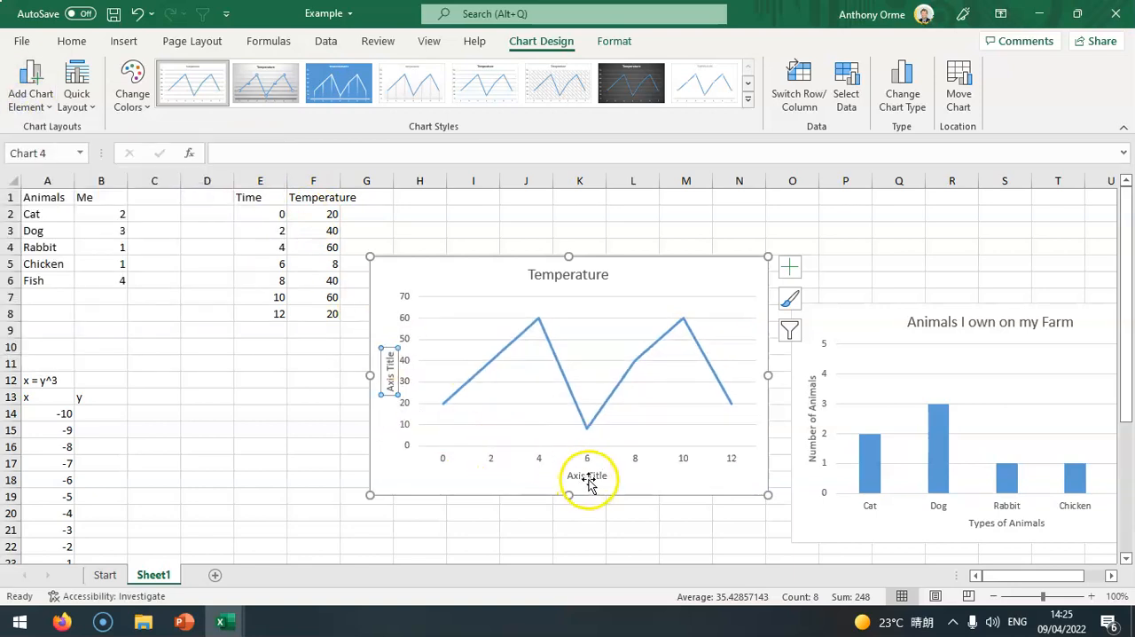
double_click(587, 476)
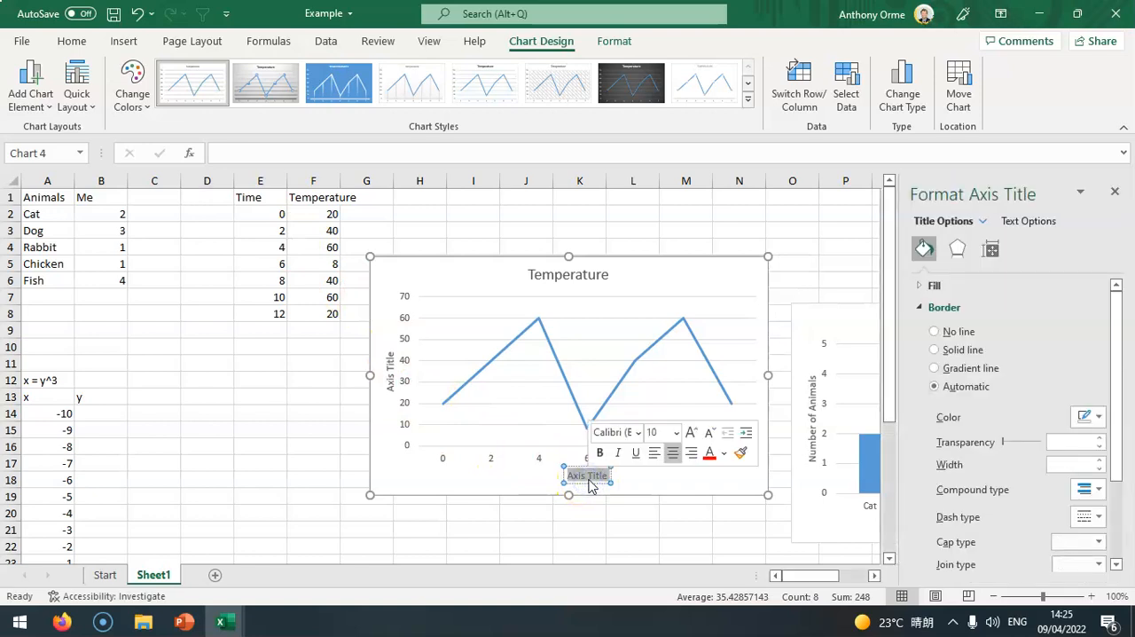
left_click(390, 370)
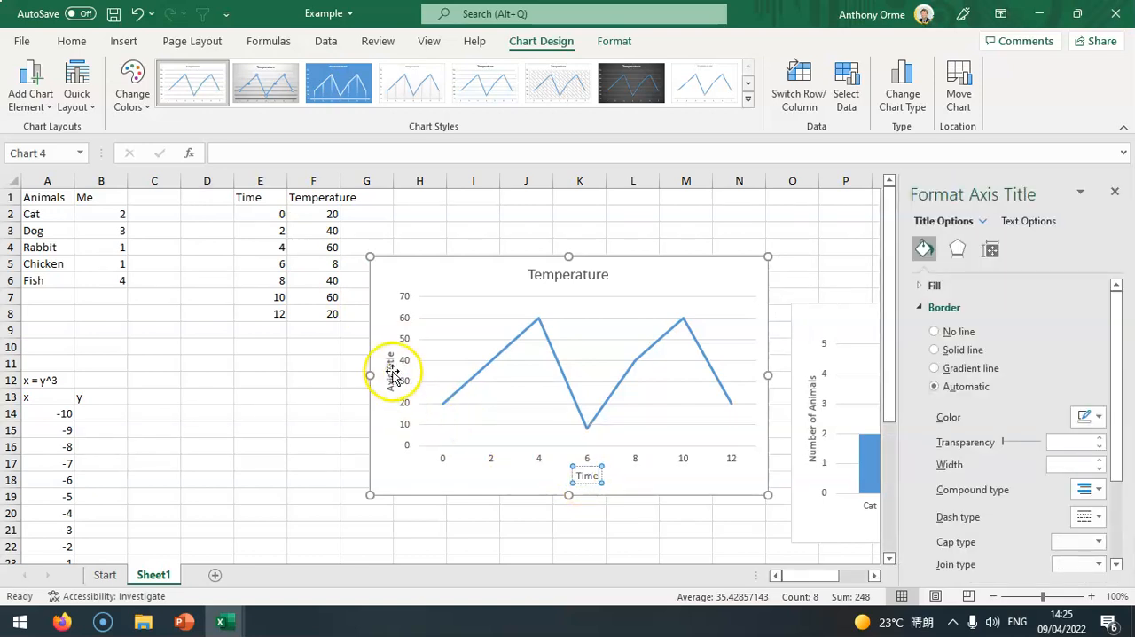
left_click(389, 373)
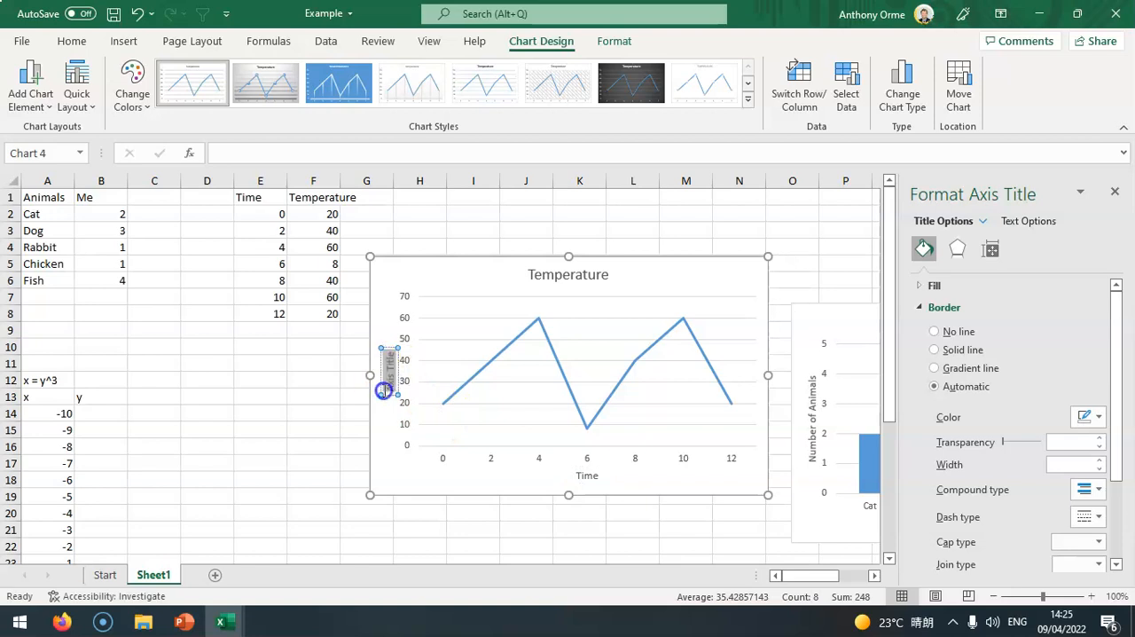
mouse_move(382, 408)
type("Temperature")
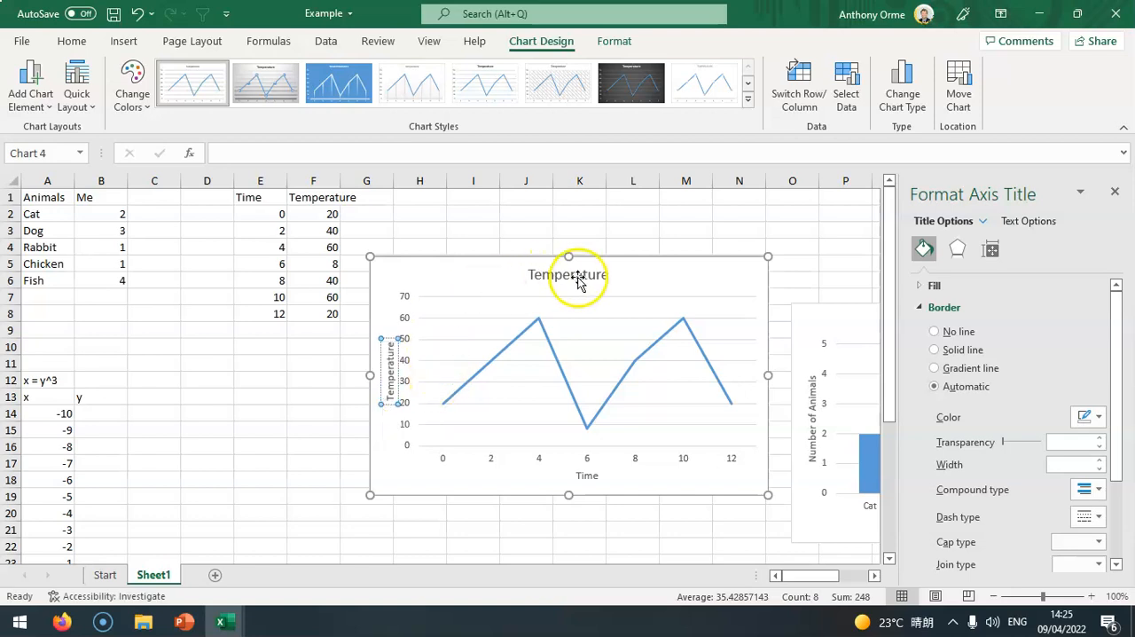
Retitle the chart 'Average Temperature of Bangkok, Thailand'.
double_click(567, 274)
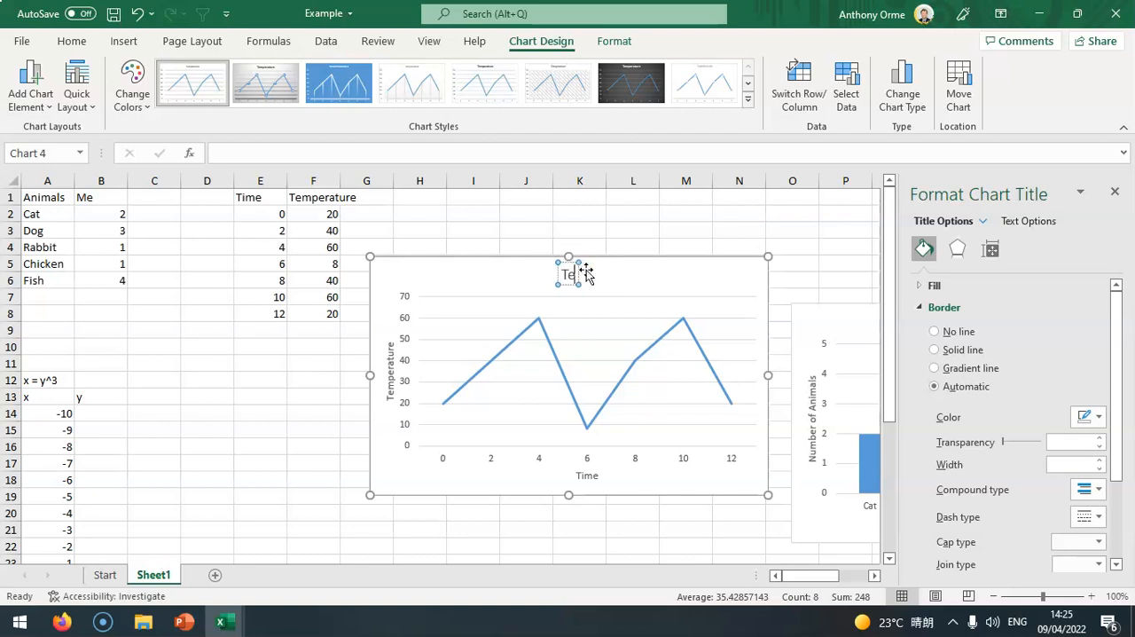
type("Average Temperature of Bangkok")
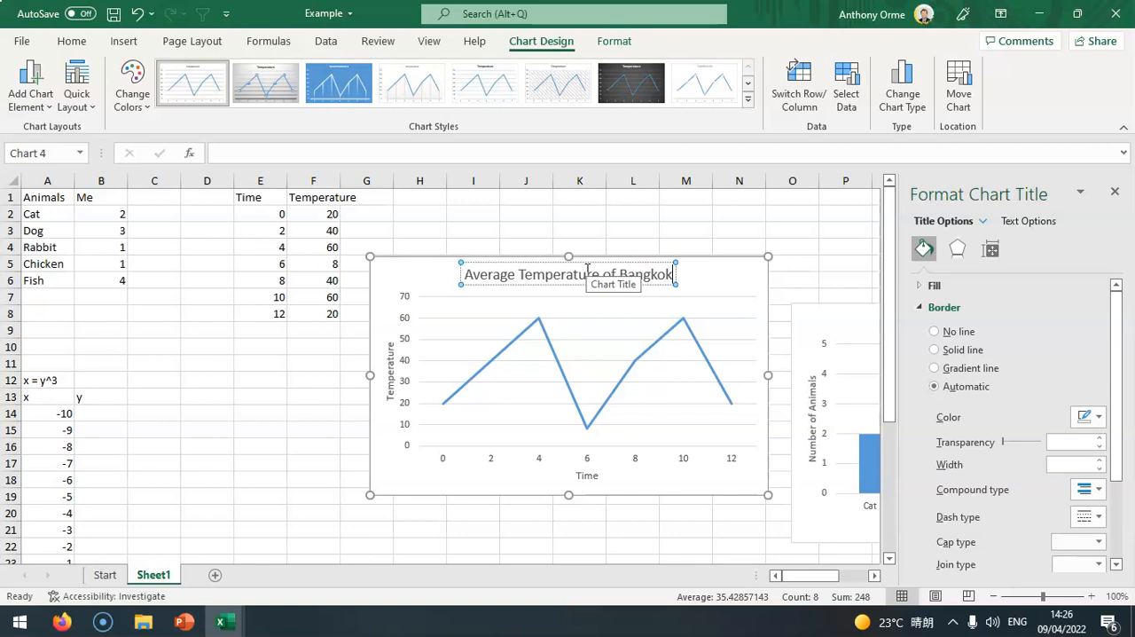
type(", Thailand")
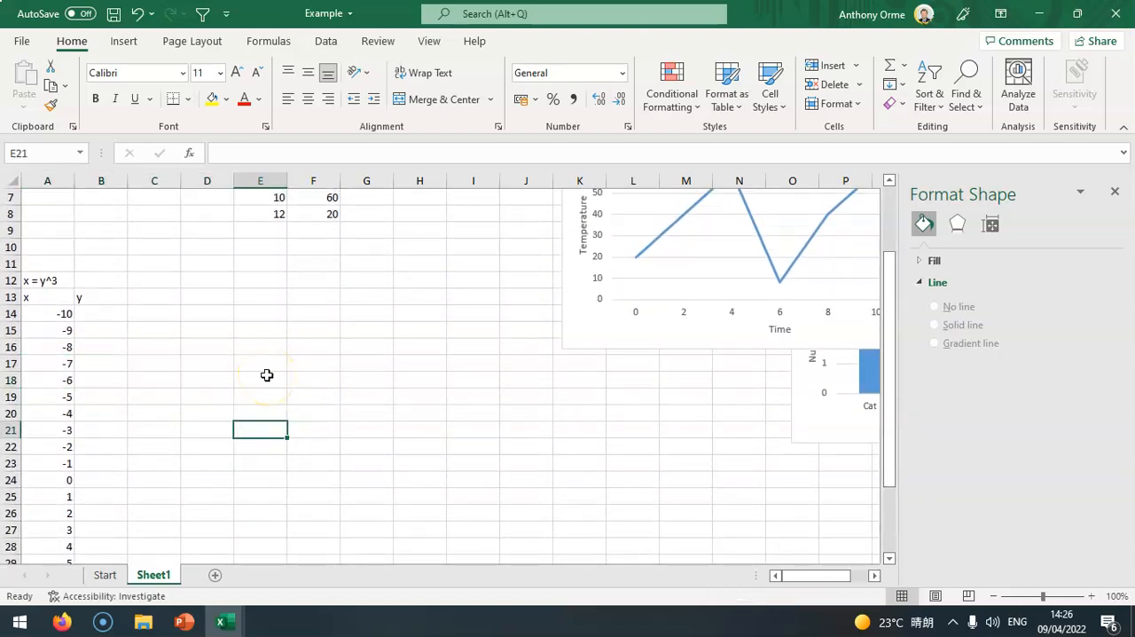
mouse_move(283, 333)
type("subtr")
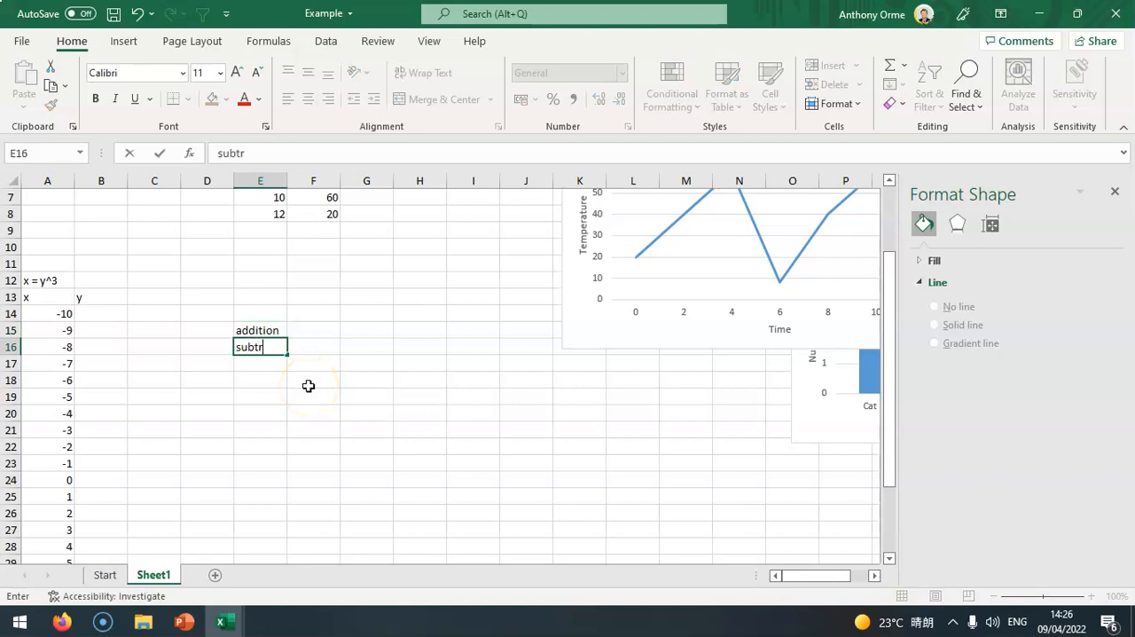
Enter addition, subtraction, multiplication, division in E15:E18 with symbols +, -, *, / beside them.
type("action")
left_click(260, 363)
type("multiplication")
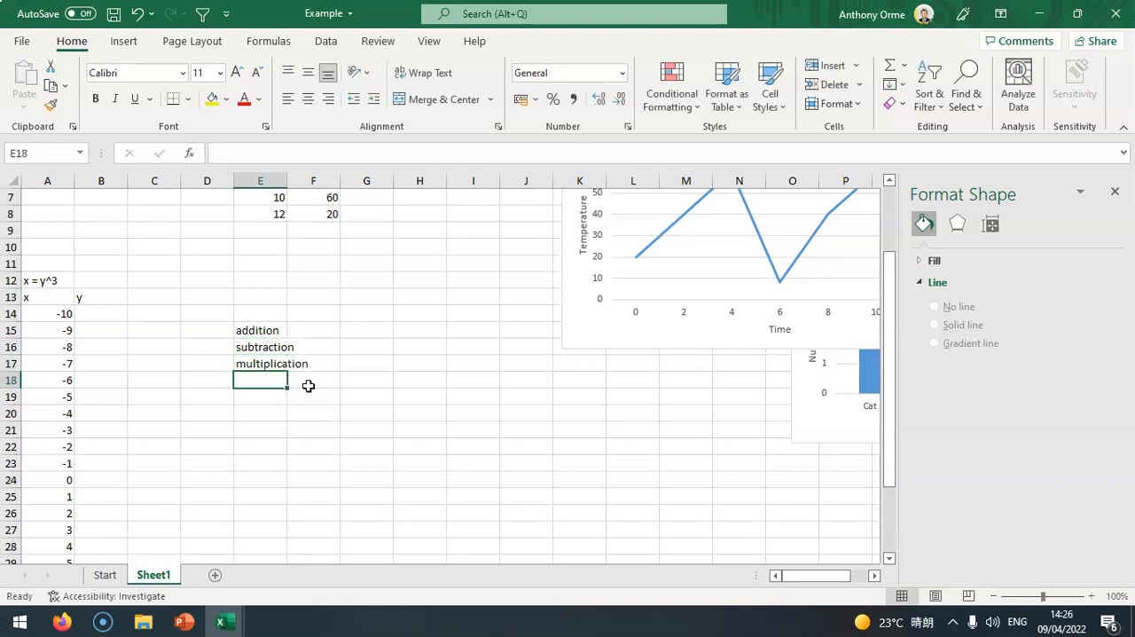
type("division")
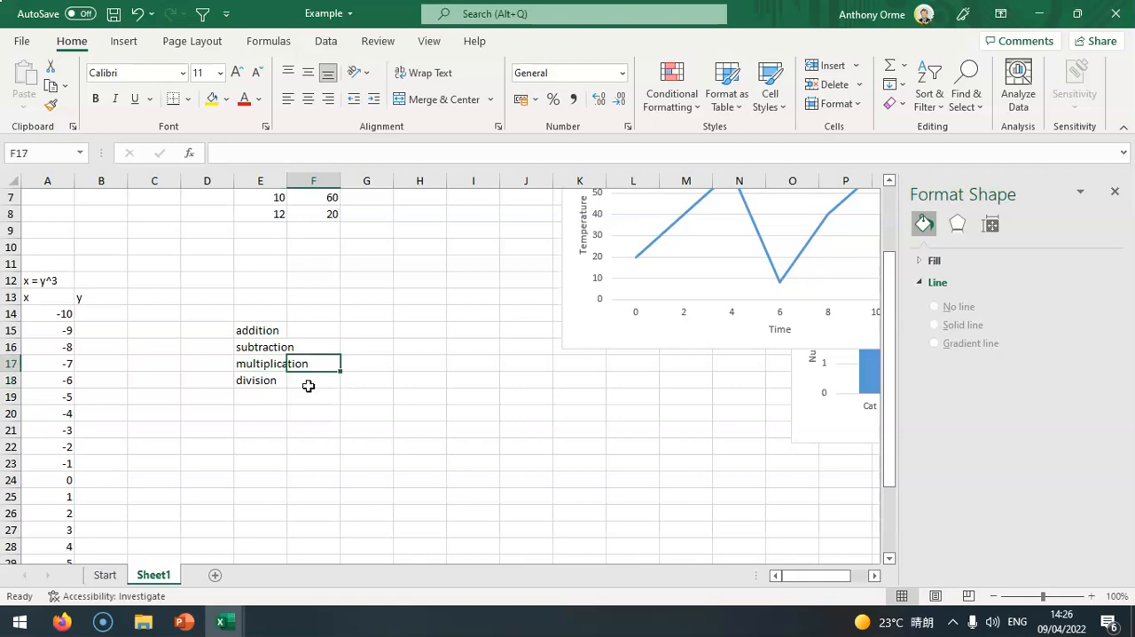
left_click(313, 329)
type("+")
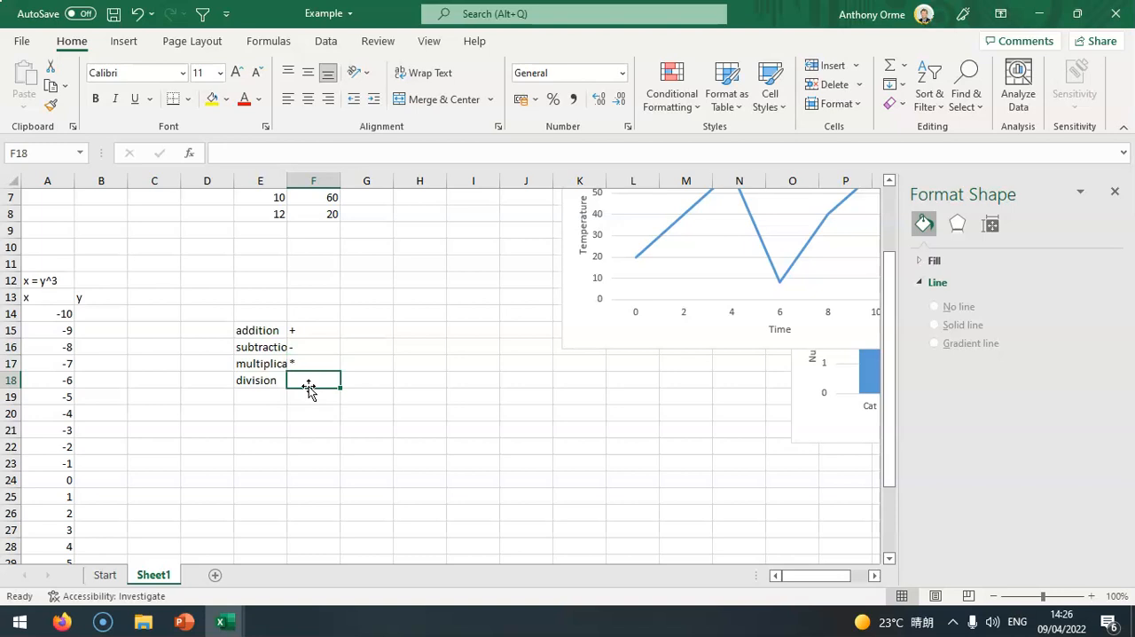
type("'/")
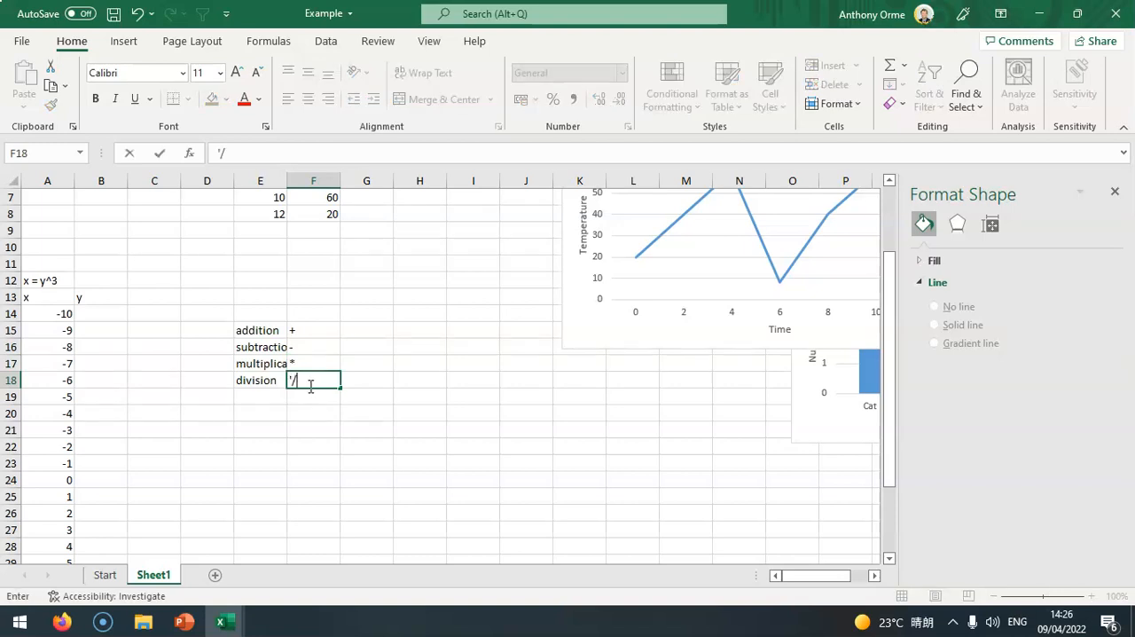
key("Return")
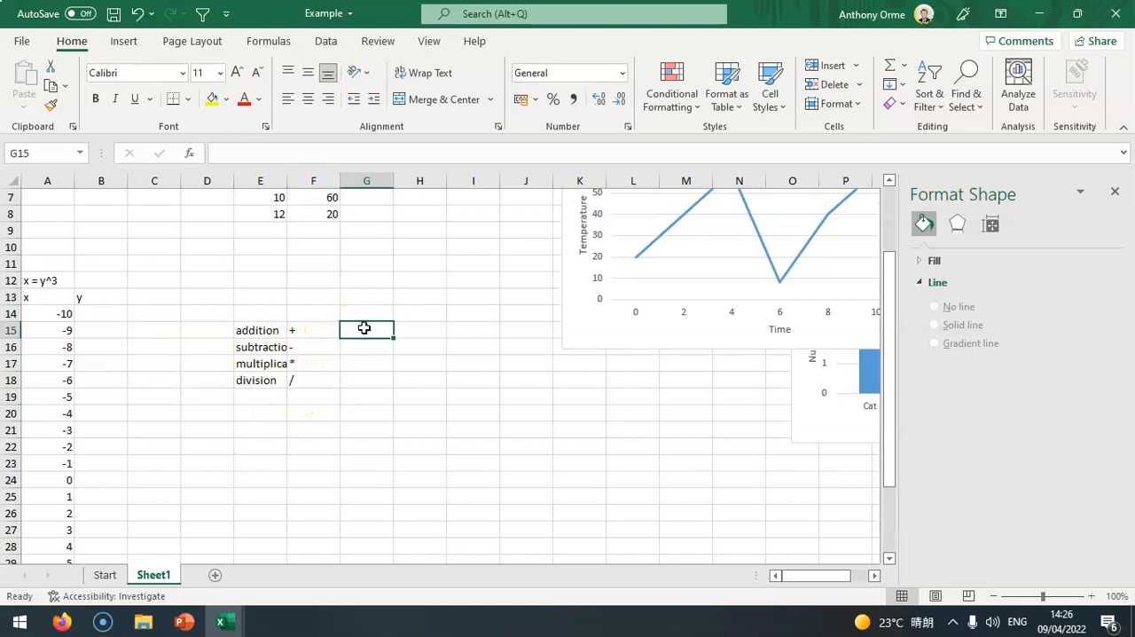
Enter the addition example =3+3 in column G beside addition.
type("=3")
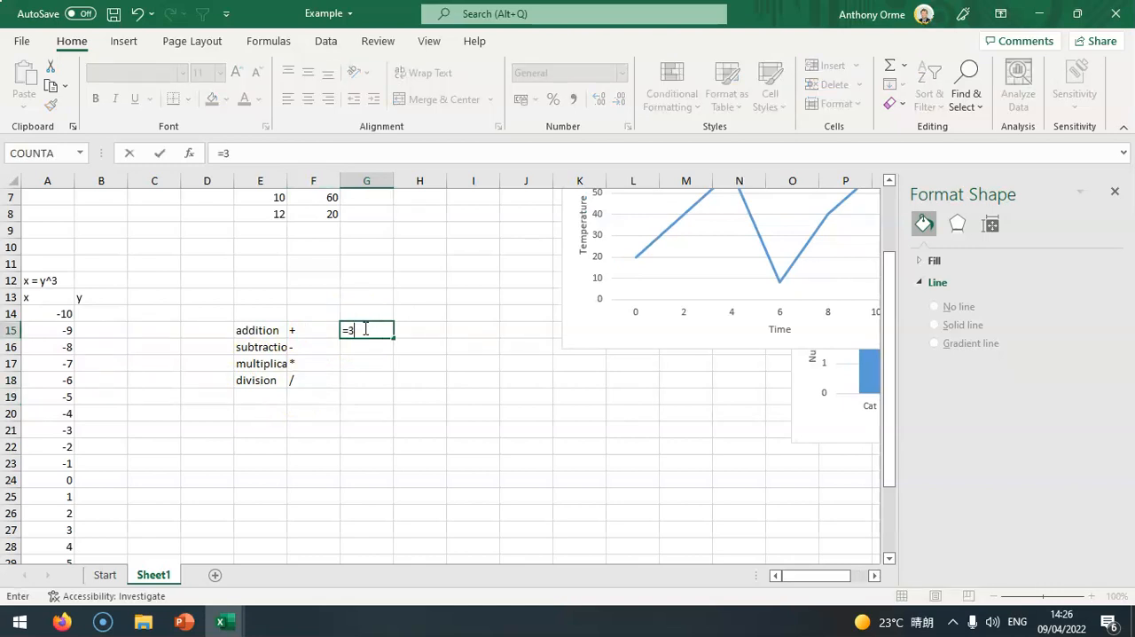
type("+3")
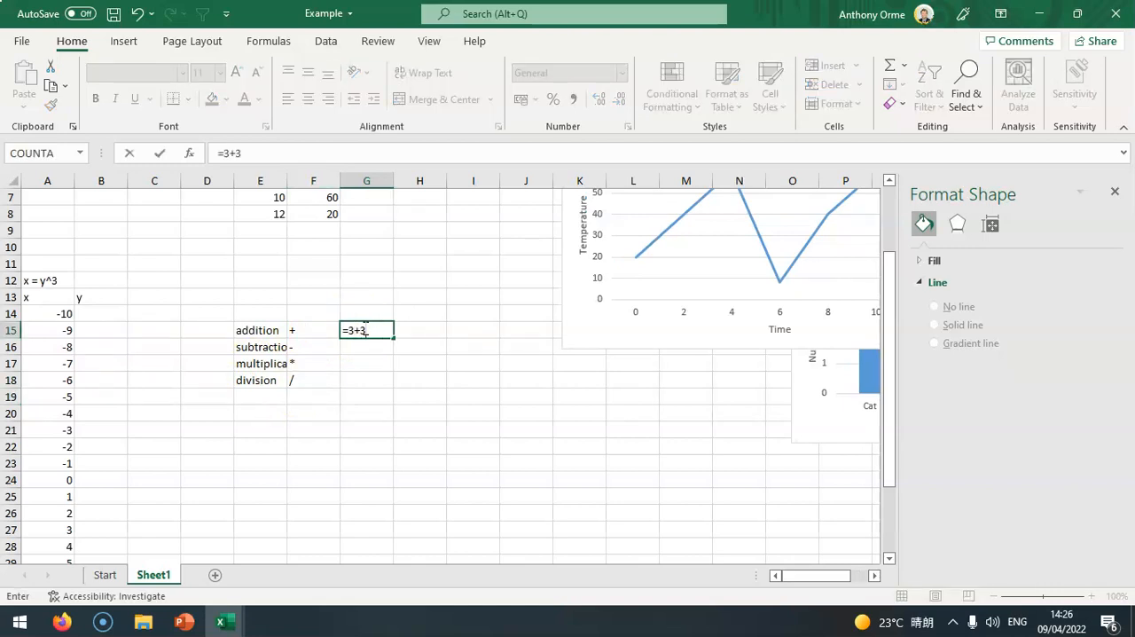
key("Return")
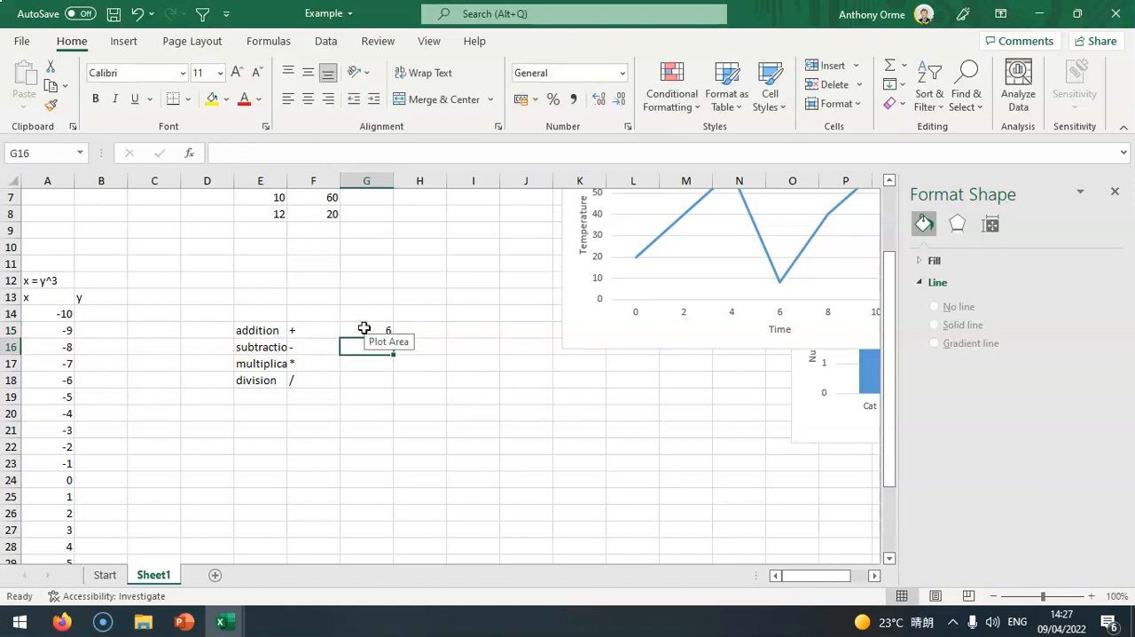
type("=3+3")
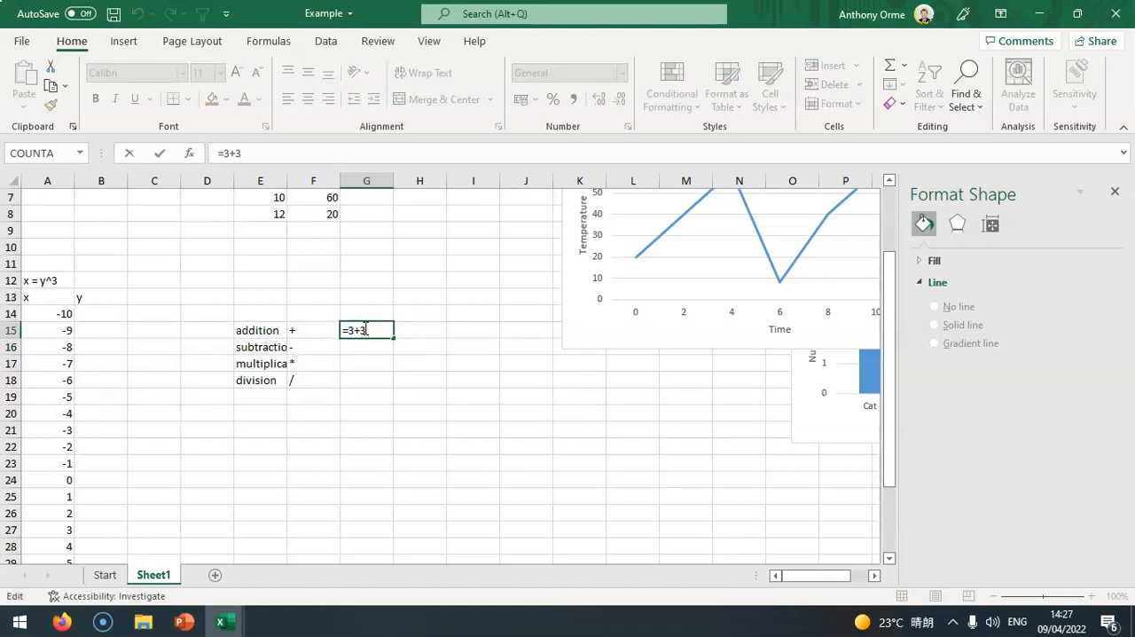
key("Return")
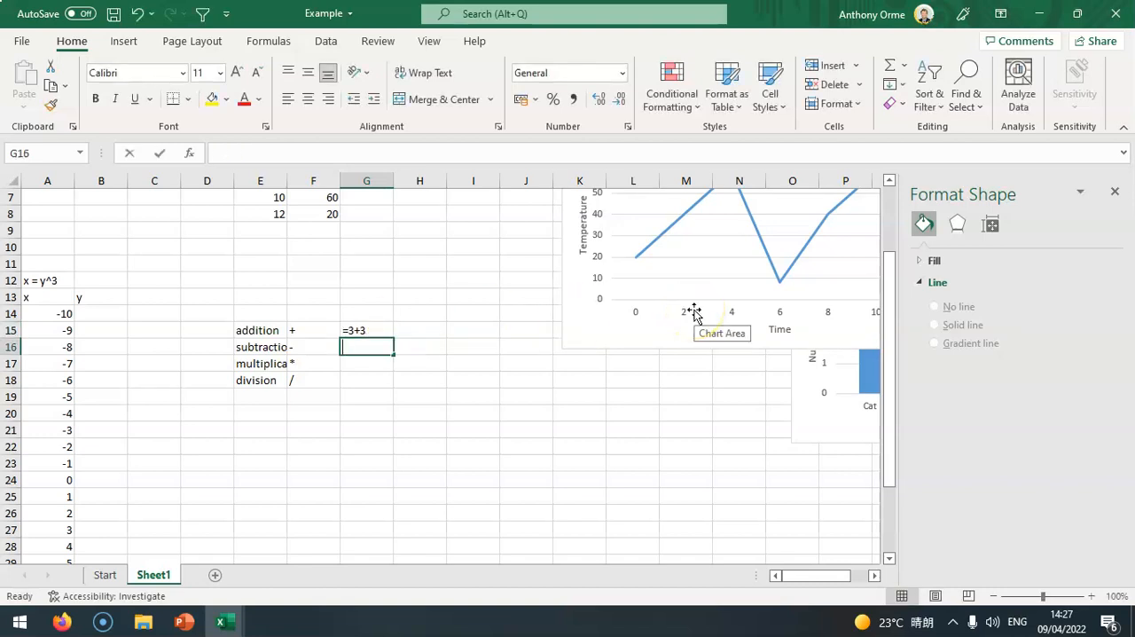
Enter text examples =6-3, =3*3 and =12/4 beside subtraction, multiplication and division.
type("=3-3")
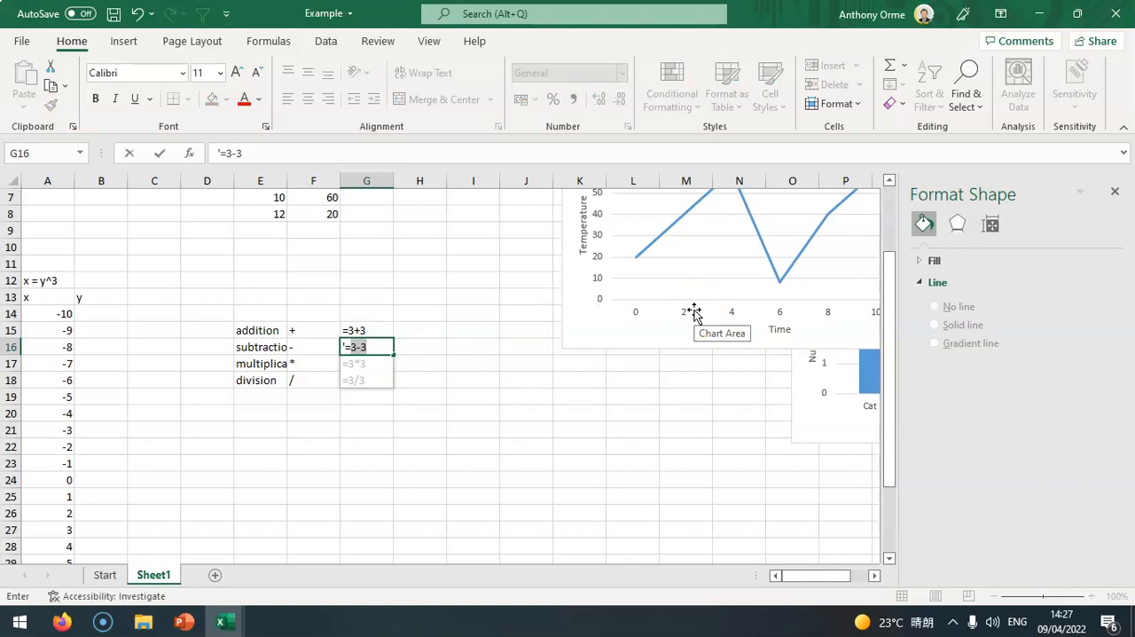
type("6")
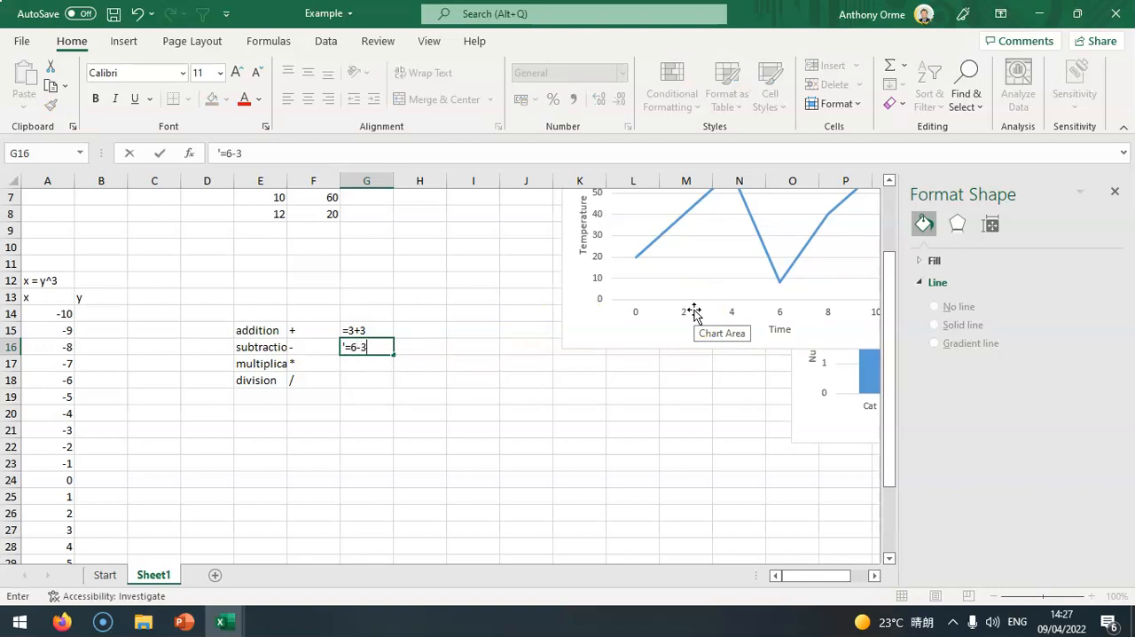
key("Return")
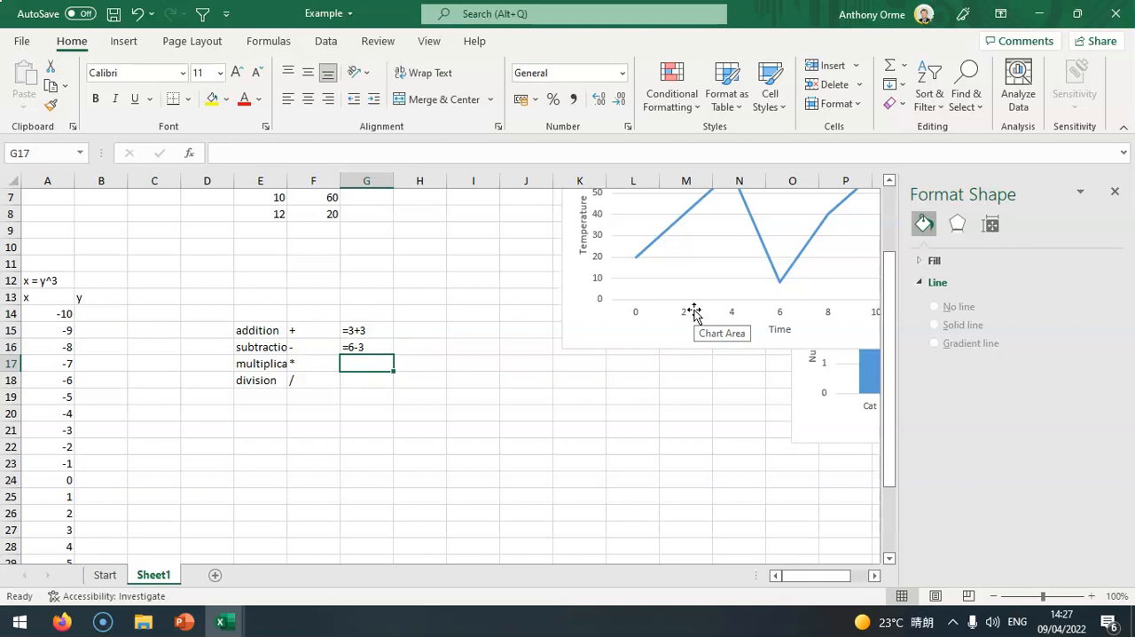
type("=")
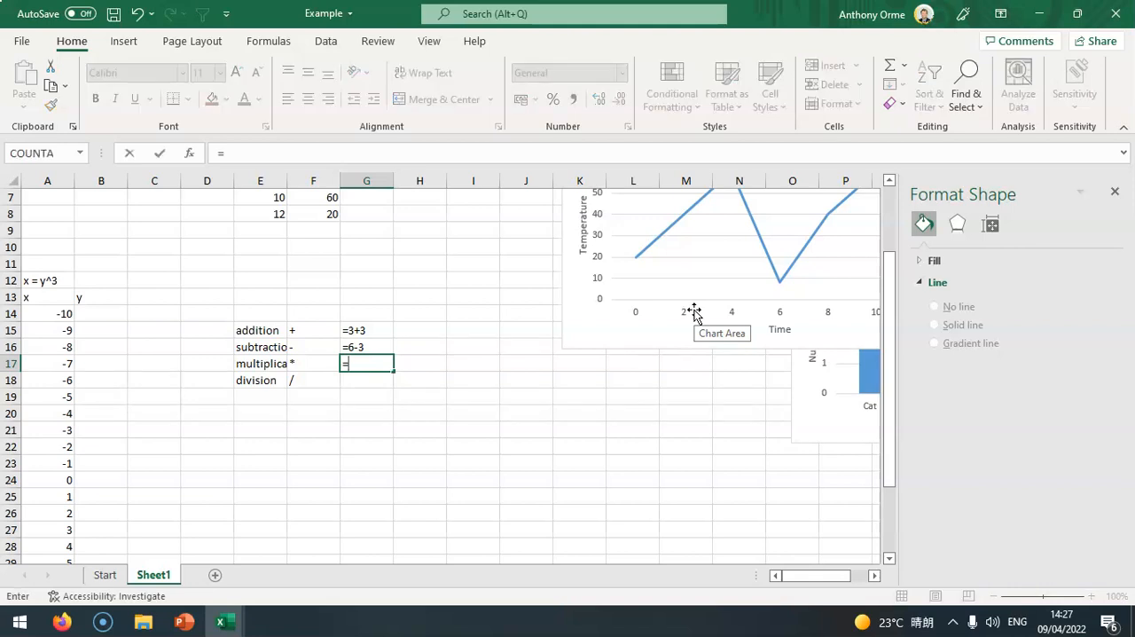
type("3")
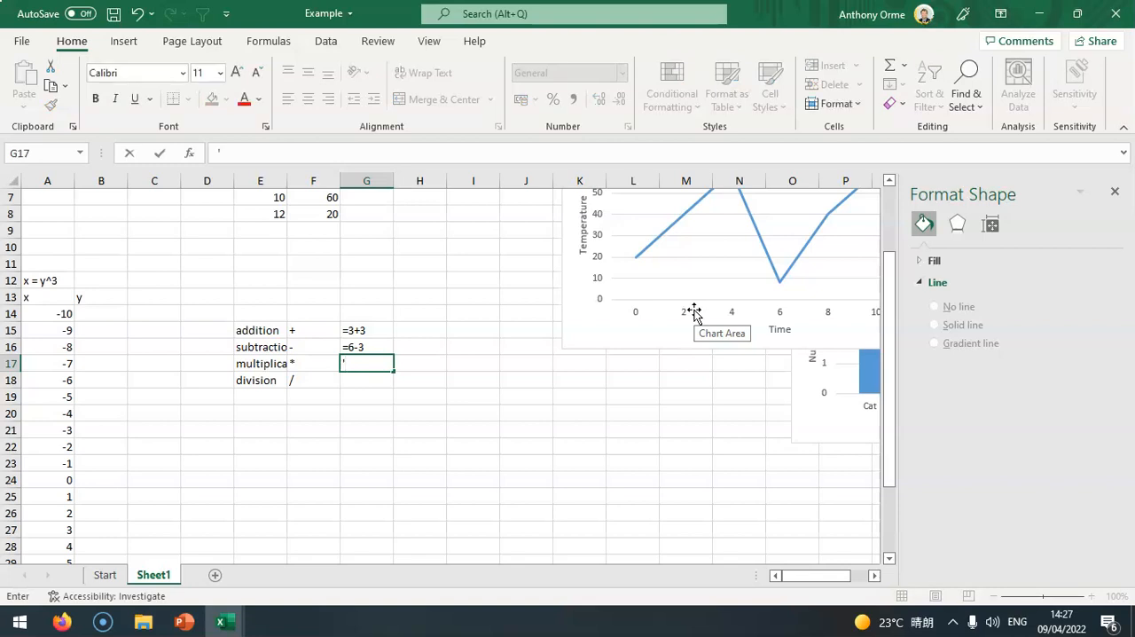
type("=3*3")
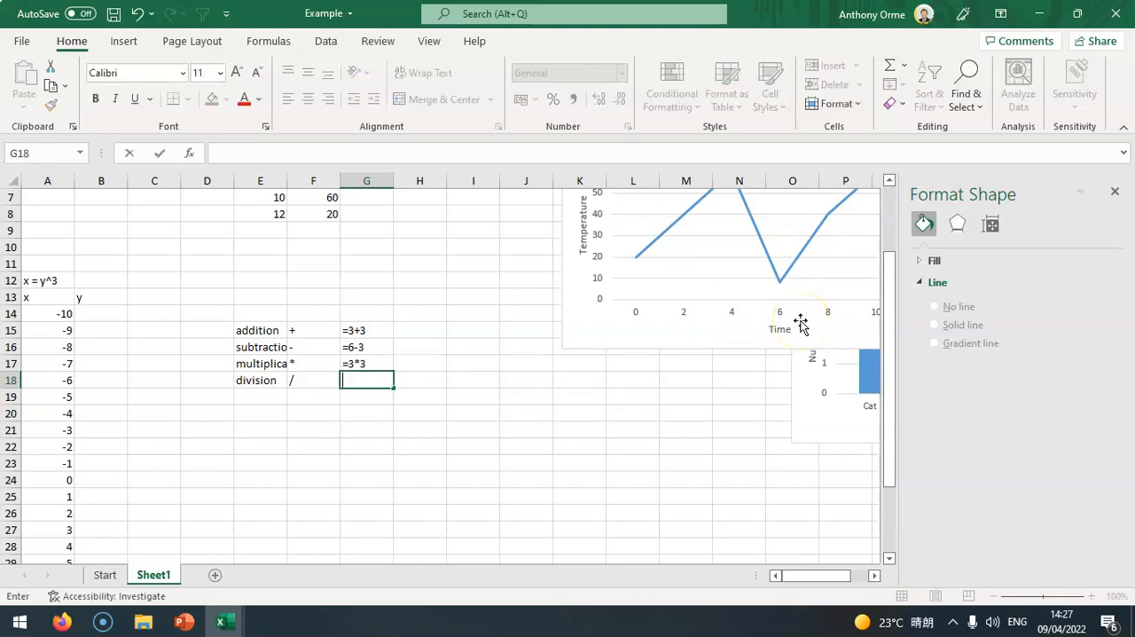
type("=")
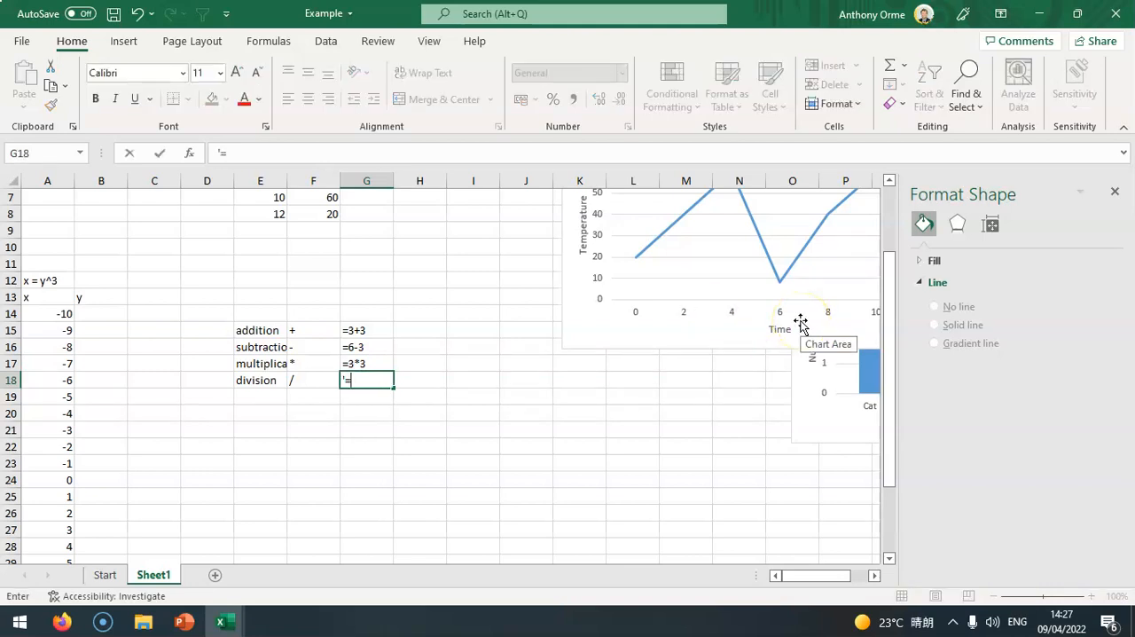
type("12/4")
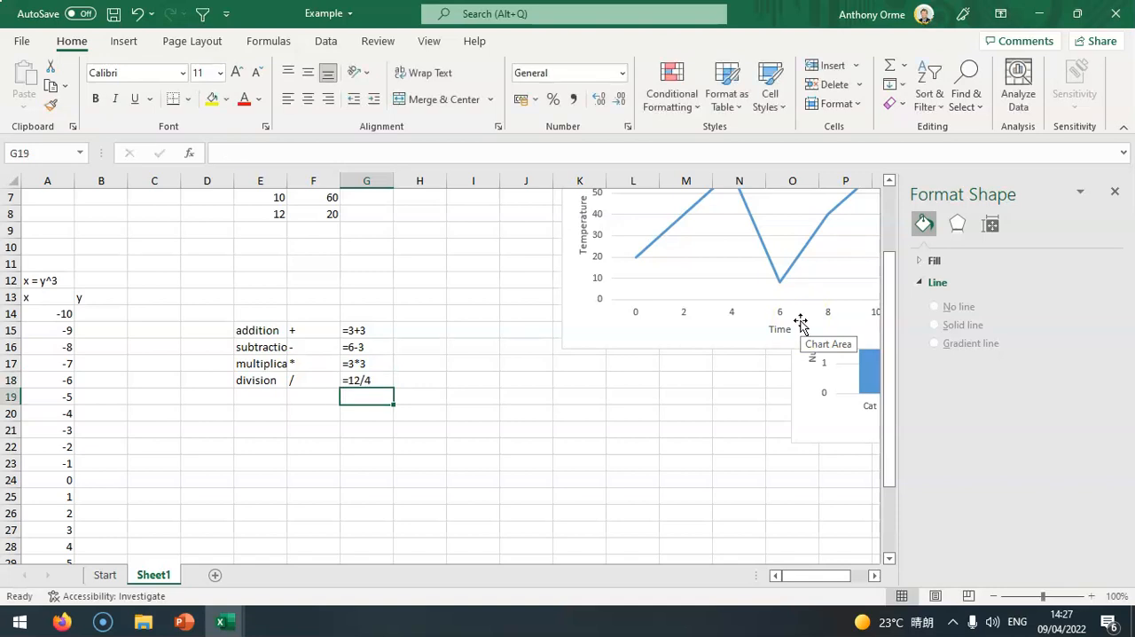
mouse_move(427, 330)
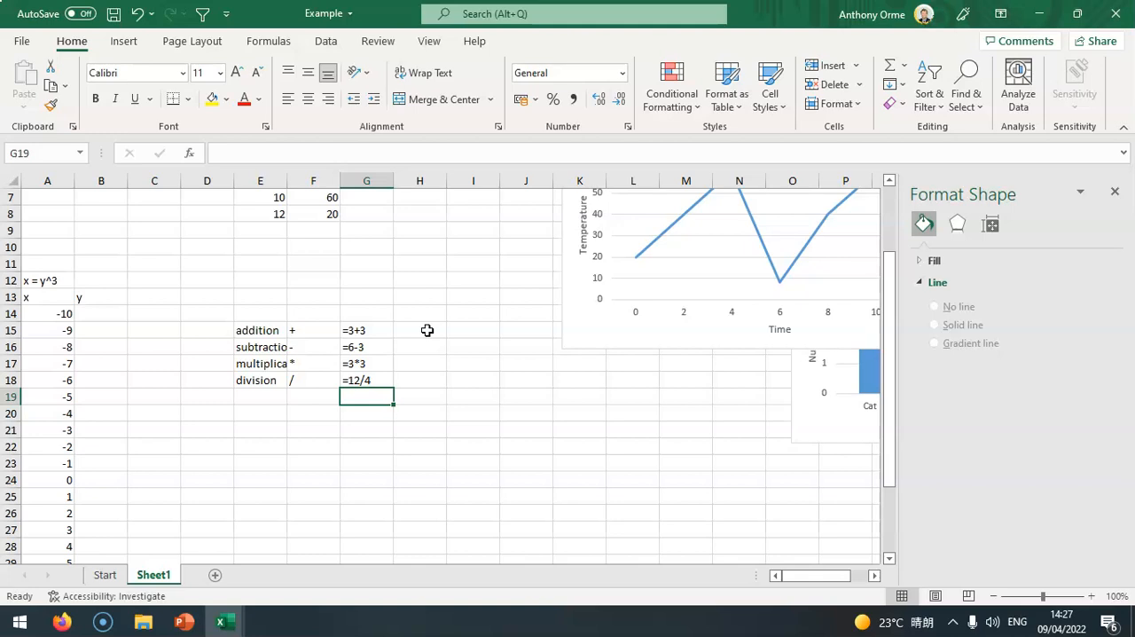
Enter the bracketed example '=(3+4)*2 as text in H15.
left_click(419, 347)
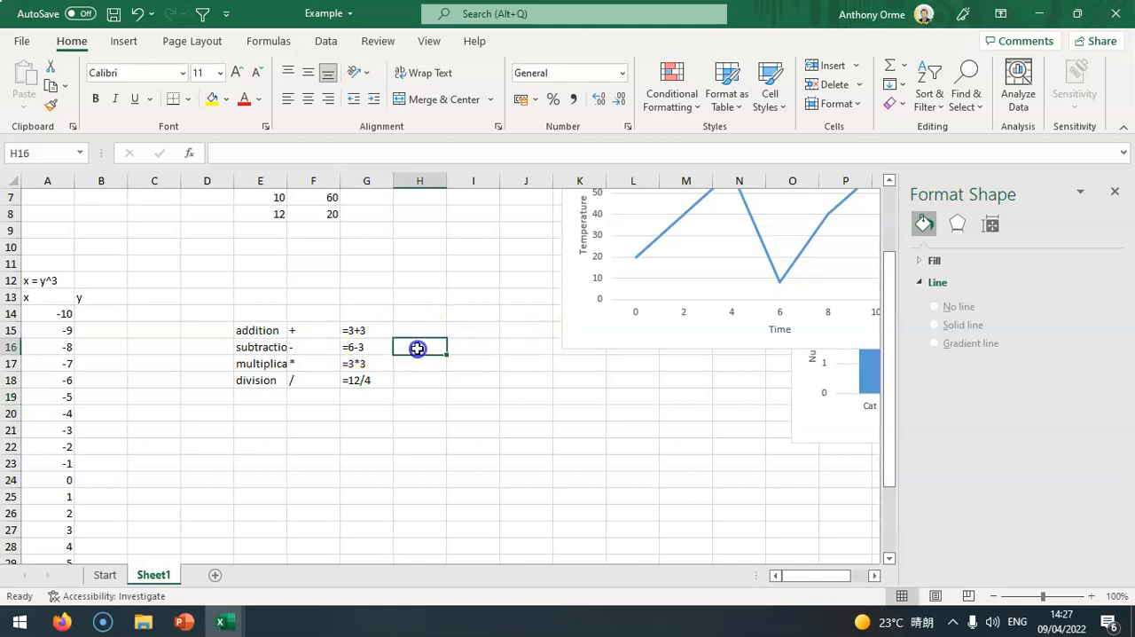
mouse_move(492, 369)
type("=")
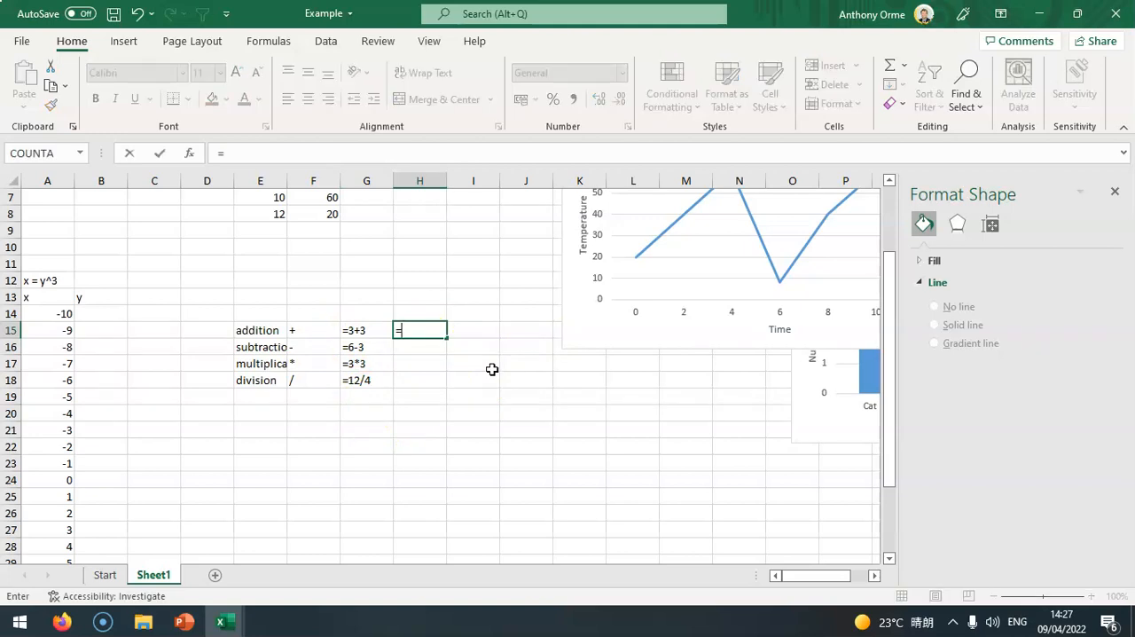
type("(")
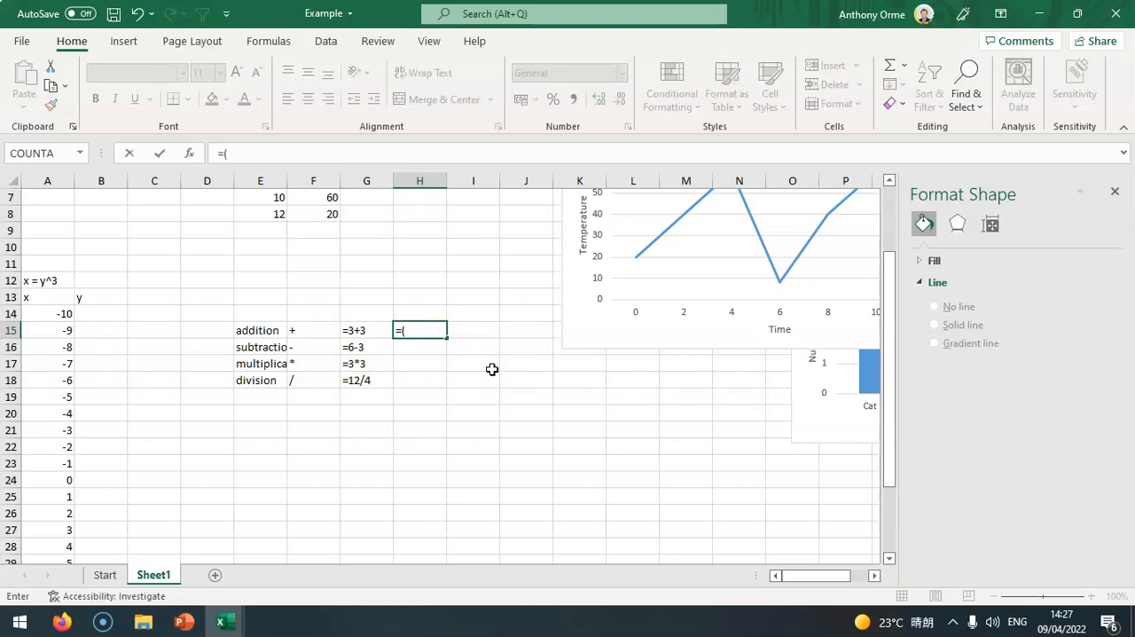
type("3+4")
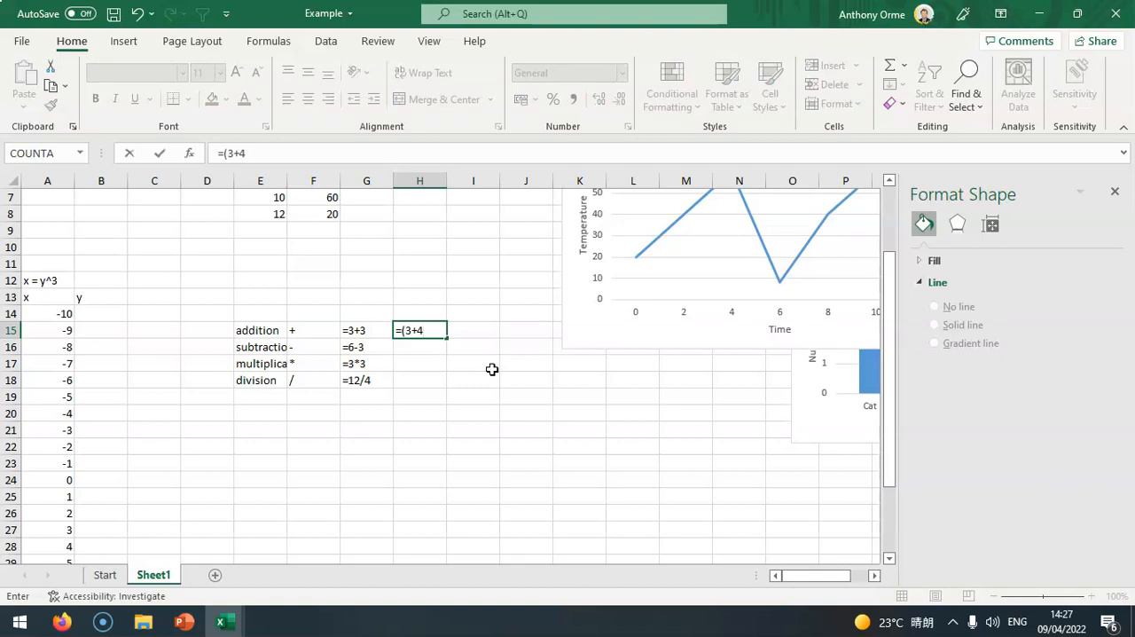
type(")")
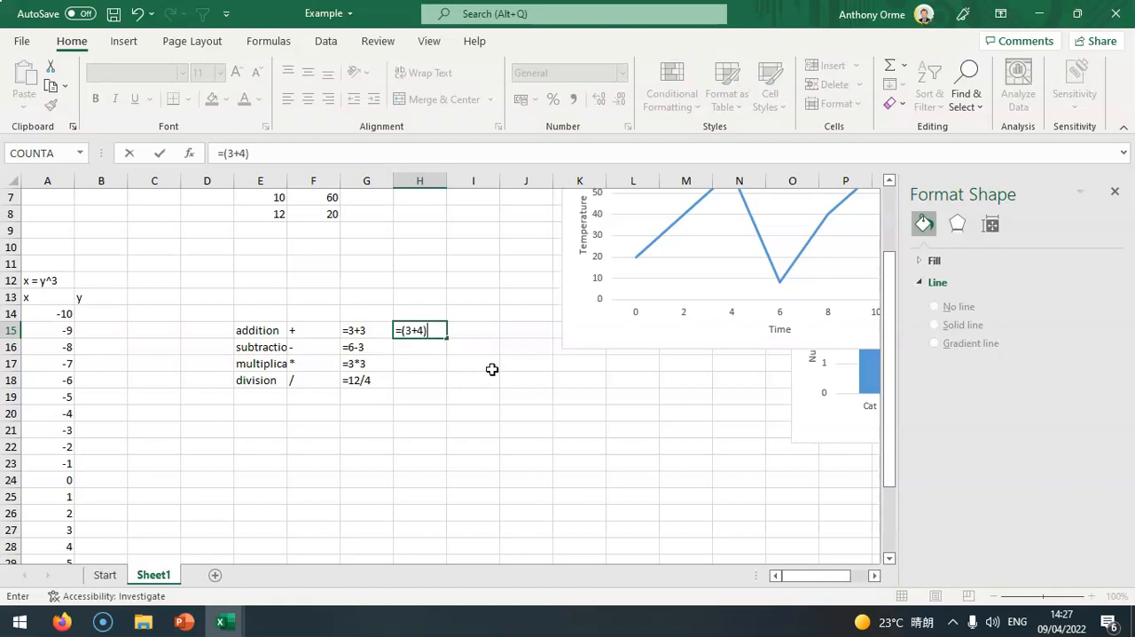
type("*2")
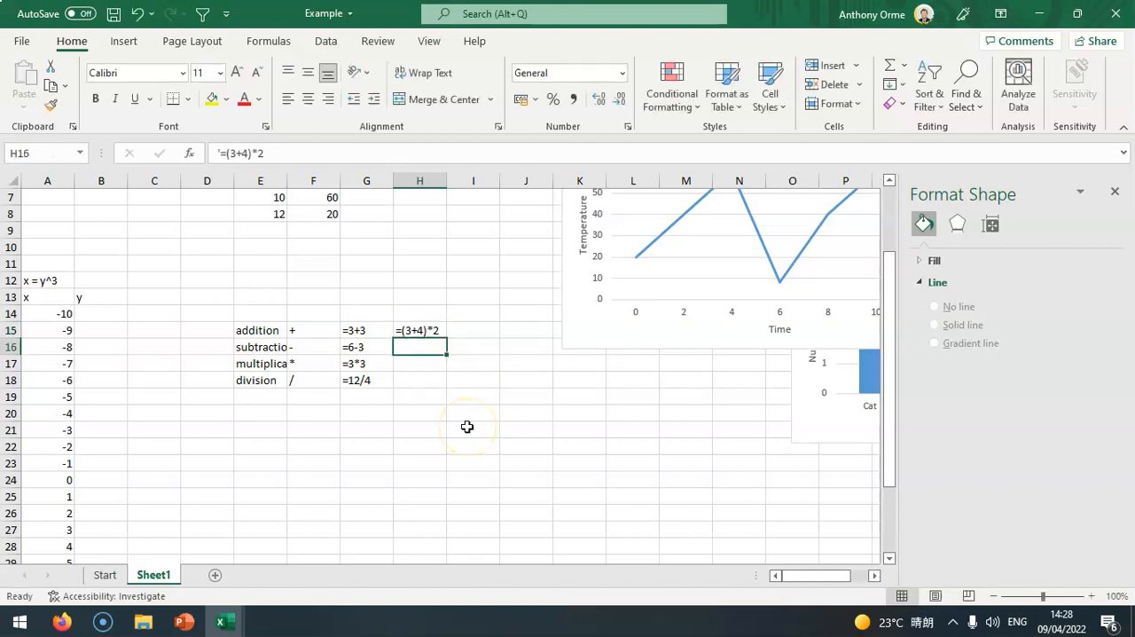
left_click(100, 313)
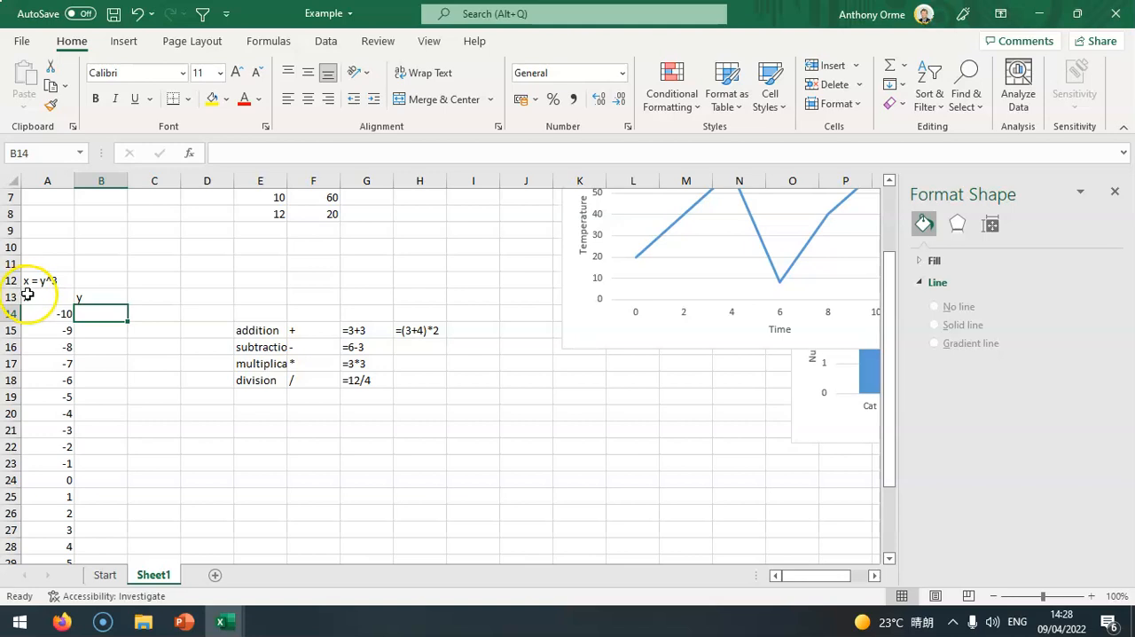
Relabel A12 as y = x^3 and fill B14:B34 with =A14^3.
left_click(48, 279)
type("=")
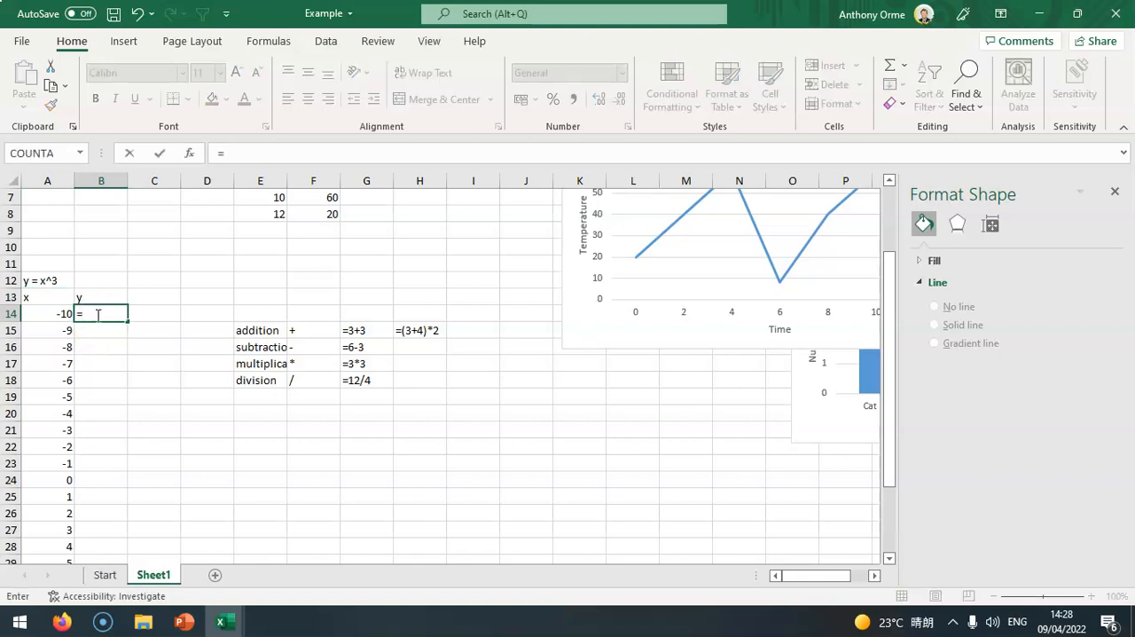
left_click(47, 313)
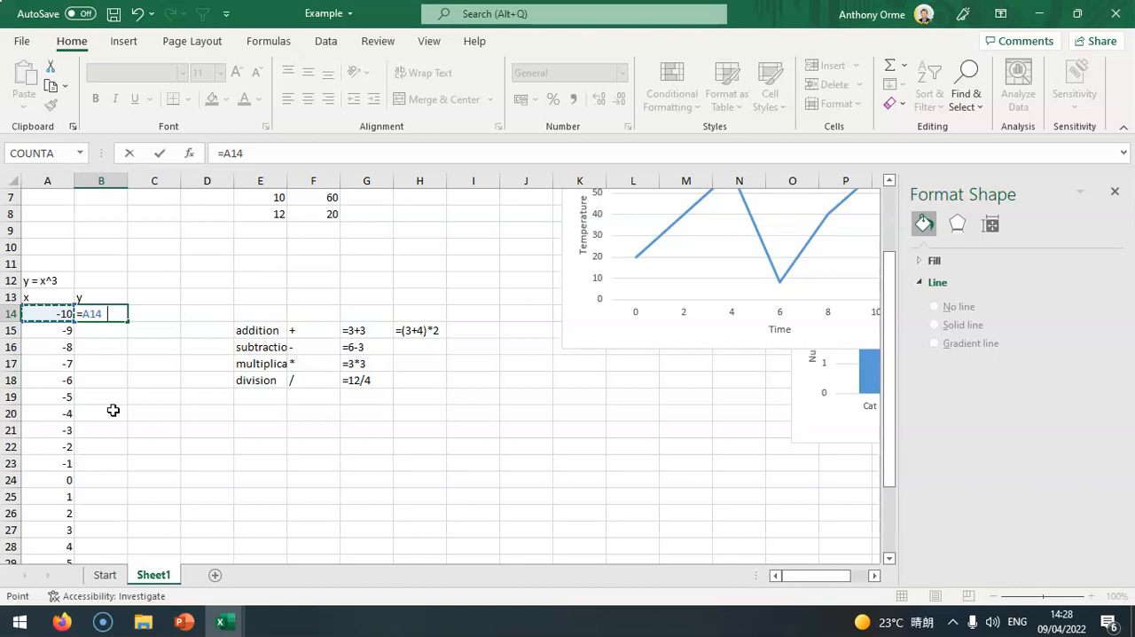
type("^")
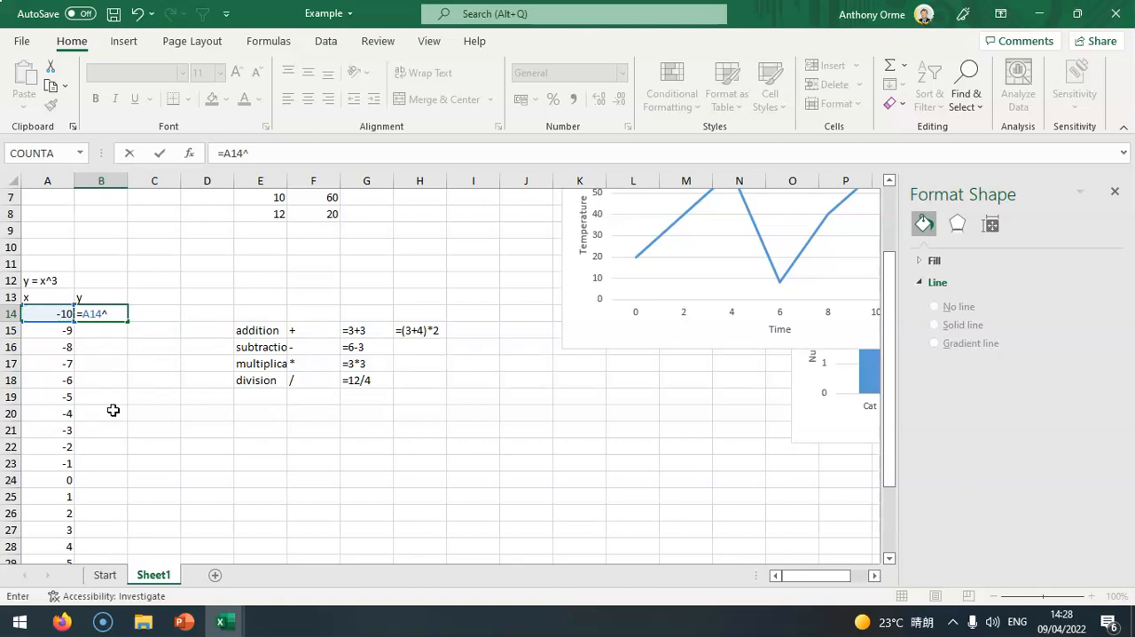
type("3")
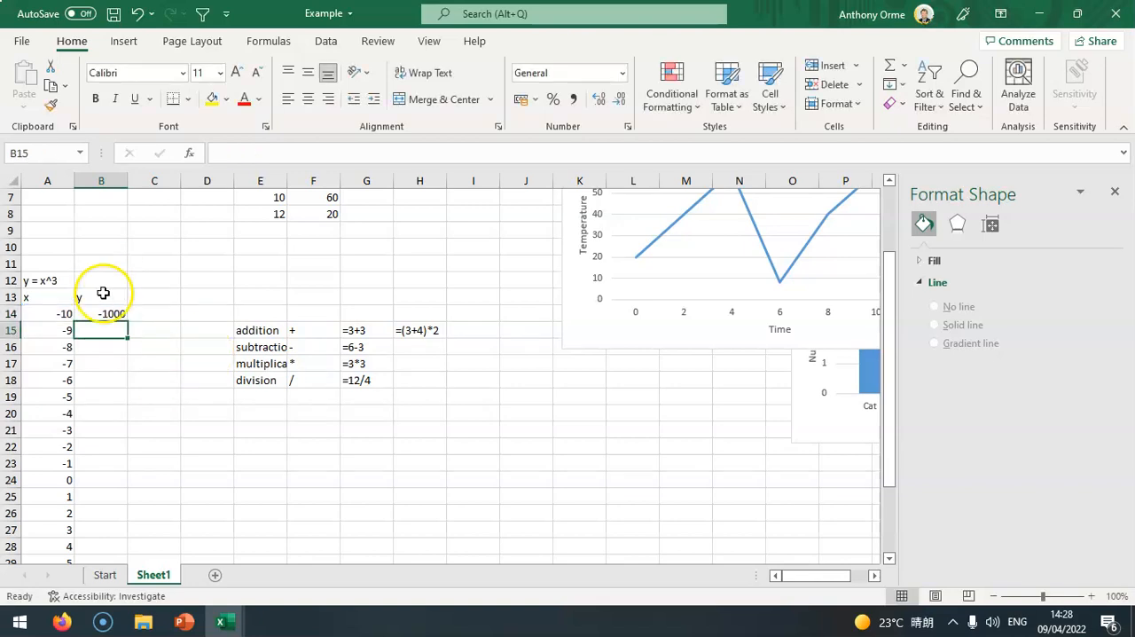
left_click(101, 313)
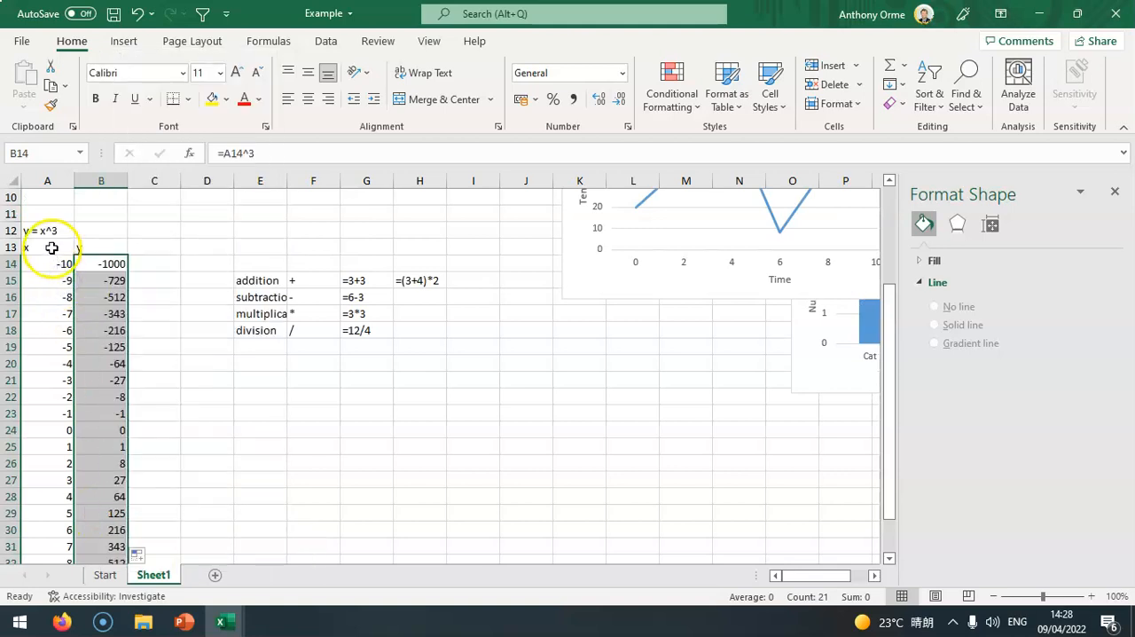
scroll("down", 3)
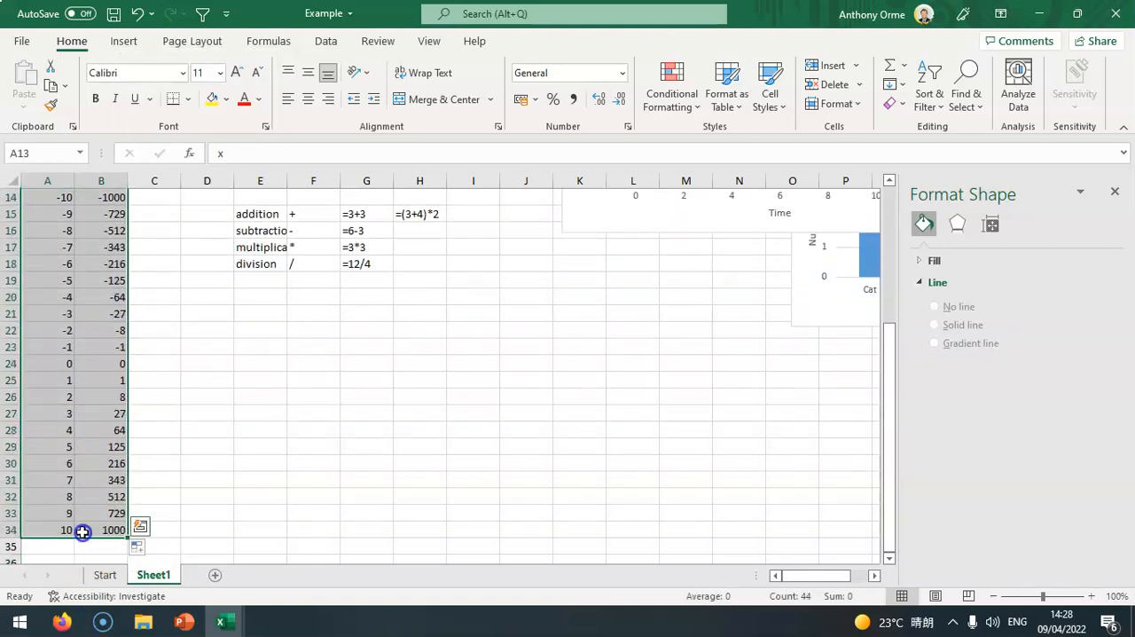
Insert a 2-D line chart of the y column showing the cubic curve.
left_click(123, 41)
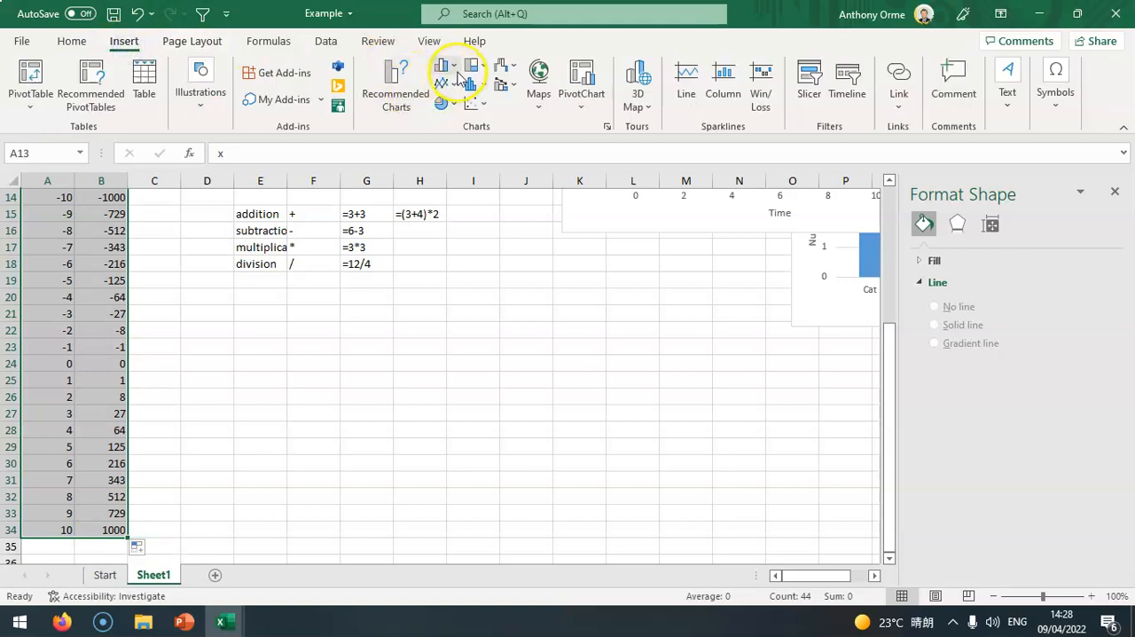
left_click(440, 71)
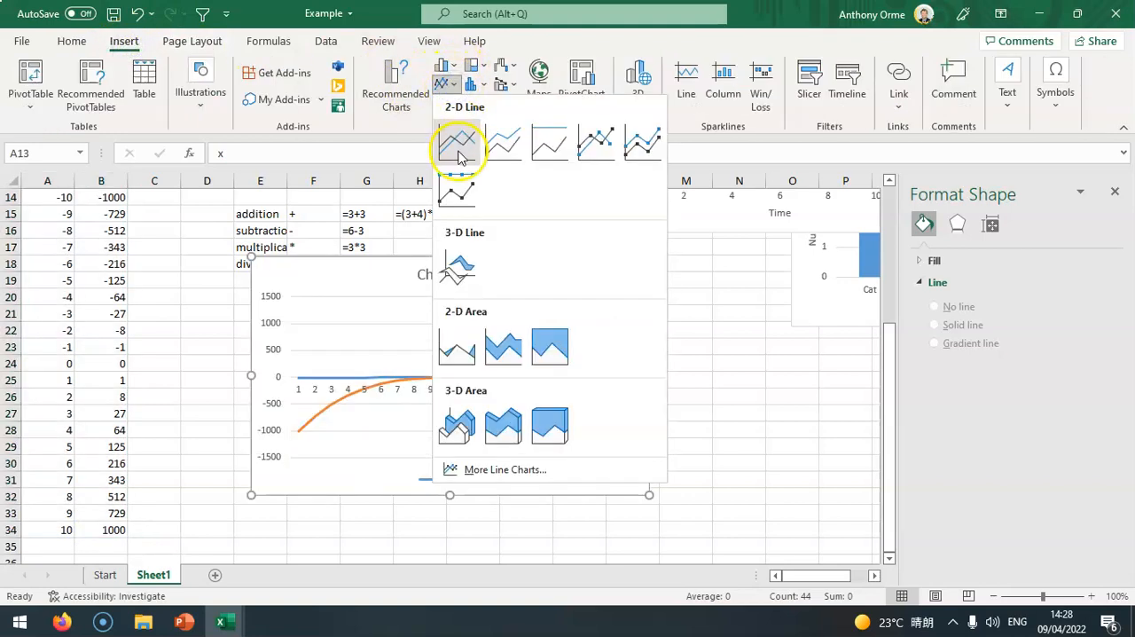
left_click(457, 142)
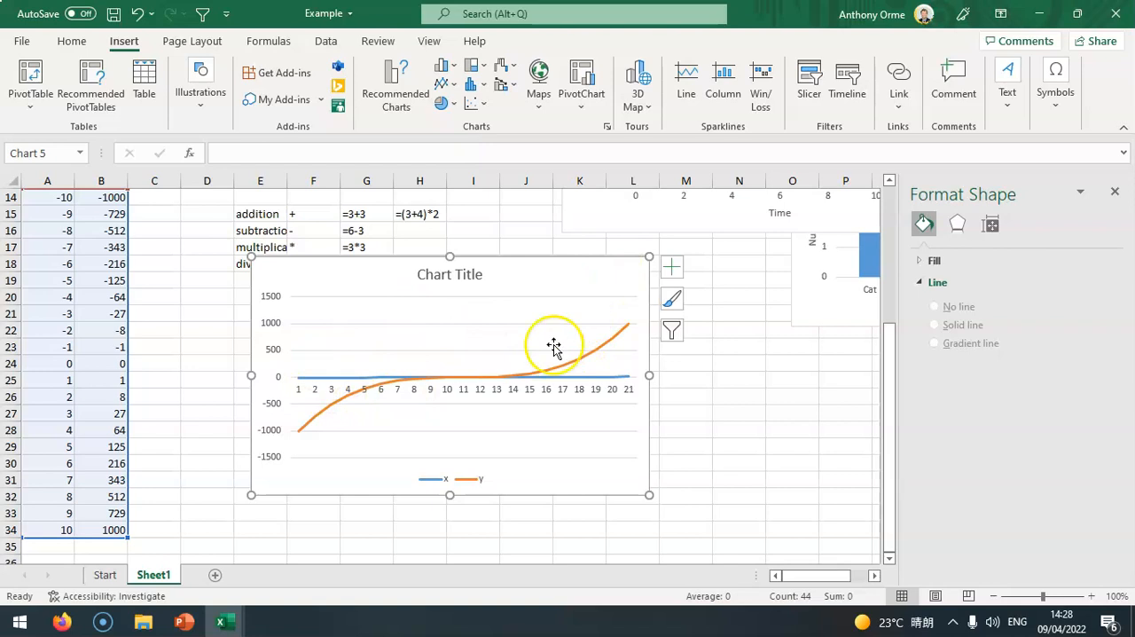
mouse_move(494, 389)
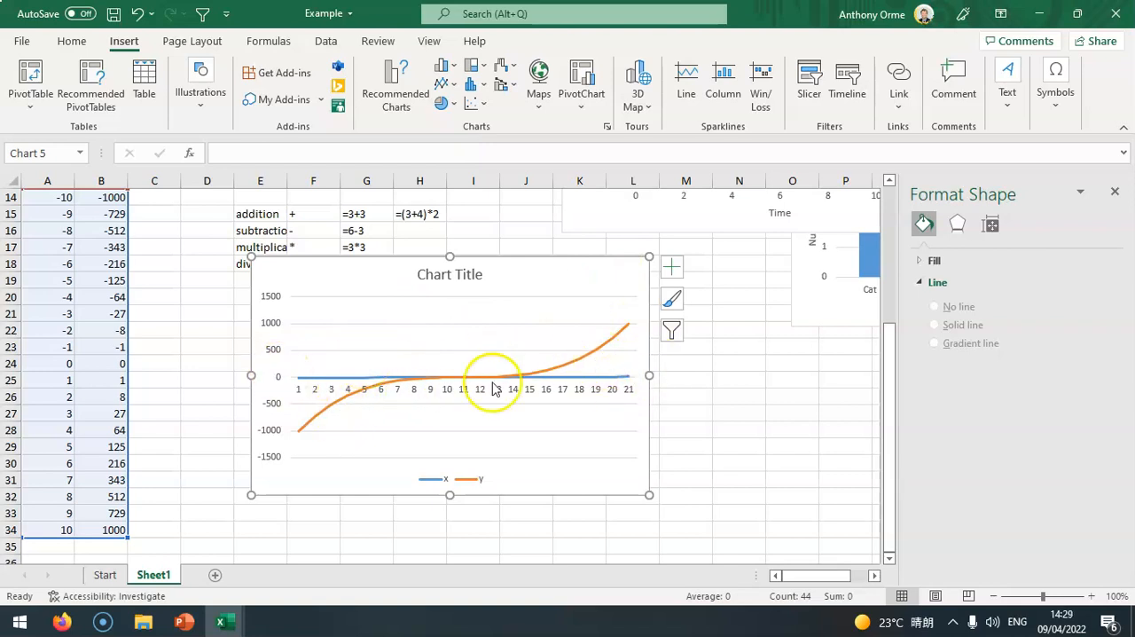
mouse_move(598, 354)
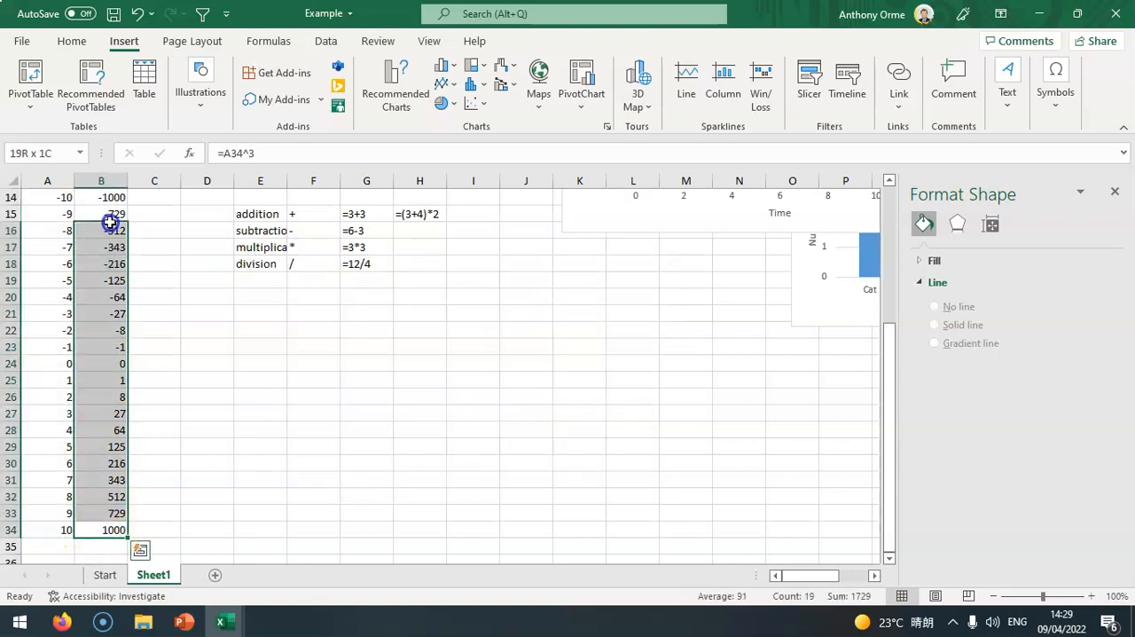
scroll("up", 3)
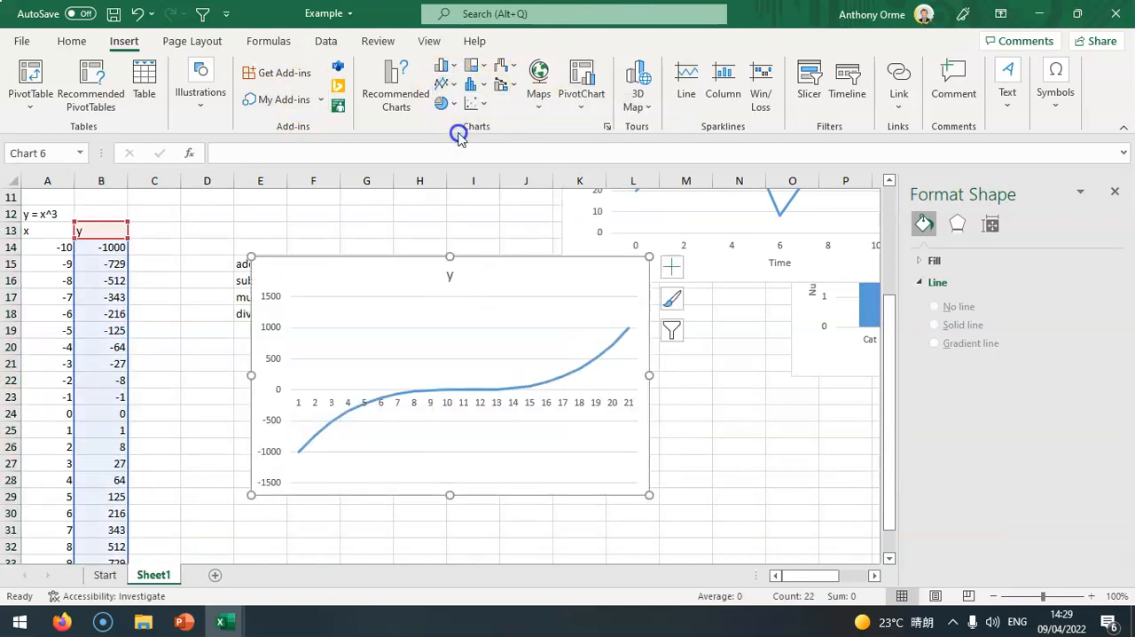
mouse_move(376, 384)
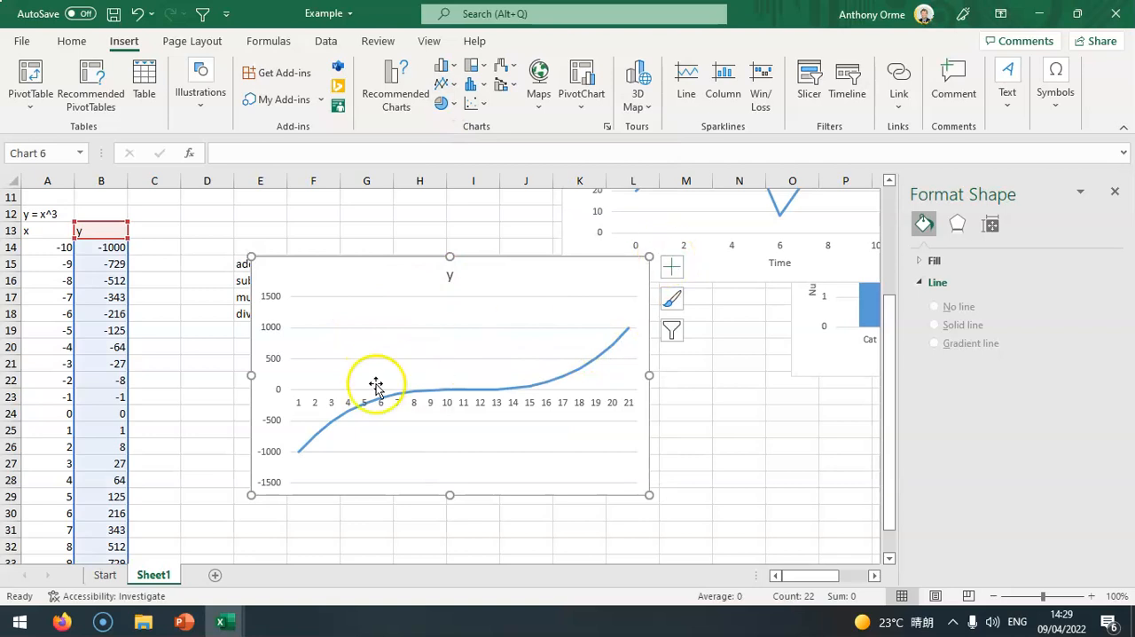
Set the cubic chart's horizontal axis labels to the x values A14:A34 (-10 to 10).
left_click(317, 402)
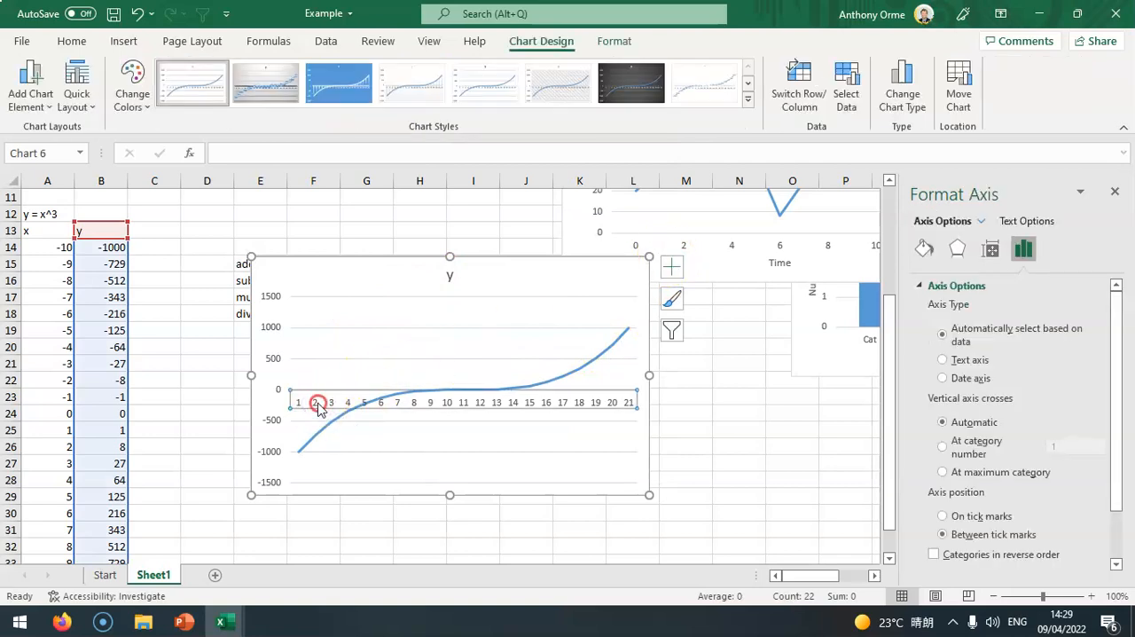
right_click(317, 401)
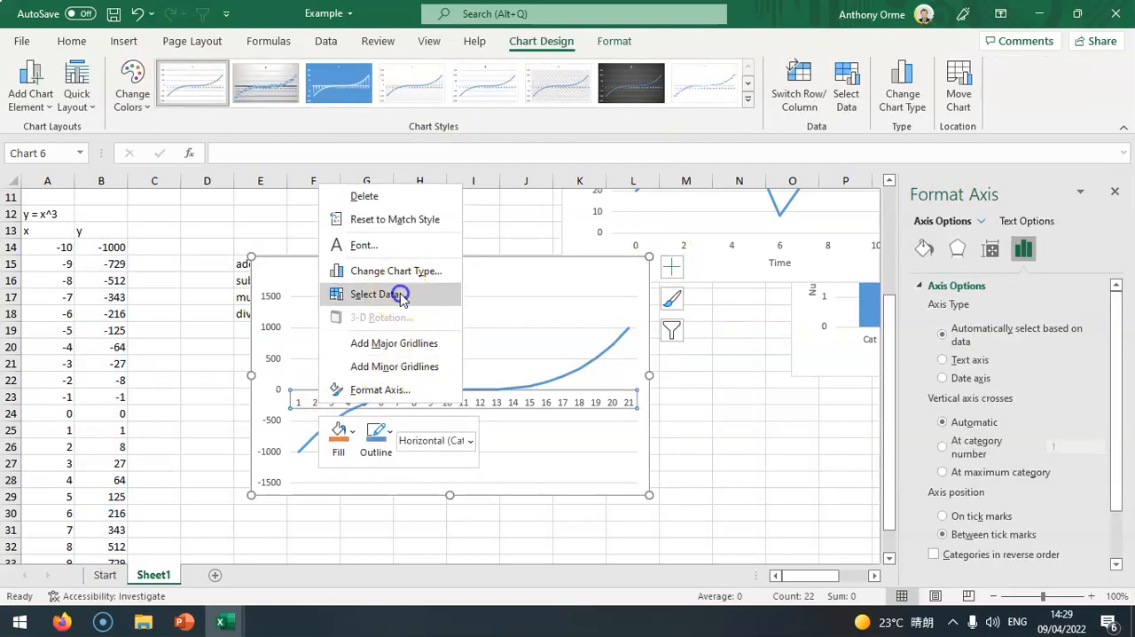
left_click(378, 294)
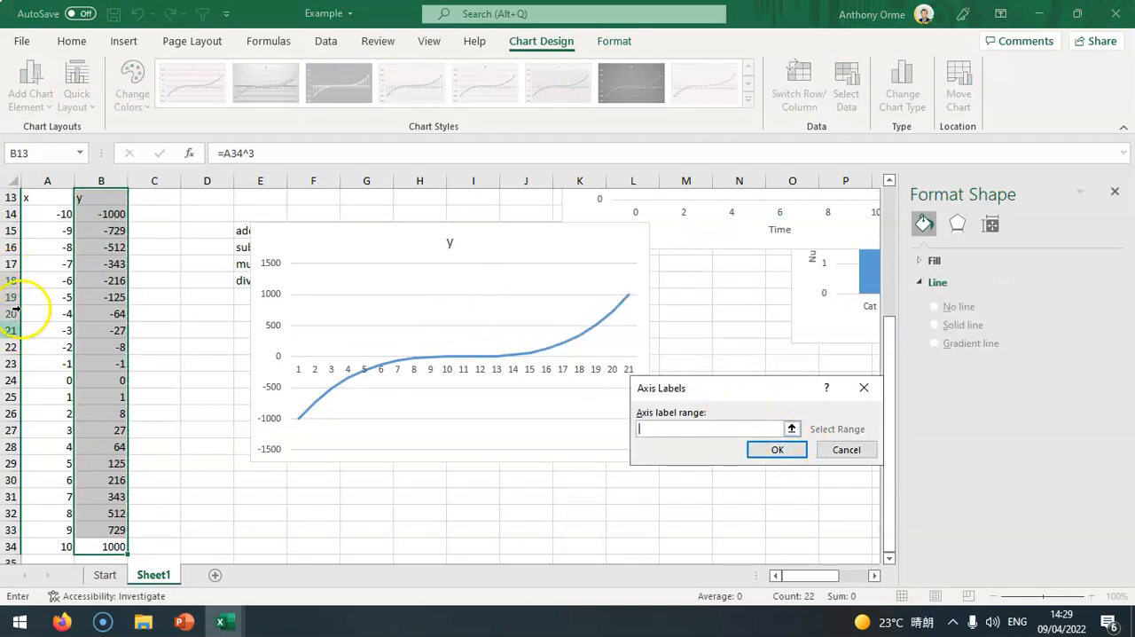
left_click_drag(48, 212, 48, 529)
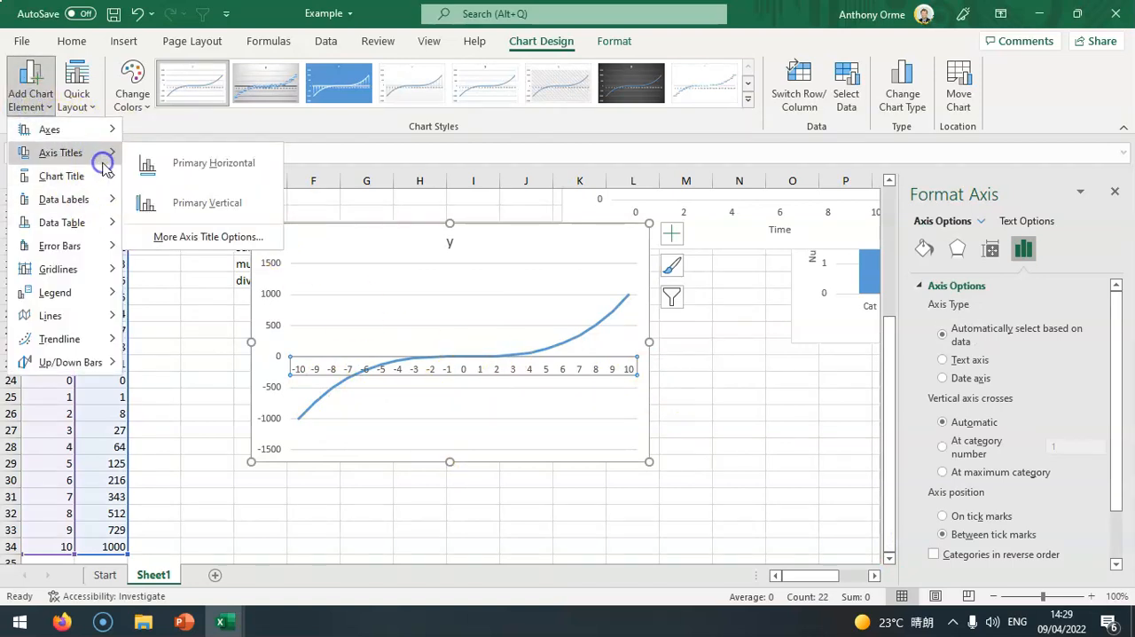
Add axis titles x and y to the cubic chart and select its title for editing.
left_click(212, 162)
type("x")
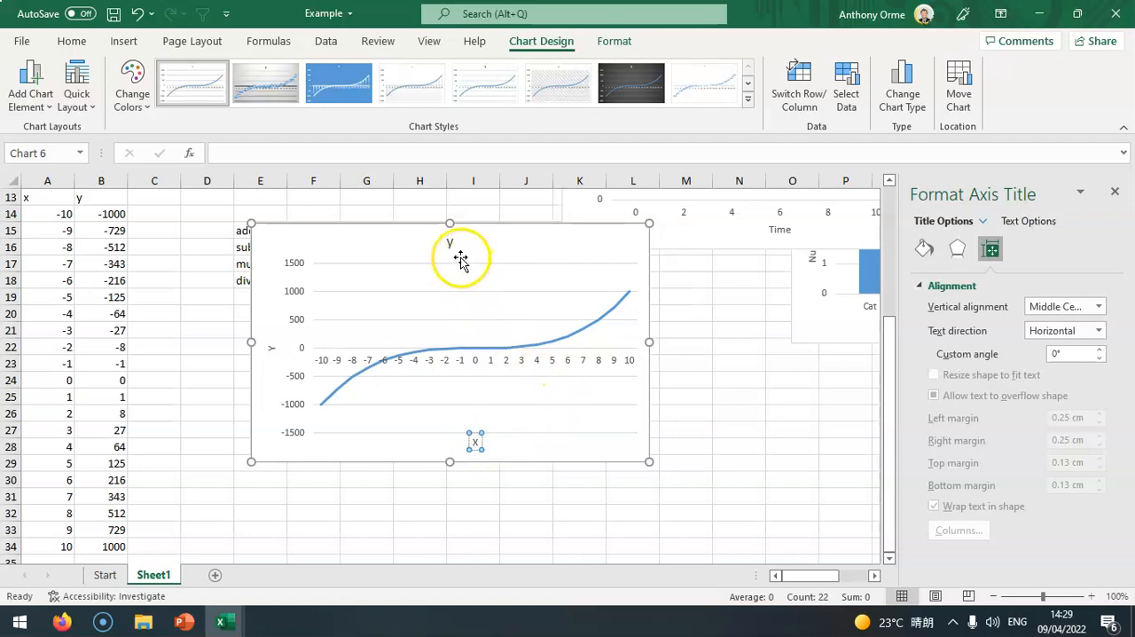
scroll("up", 3)
type("y = x^3")
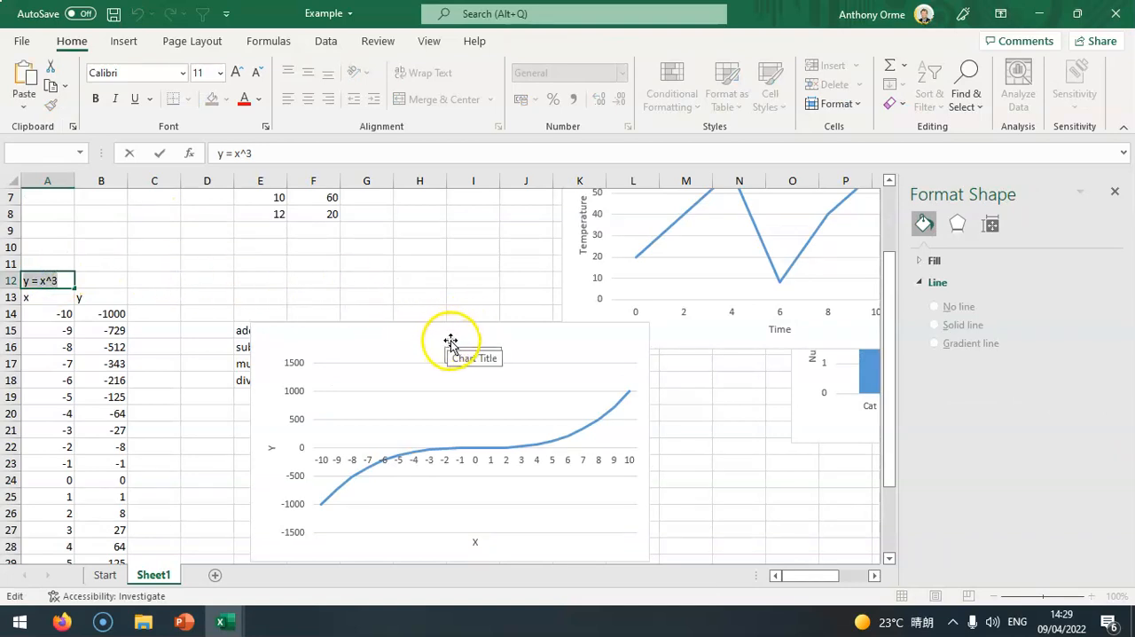
left_click(449, 340)
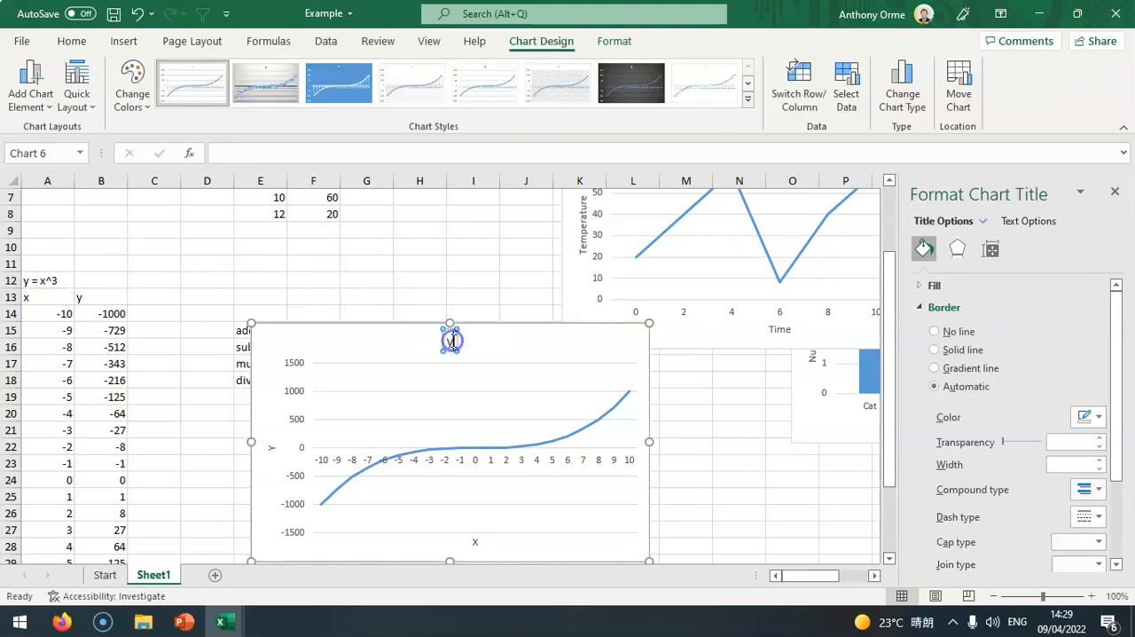
mouse_move(451, 341)
type("y = x^3")
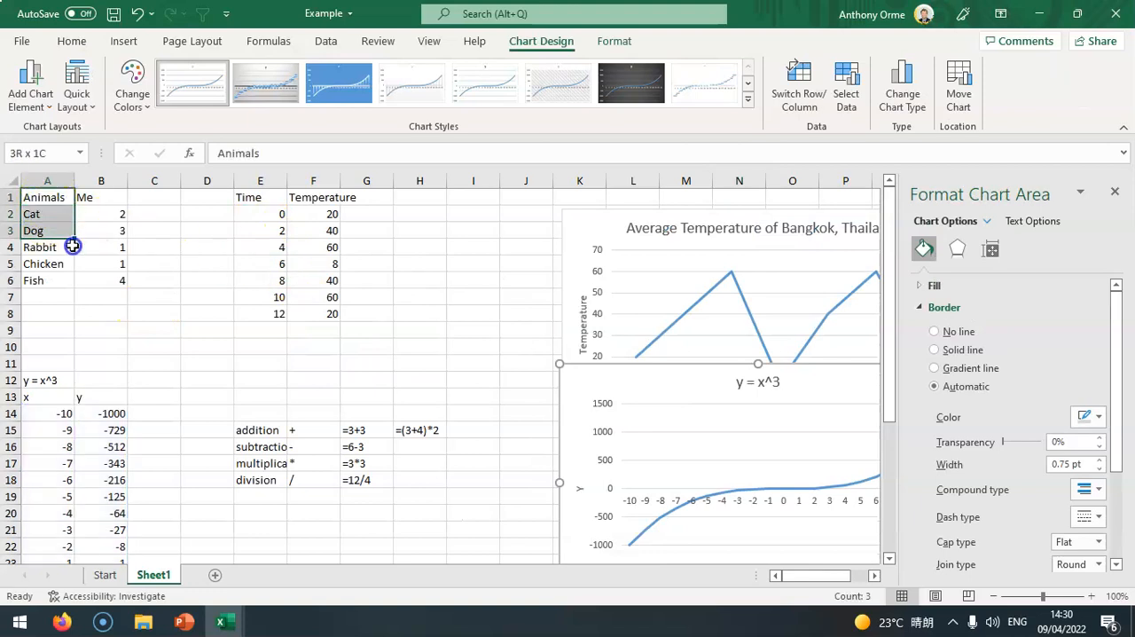
Insert a 2-D pie chart of the animal counts onto Sheet1.
left_click(124, 41)
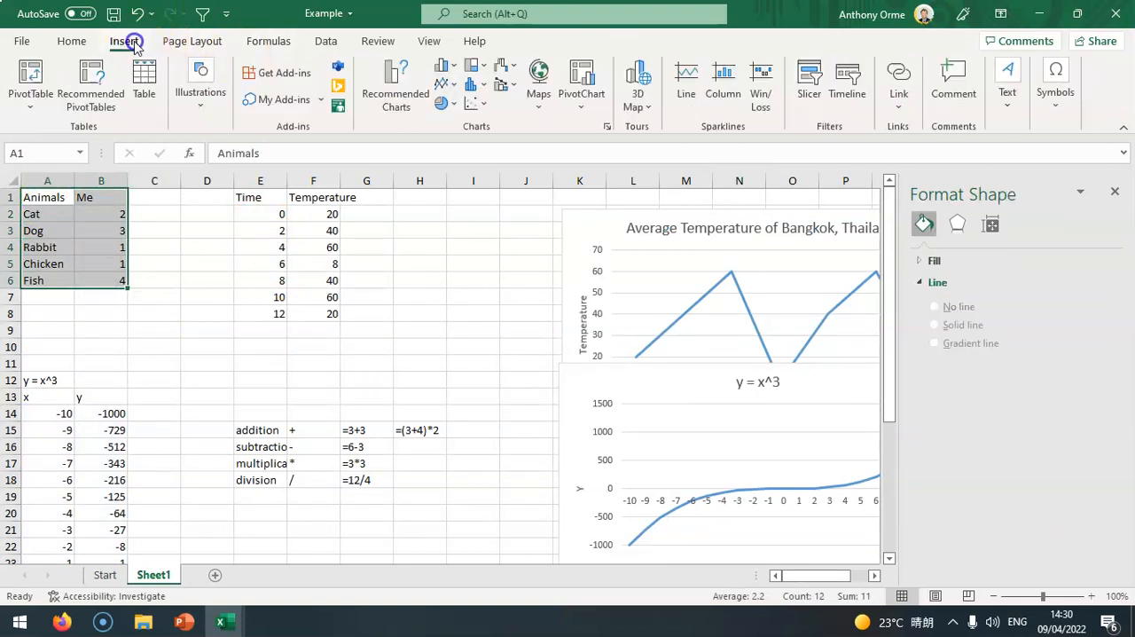
mouse_move(452, 105)
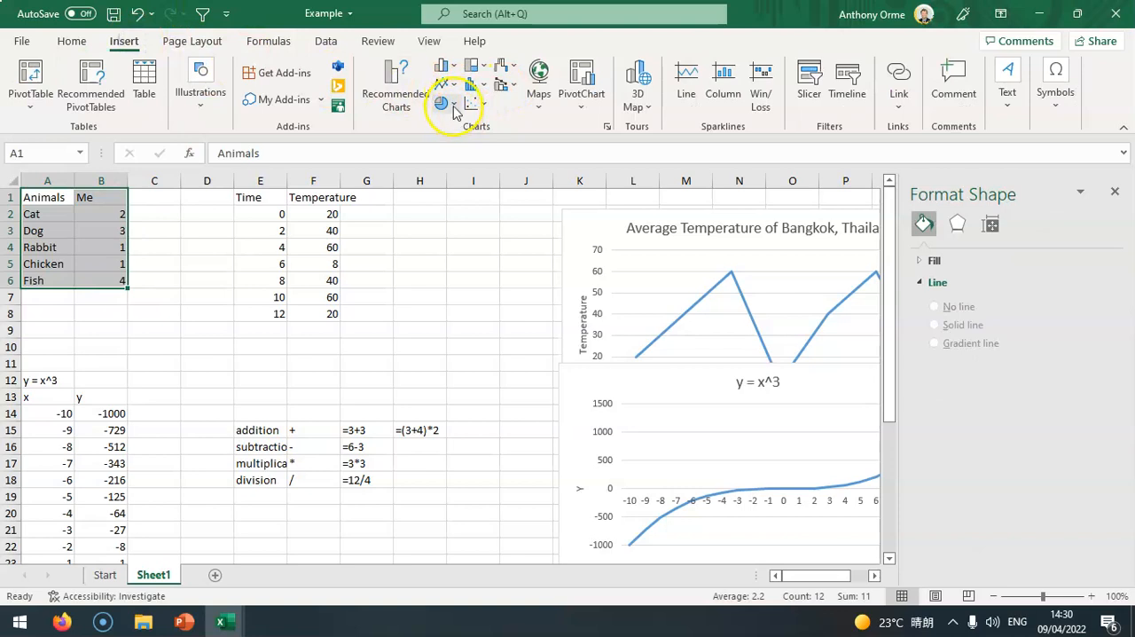
left_click(442, 104)
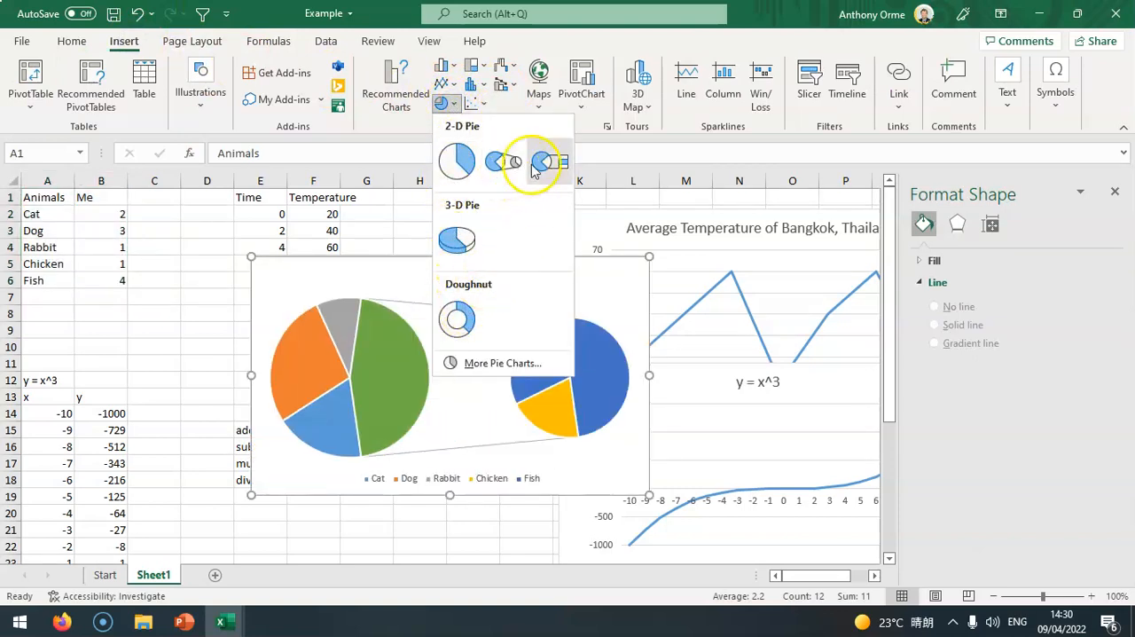
left_click(457, 161)
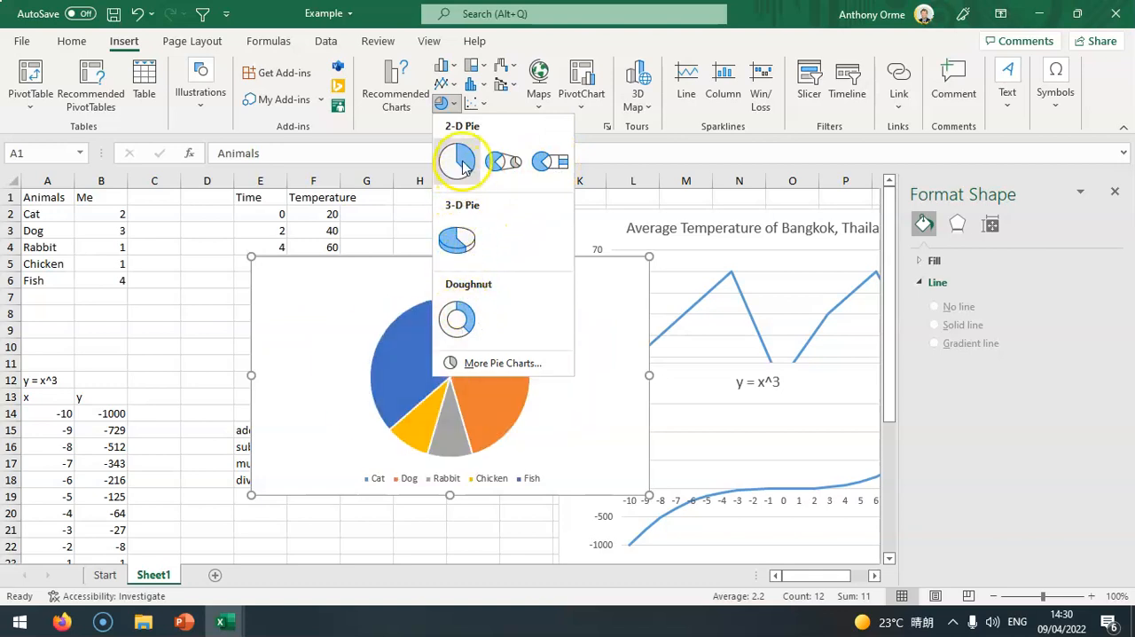
left_click(457, 160)
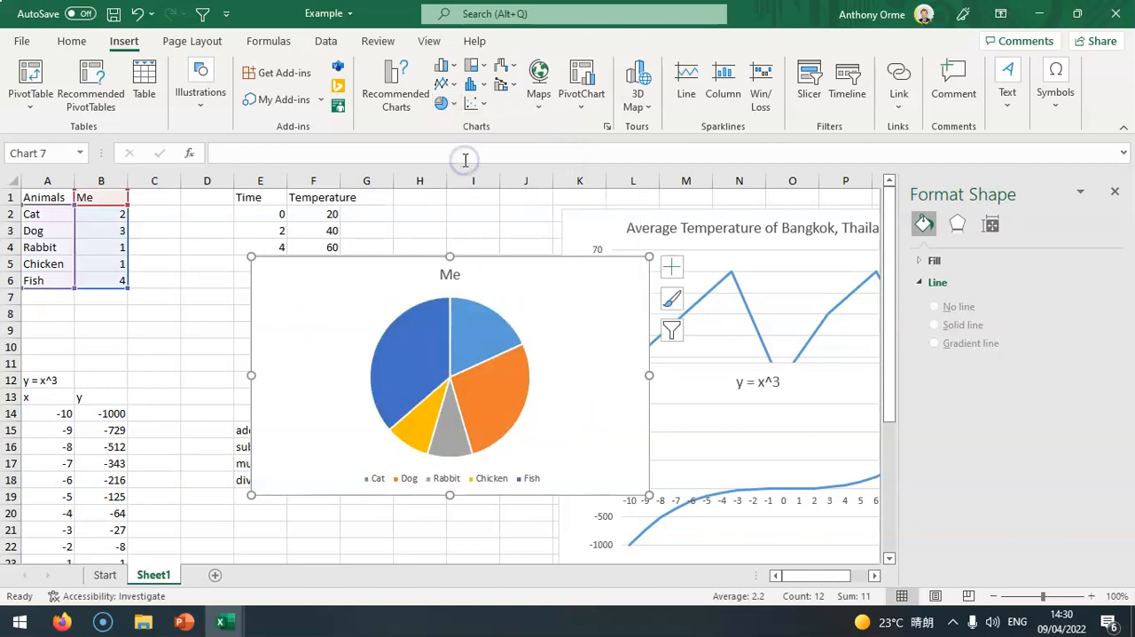
mouse_move(479, 368)
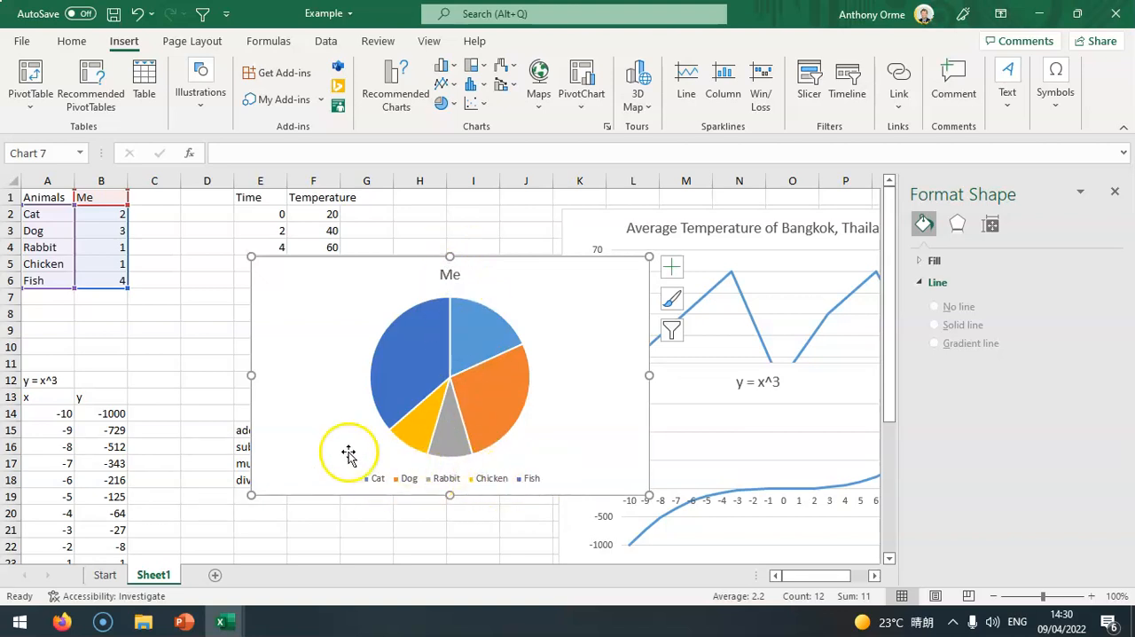
Try the Me chart legend at Right and Bottom positions and with overlap, then delete the legend.
left_click(441, 478)
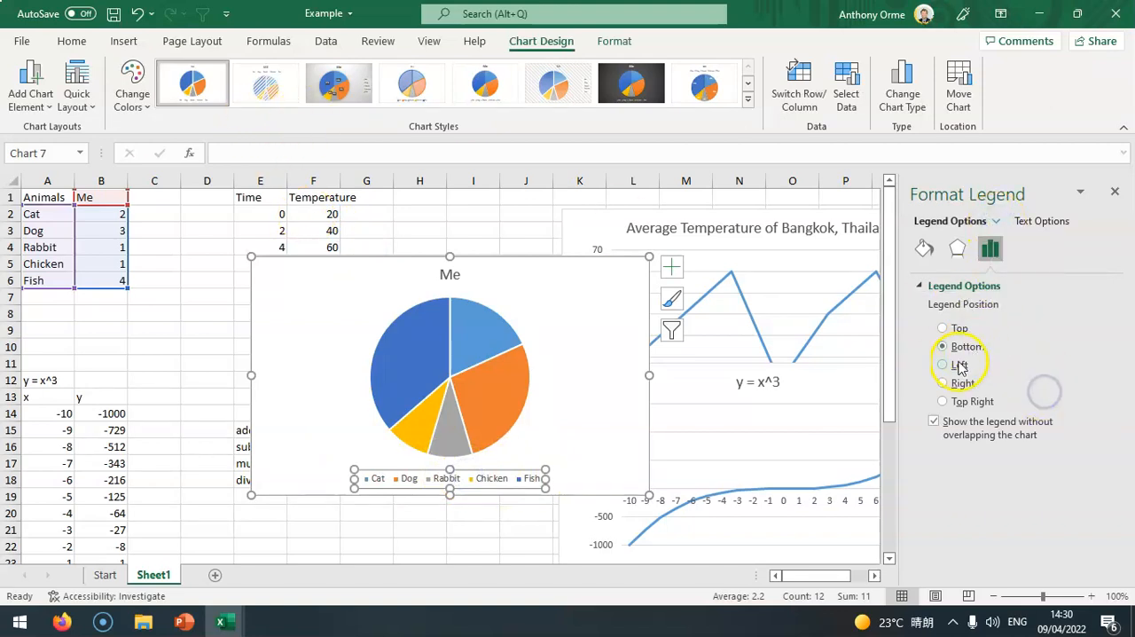
left_click(943, 382)
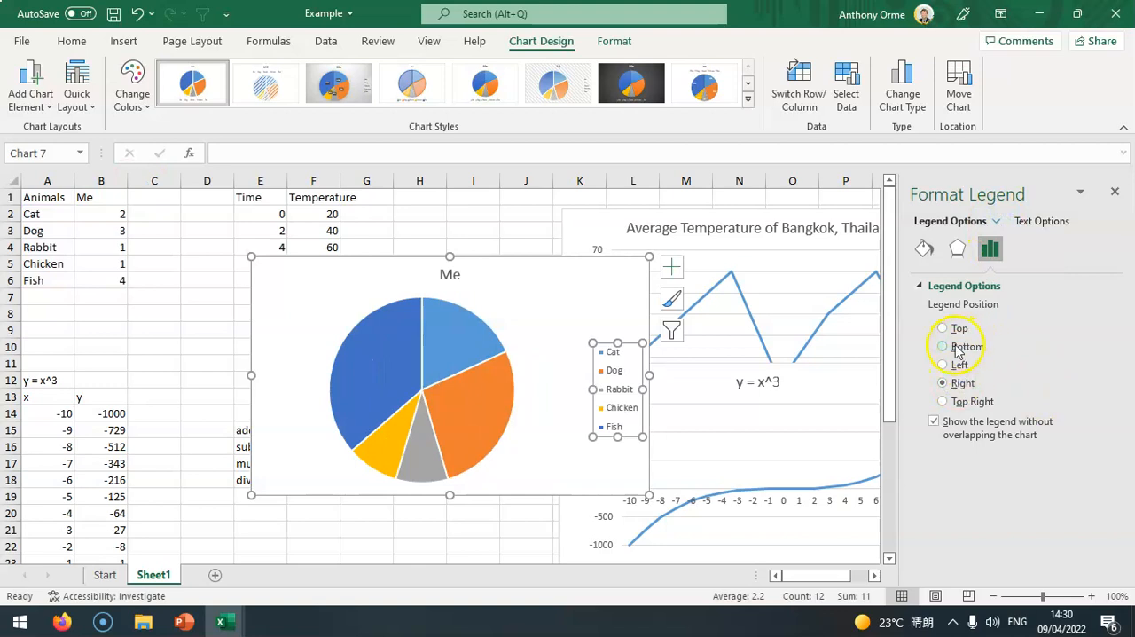
left_click(942, 345)
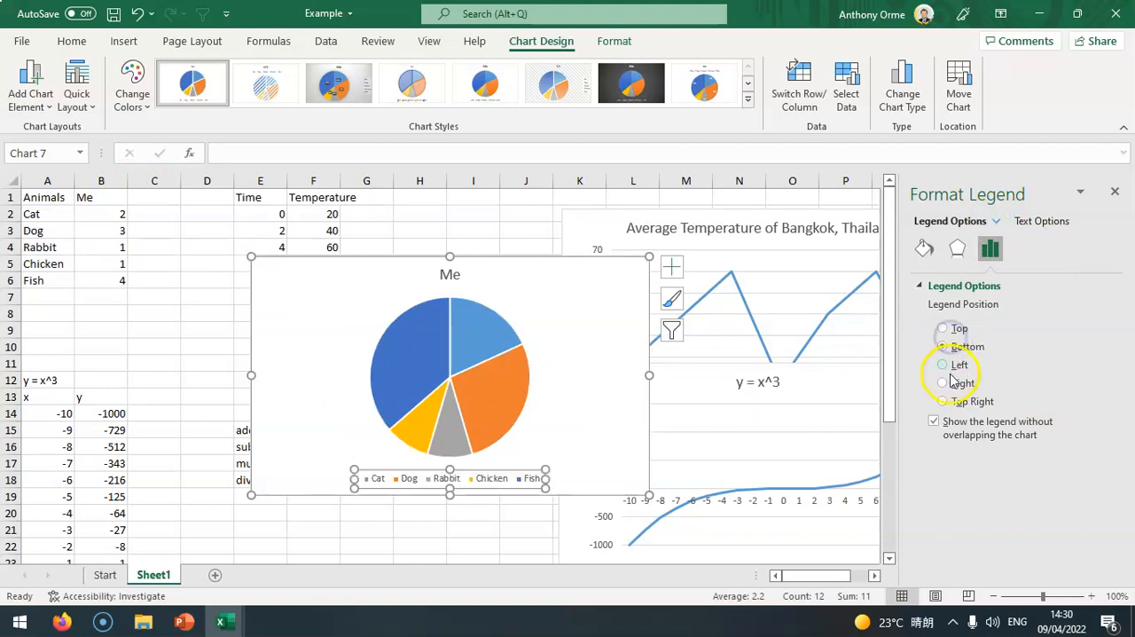
left_click(942, 382)
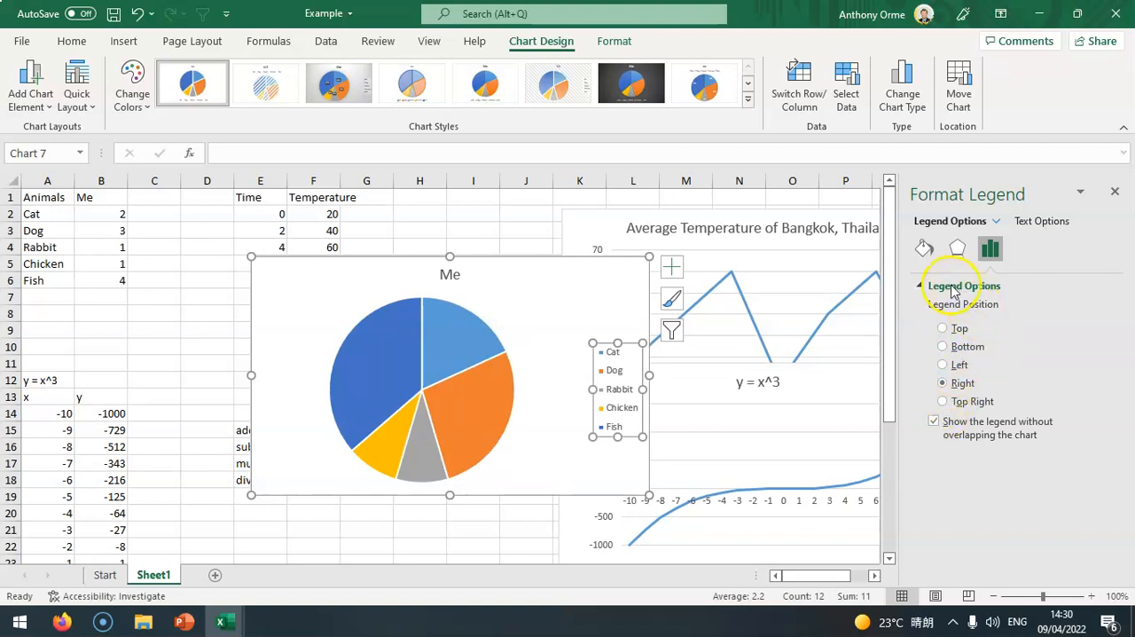
left_click(933, 422)
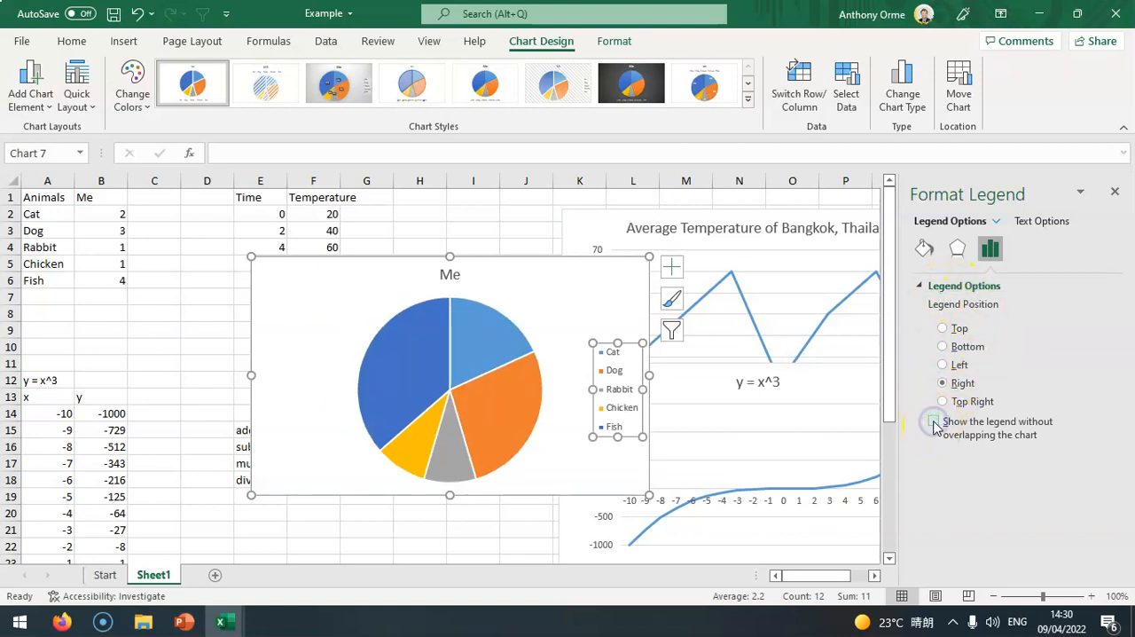
left_click(934, 421)
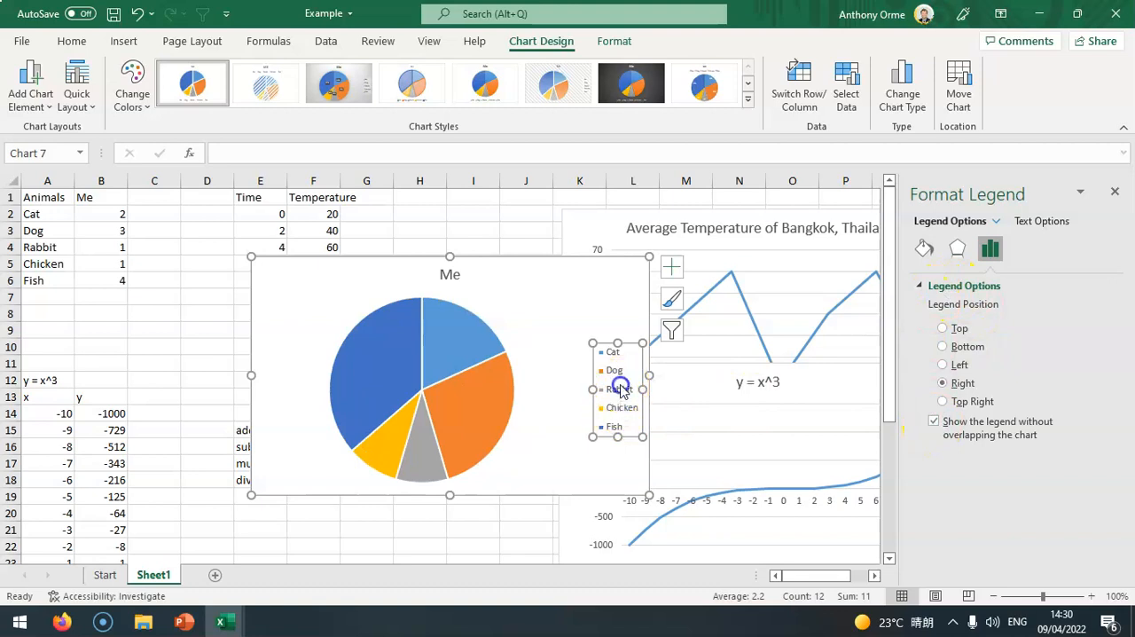
left_click(956, 248)
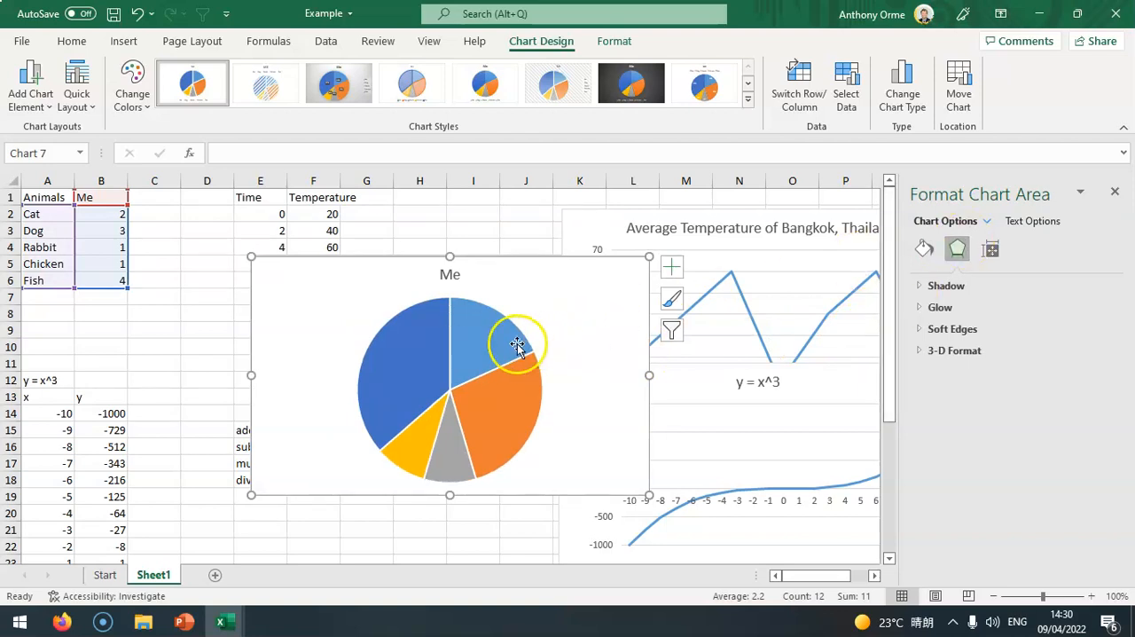
Browse the pie series options, effects and fill settings, then open the chart area's context menu.
left_click(517, 345)
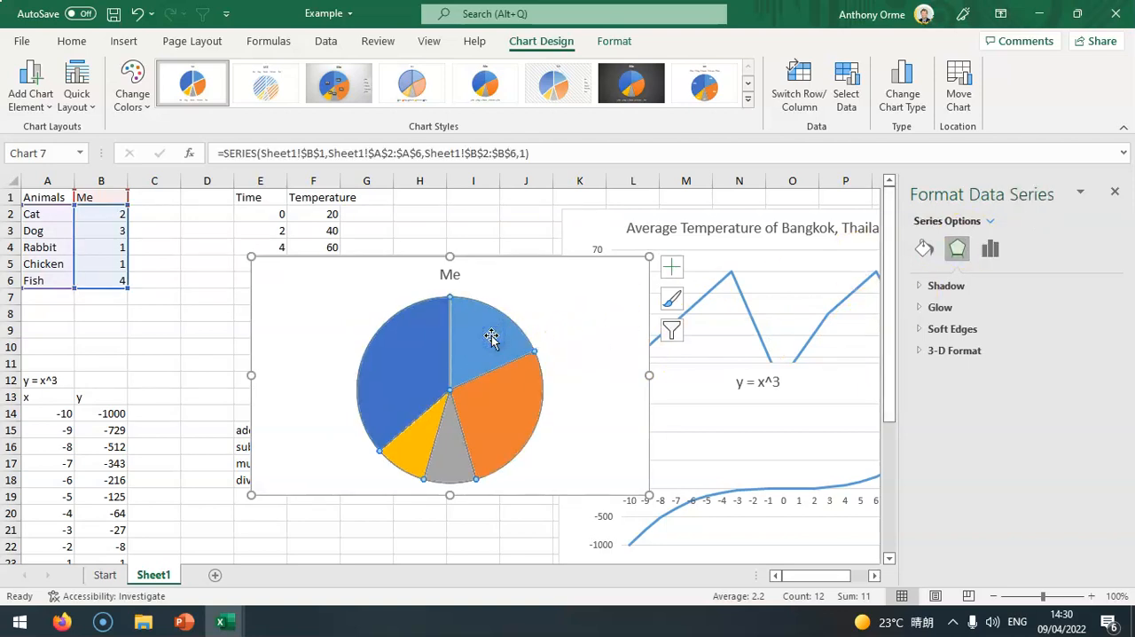
left_click(988, 248)
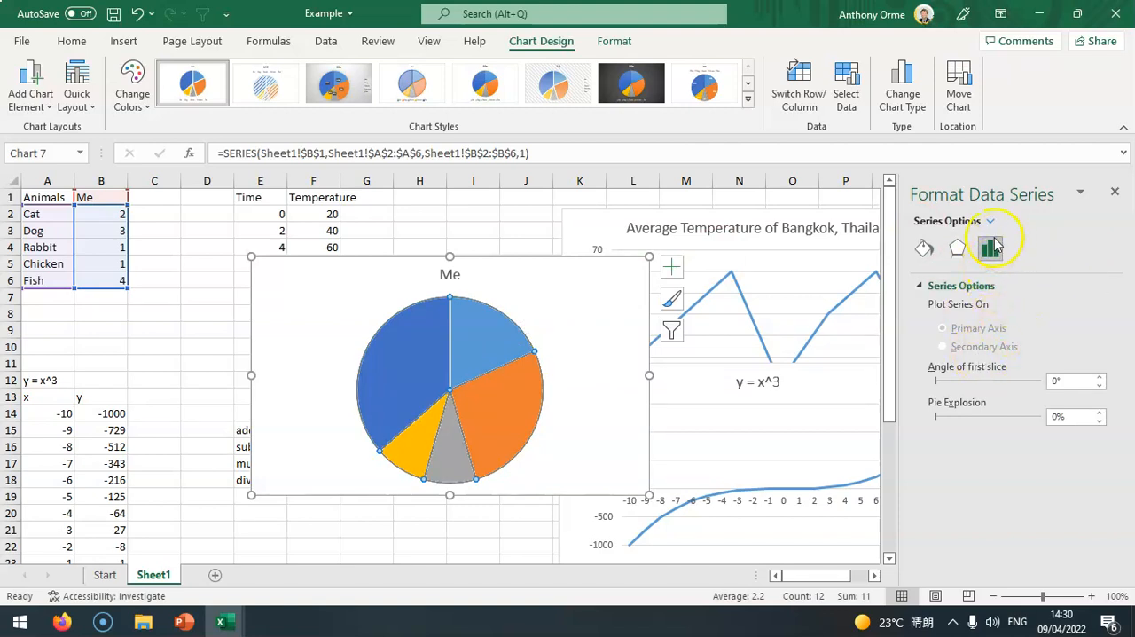
left_click(956, 249)
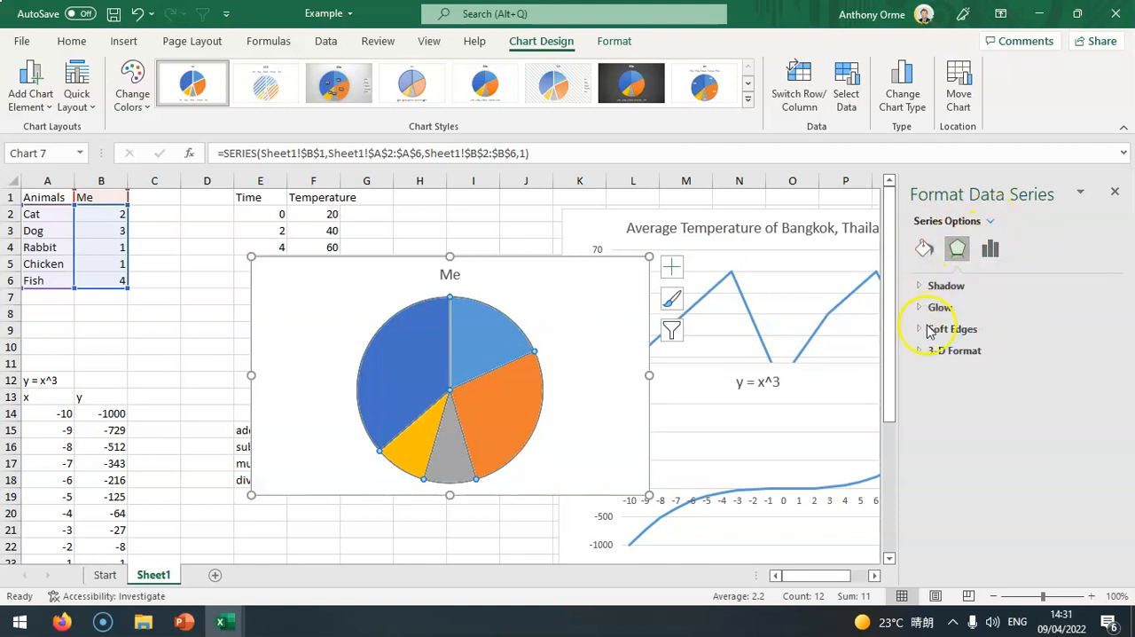
left_click(956, 248)
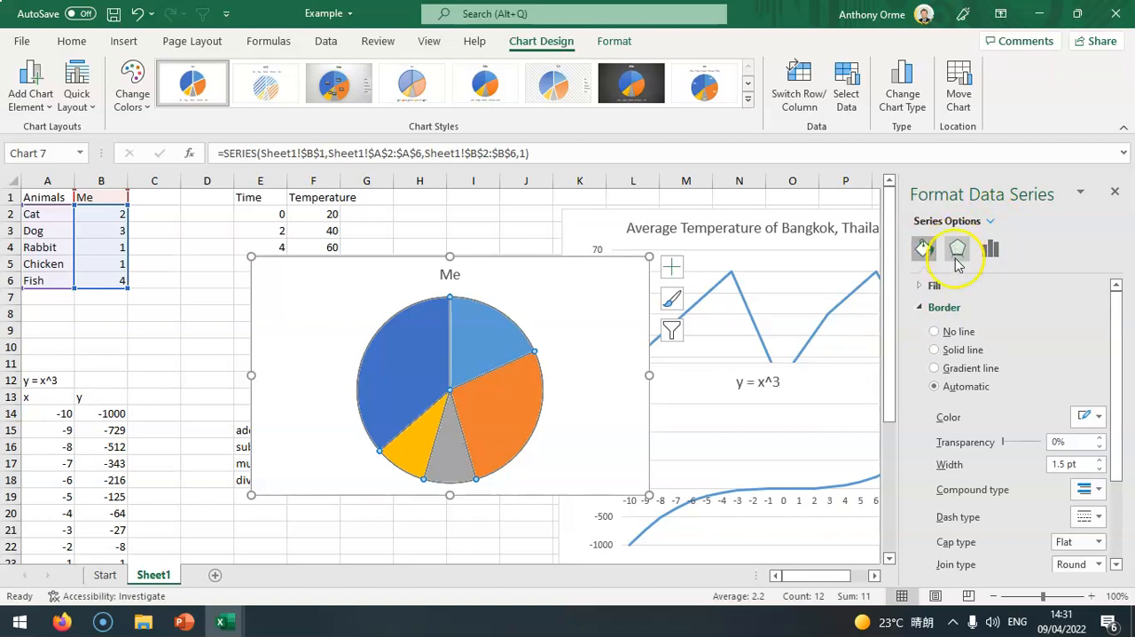
left_click(510, 344)
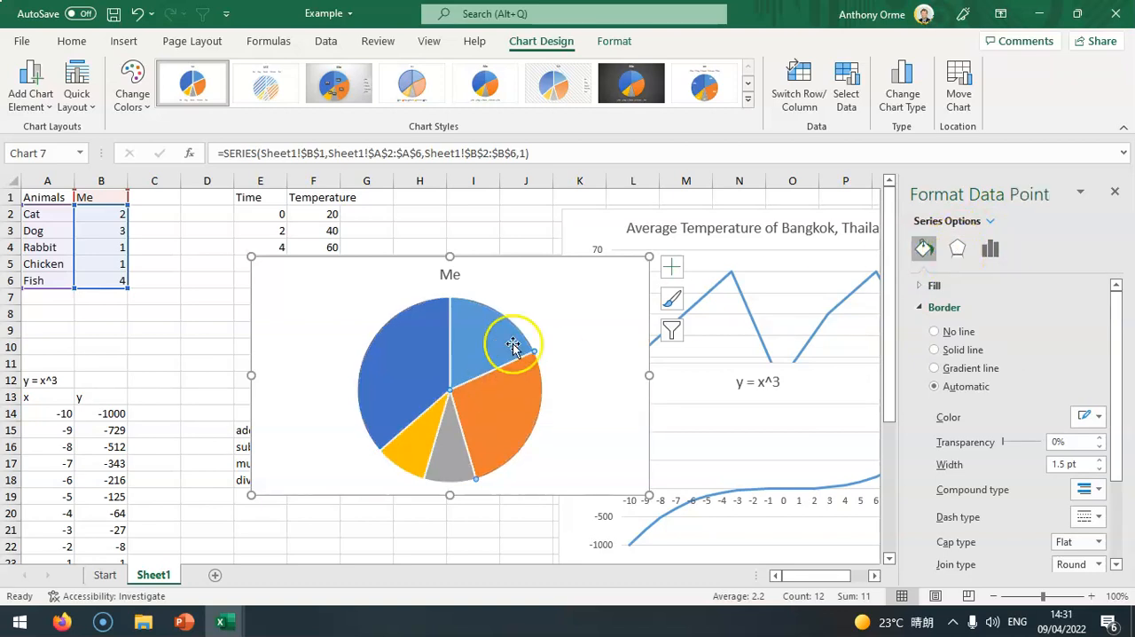
left_click(1114, 192)
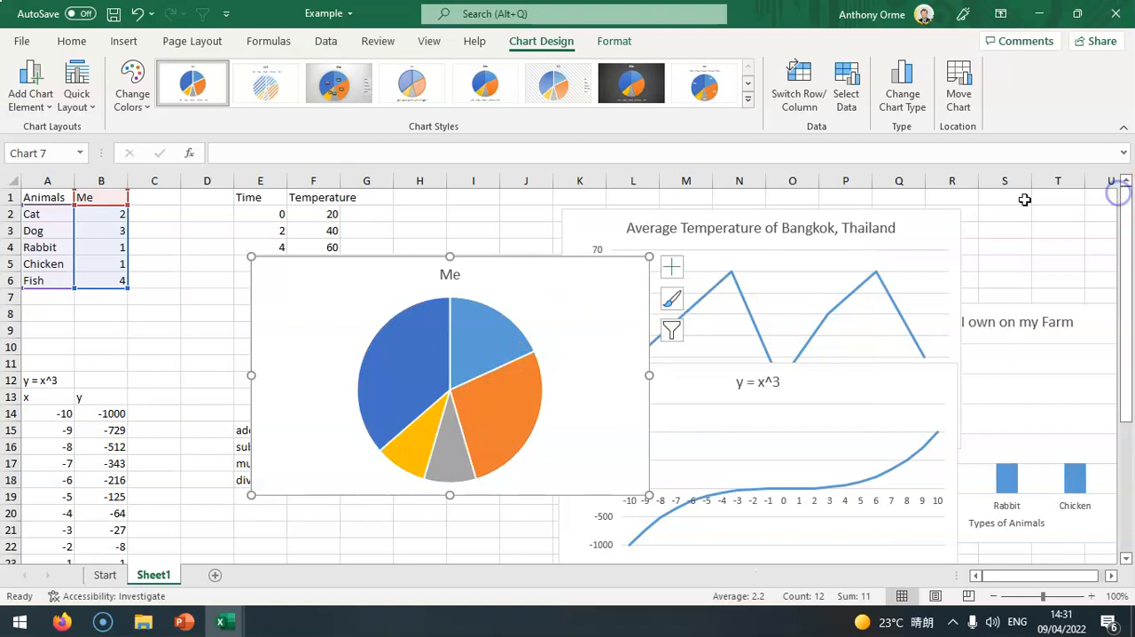
right_click(444, 390)
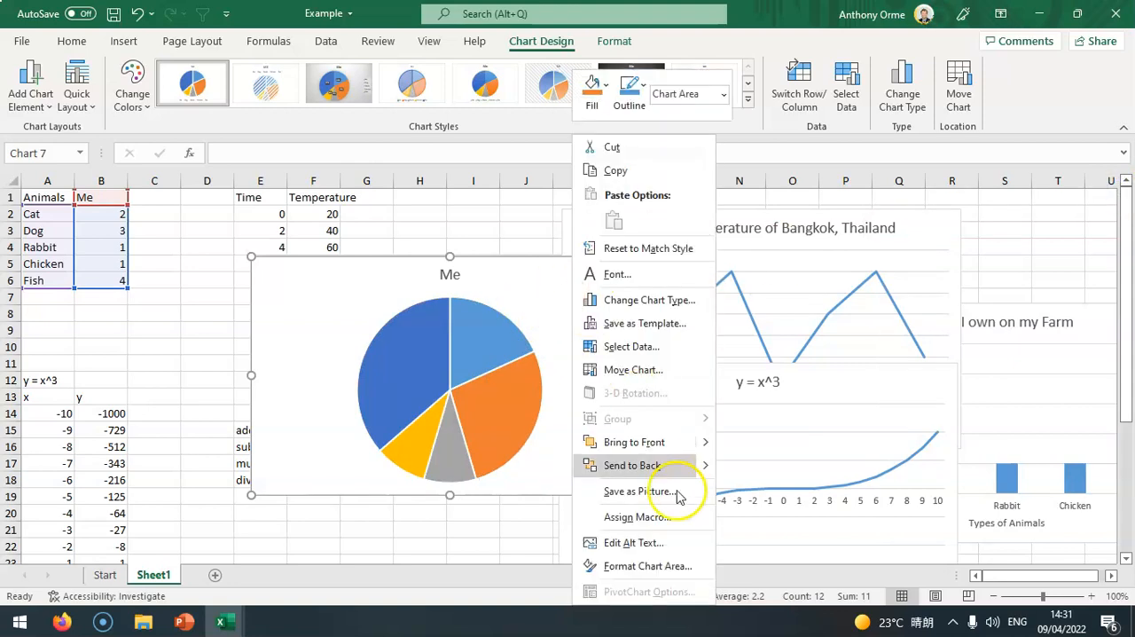
mouse_move(674, 300)
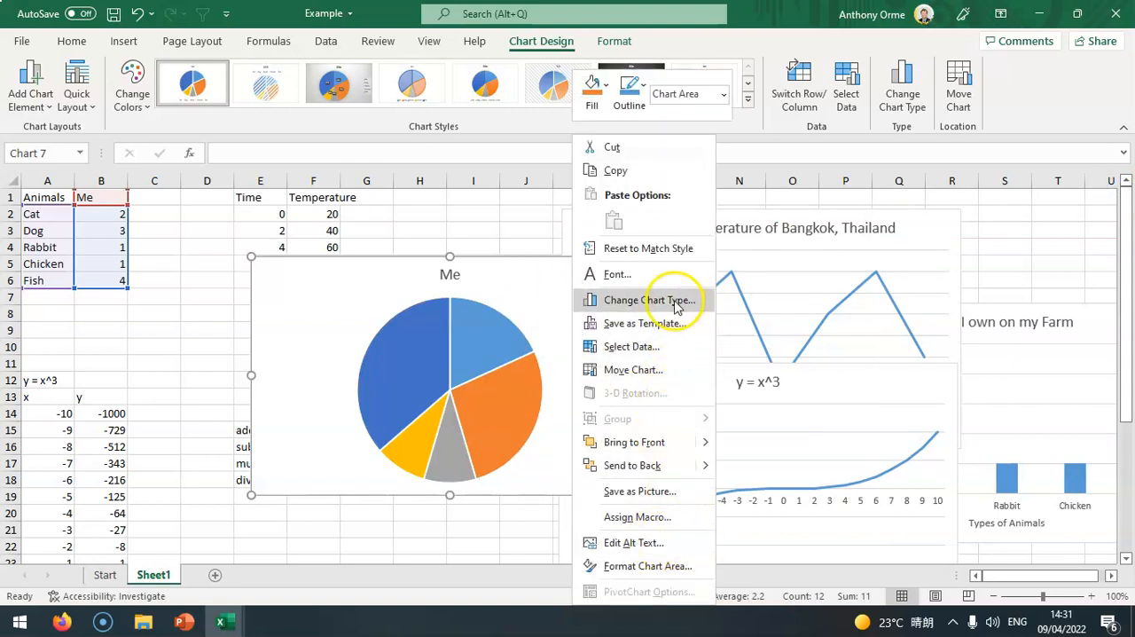
mouse_move(478, 344)
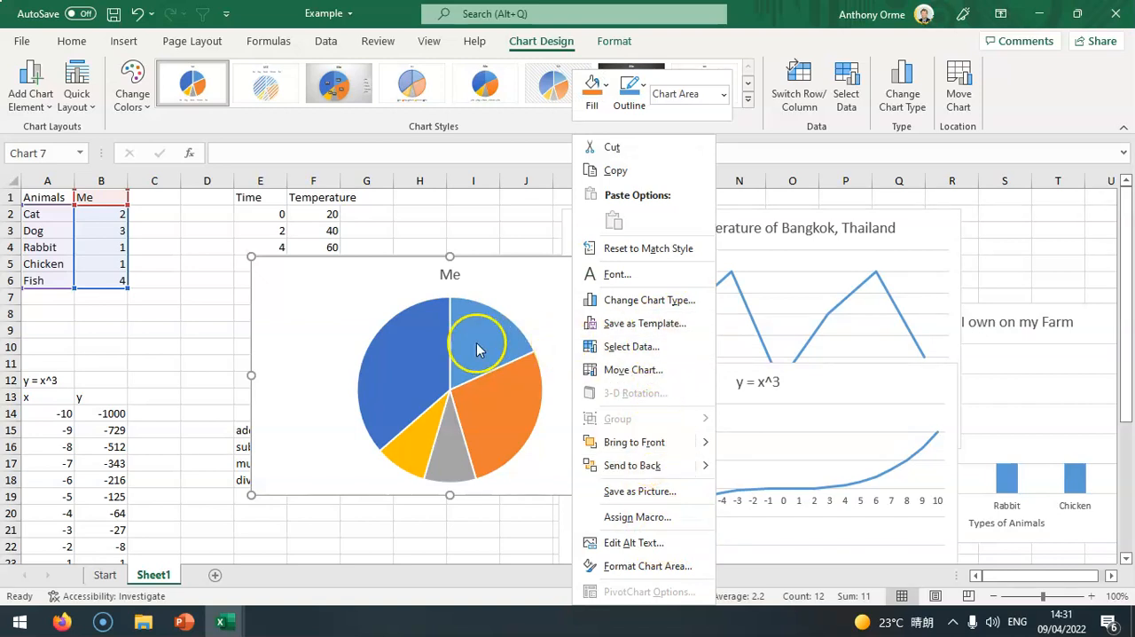
Add data labels showing counts 2, 3, 1, 1, 4 to the pie slices.
right_click(479, 346)
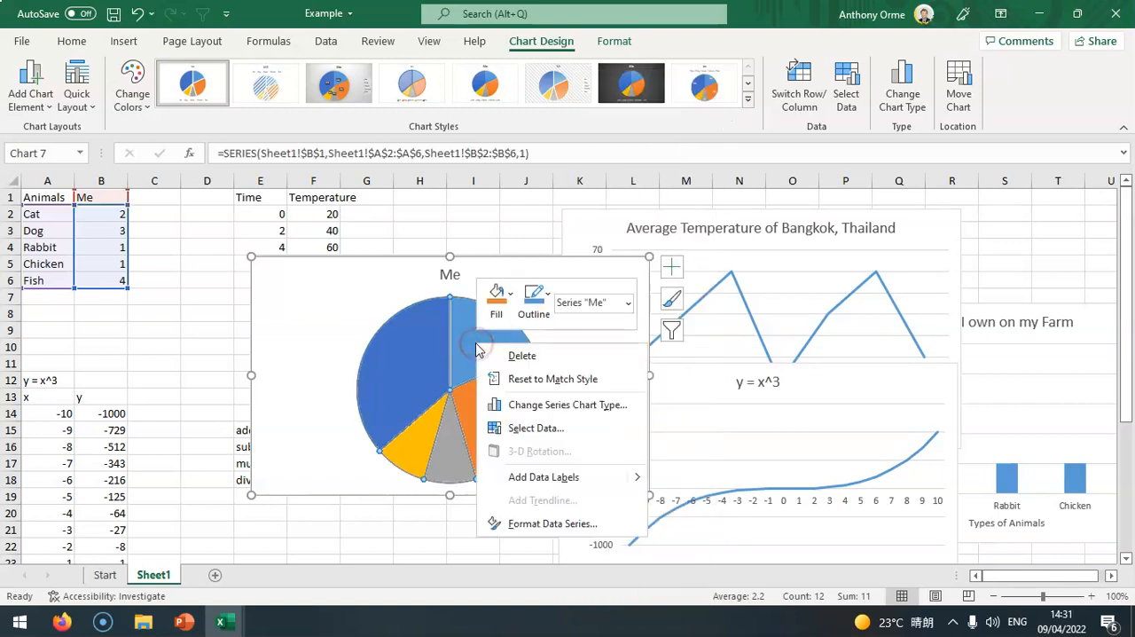
mouse_move(544, 476)
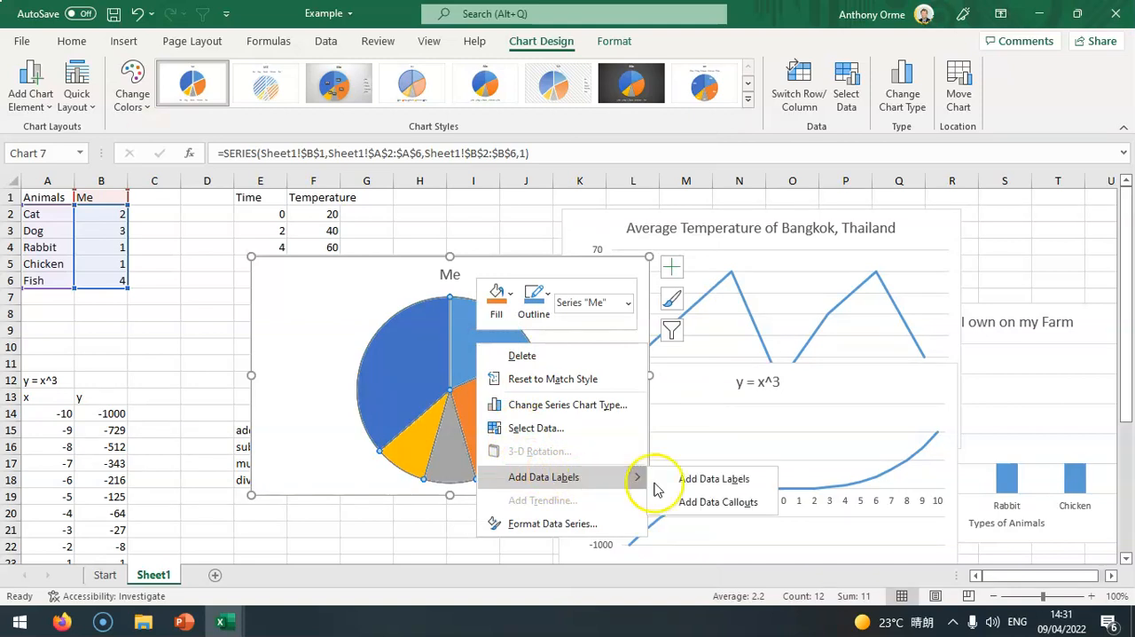
left_click(714, 478)
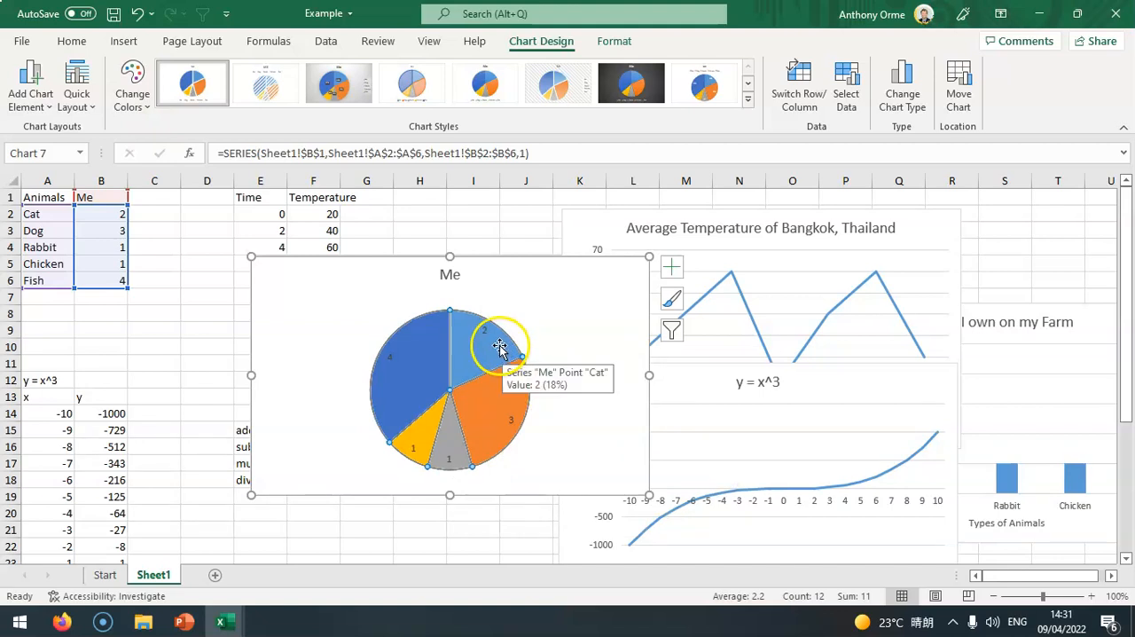
right_click(484, 329)
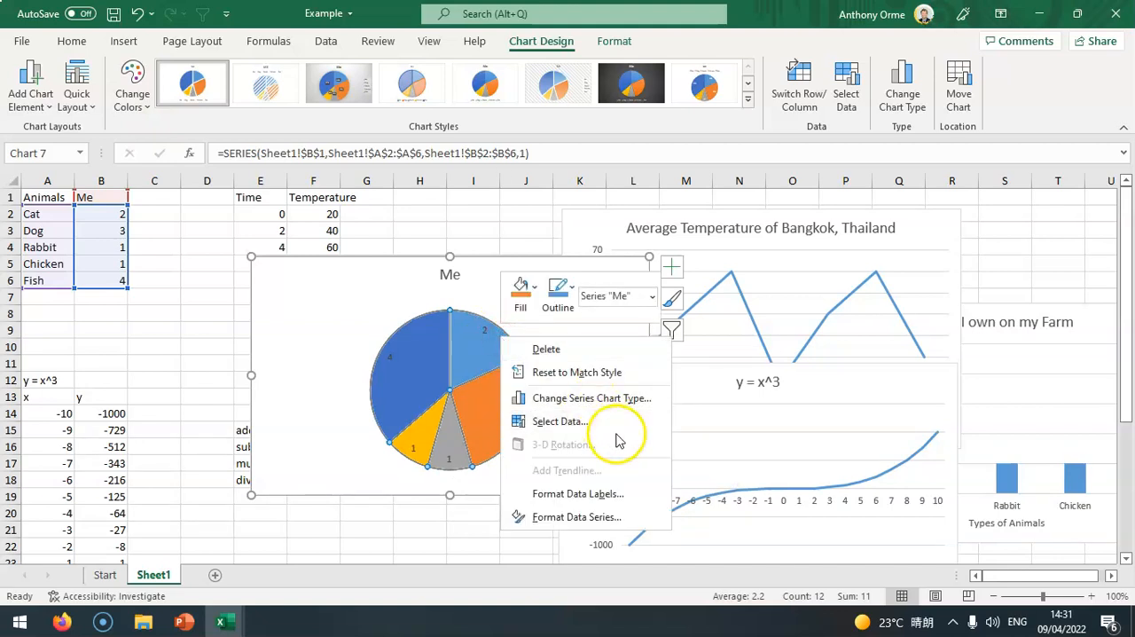
mouse_move(603, 472)
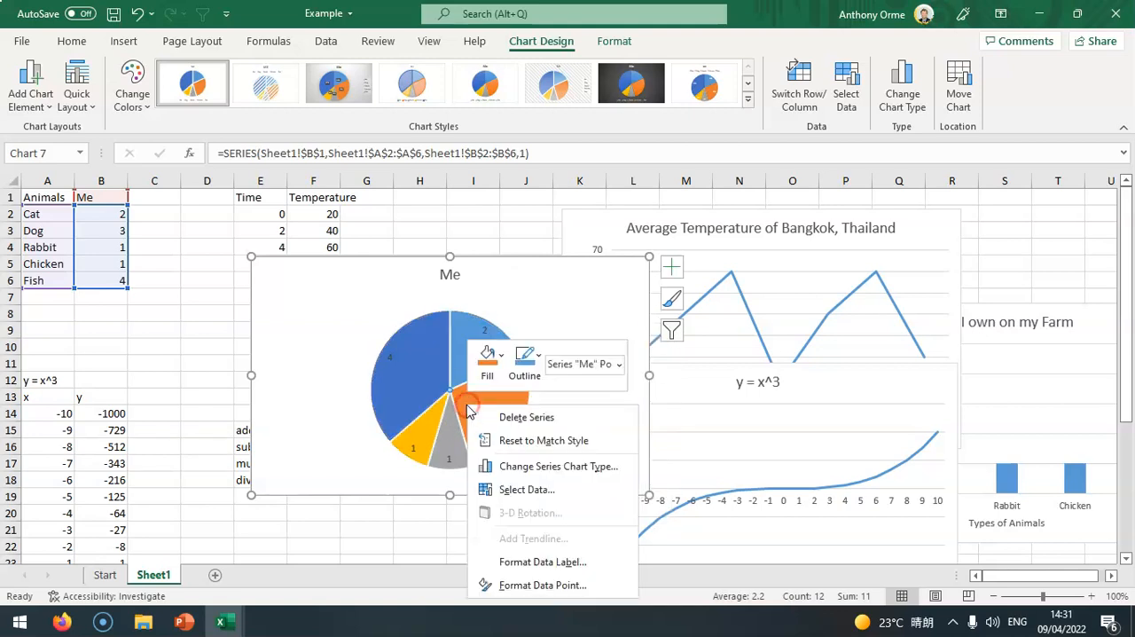
mouse_move(542, 561)
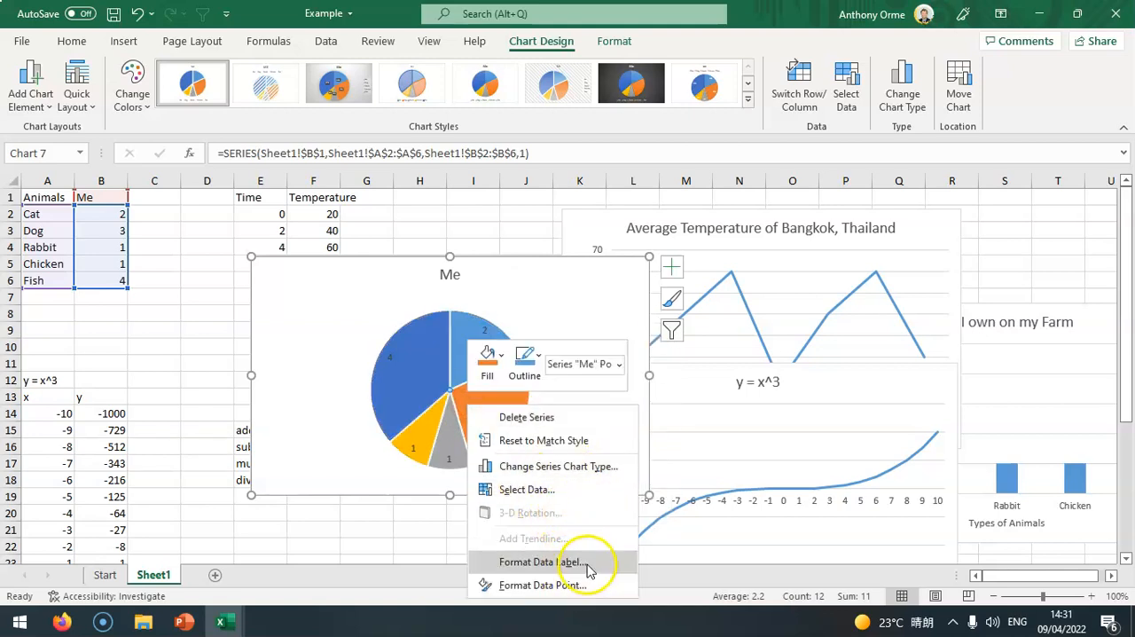
Replace the slice value labels with category names, cancelling the Value From Cells attempt.
left_click(541, 561)
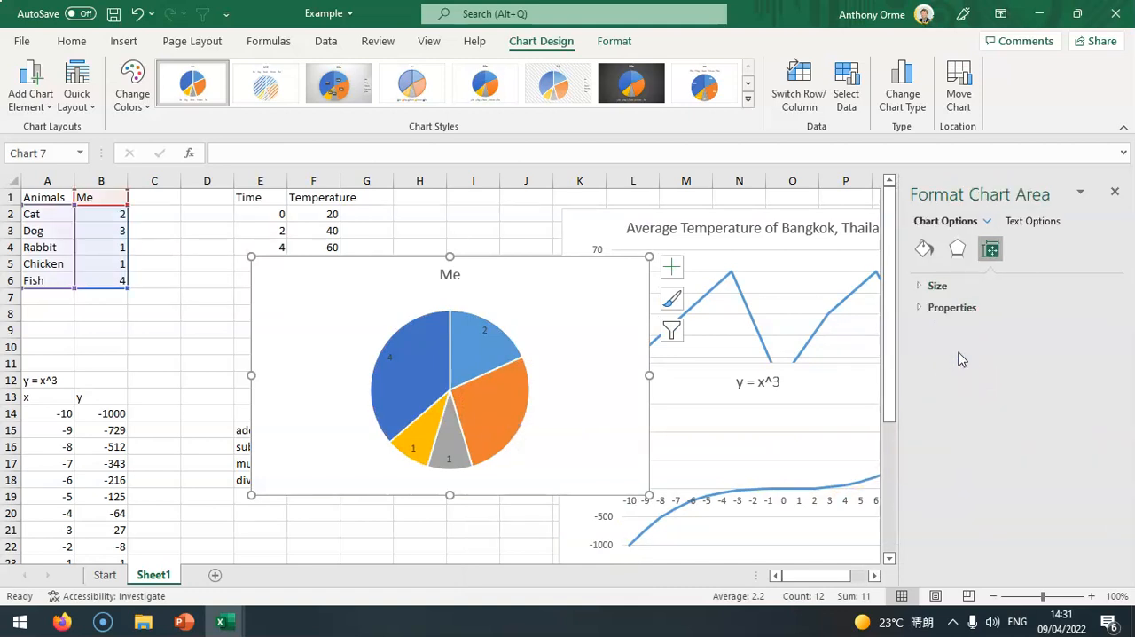
mouse_move(671, 373)
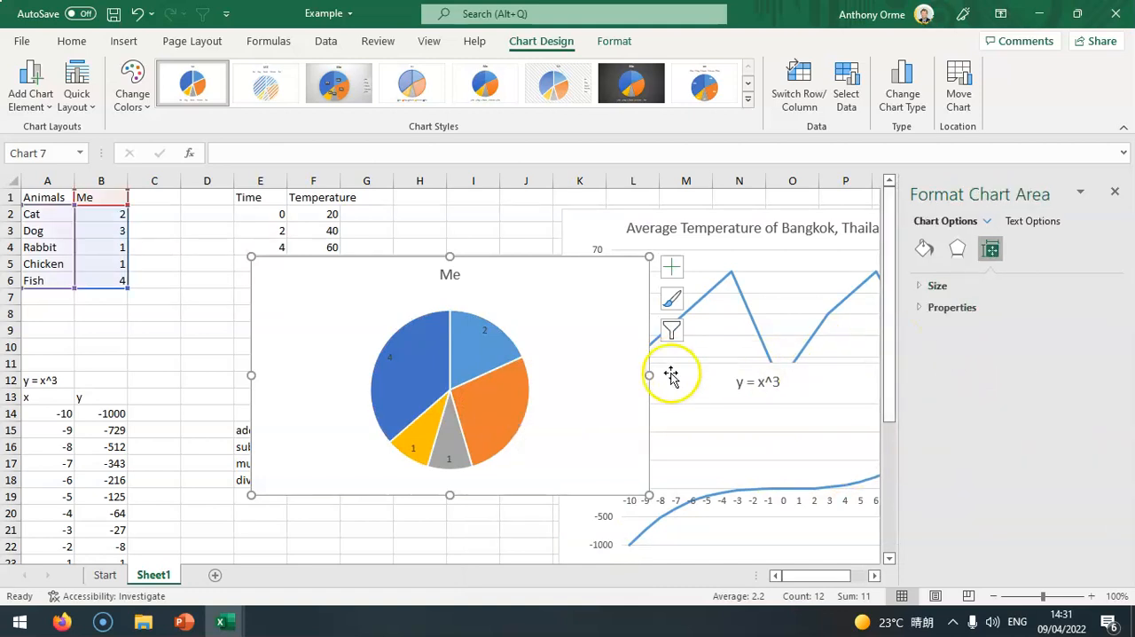
left_click(510, 377)
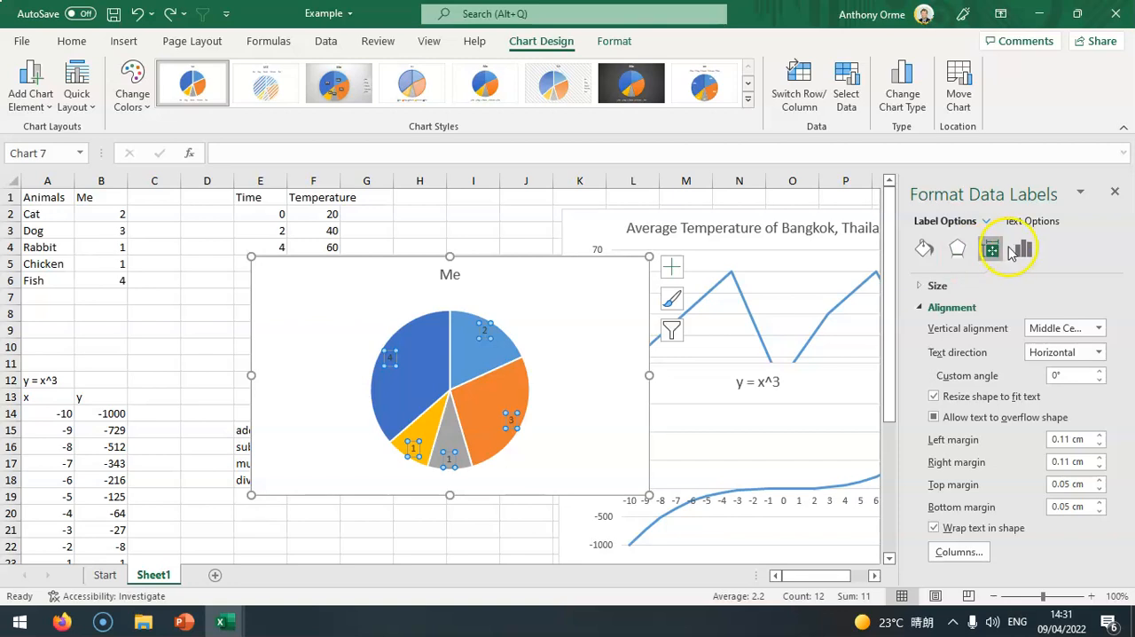
left_click(1022, 249)
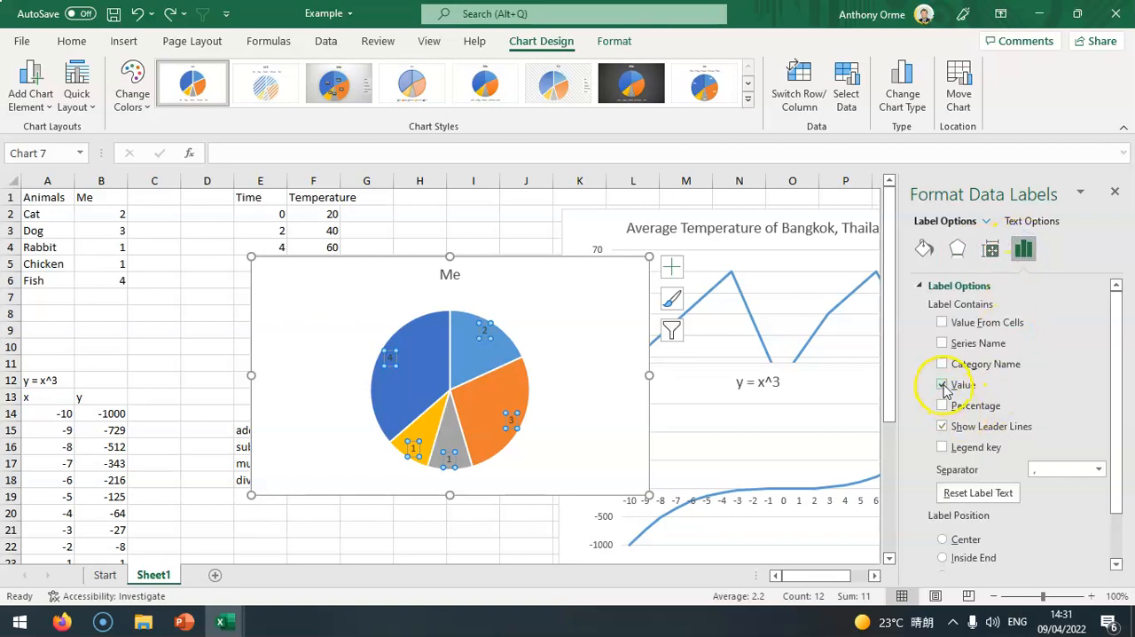
left_click(941, 384)
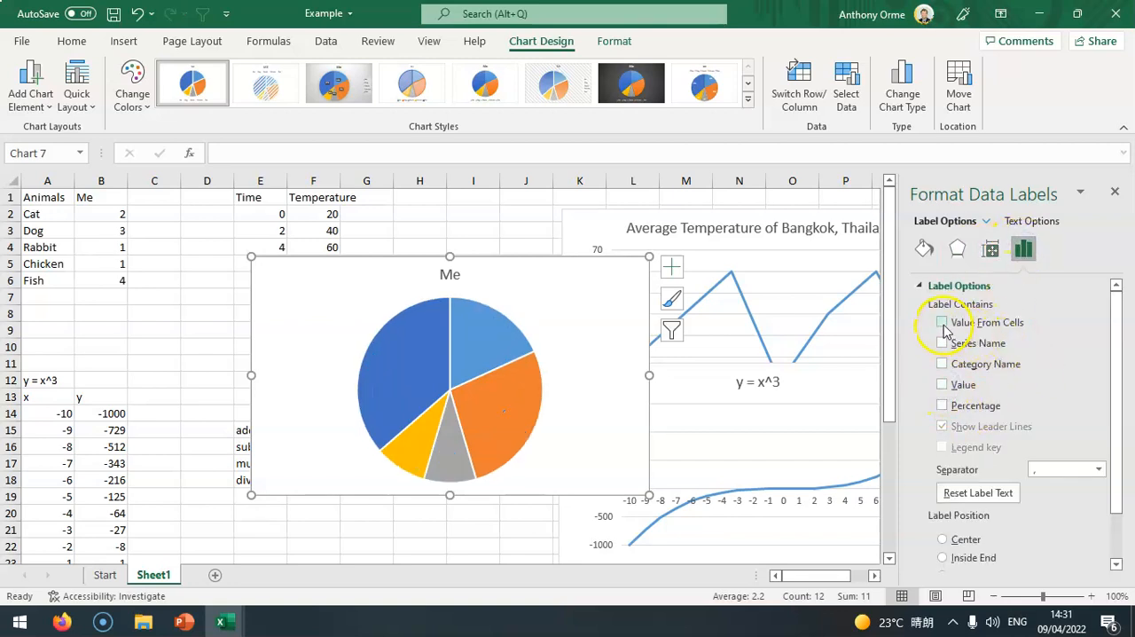
left_click(942, 322)
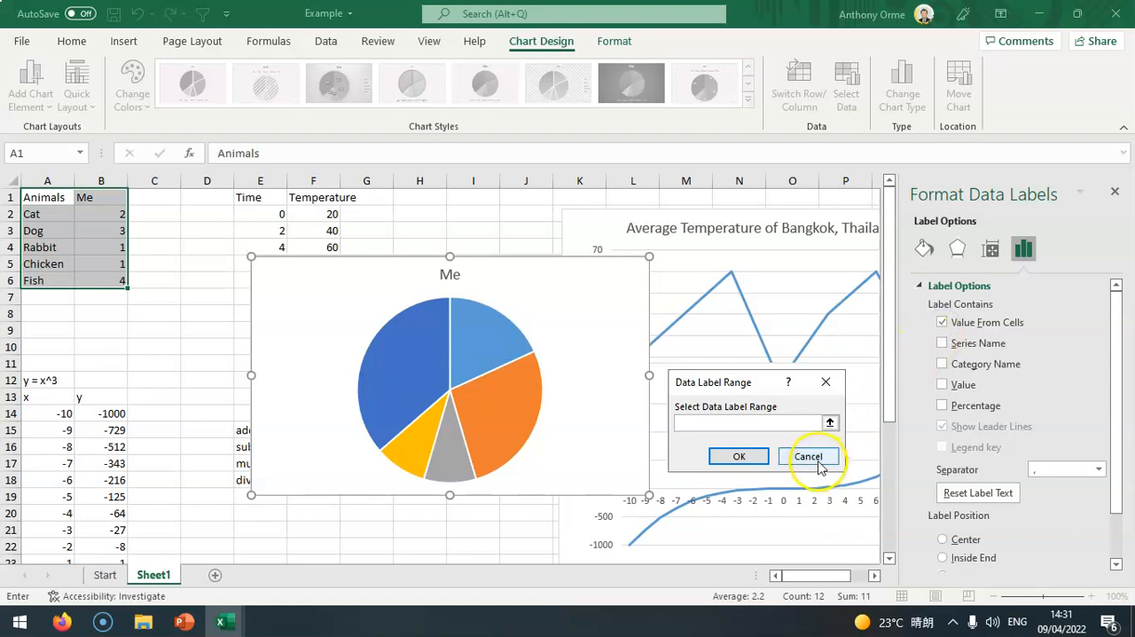
left_click(808, 455)
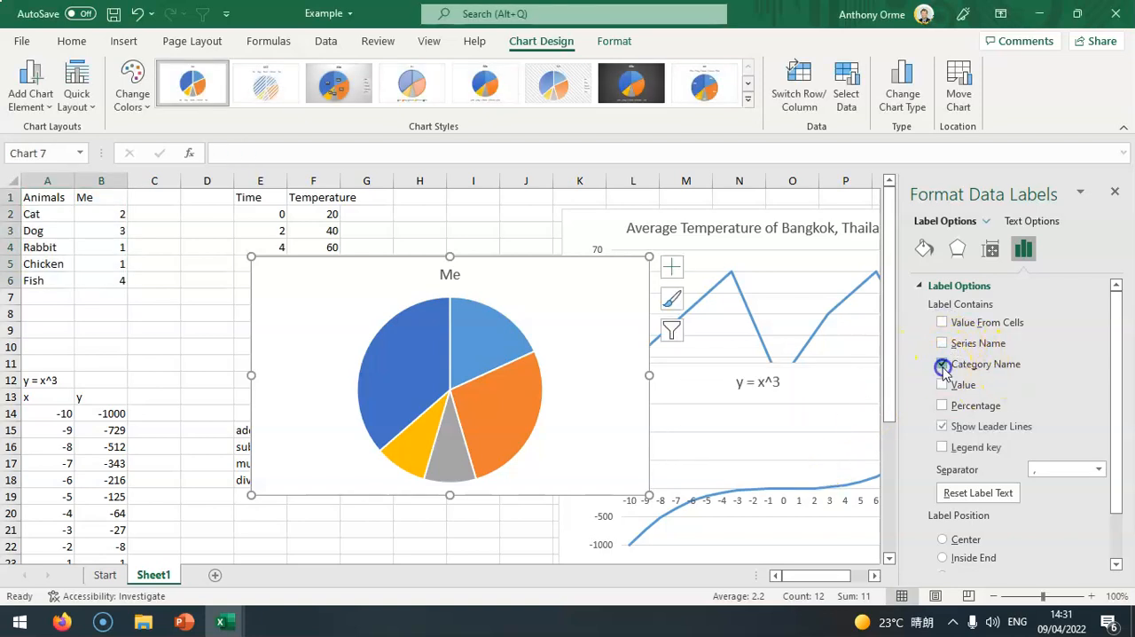
left_click(942, 363)
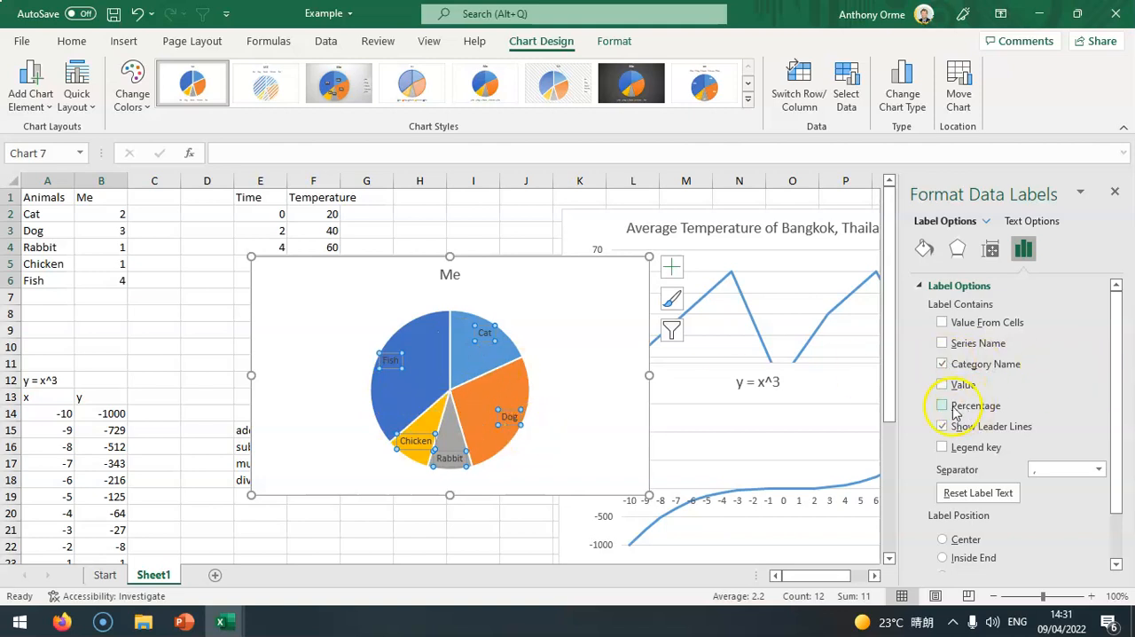
mouse_move(1007, 363)
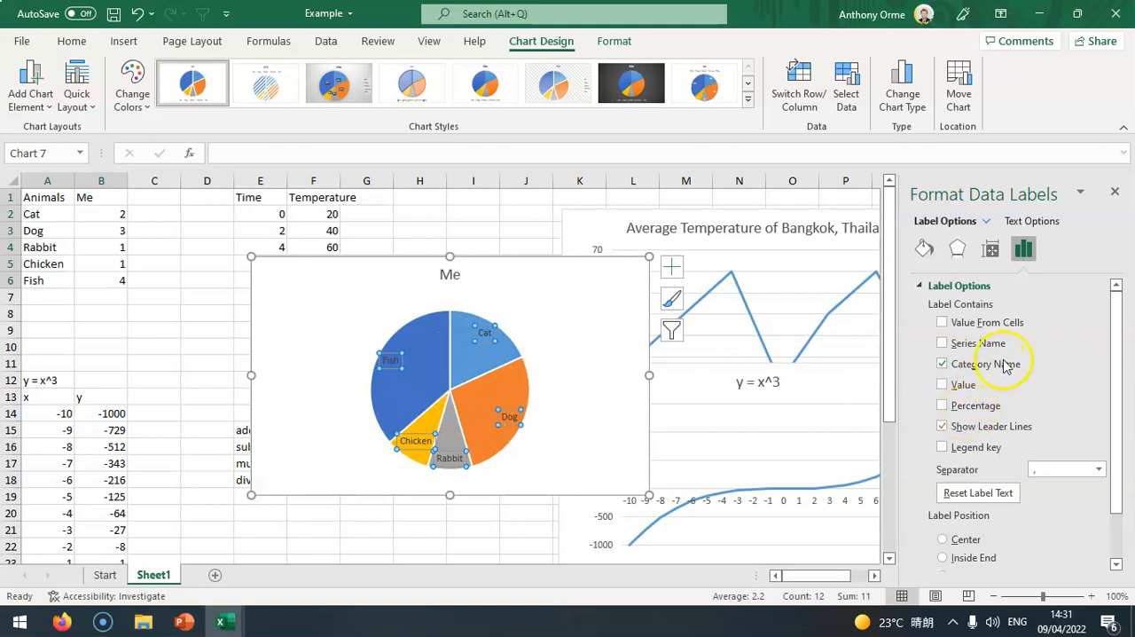
mouse_move(725, 416)
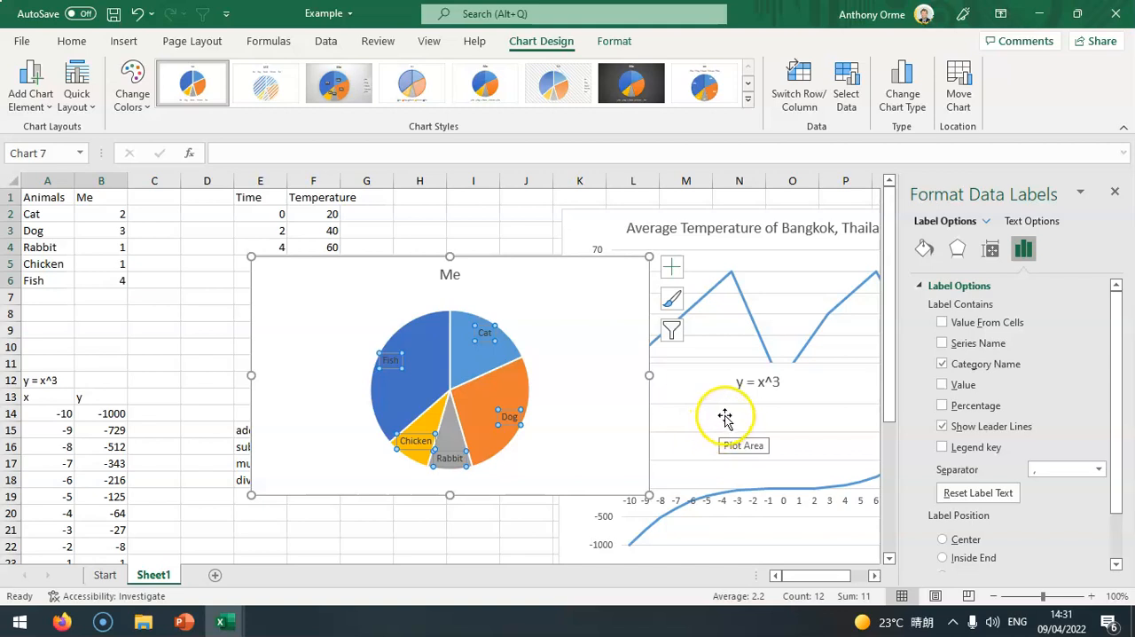
mouse_move(372, 465)
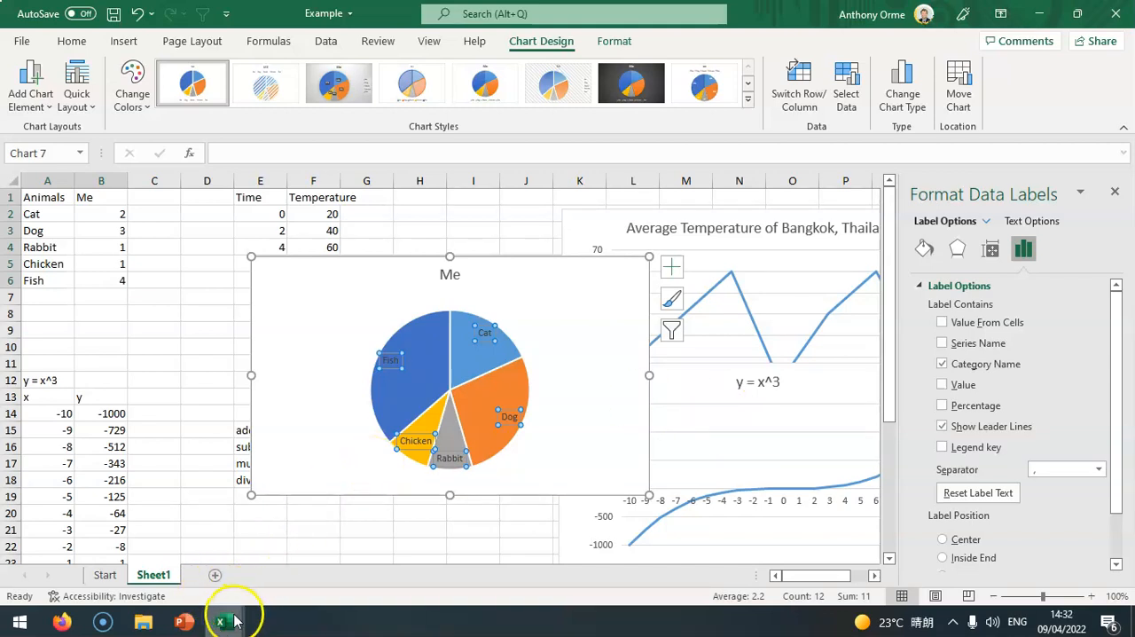
View the Quadratic, HeatingCurve and Population sheets, then show the Basics - BBQ slide in PowerPoint.
left_click(223, 621)
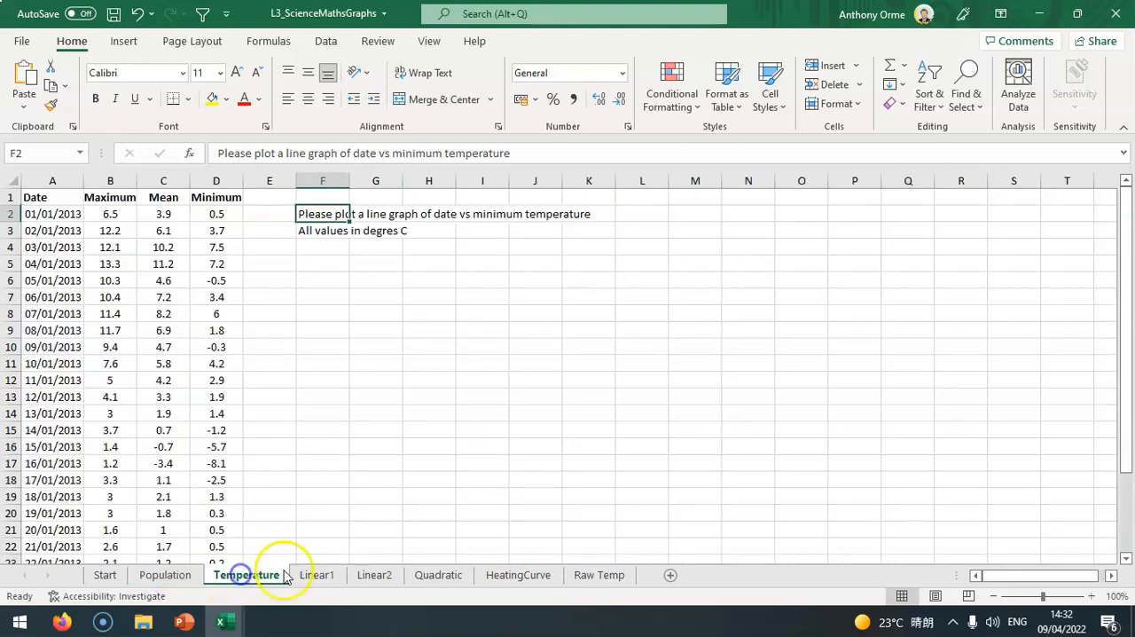
left_click(437, 574)
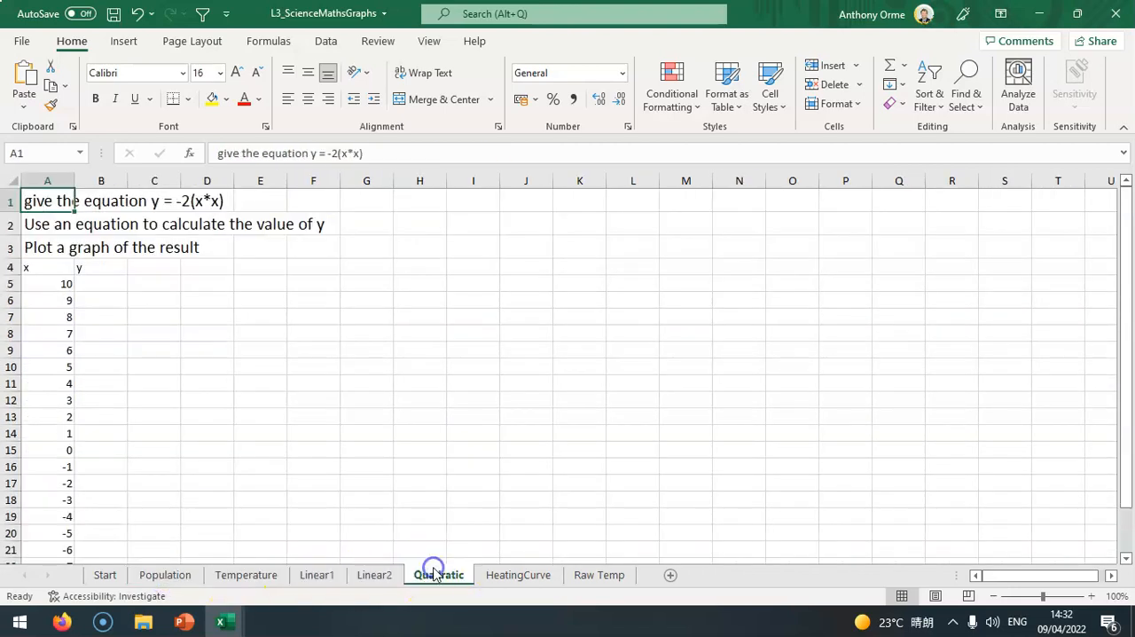
left_click(518, 575)
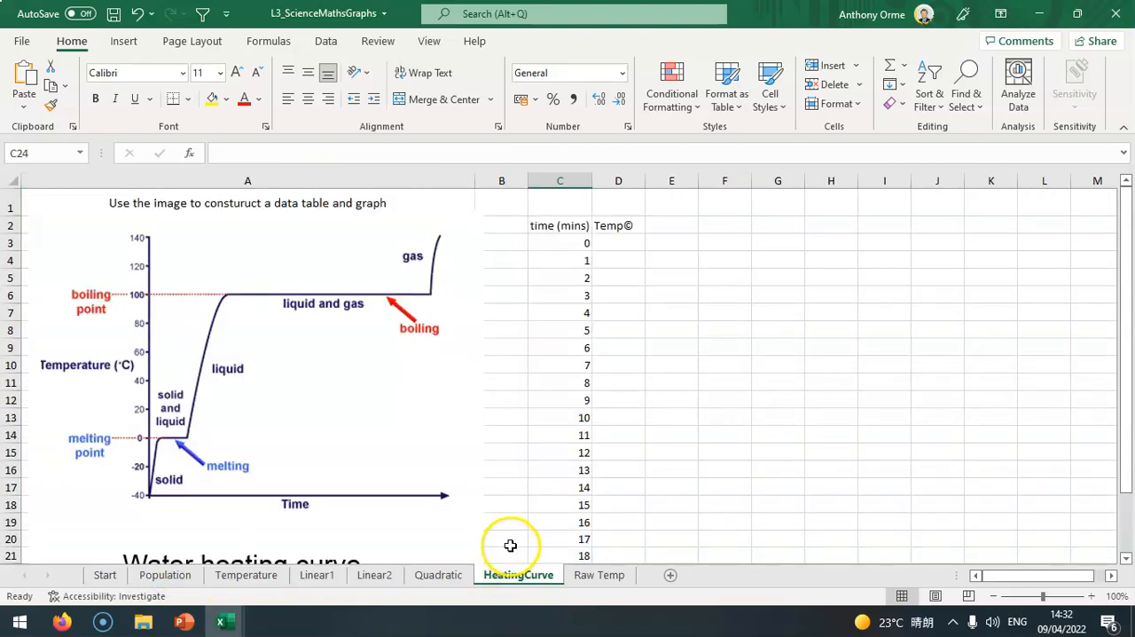
left_click(165, 575)
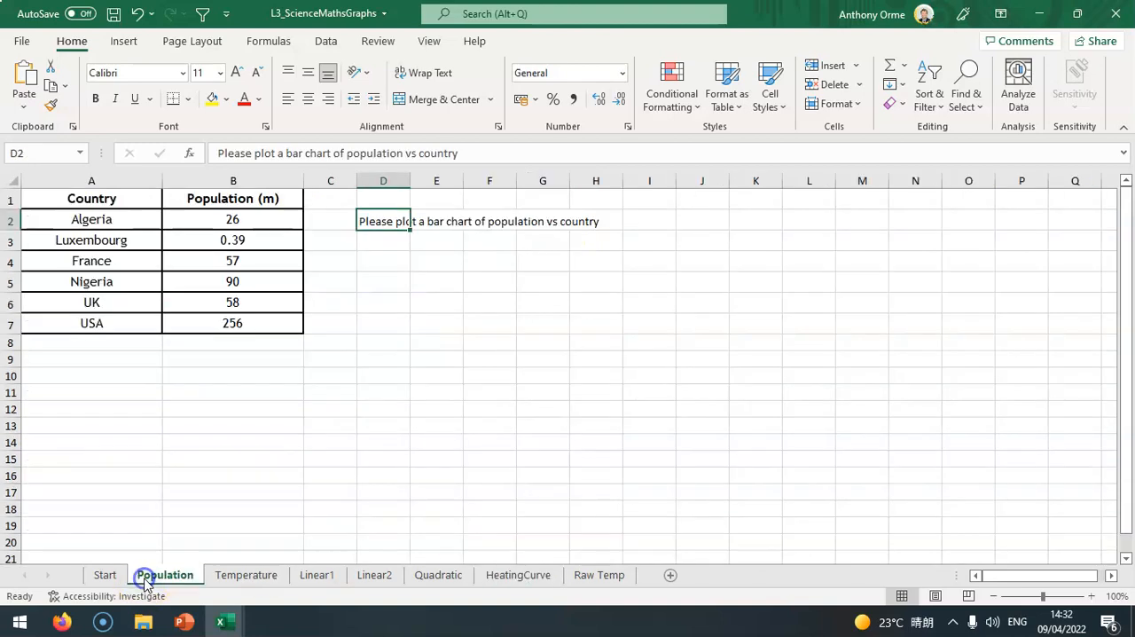
mouse_move(184, 620)
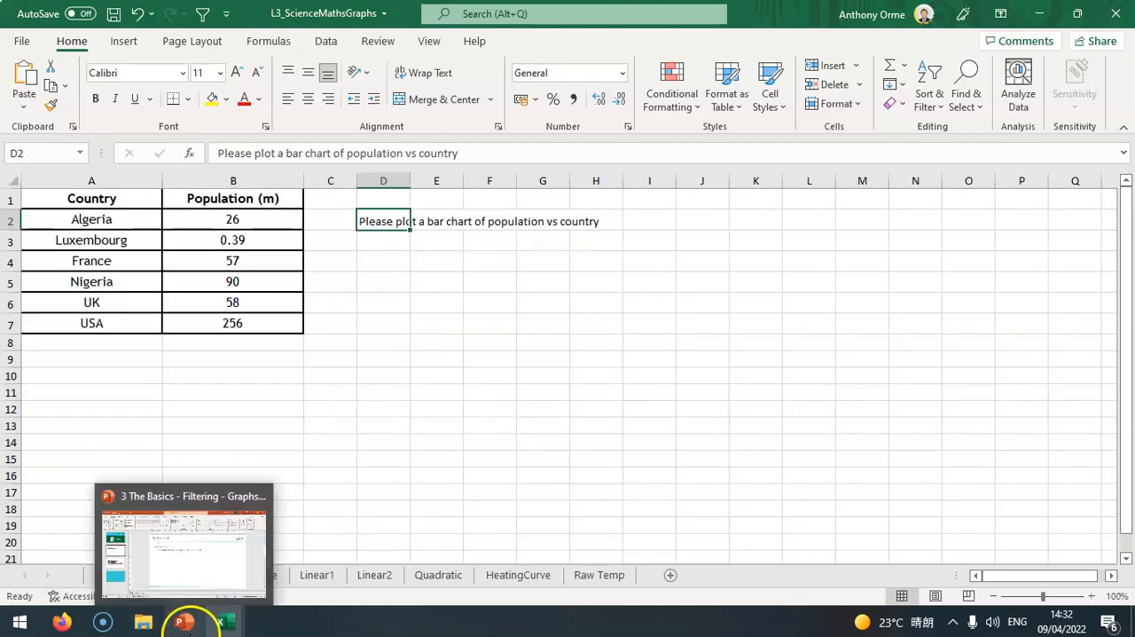
left_click(184, 540)
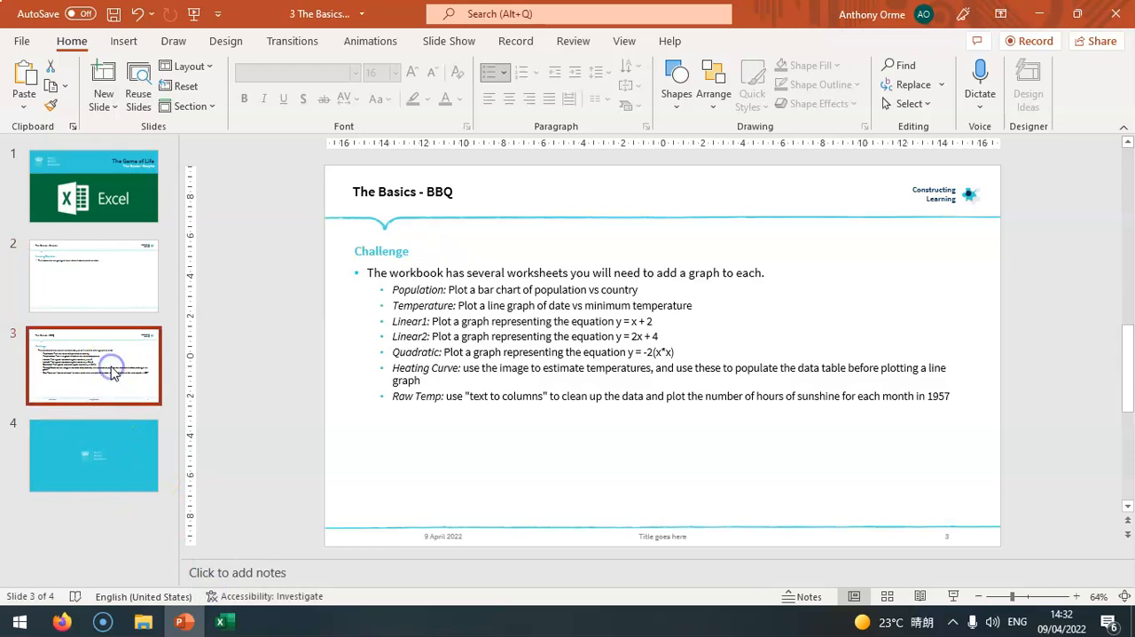